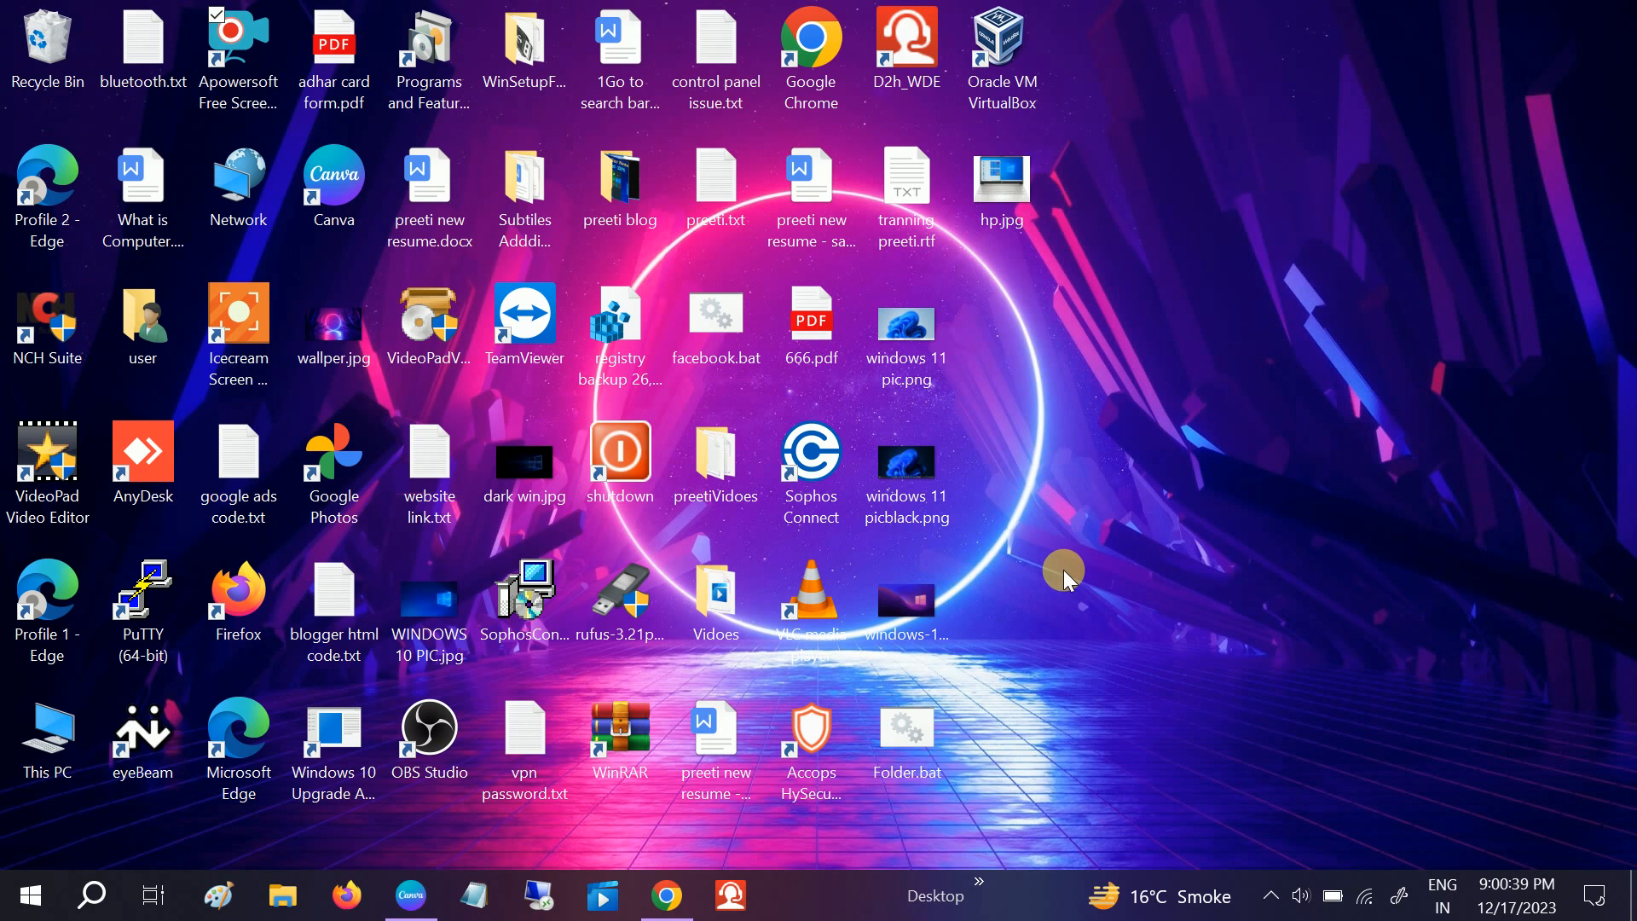
pyautogui.moveTo(1058, 511)
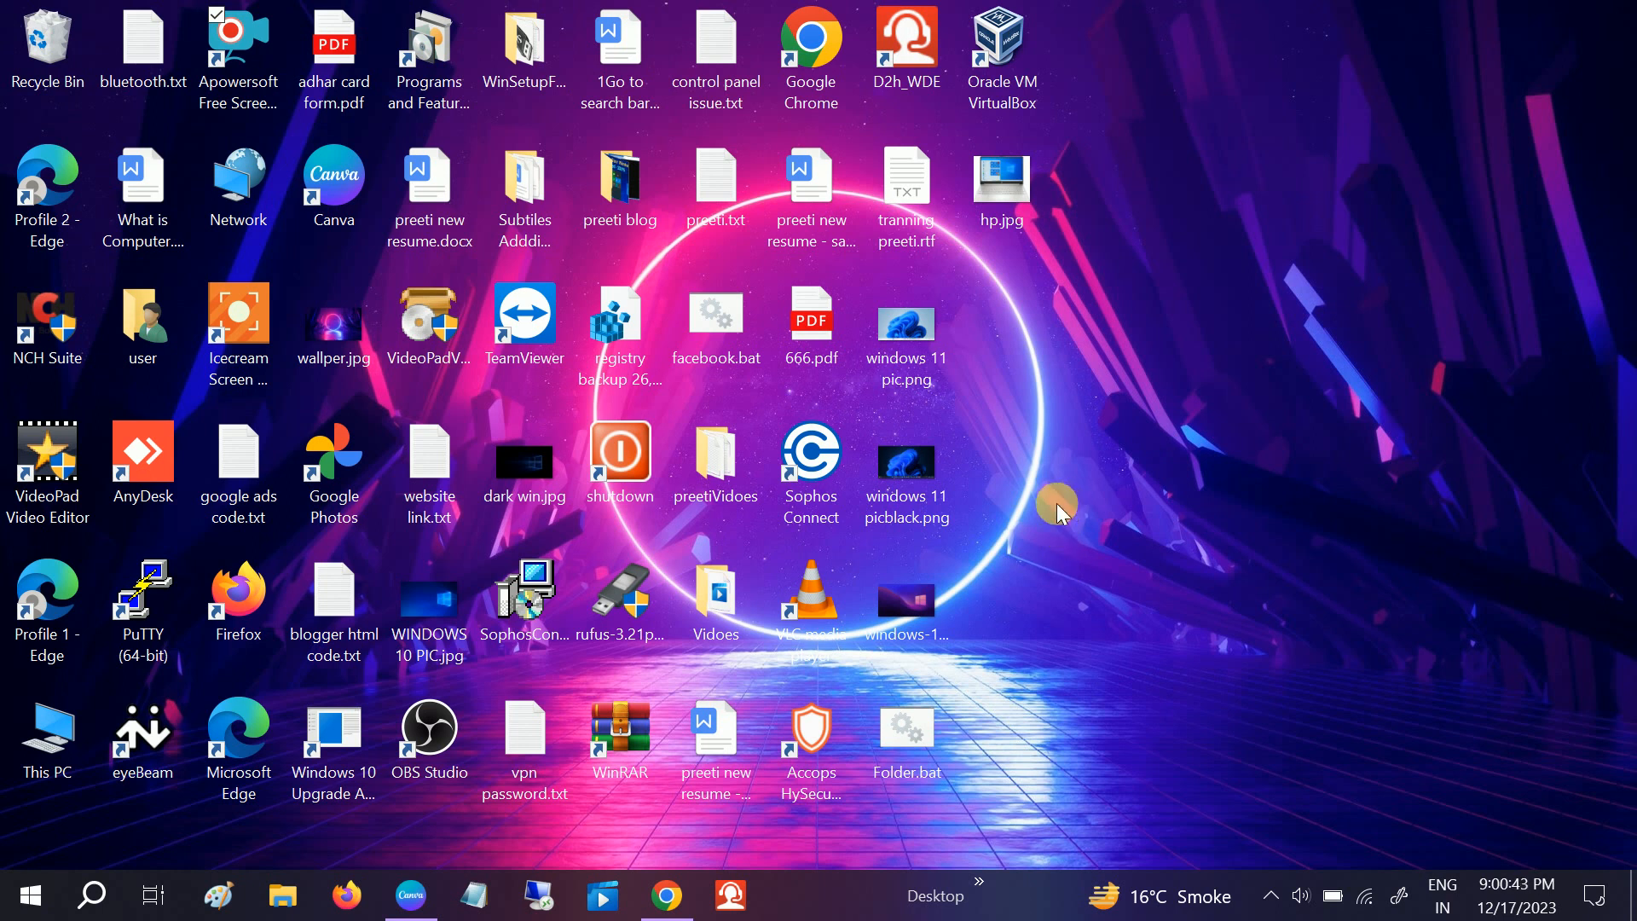
pyautogui.moveTo(1057, 354)
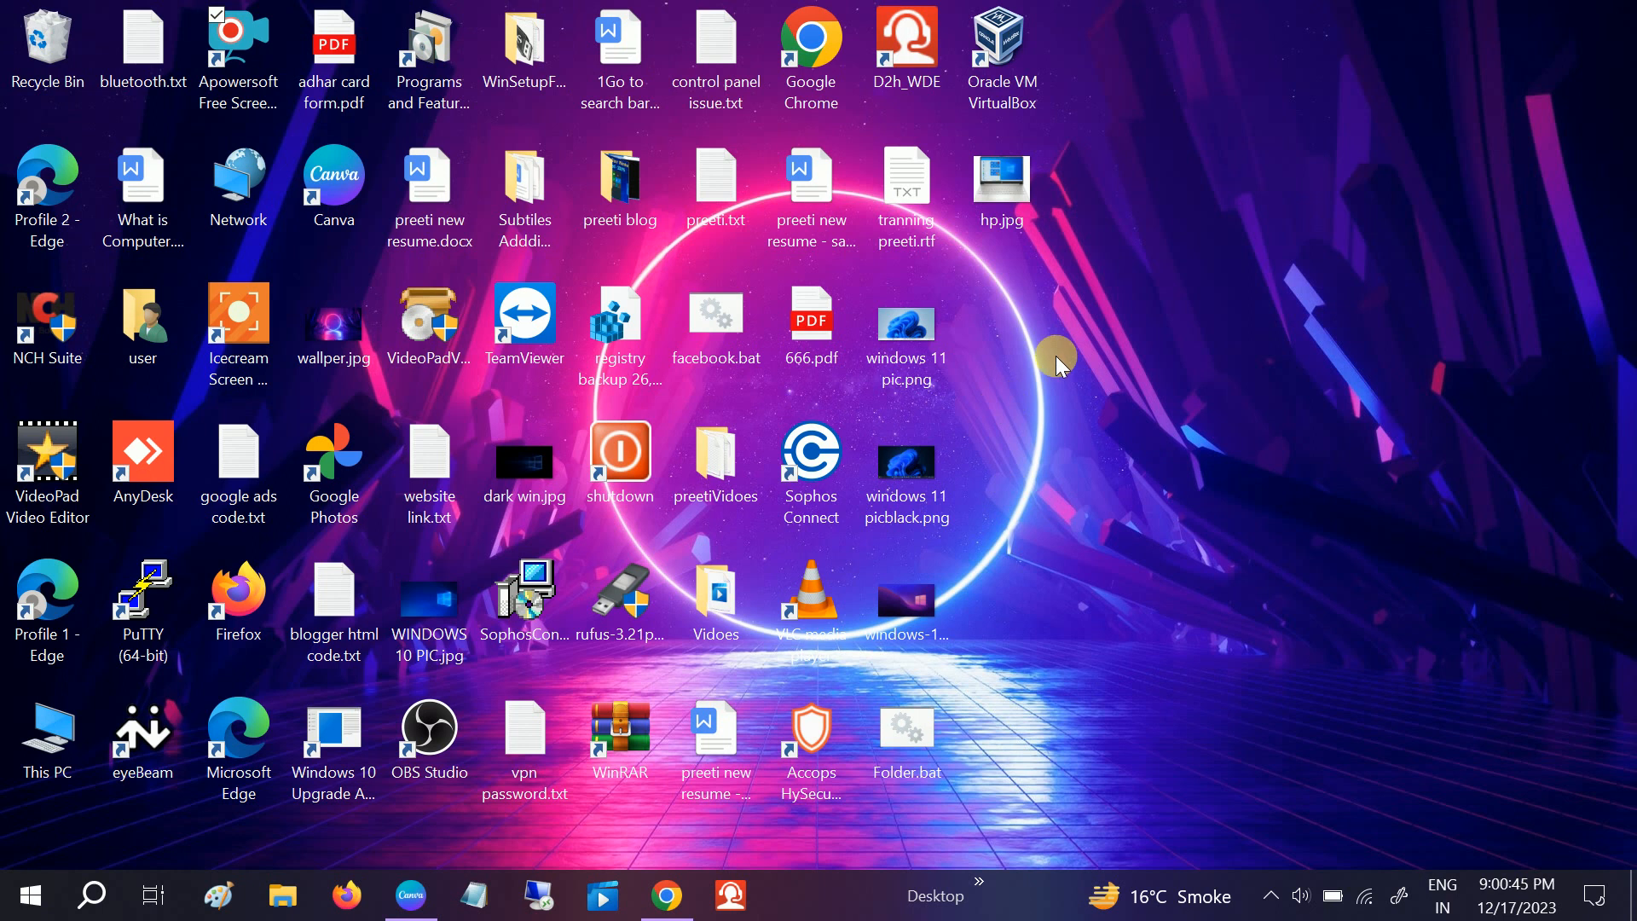
pyautogui.moveTo(727, 547)
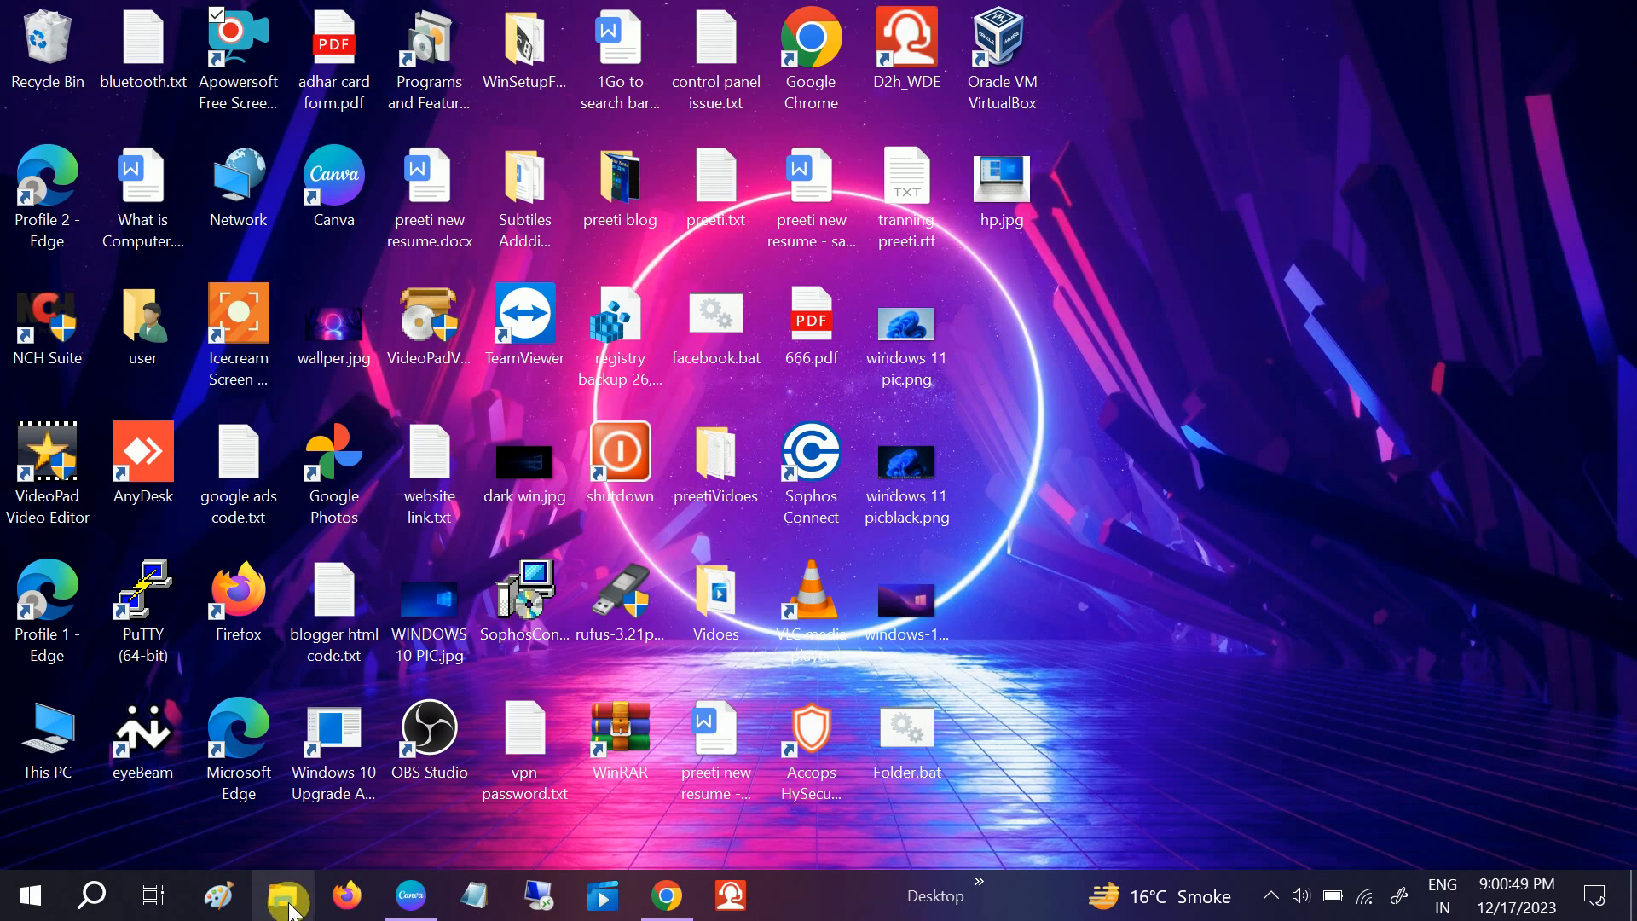
# - Show This PC with its drives in File Explorer and reveal the View options
pyautogui.click(283, 895)
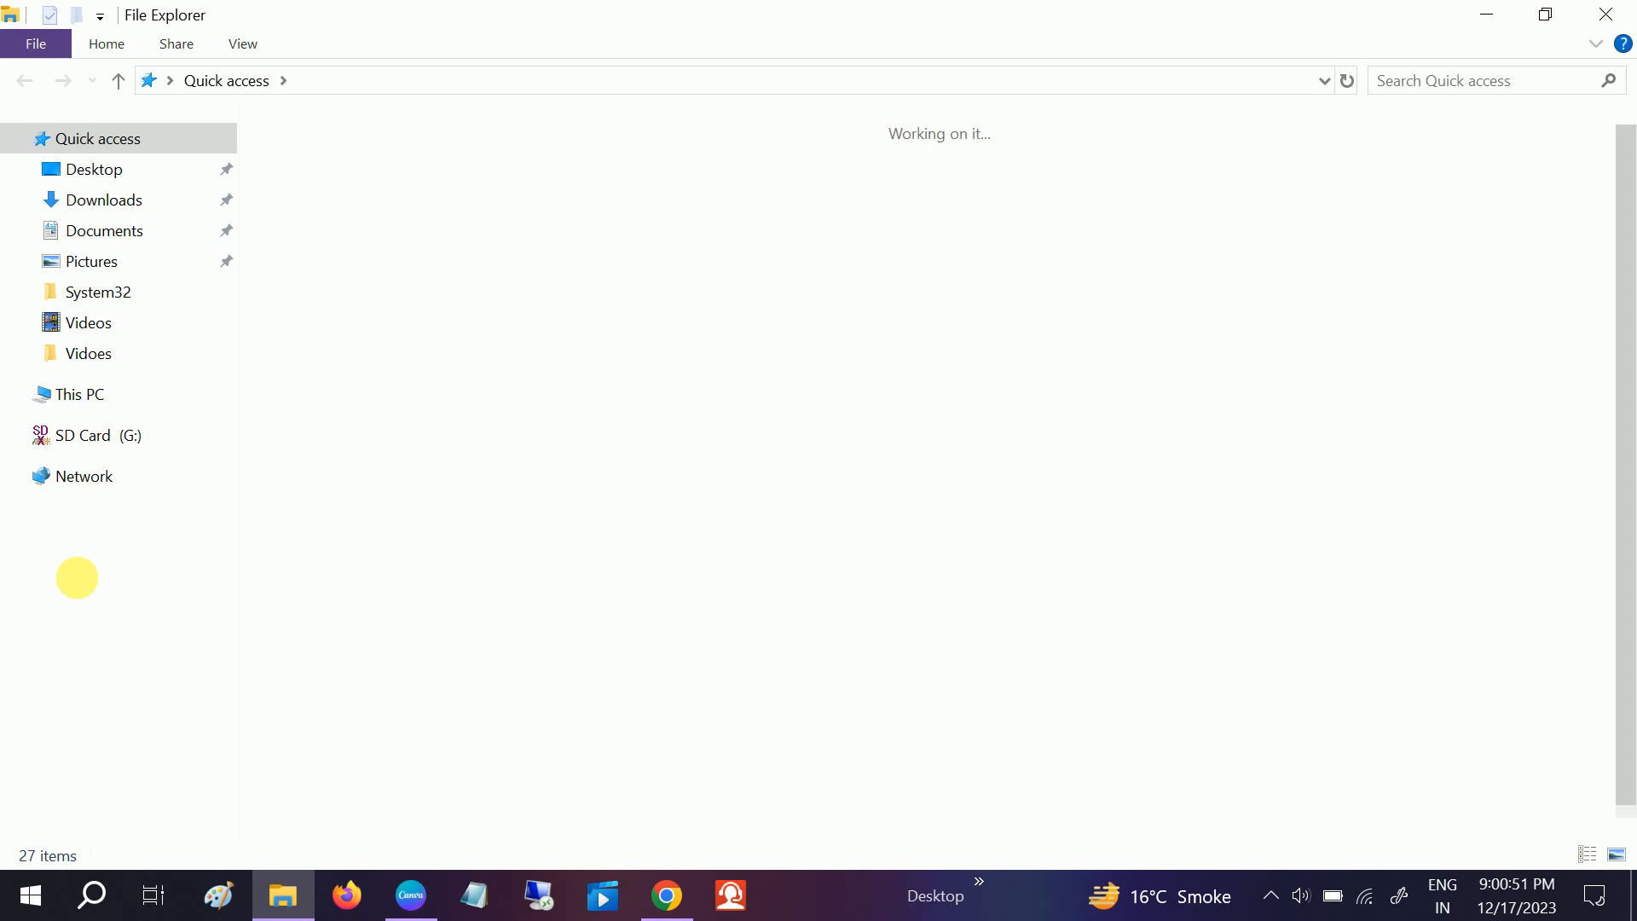
pyautogui.click(76, 394)
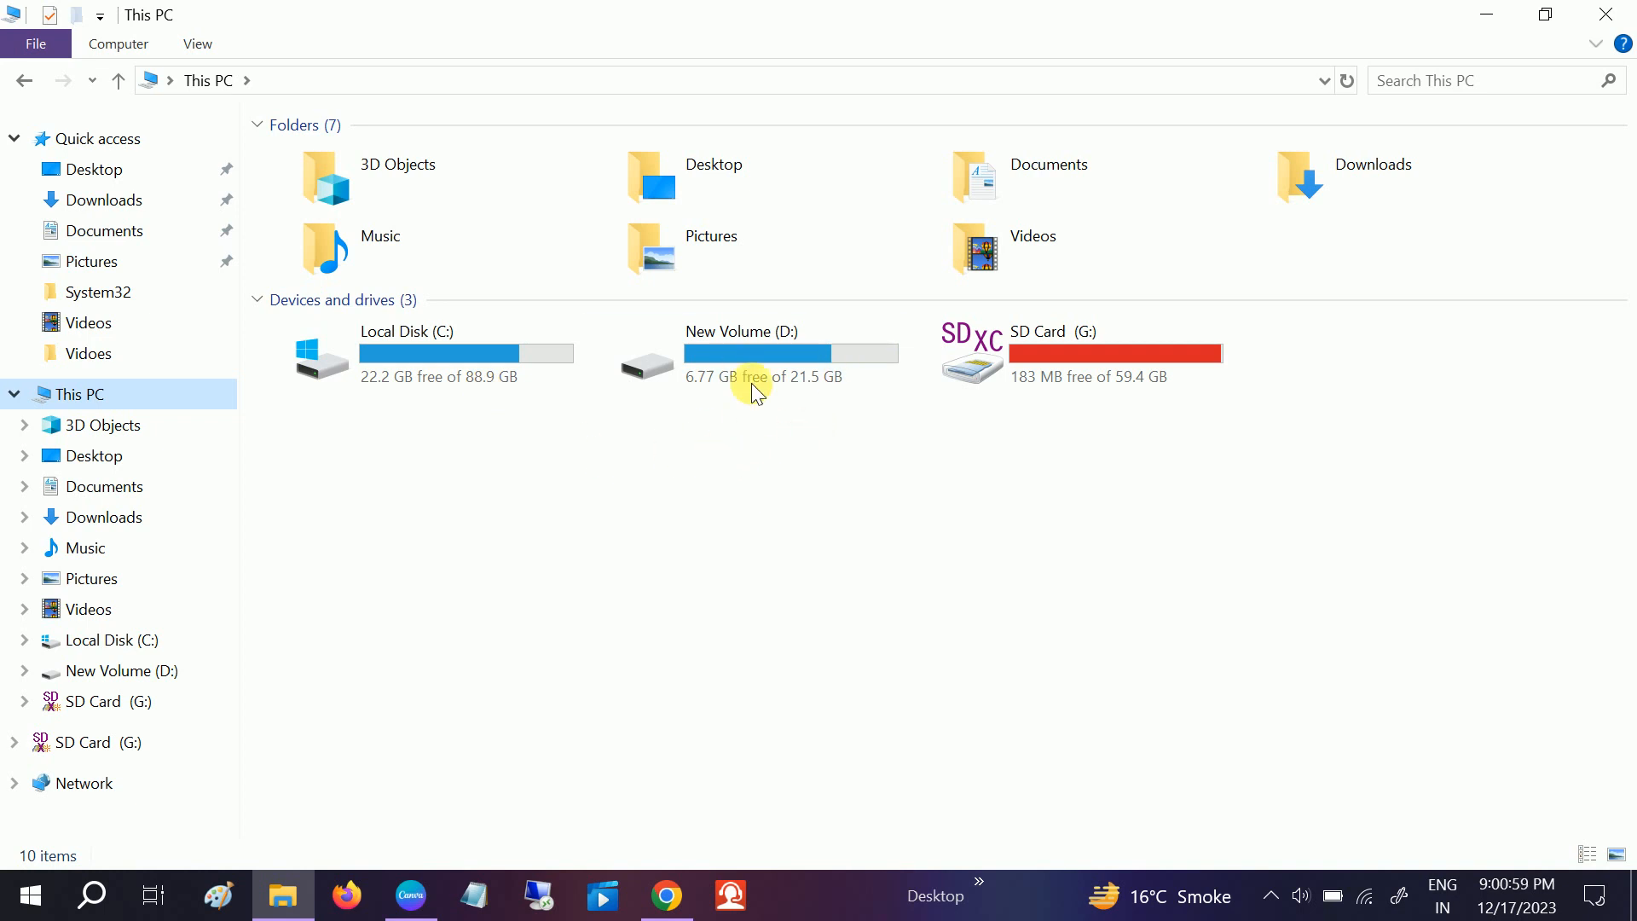
pyautogui.moveTo(522, 399)
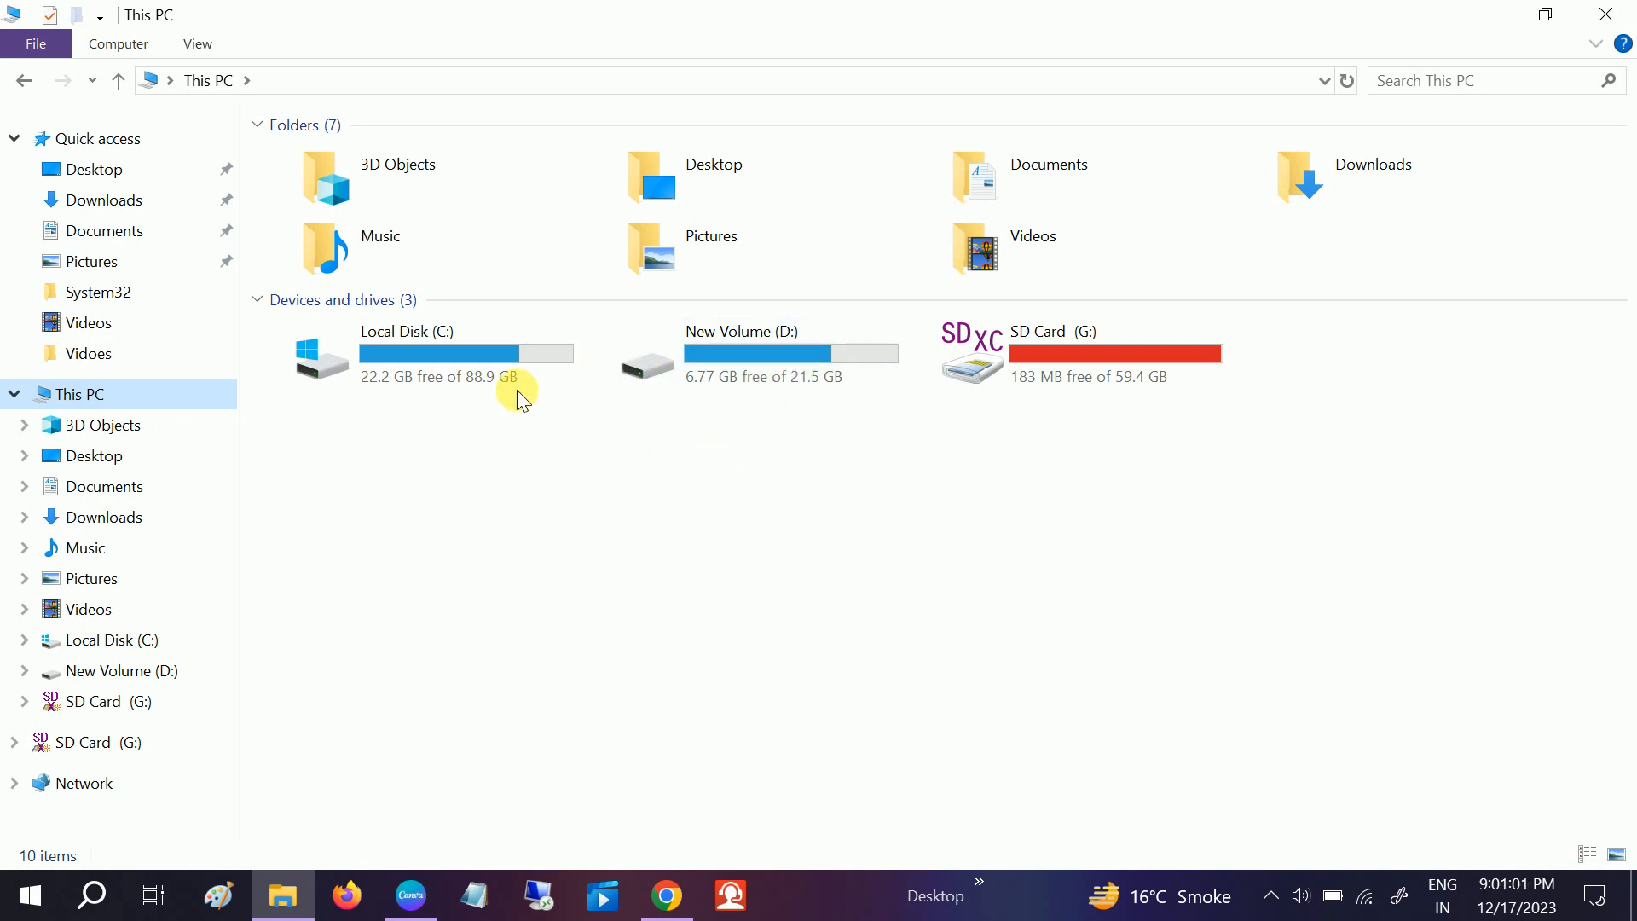
pyautogui.moveTo(373, 394)
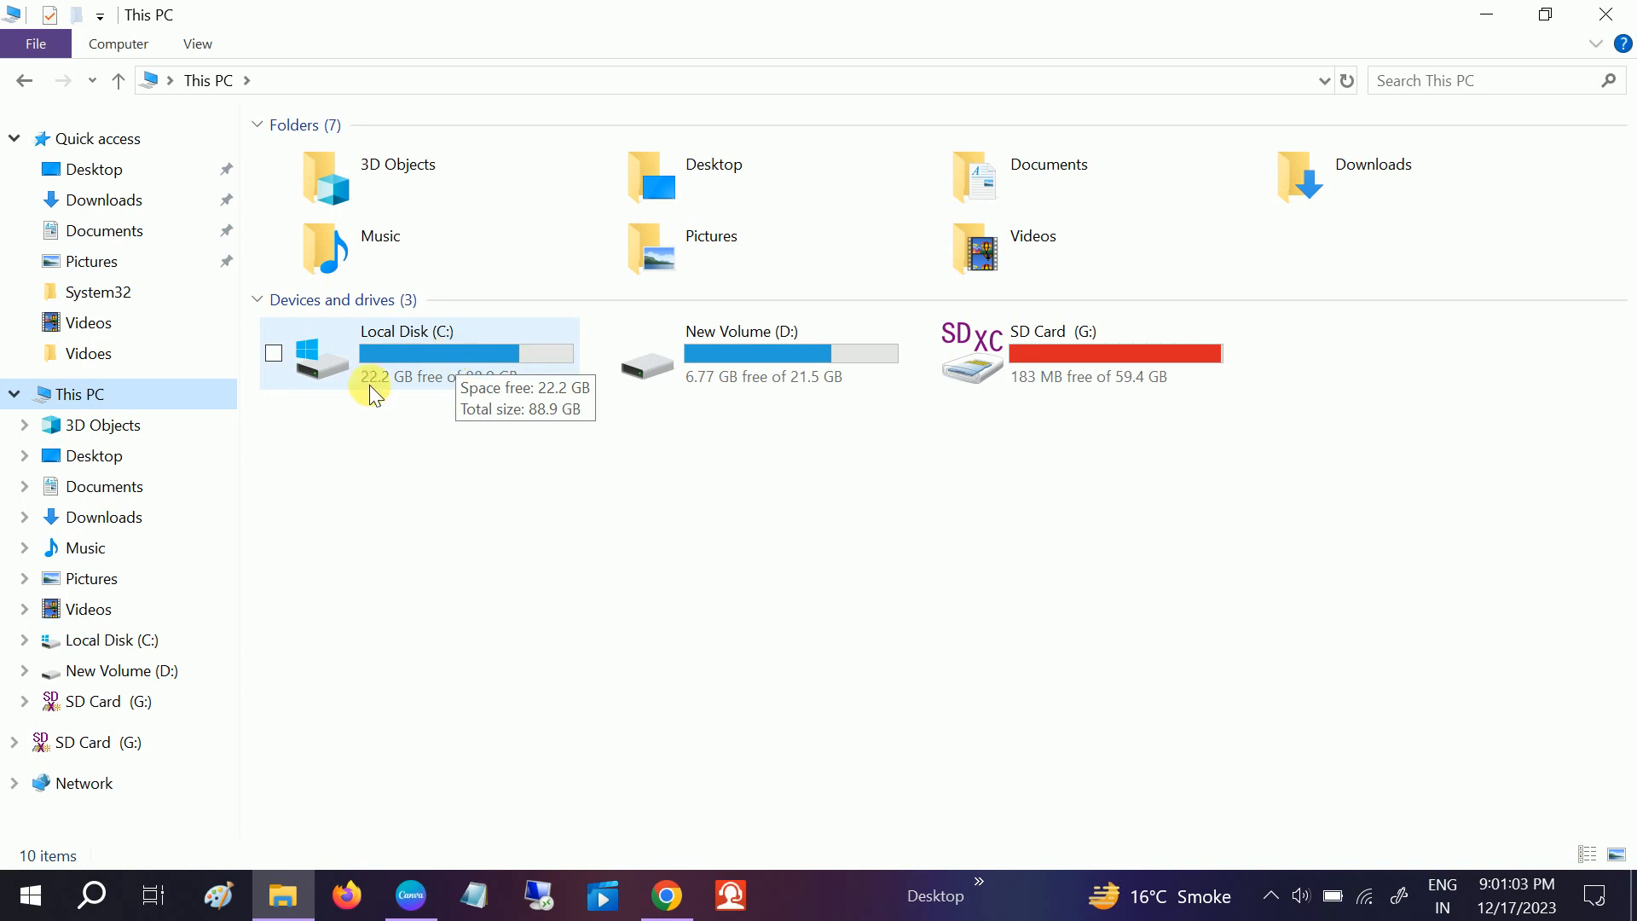
pyautogui.moveTo(198, 44)
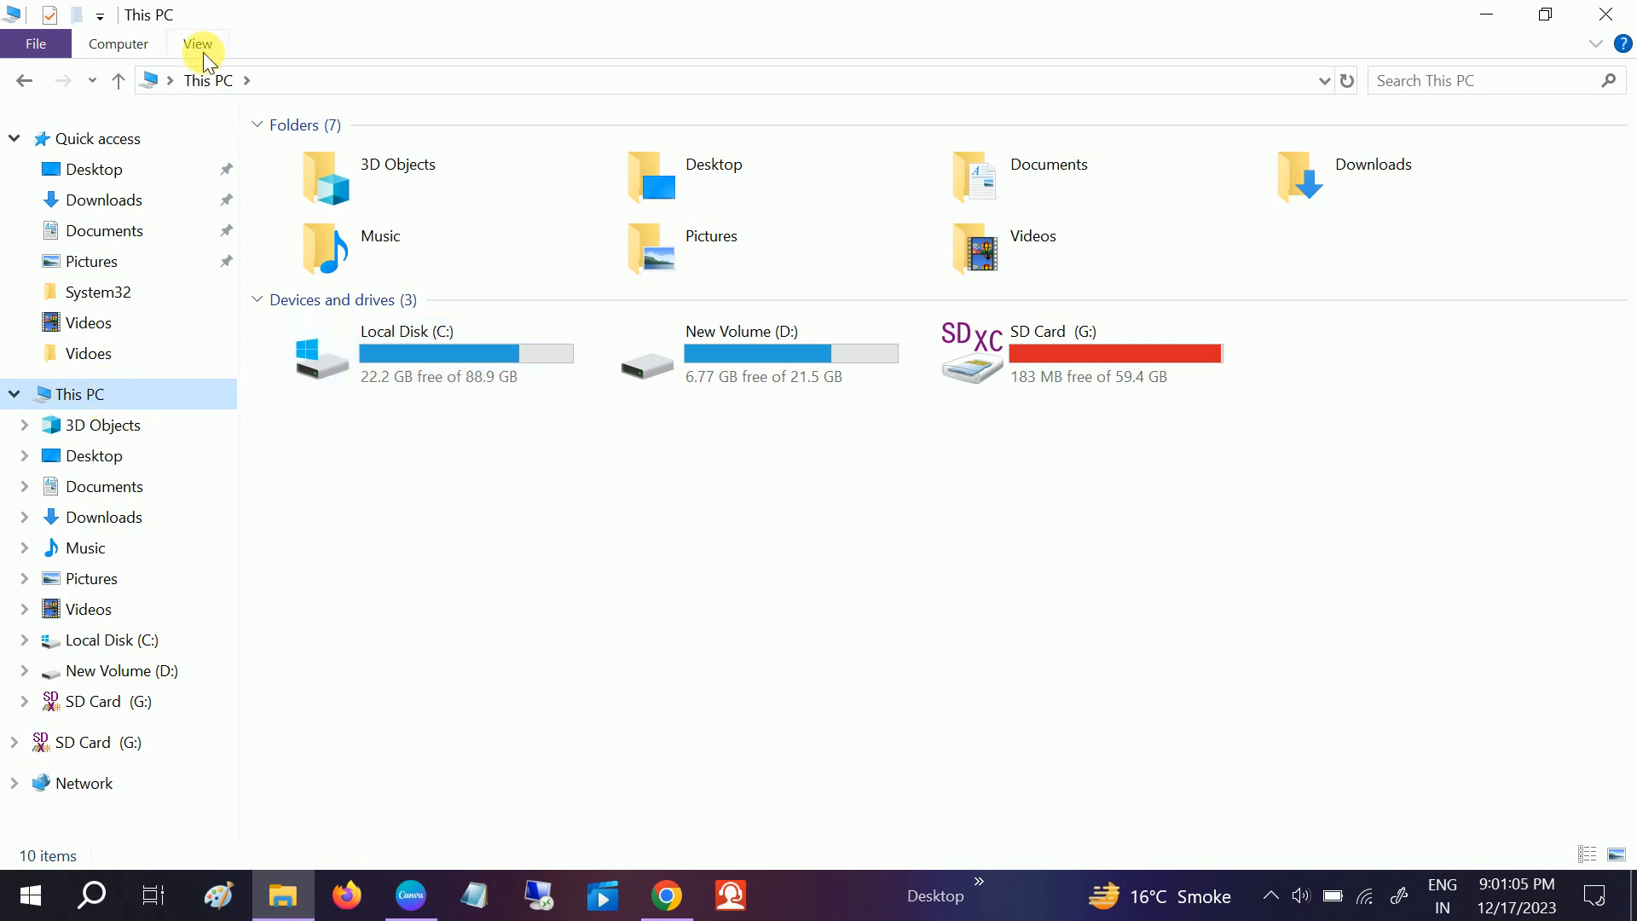
pyautogui.click(198, 45)
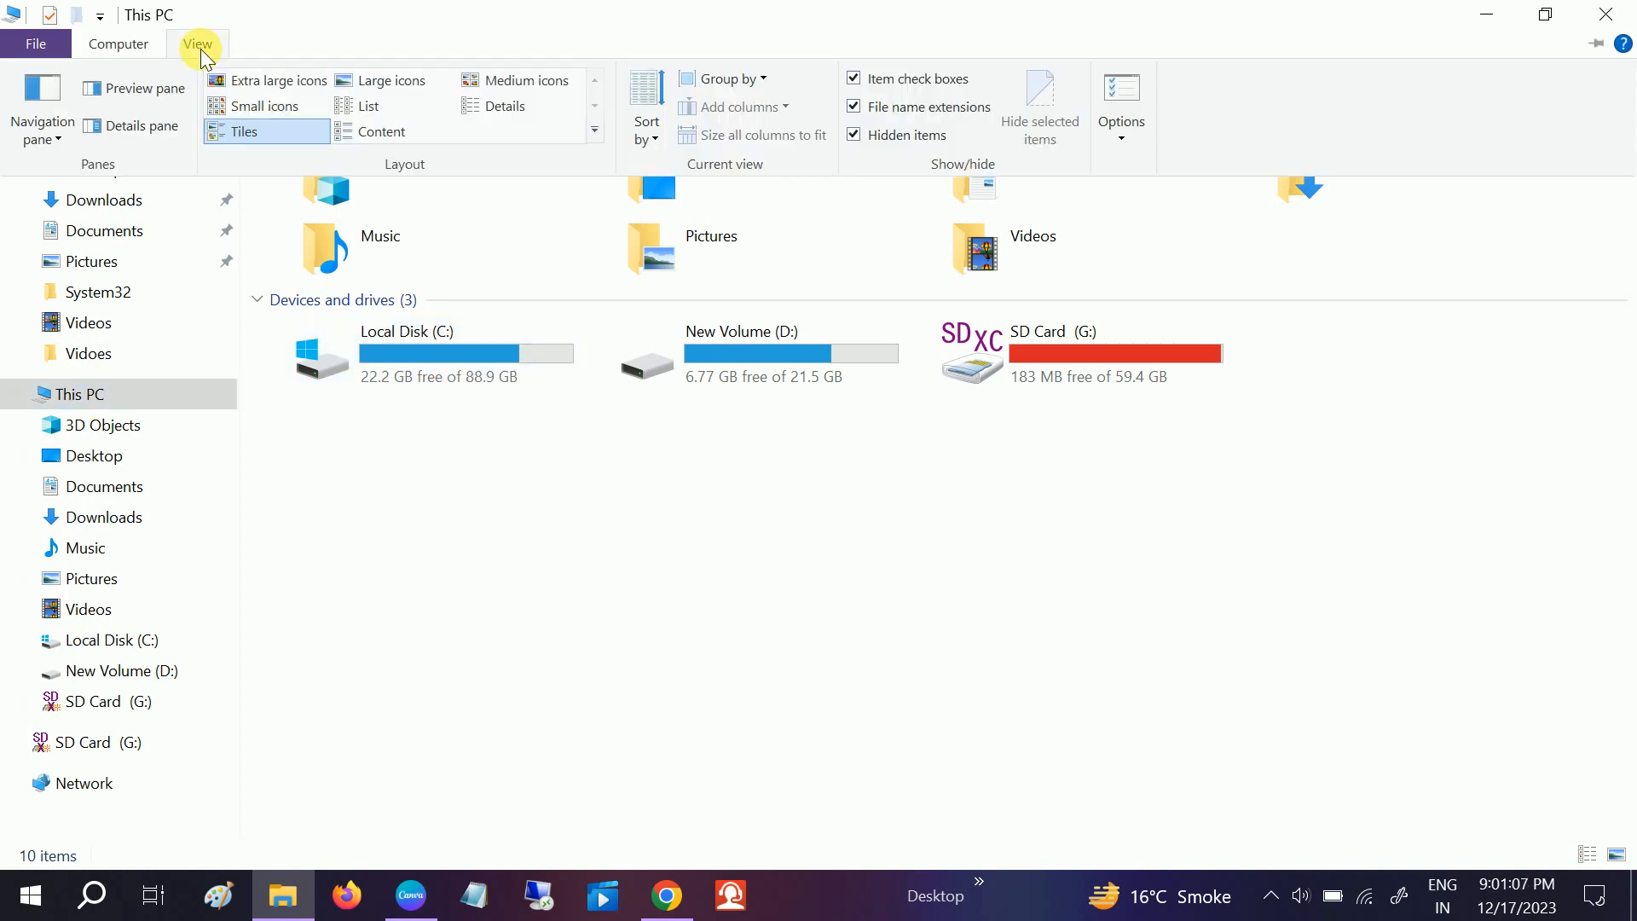
pyautogui.moveTo(880, 157)
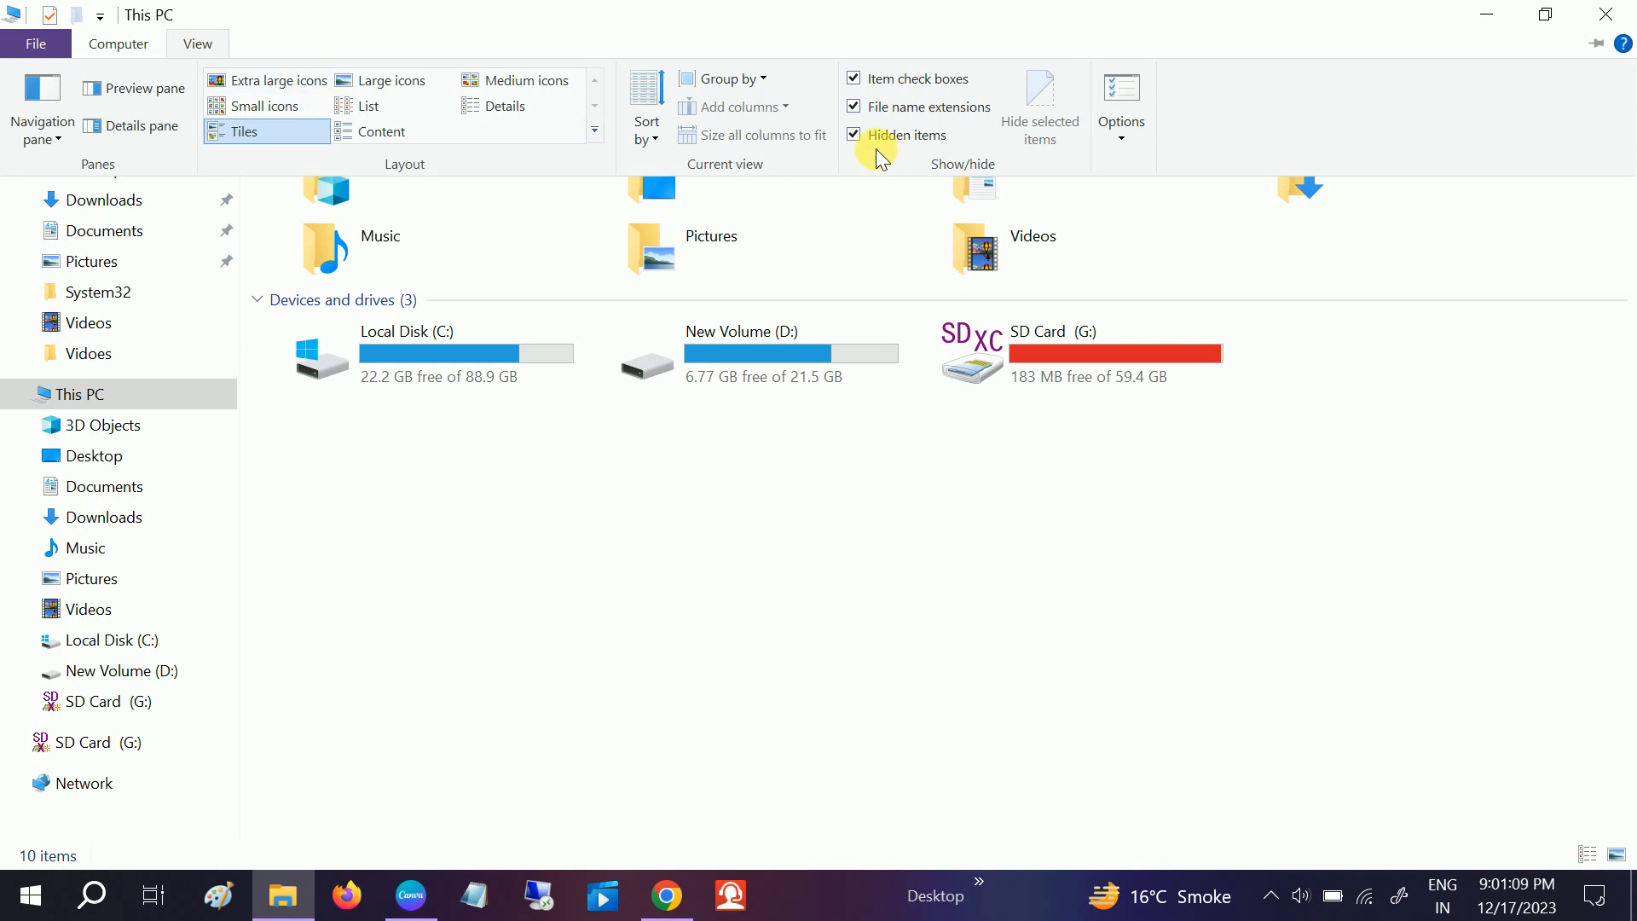
pyautogui.moveTo(929, 137)
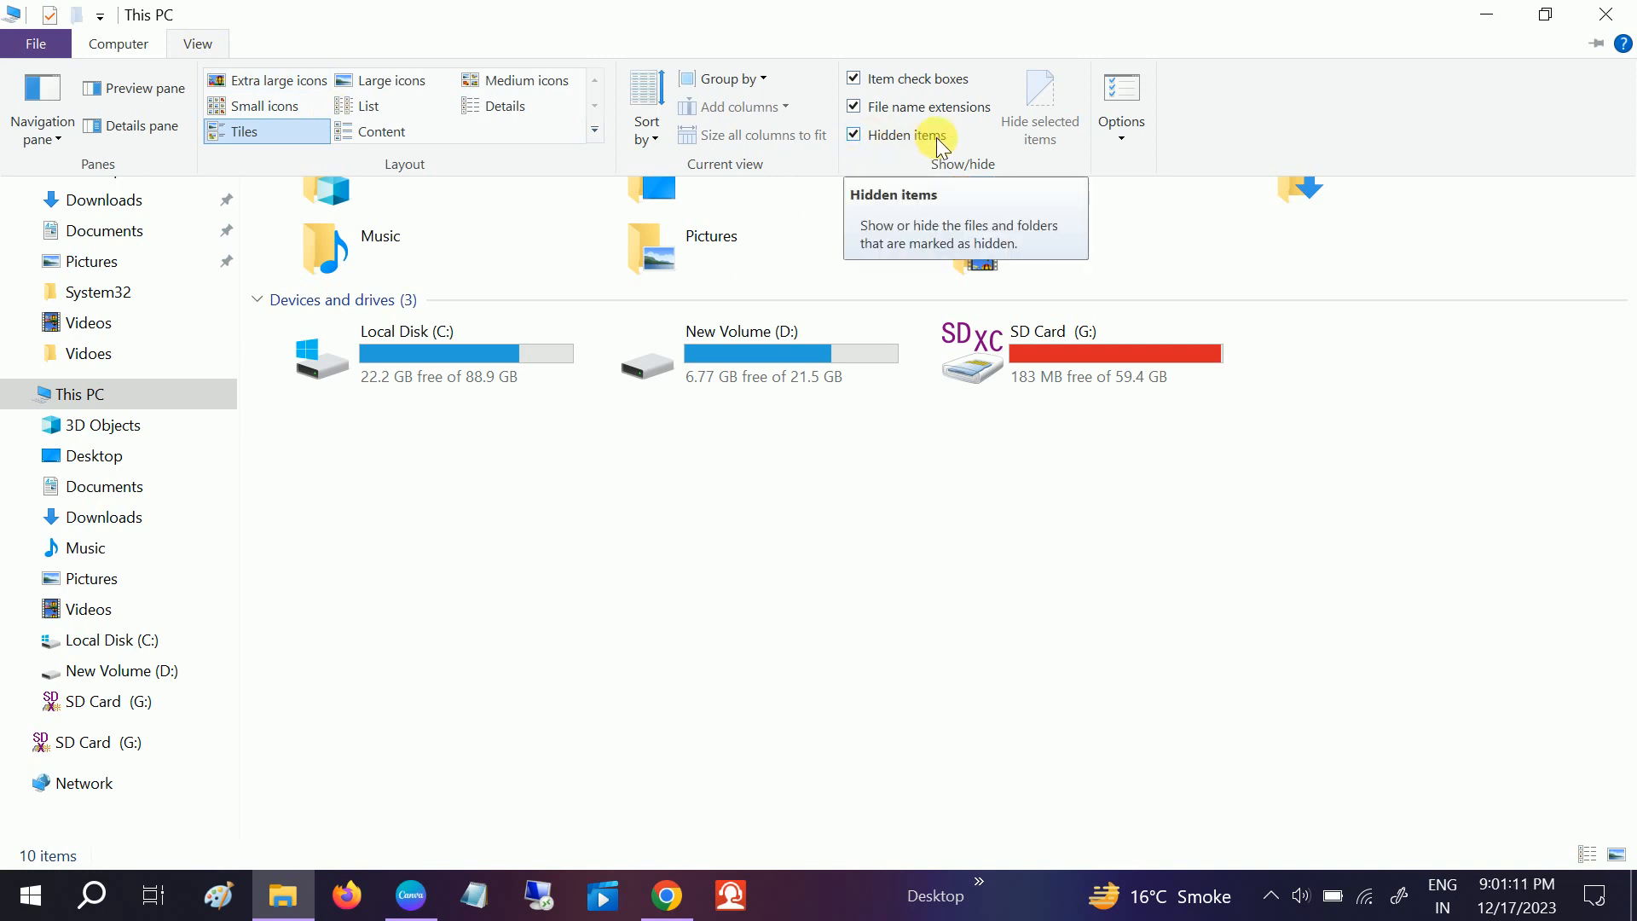
pyautogui.moveTo(908, 147)
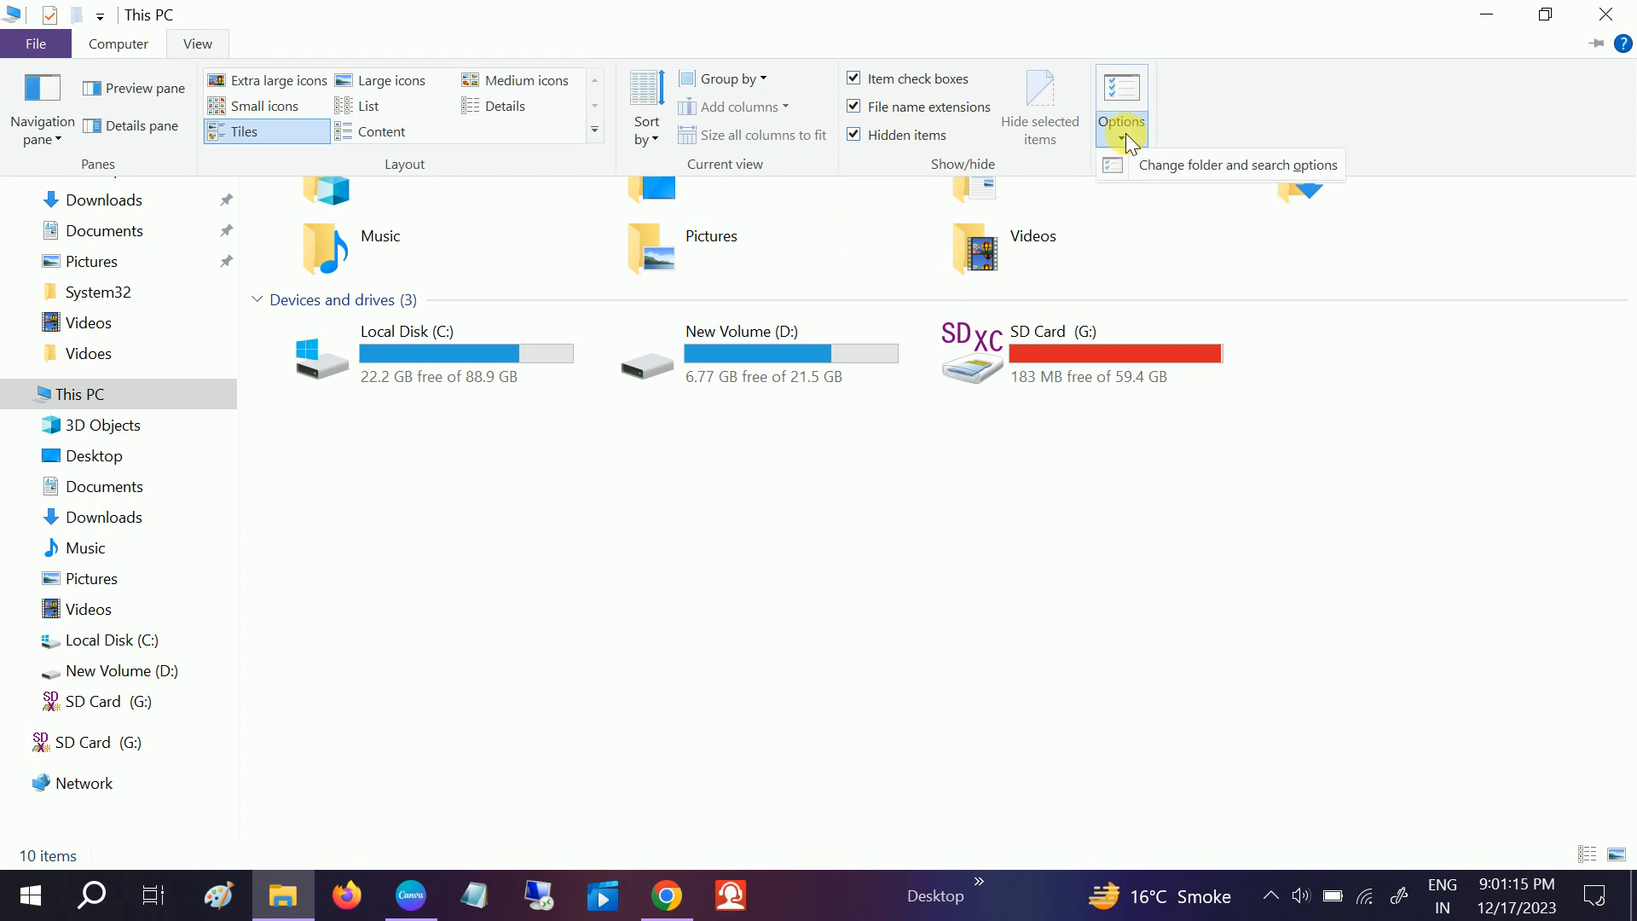
pyautogui.click(1122, 104)
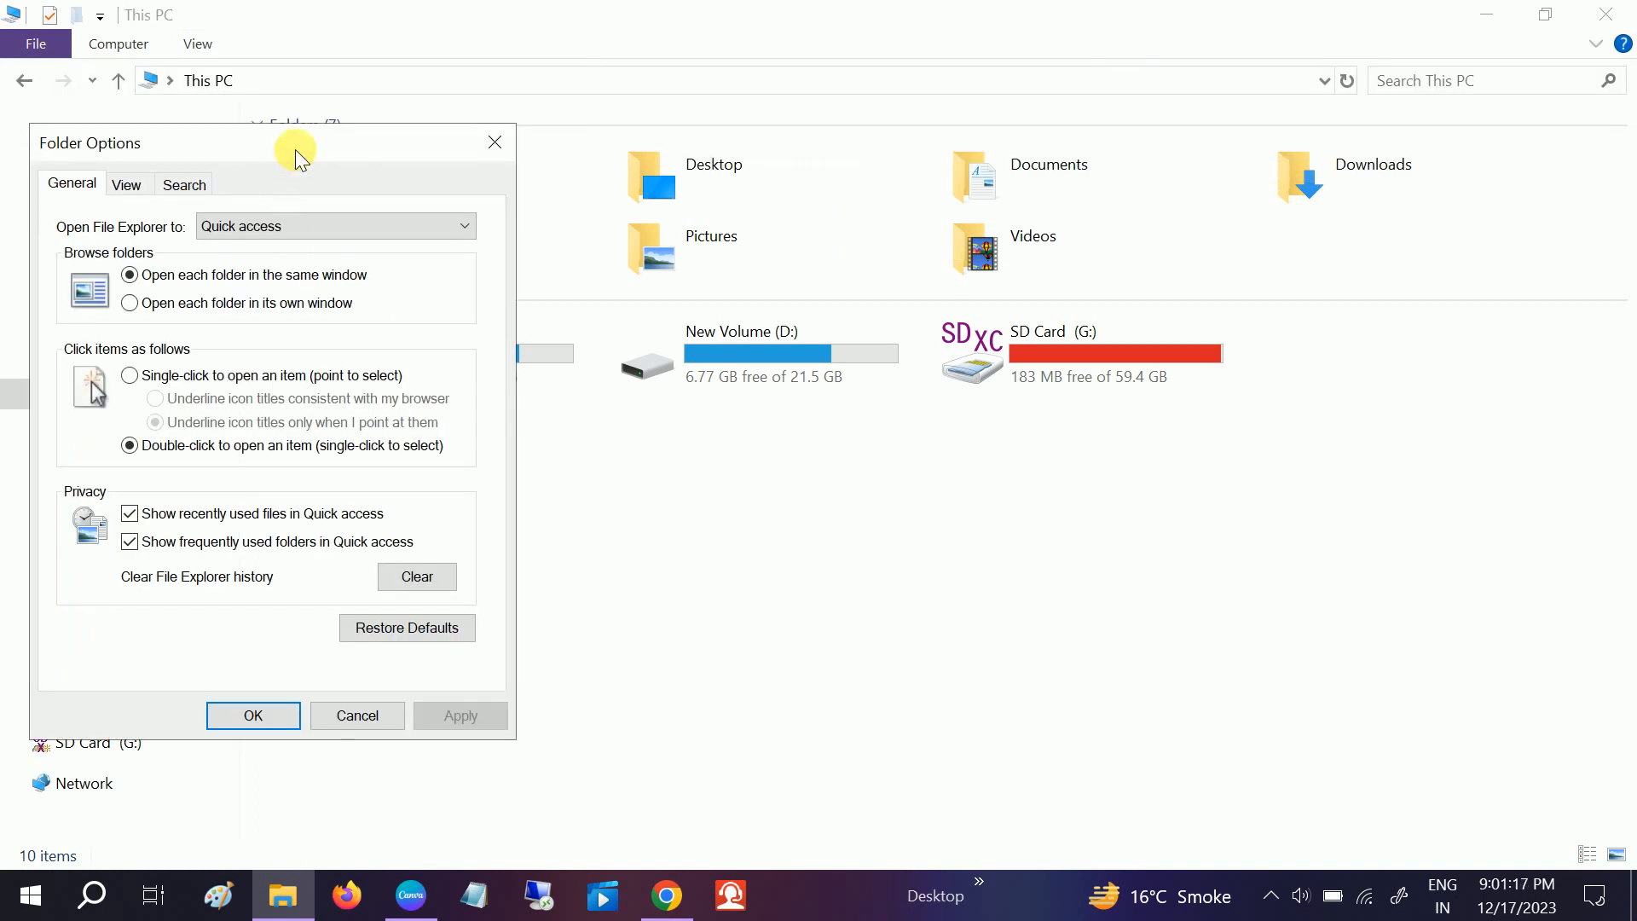
pyautogui.click(696, 206)
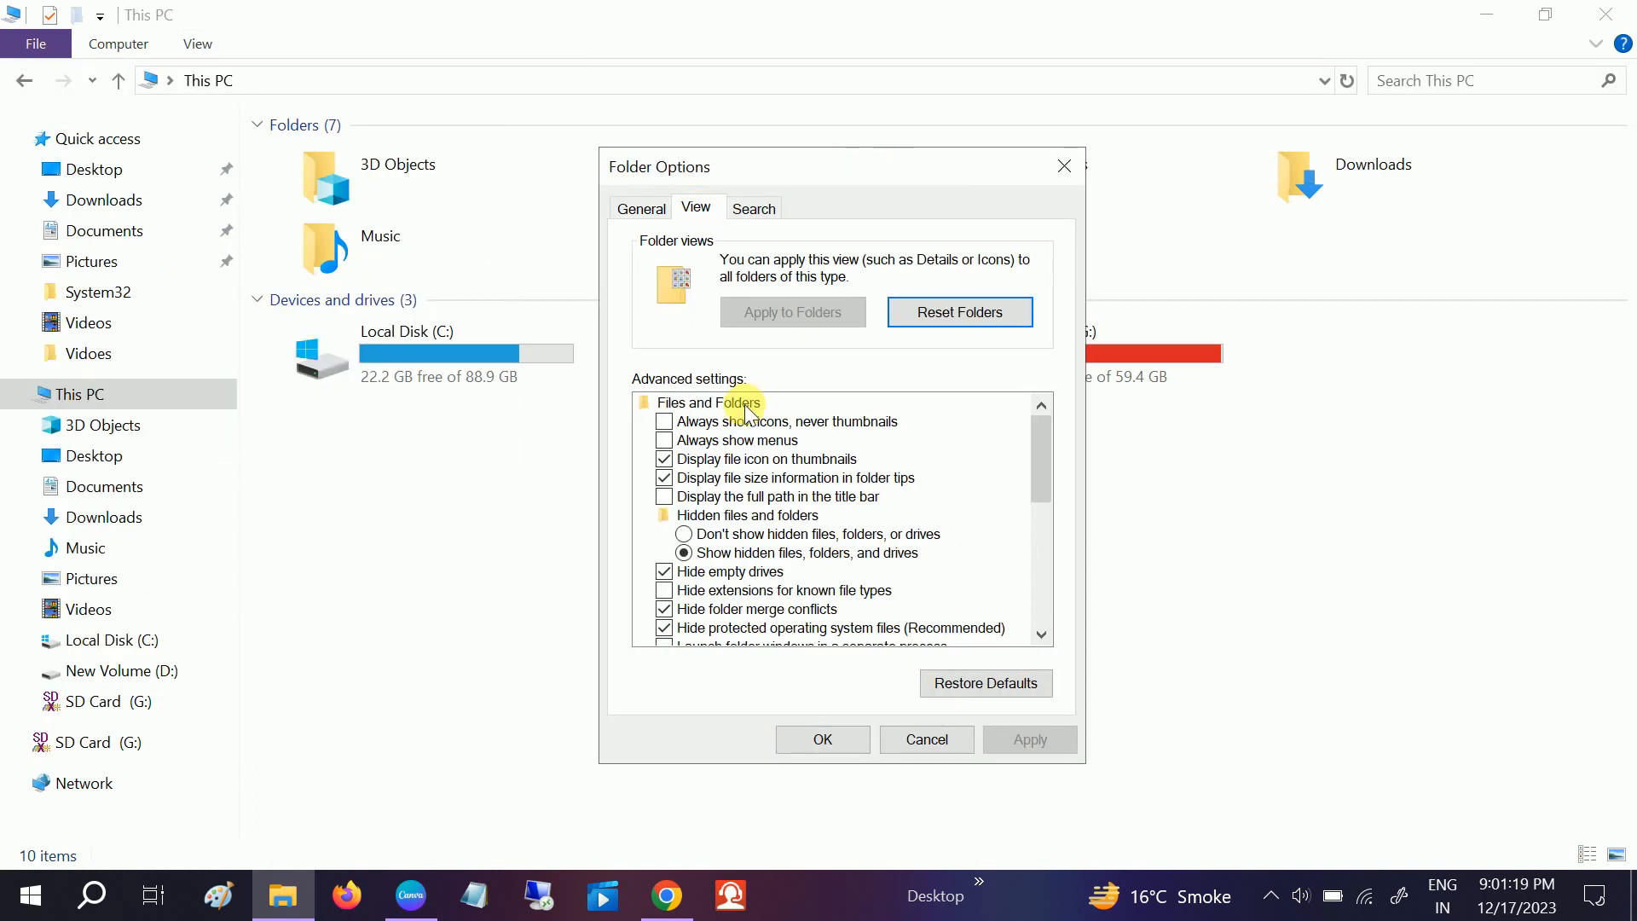
pyautogui.scroll(-3)
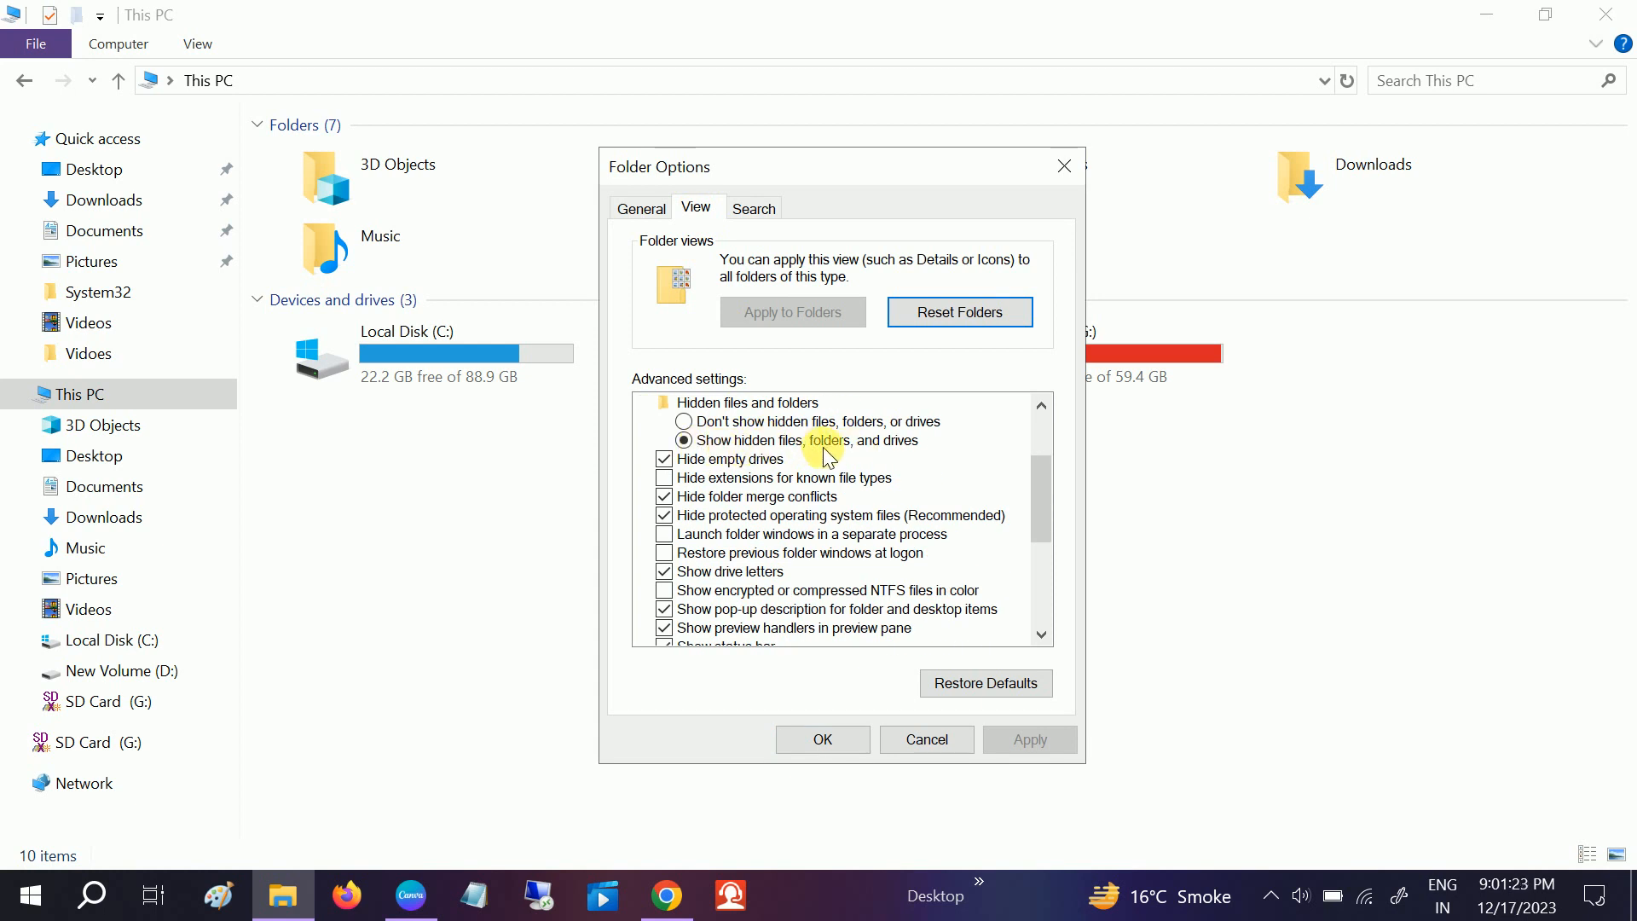
pyautogui.moveTo(677, 723)
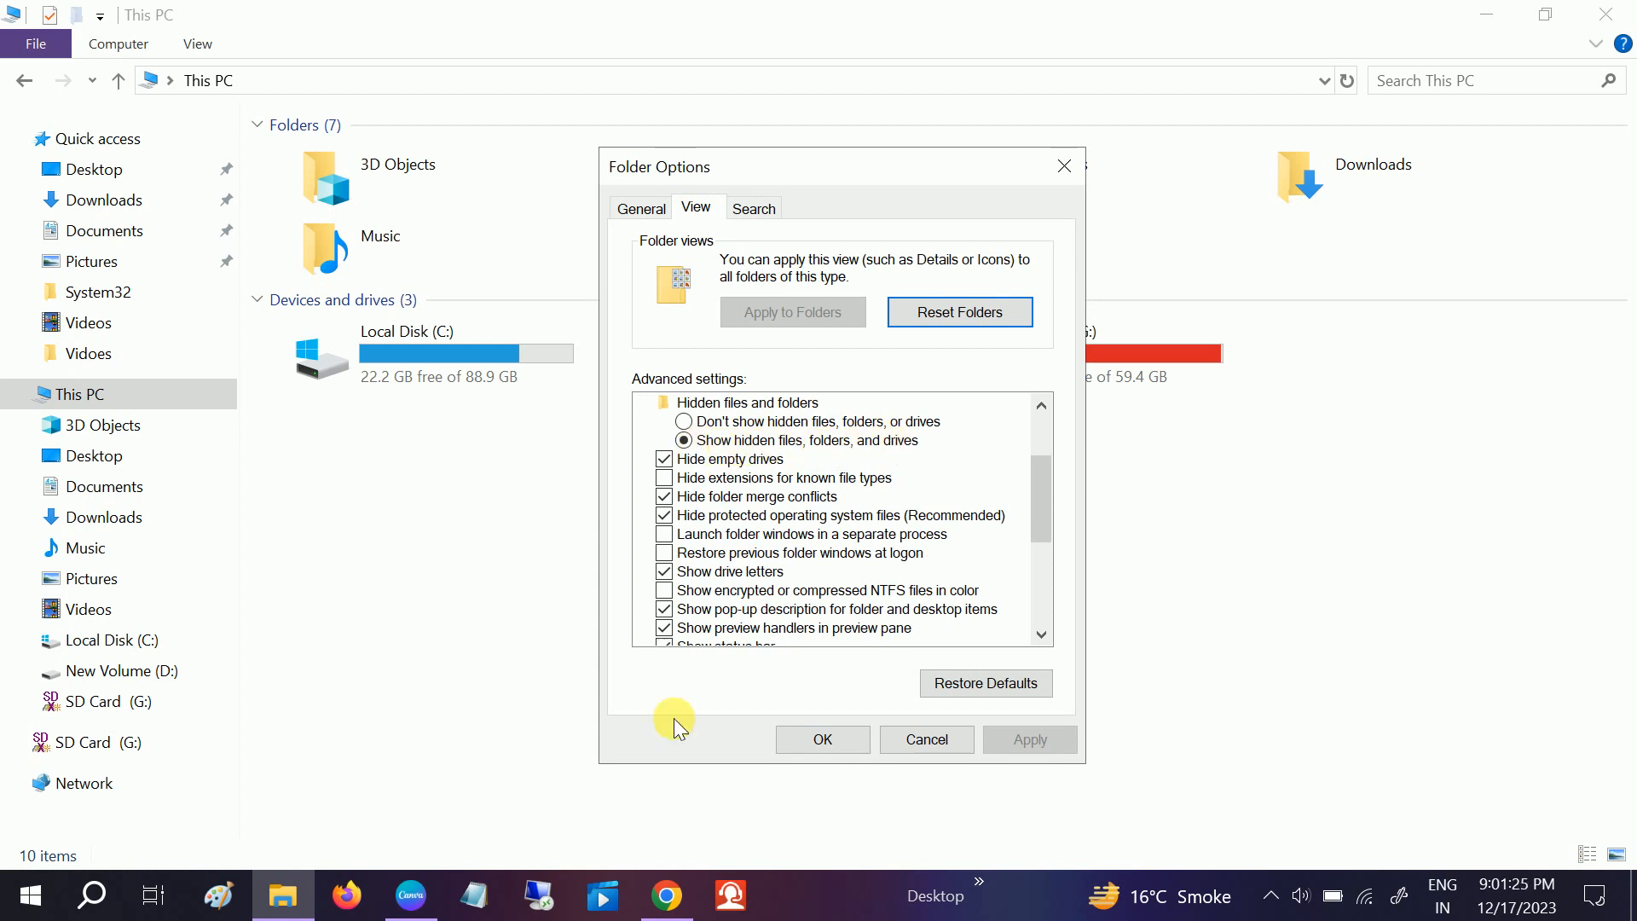
pyautogui.moveTo(1023, 737)
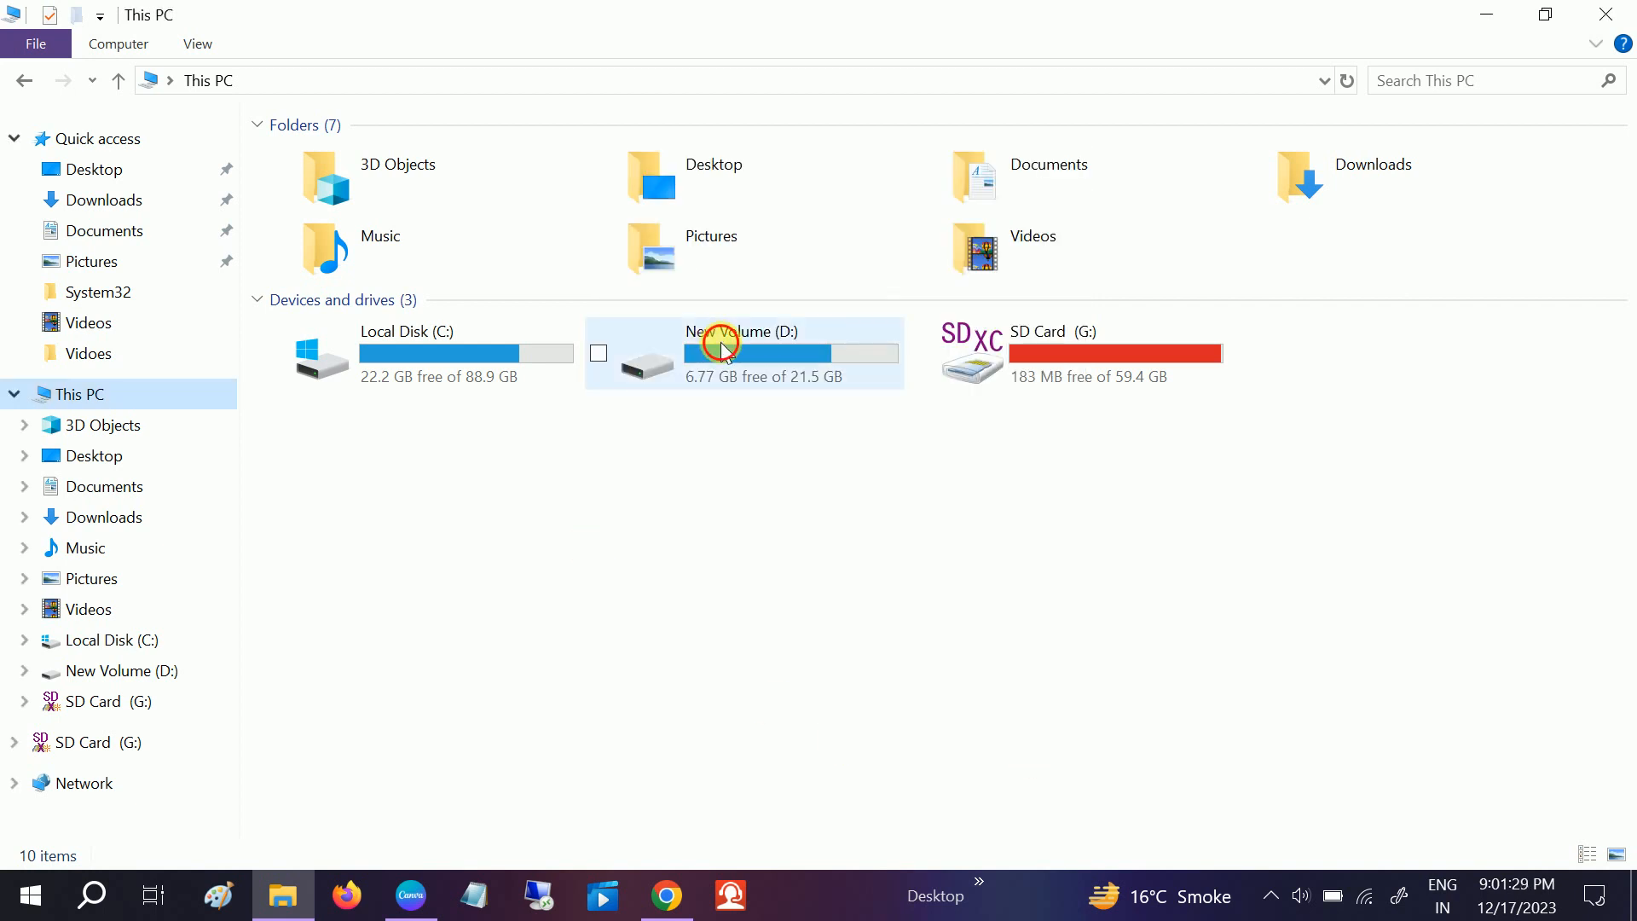
# - Browse D: drive's windows 10 folder and the C: drive's contents, returning to This PC
pyautogui.doubleClick(745, 352)
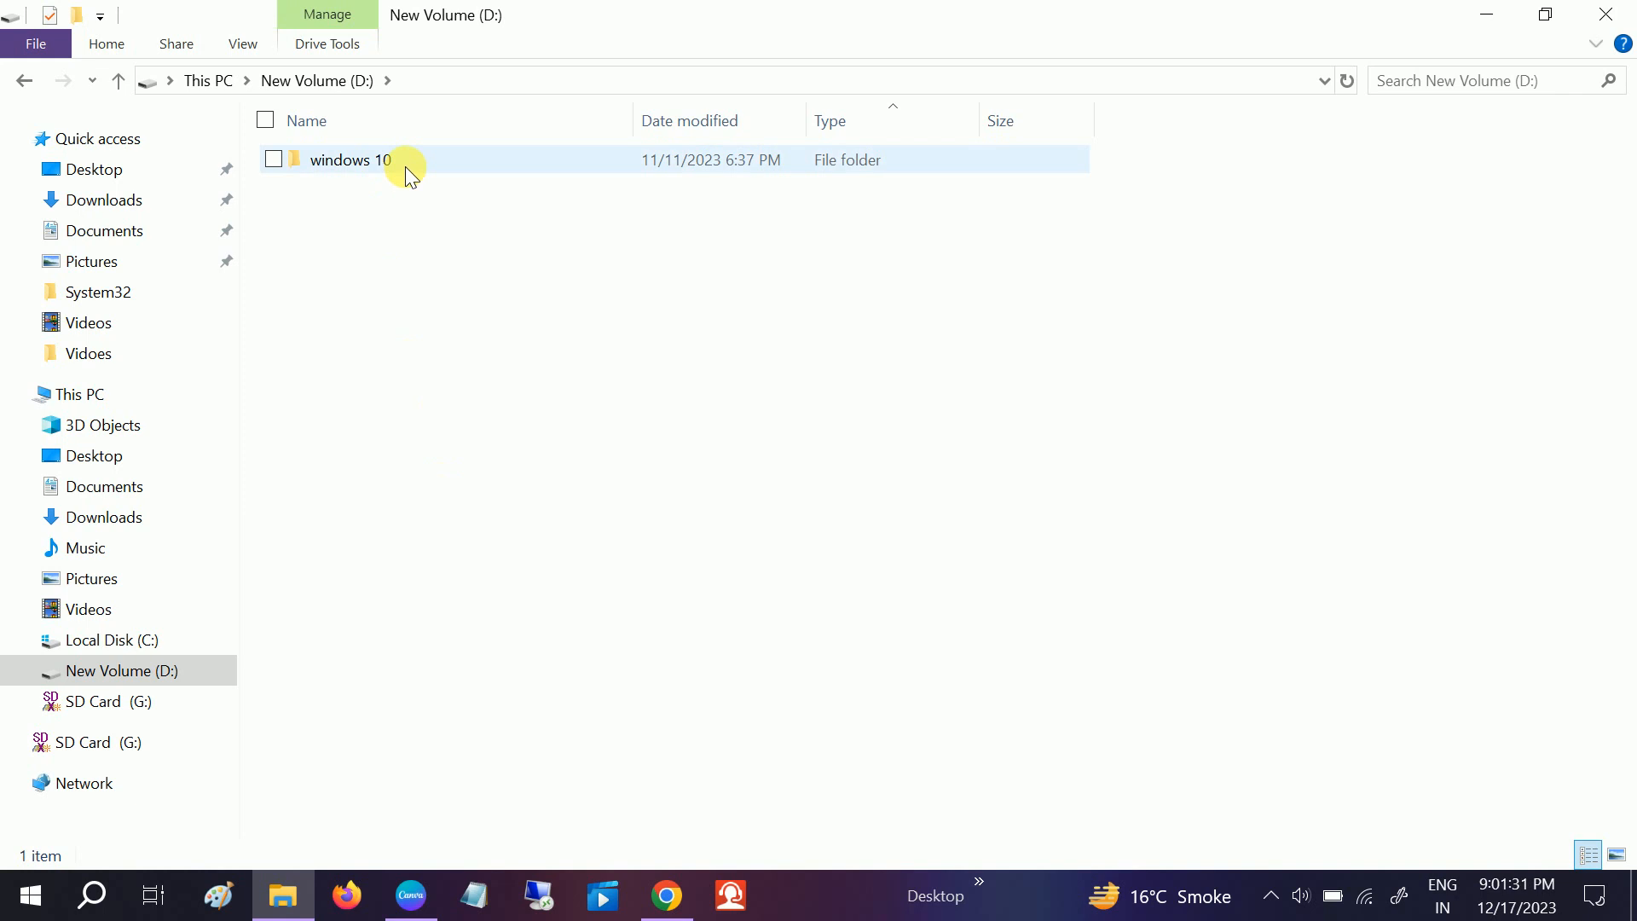
pyautogui.doubleClick(350, 160)
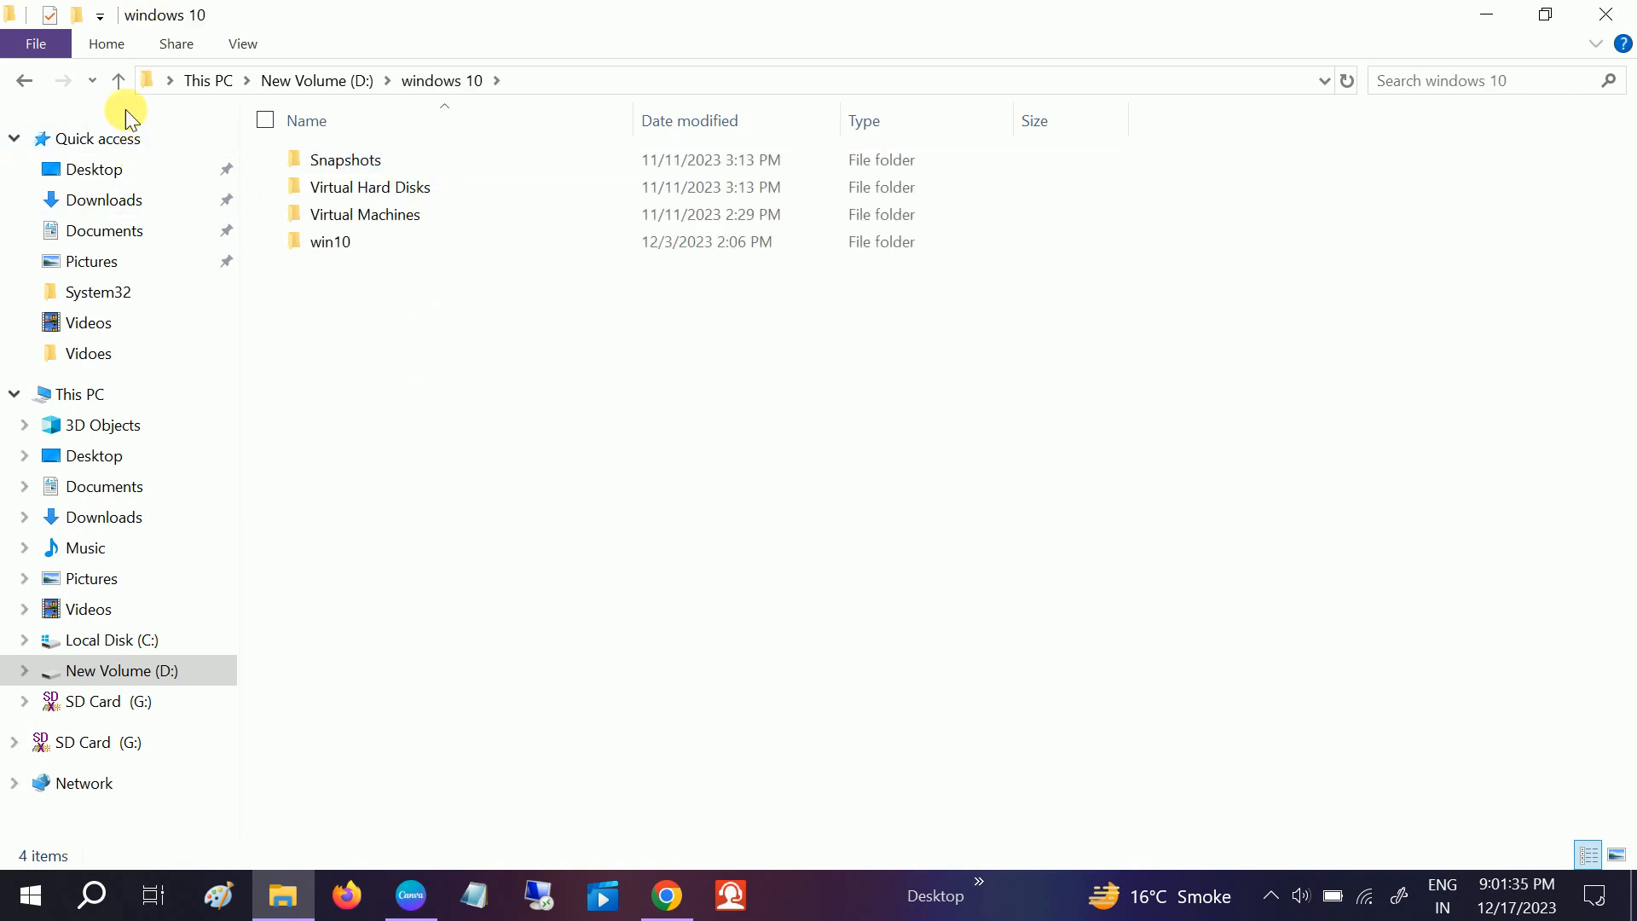
pyautogui.click(117, 80)
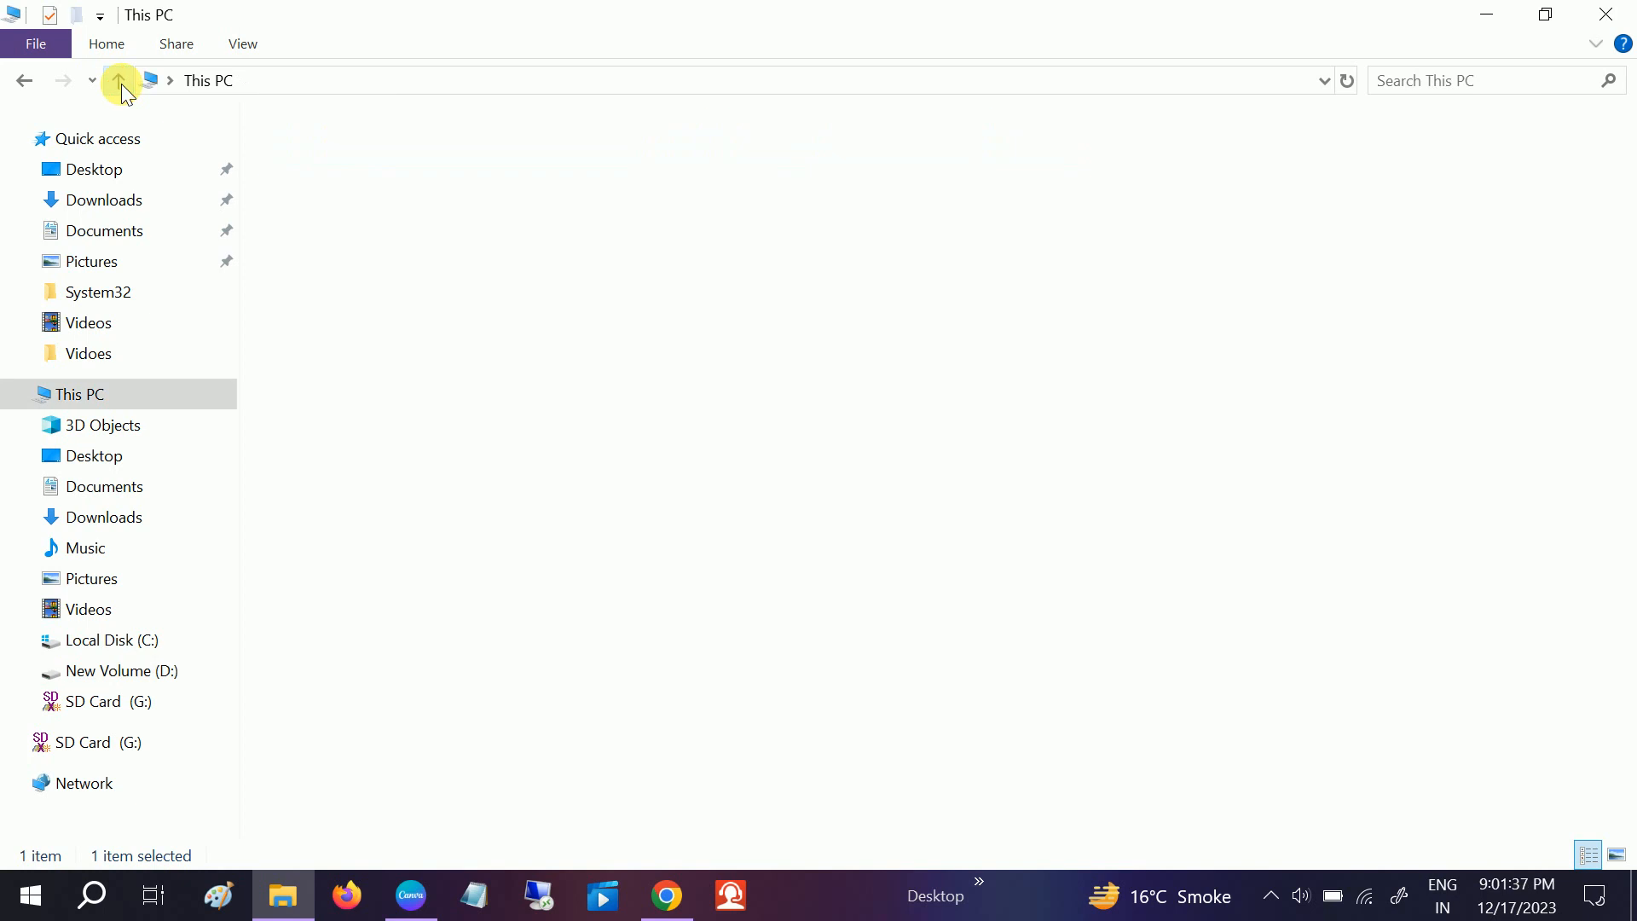
pyautogui.click(120, 80)
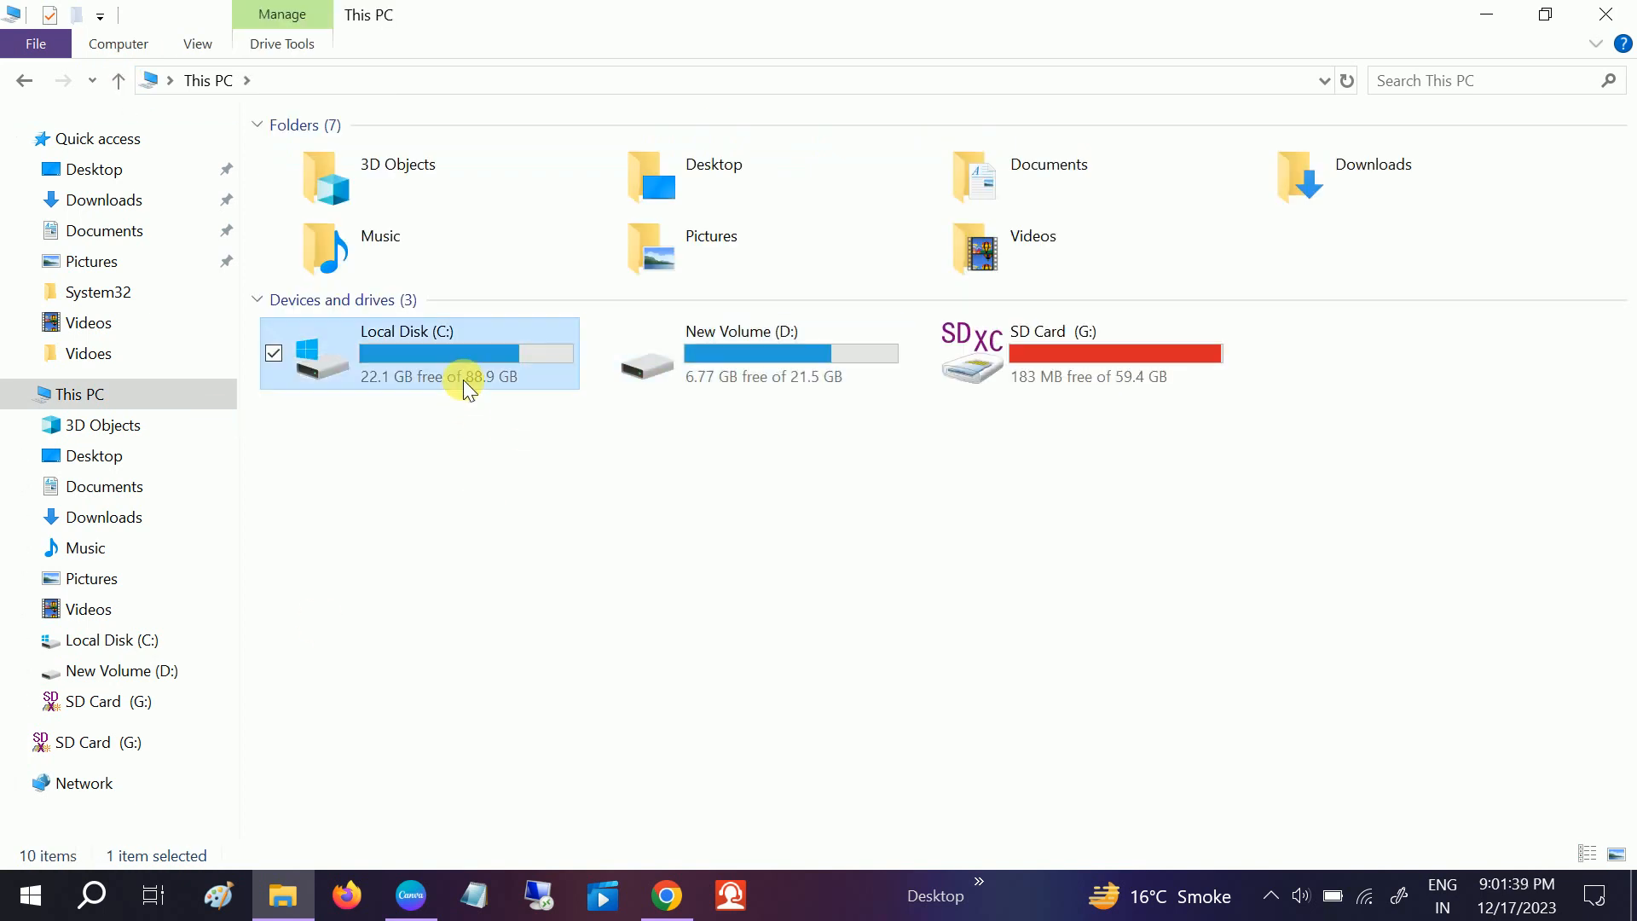
pyautogui.doubleClick(406, 353)
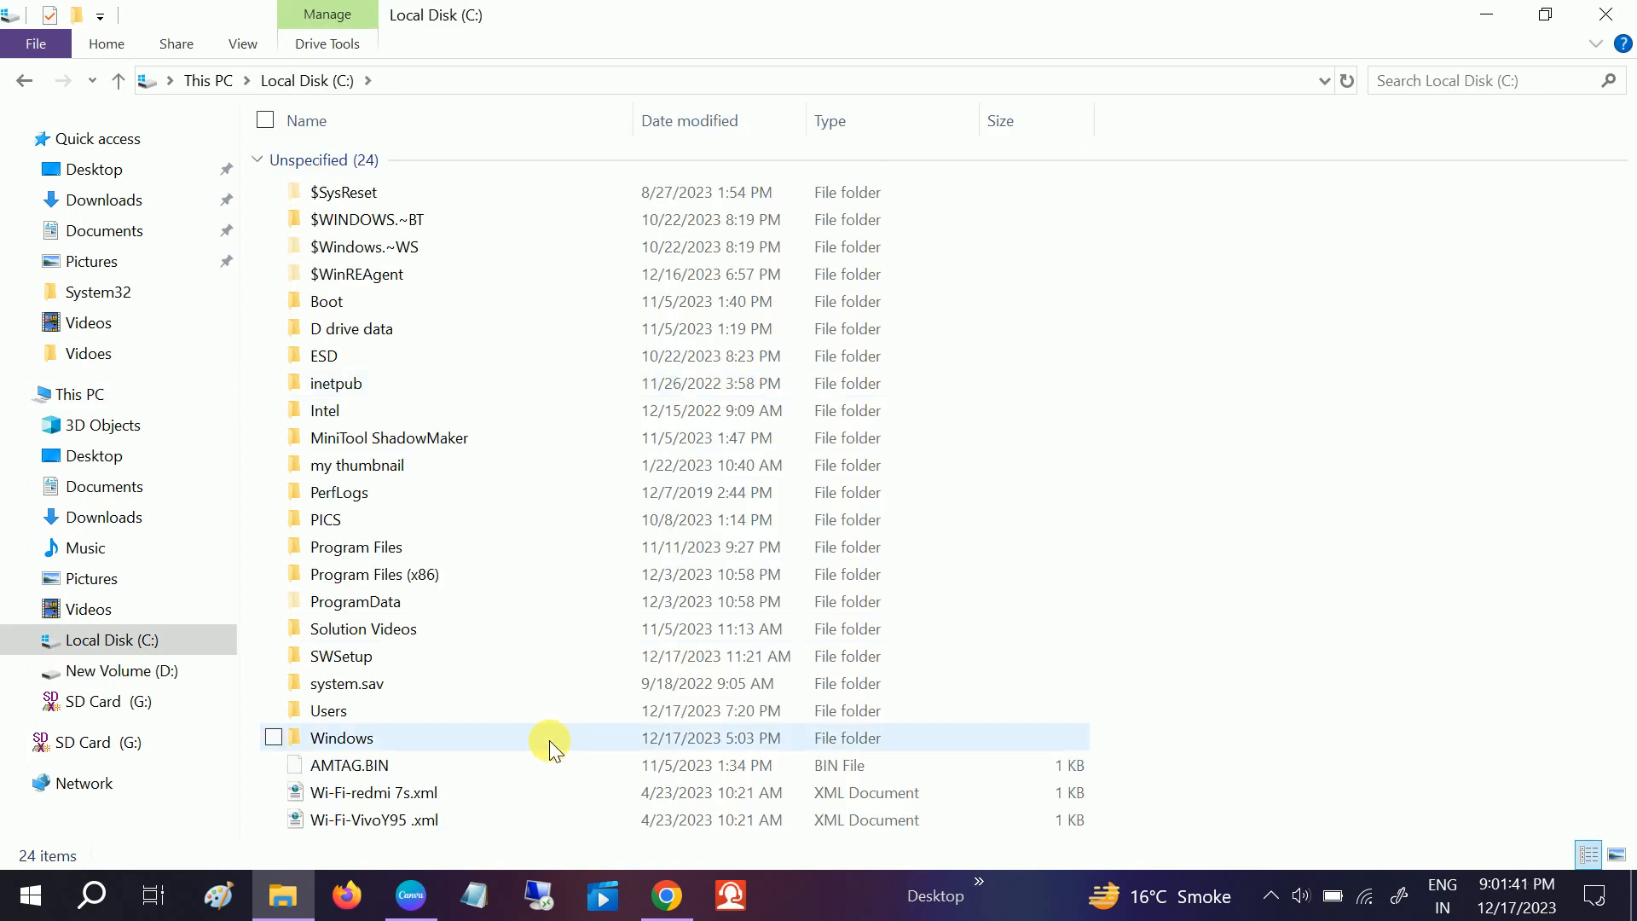
pyautogui.click(118, 81)
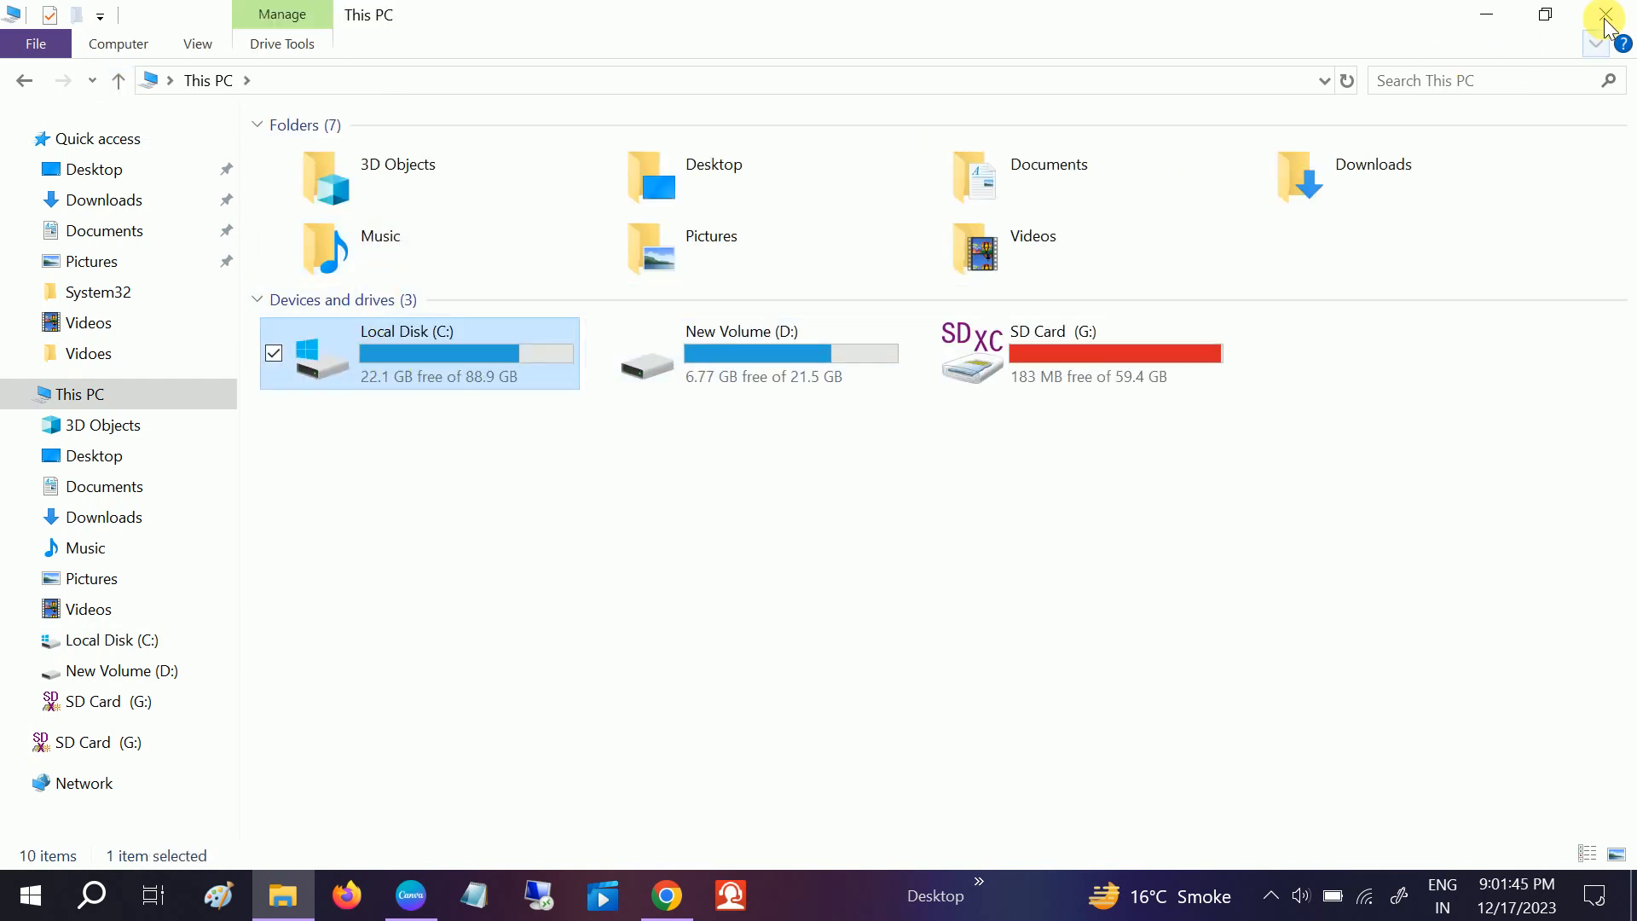
pyautogui.moveTo(467, 483)
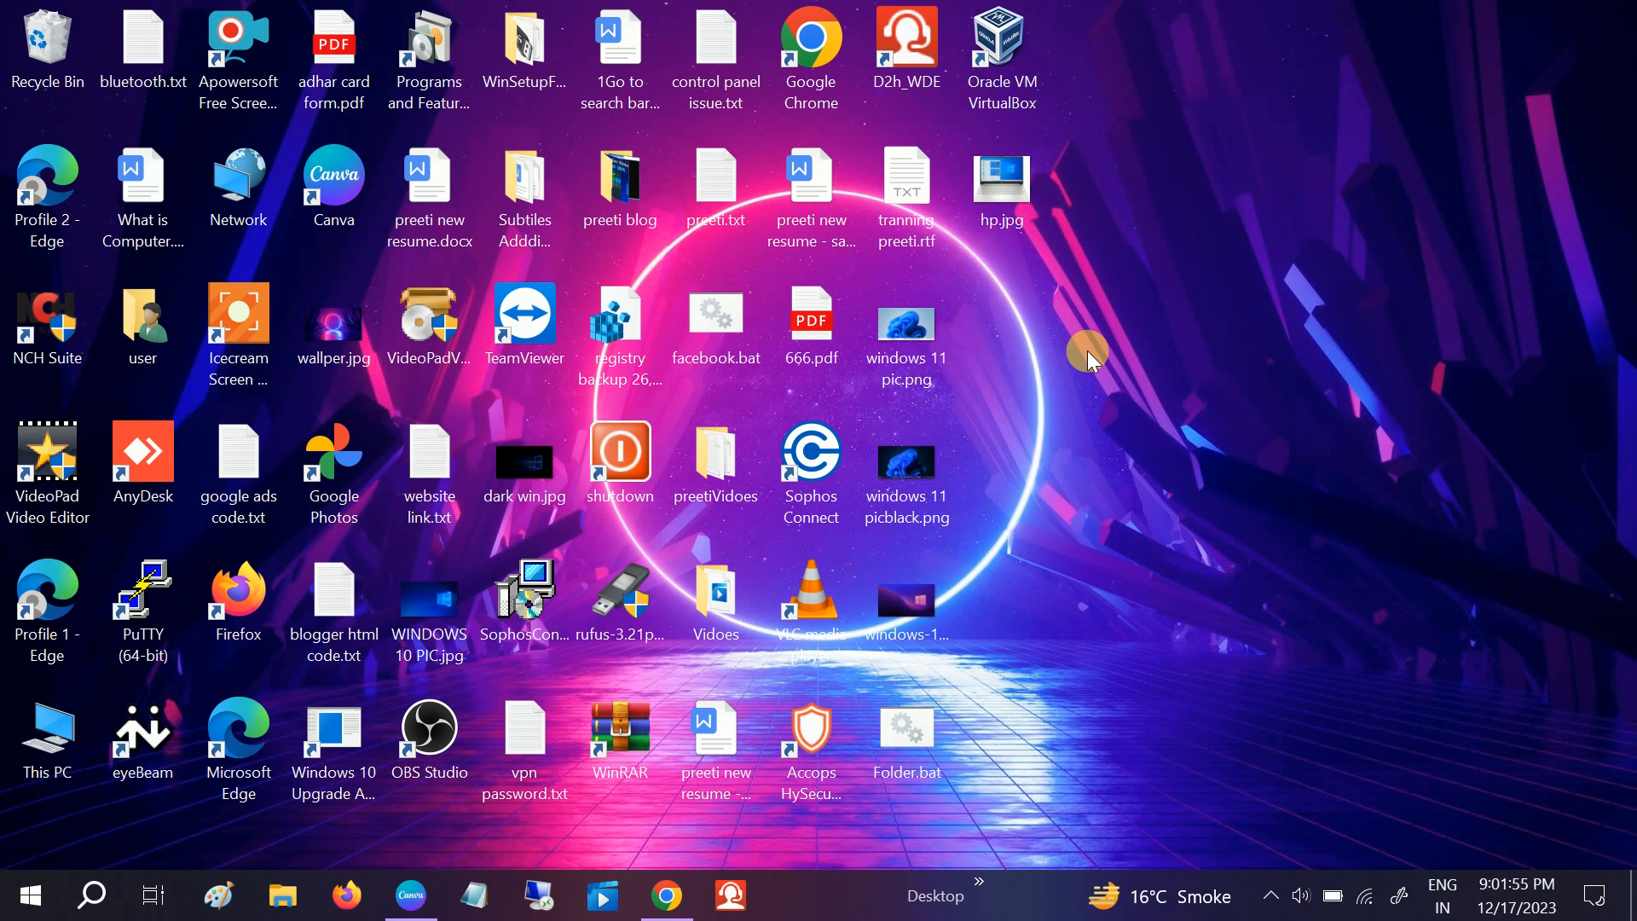
pyautogui.moveTo(1101, 346)
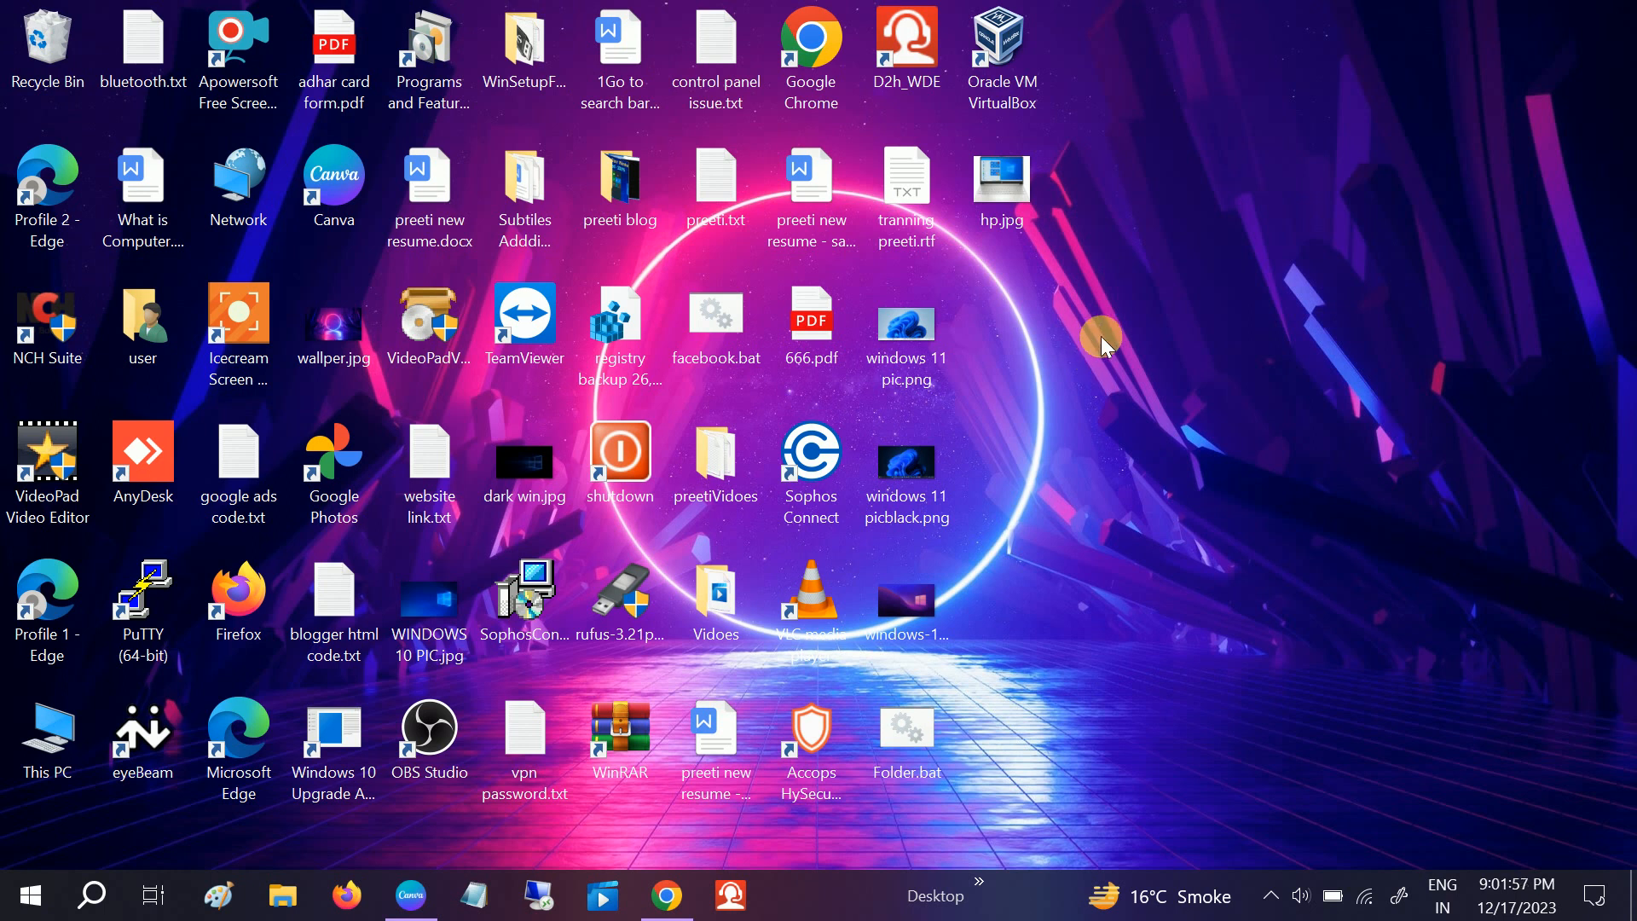
pyautogui.moveTo(259, 833)
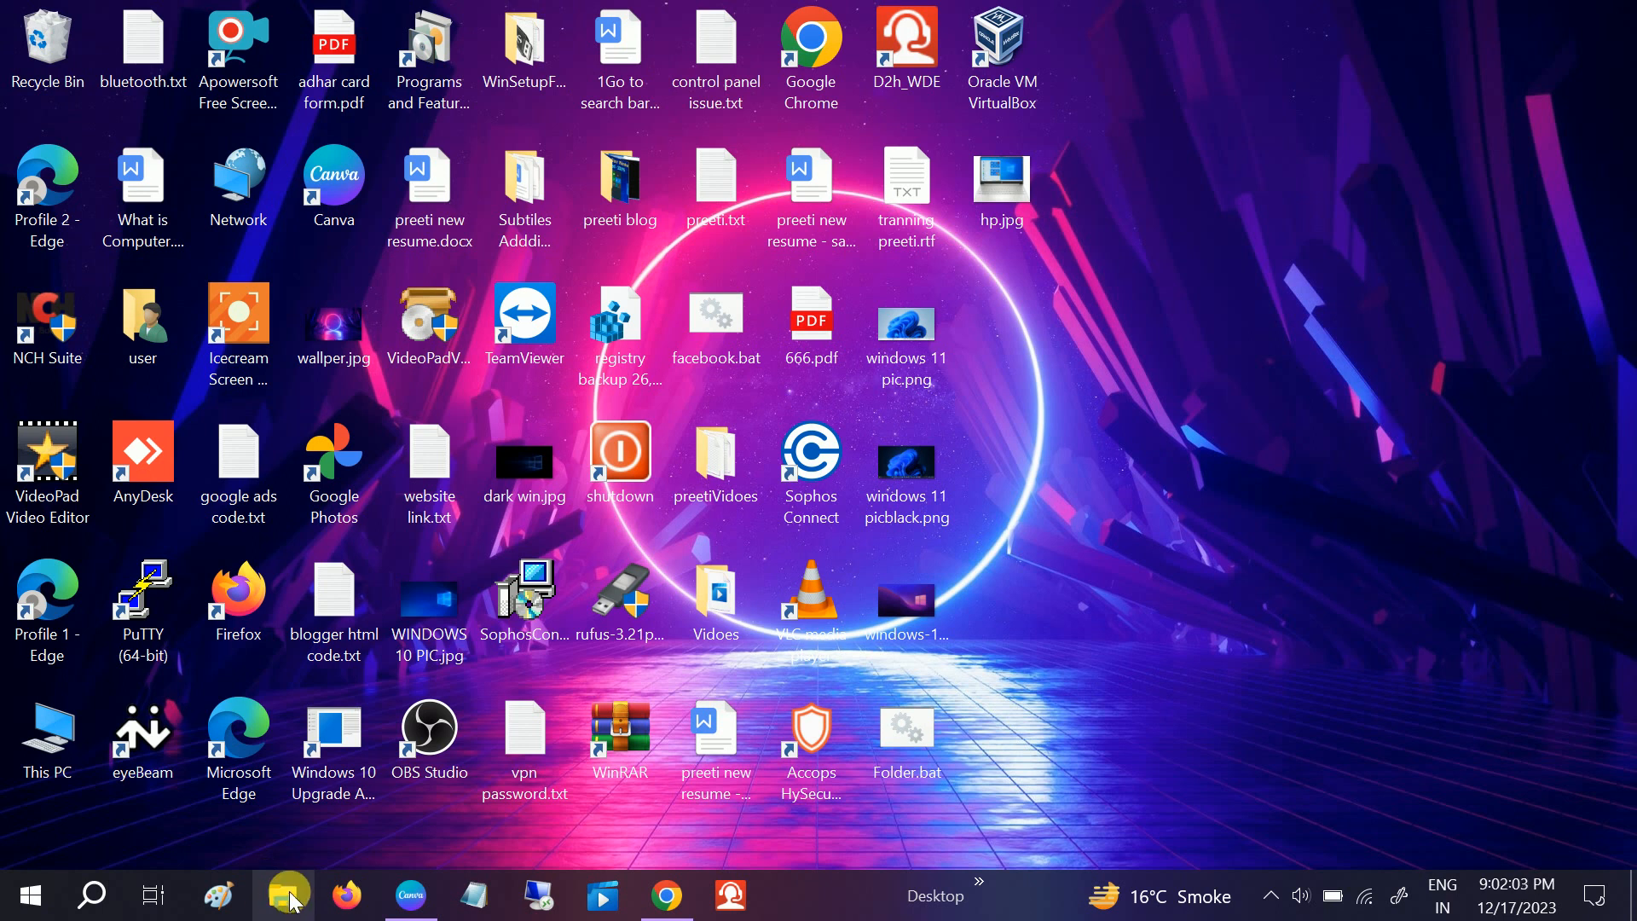
# - Search Windows for 'virus and' to surface the Virus & threat protection settings
pyautogui.click(281, 895)
pyautogui.write('wi')
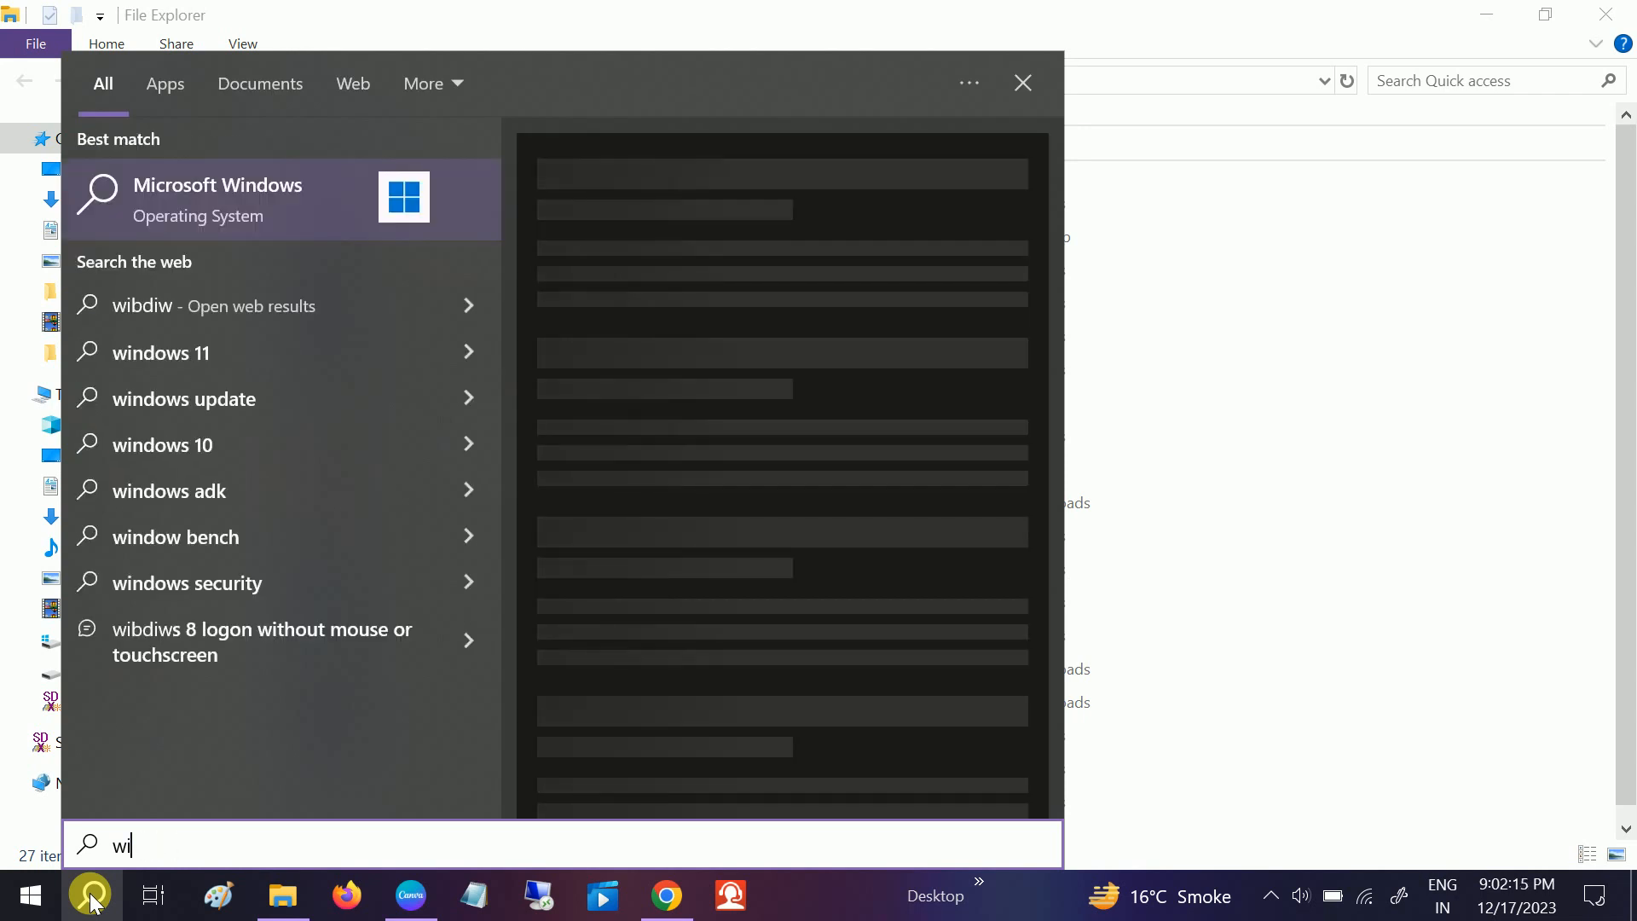
pyautogui.write('ndiows')
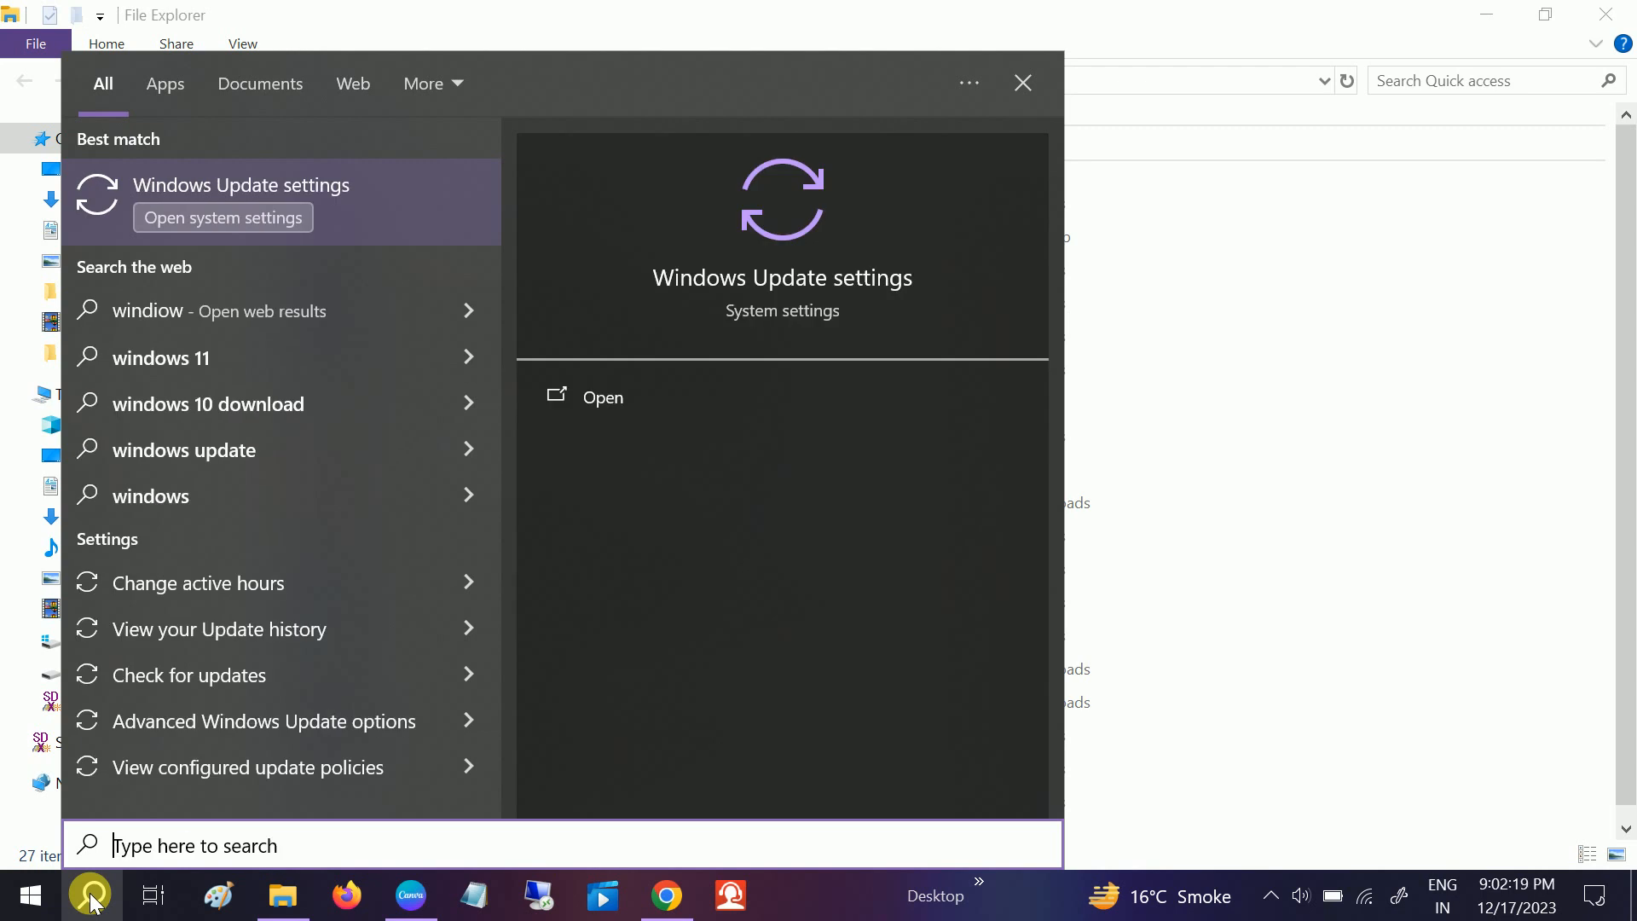
pyautogui.write('virus')
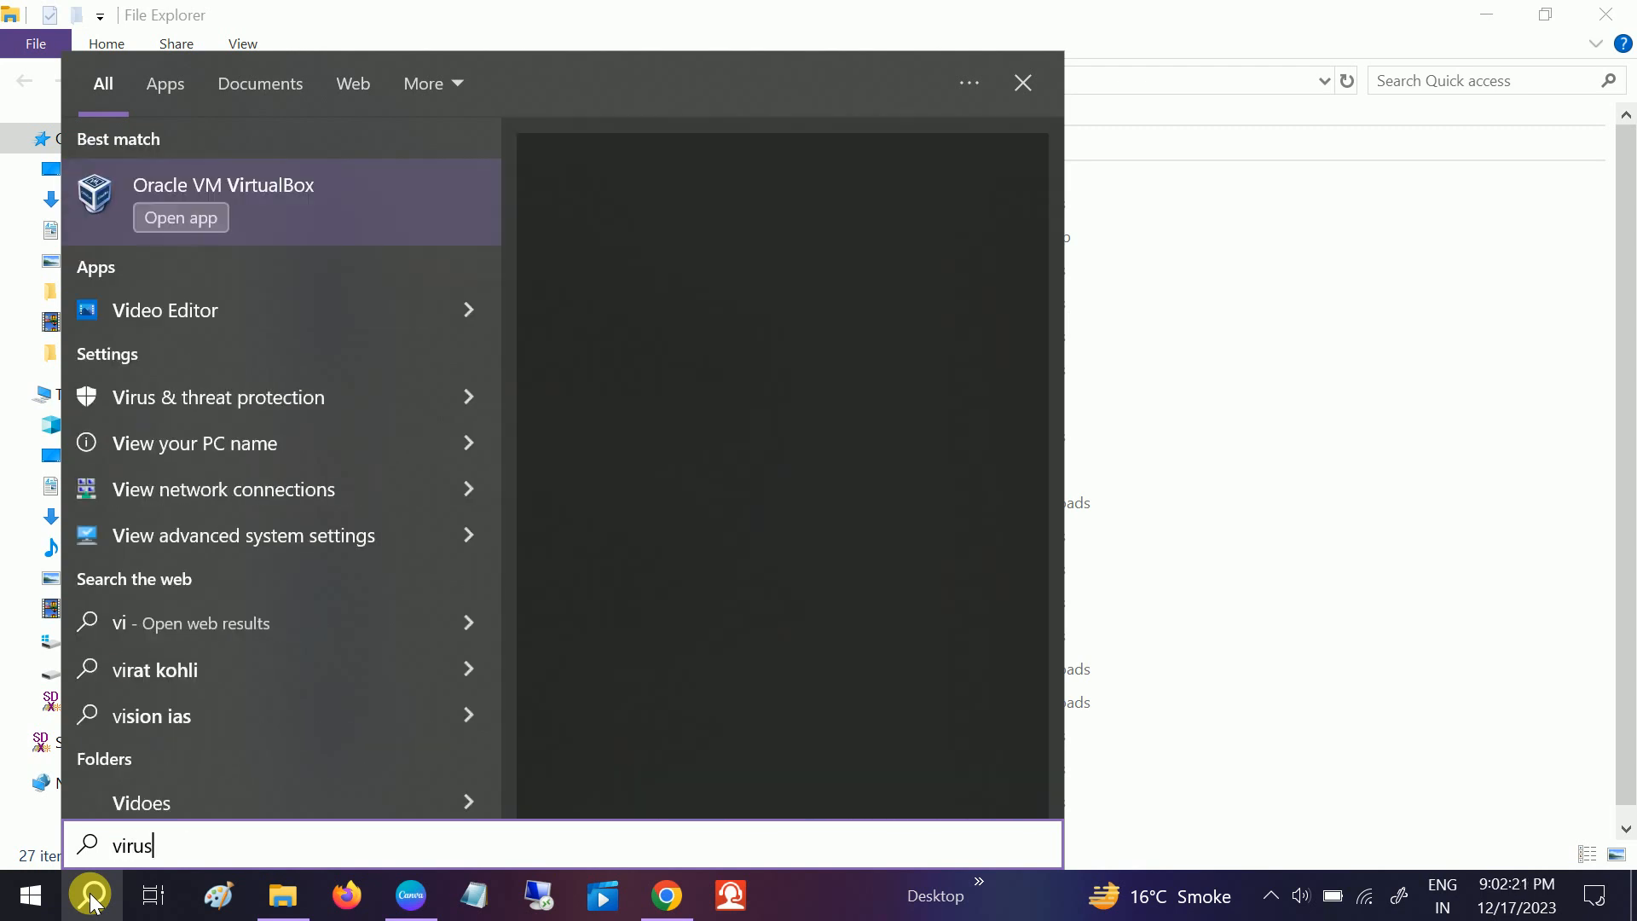
pyautogui.write('and')
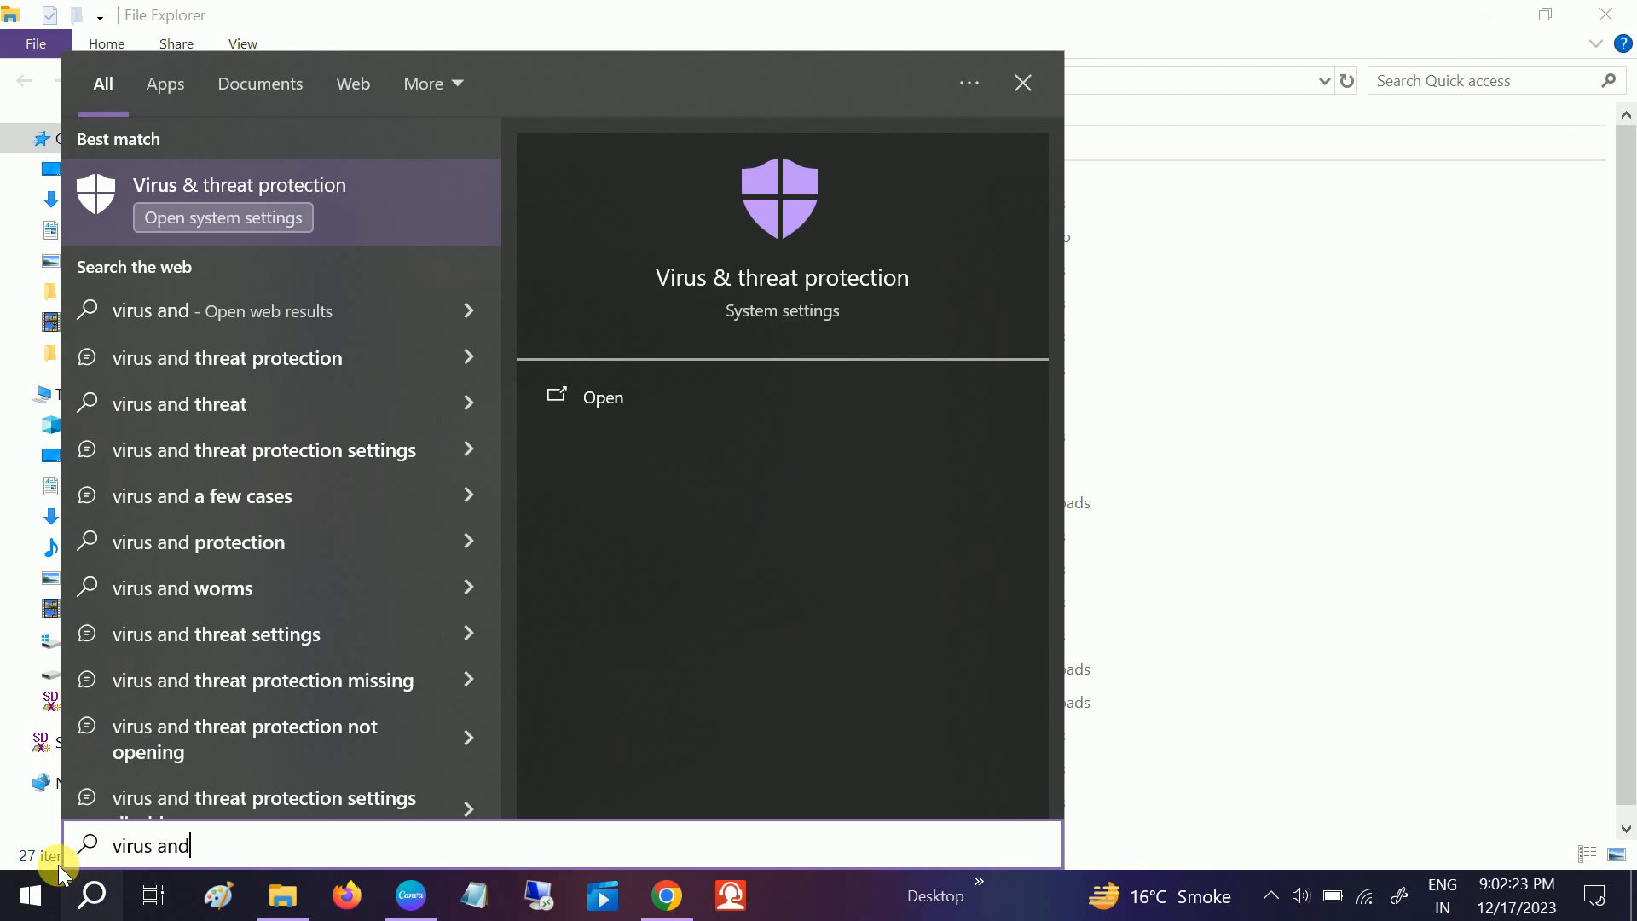
pyautogui.moveTo(294, 189)
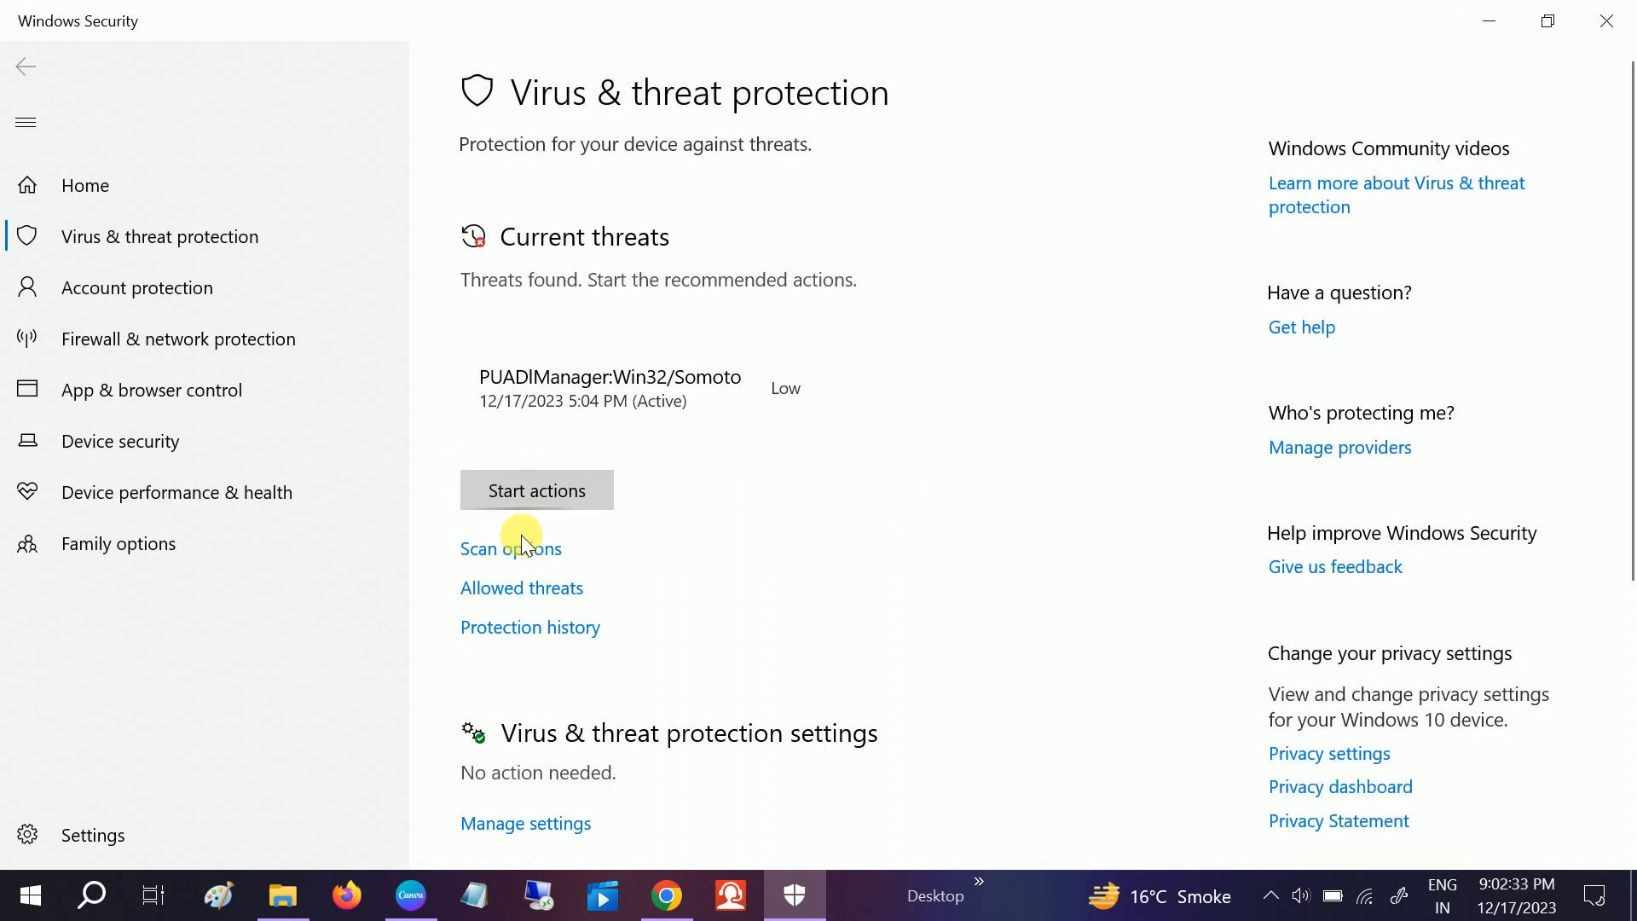
pyautogui.moveTo(440, 602)
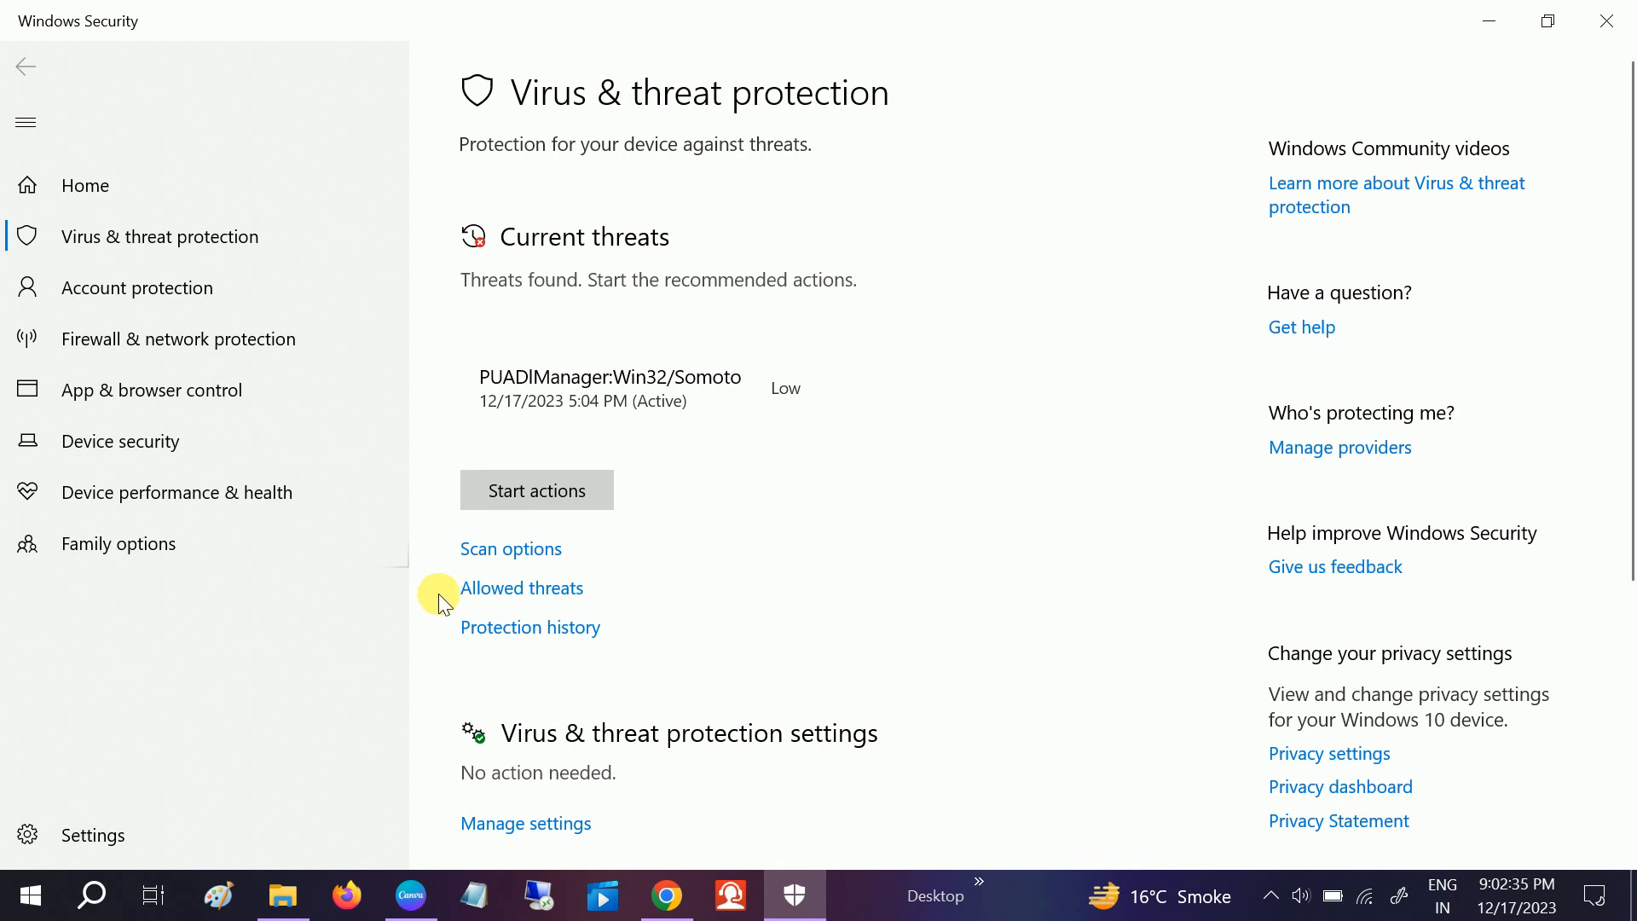
pyautogui.moveTo(530, 550)
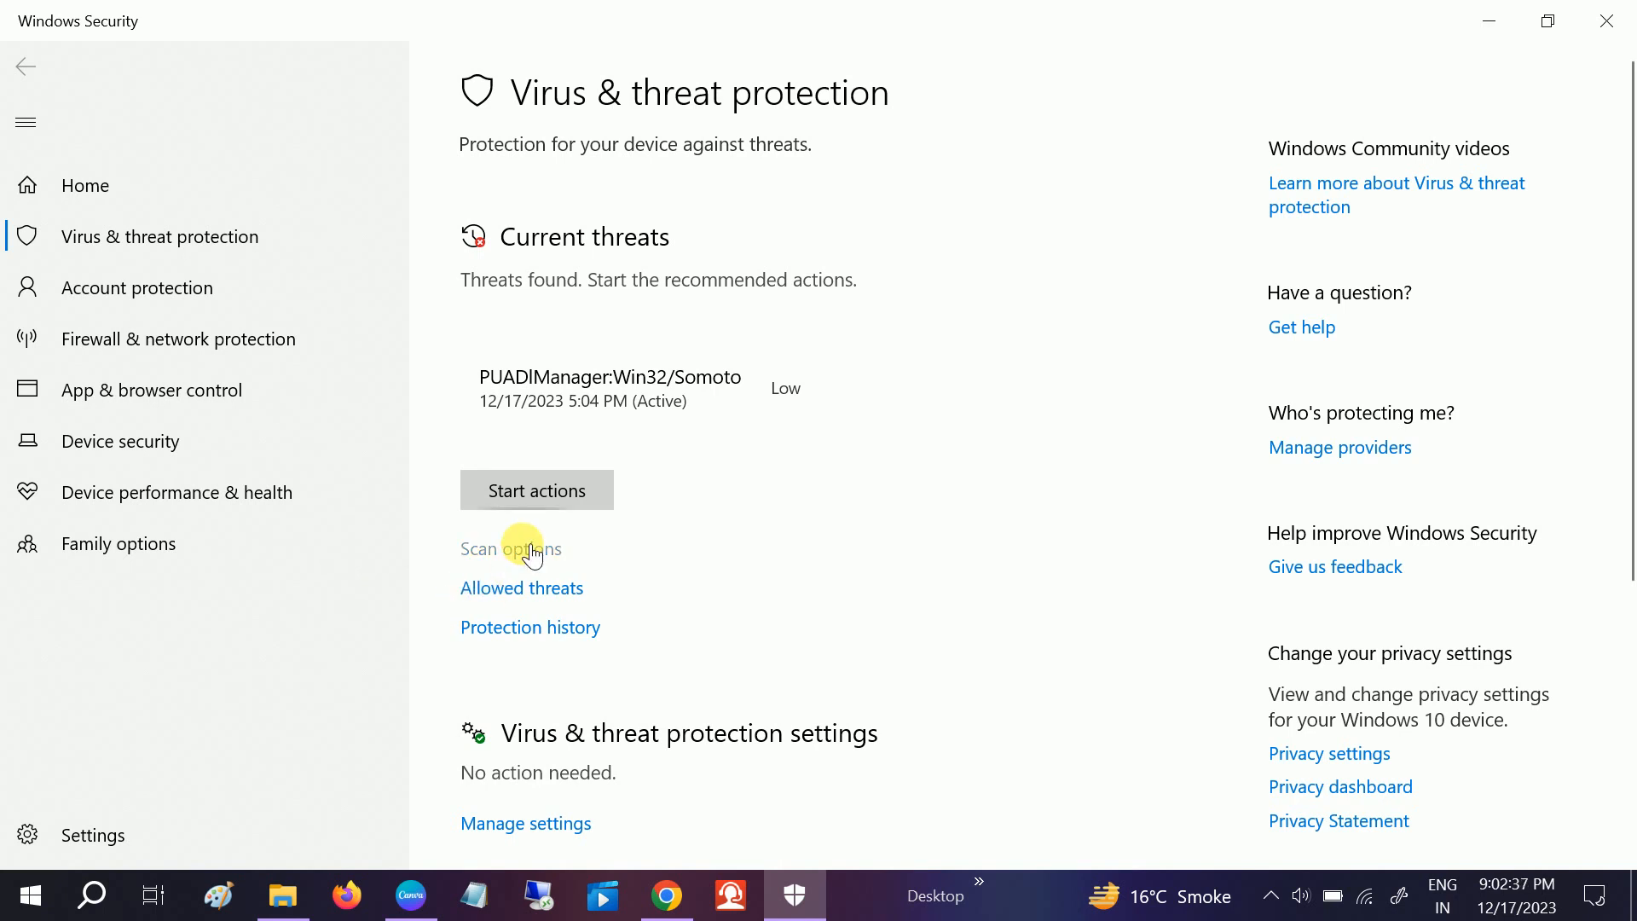
# - On the Scan options page, select the Microsoft Defender Offline scan
pyautogui.click(510, 547)
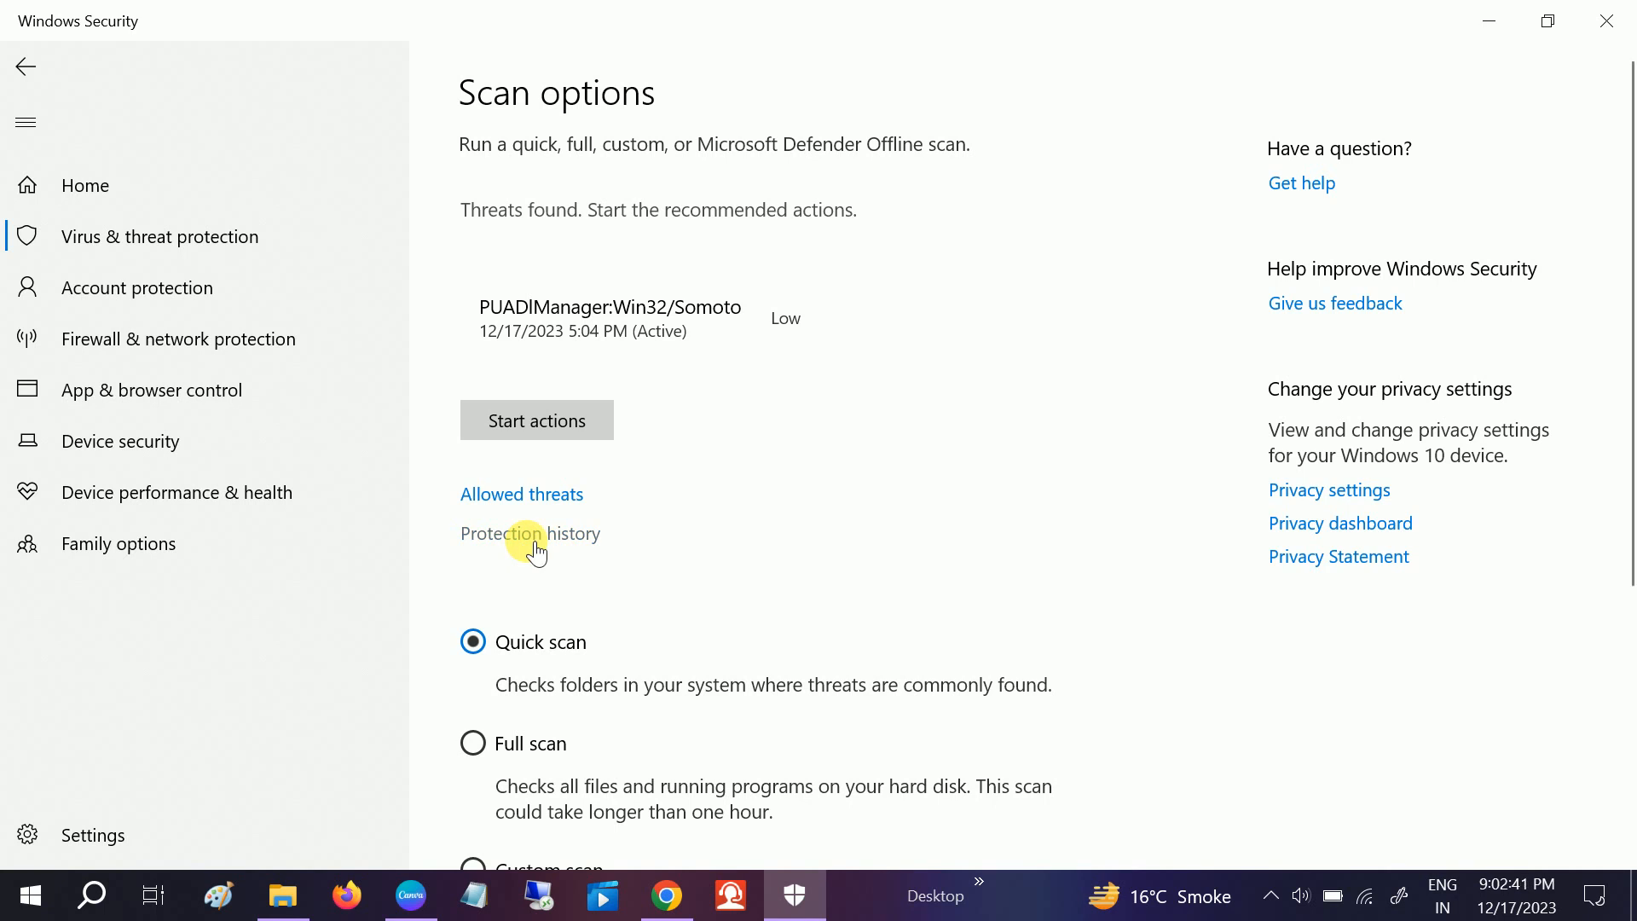
pyautogui.scroll(-3)
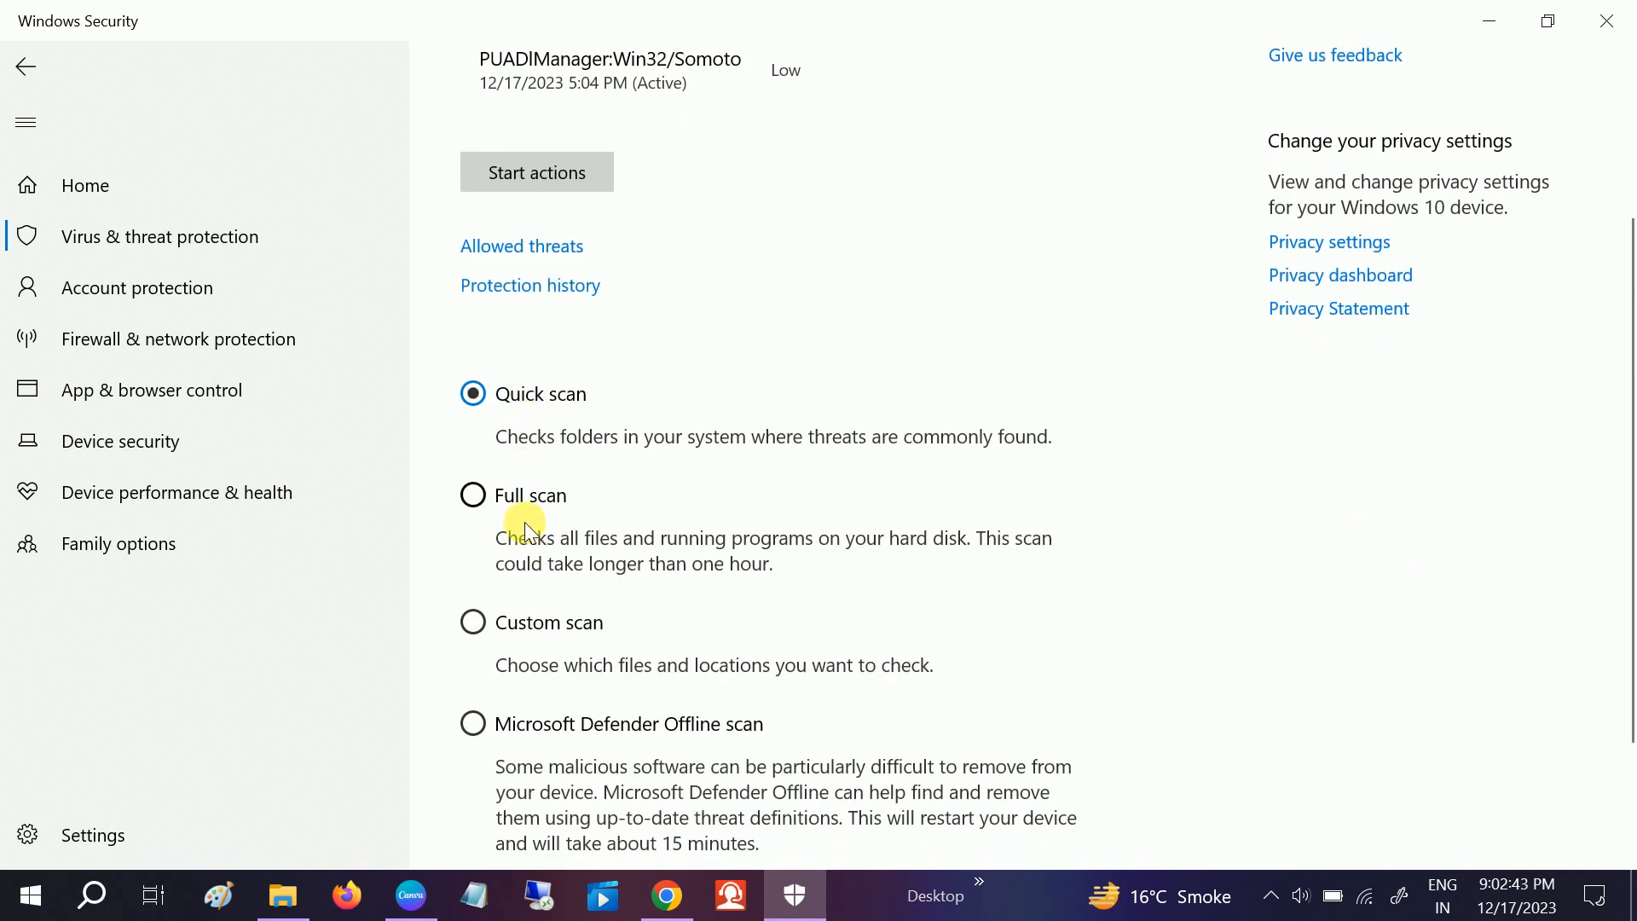
pyautogui.scroll(-3)
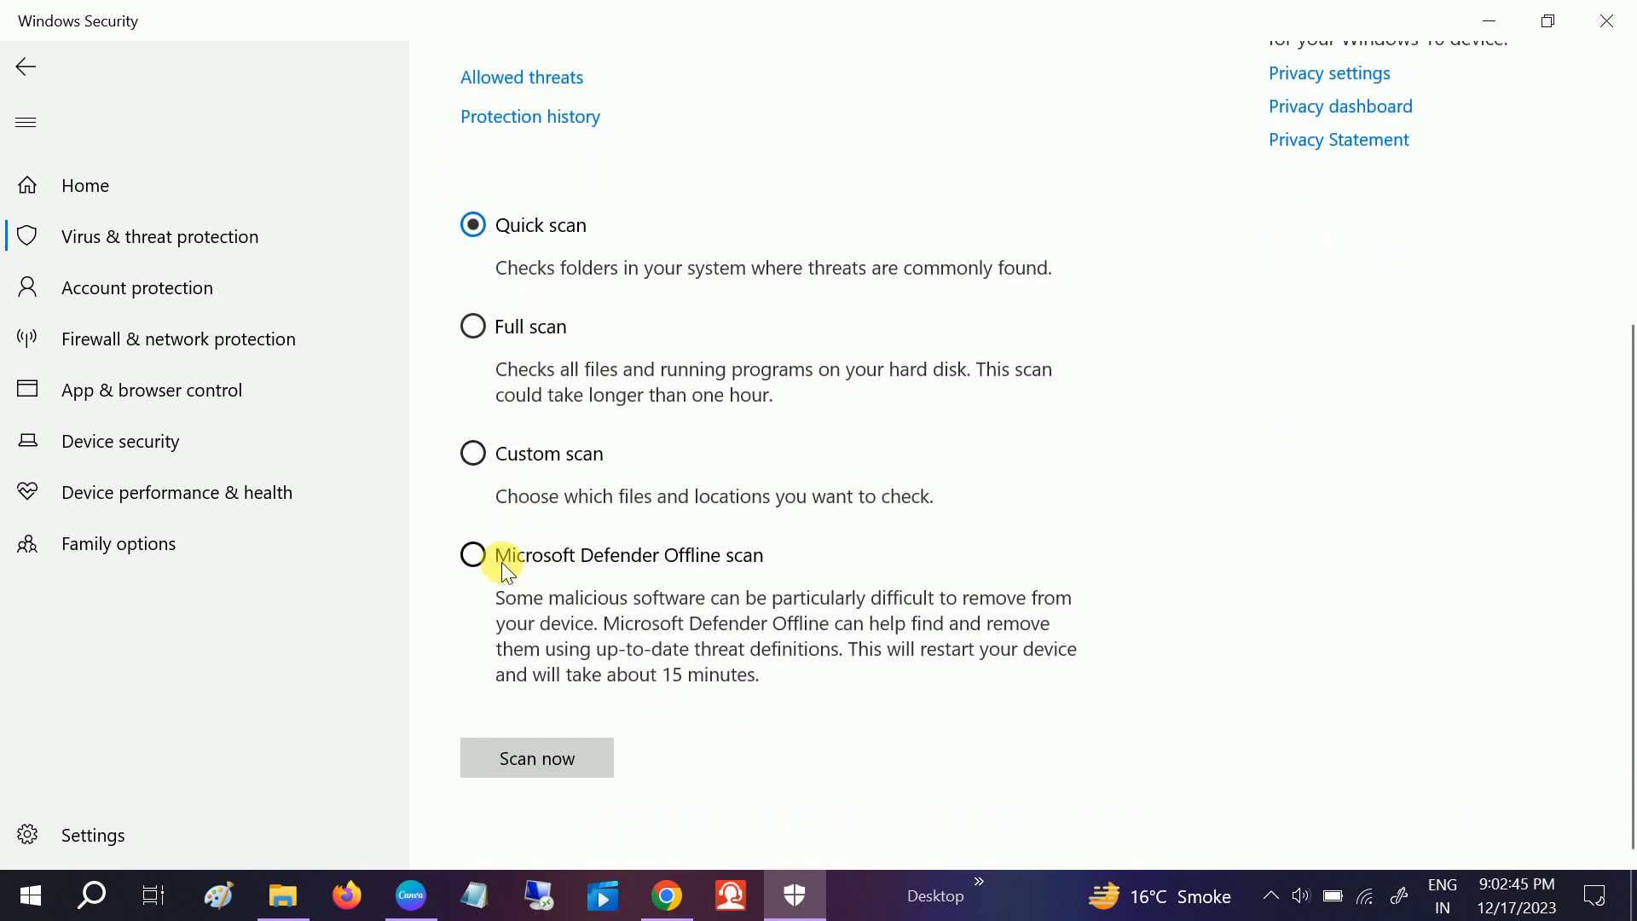
pyautogui.click(472, 554)
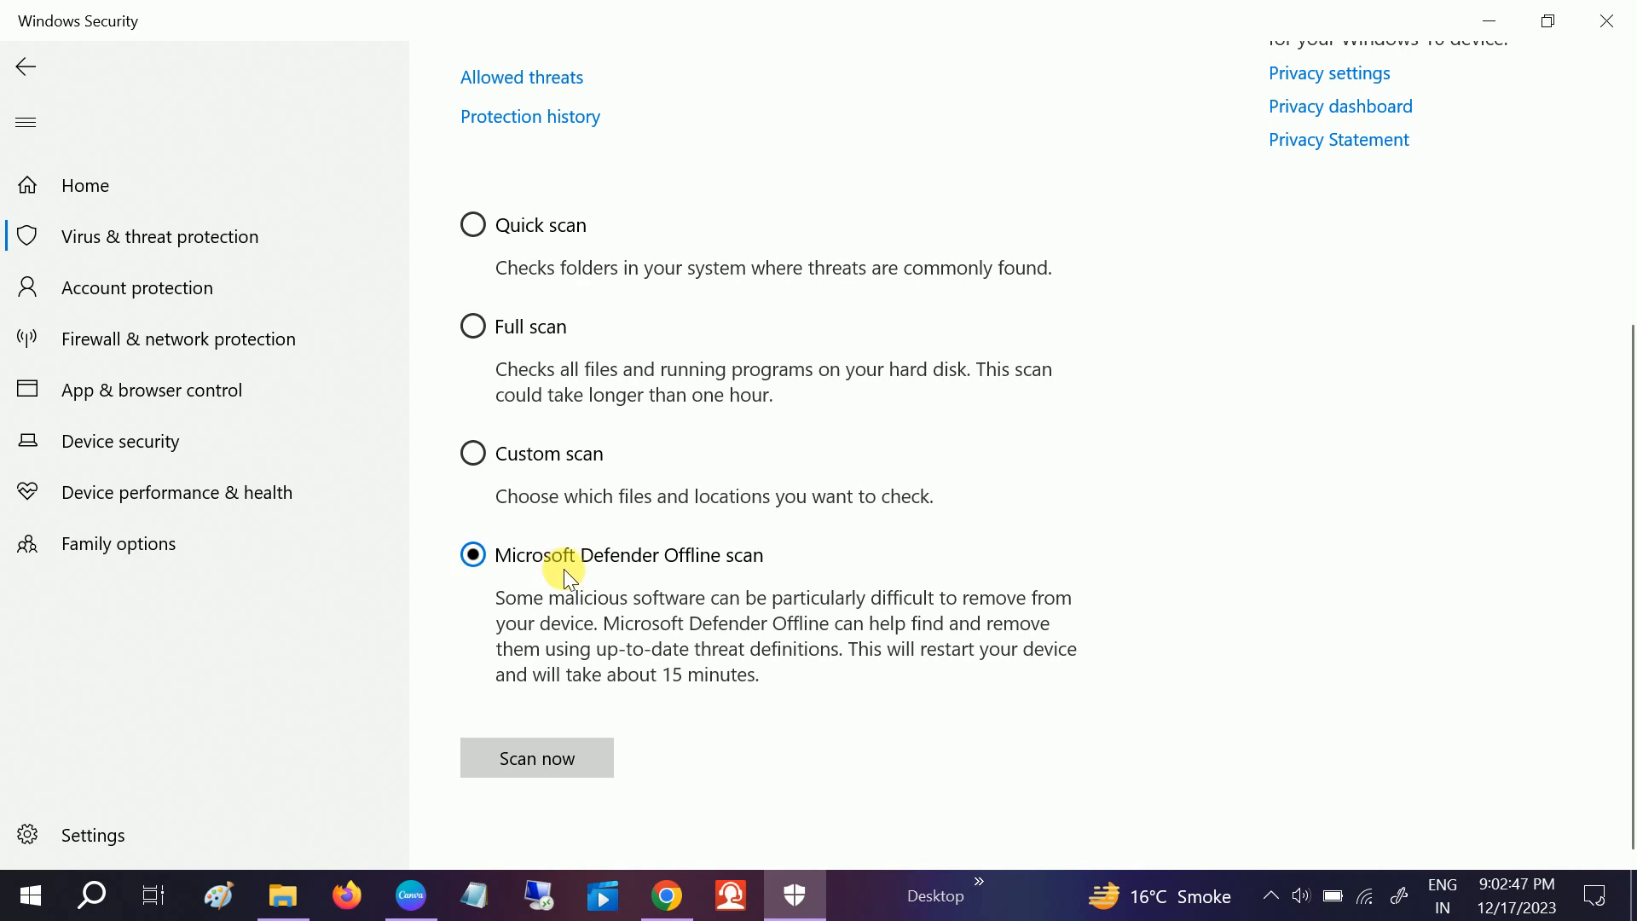
pyautogui.moveTo(743, 569)
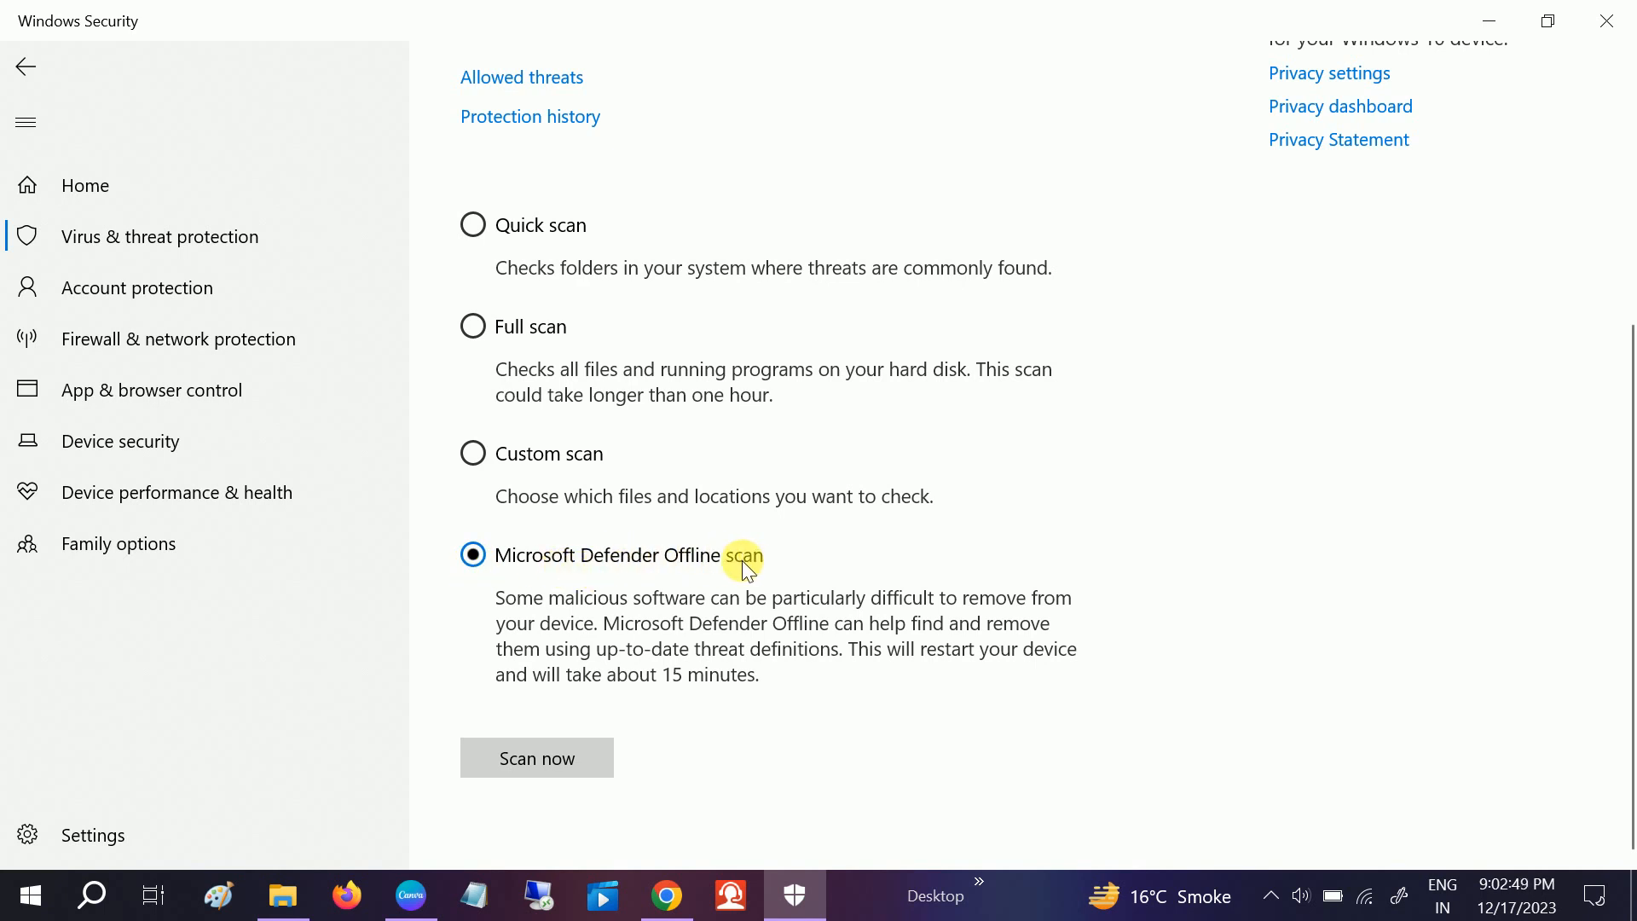
pyautogui.moveTo(535, 757)
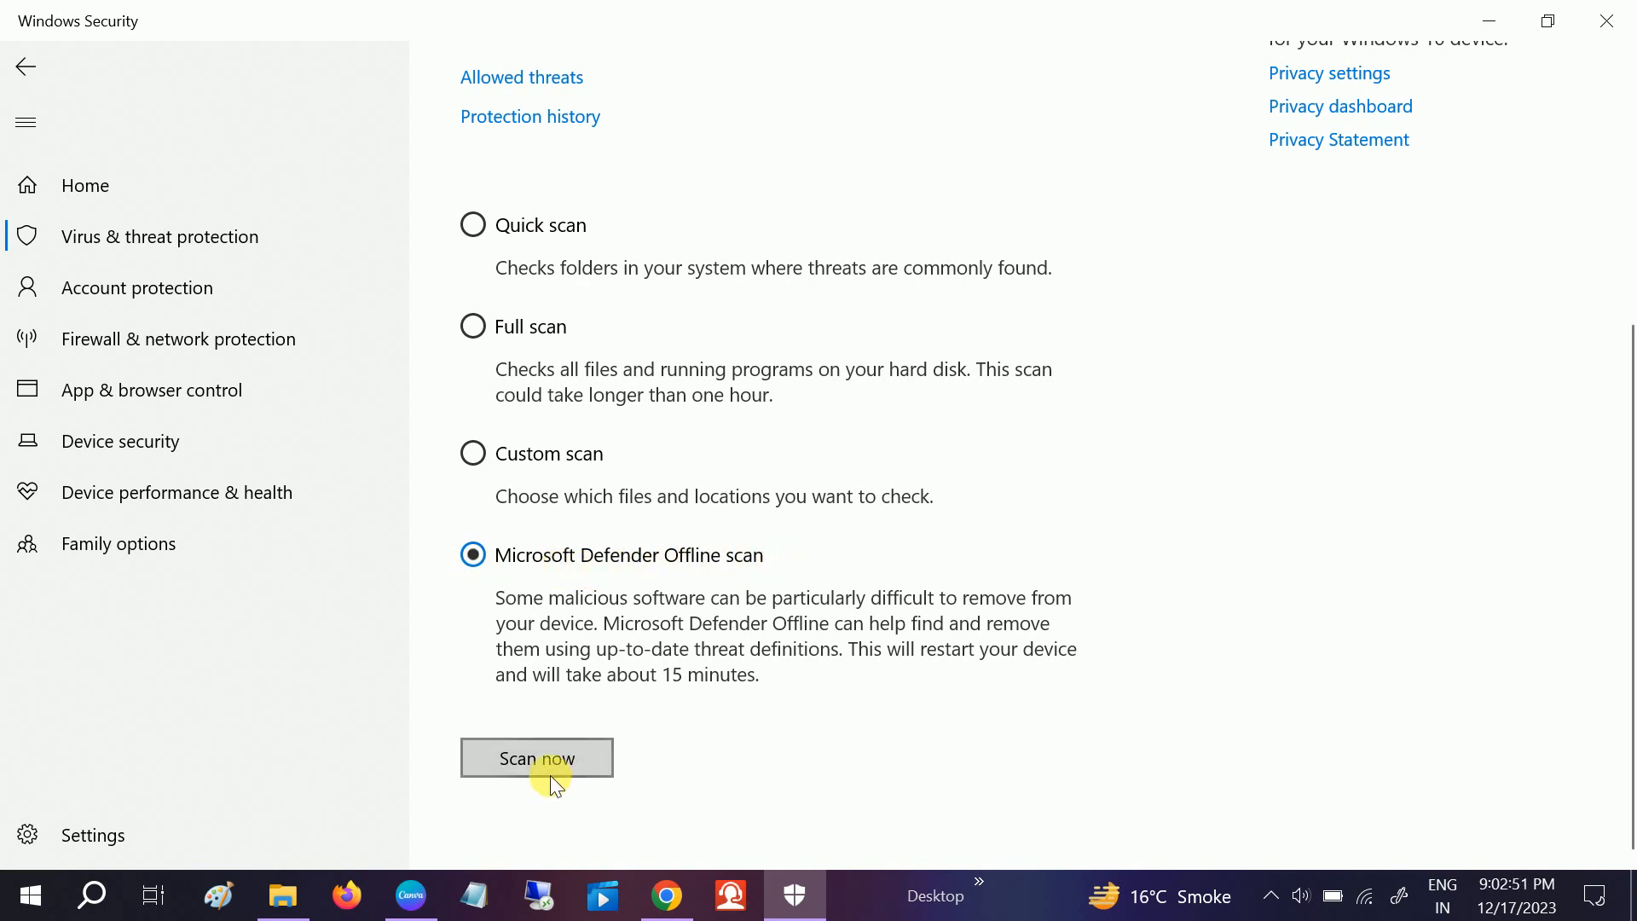
pyautogui.moveTo(672, 690)
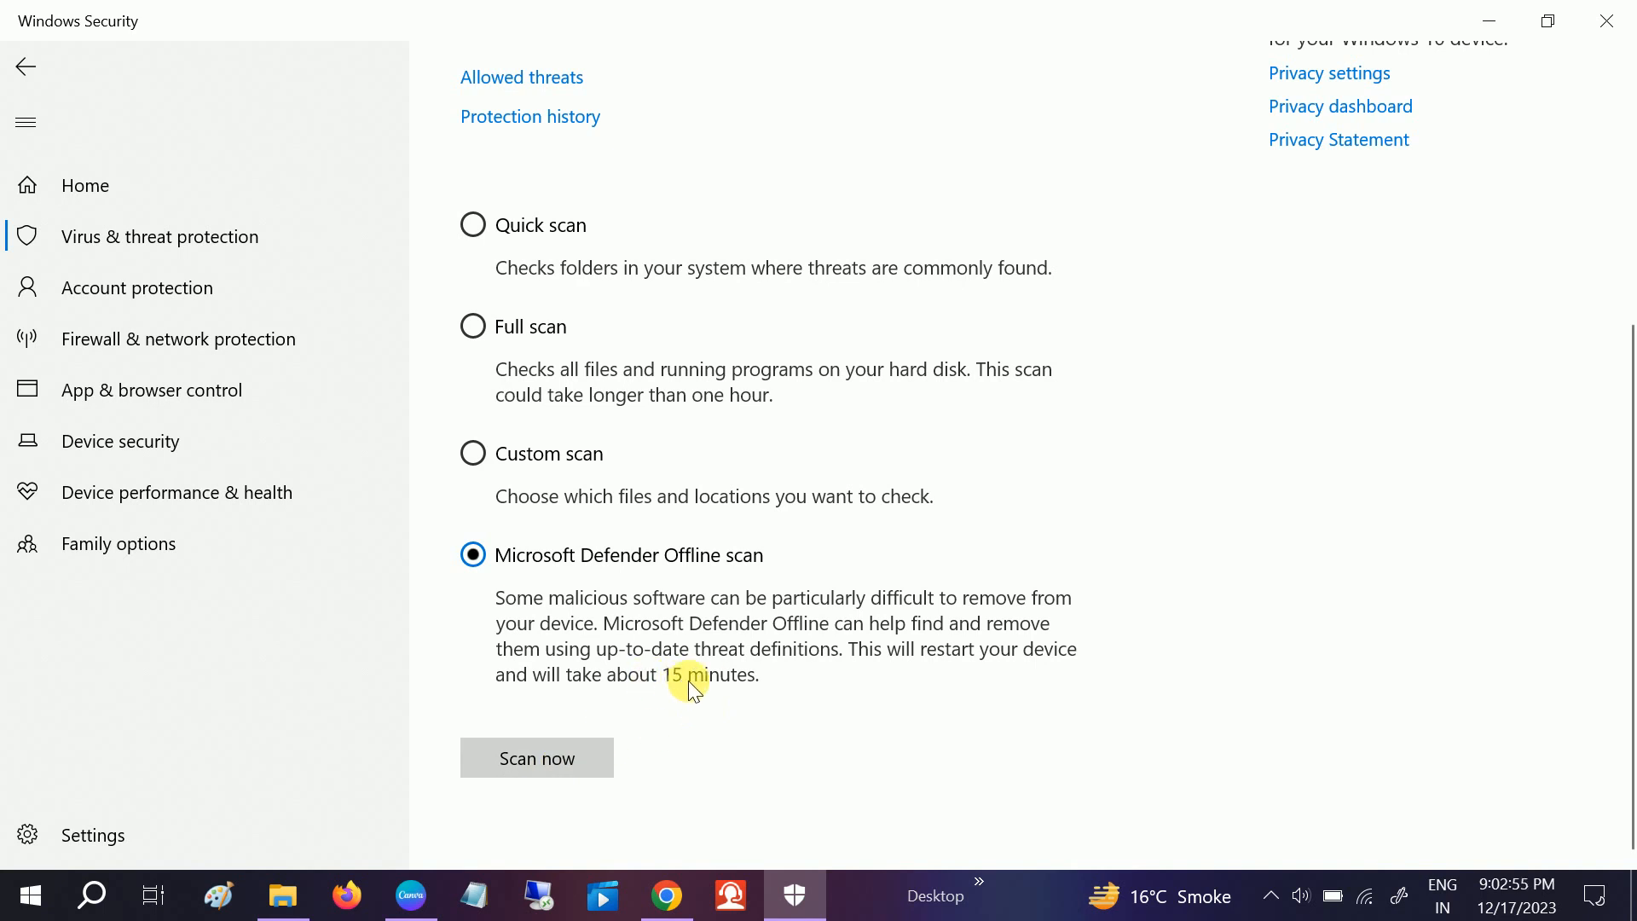
pyautogui.scroll(3)
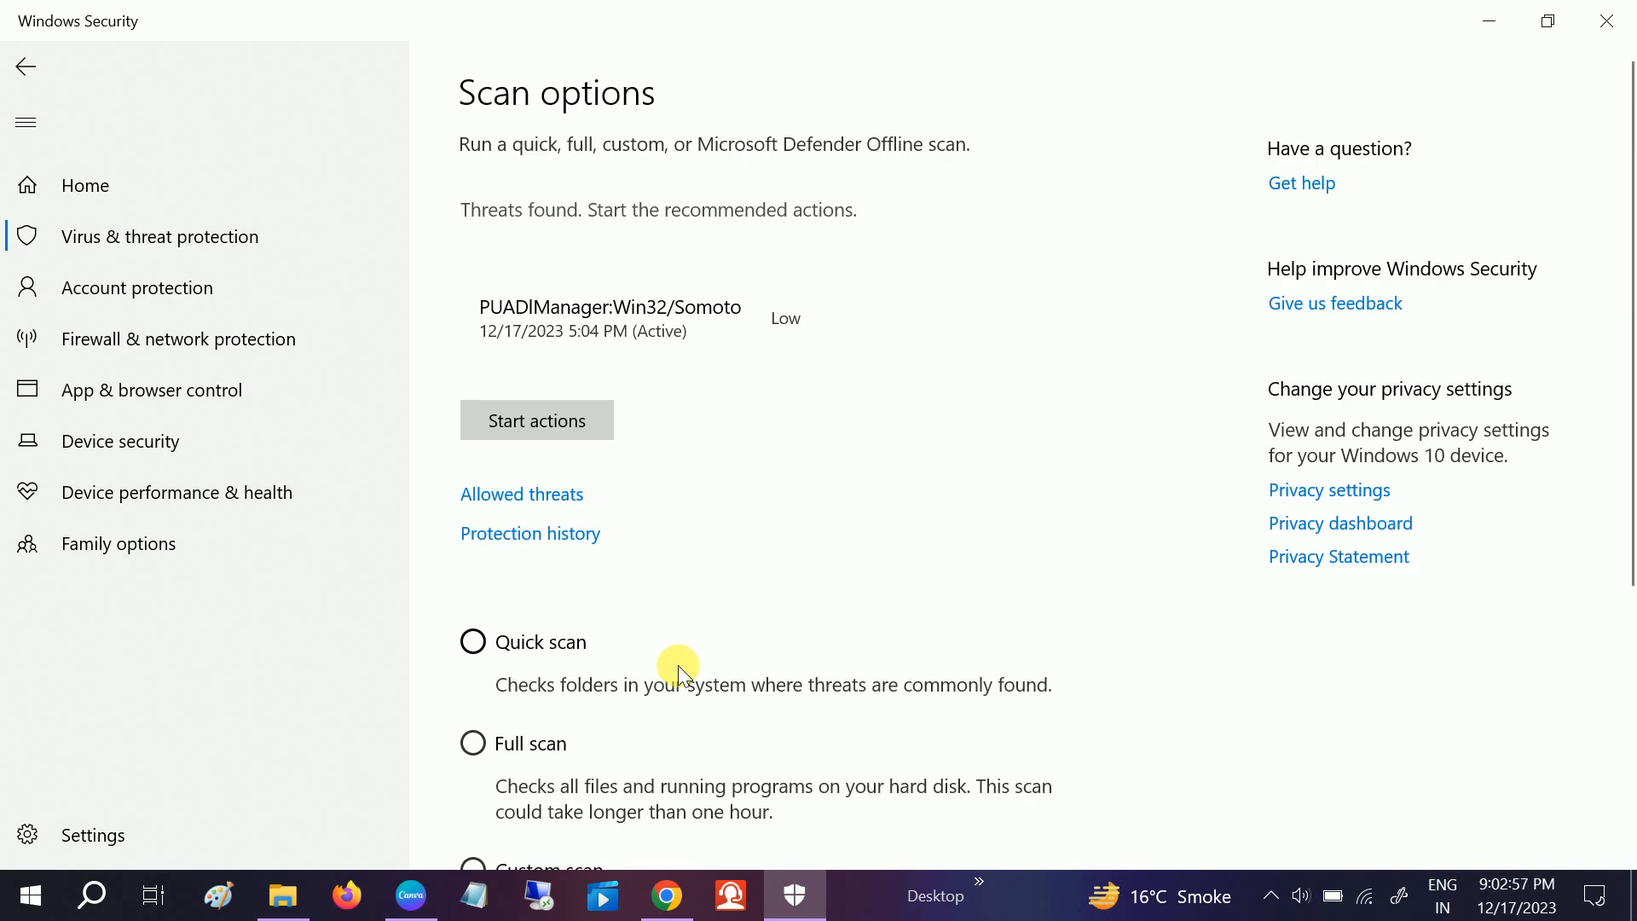
pyautogui.moveTo(26, 66)
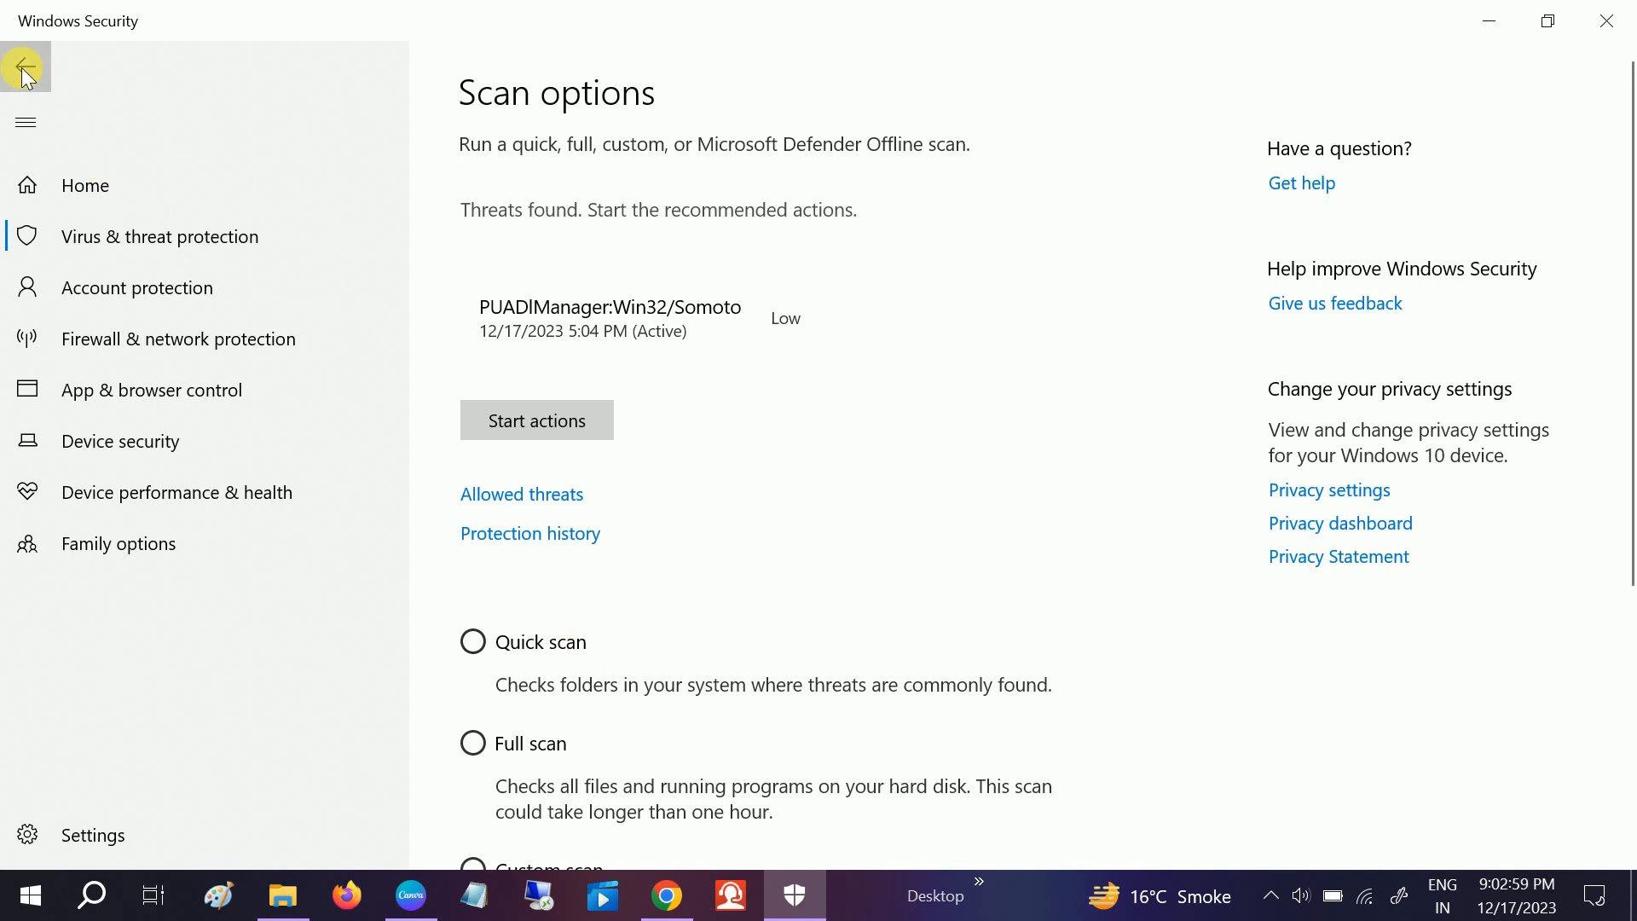
# - Choose Remove for the PUADIManager:Win32/Somoto threat and start the actions
pyautogui.click(25, 67)
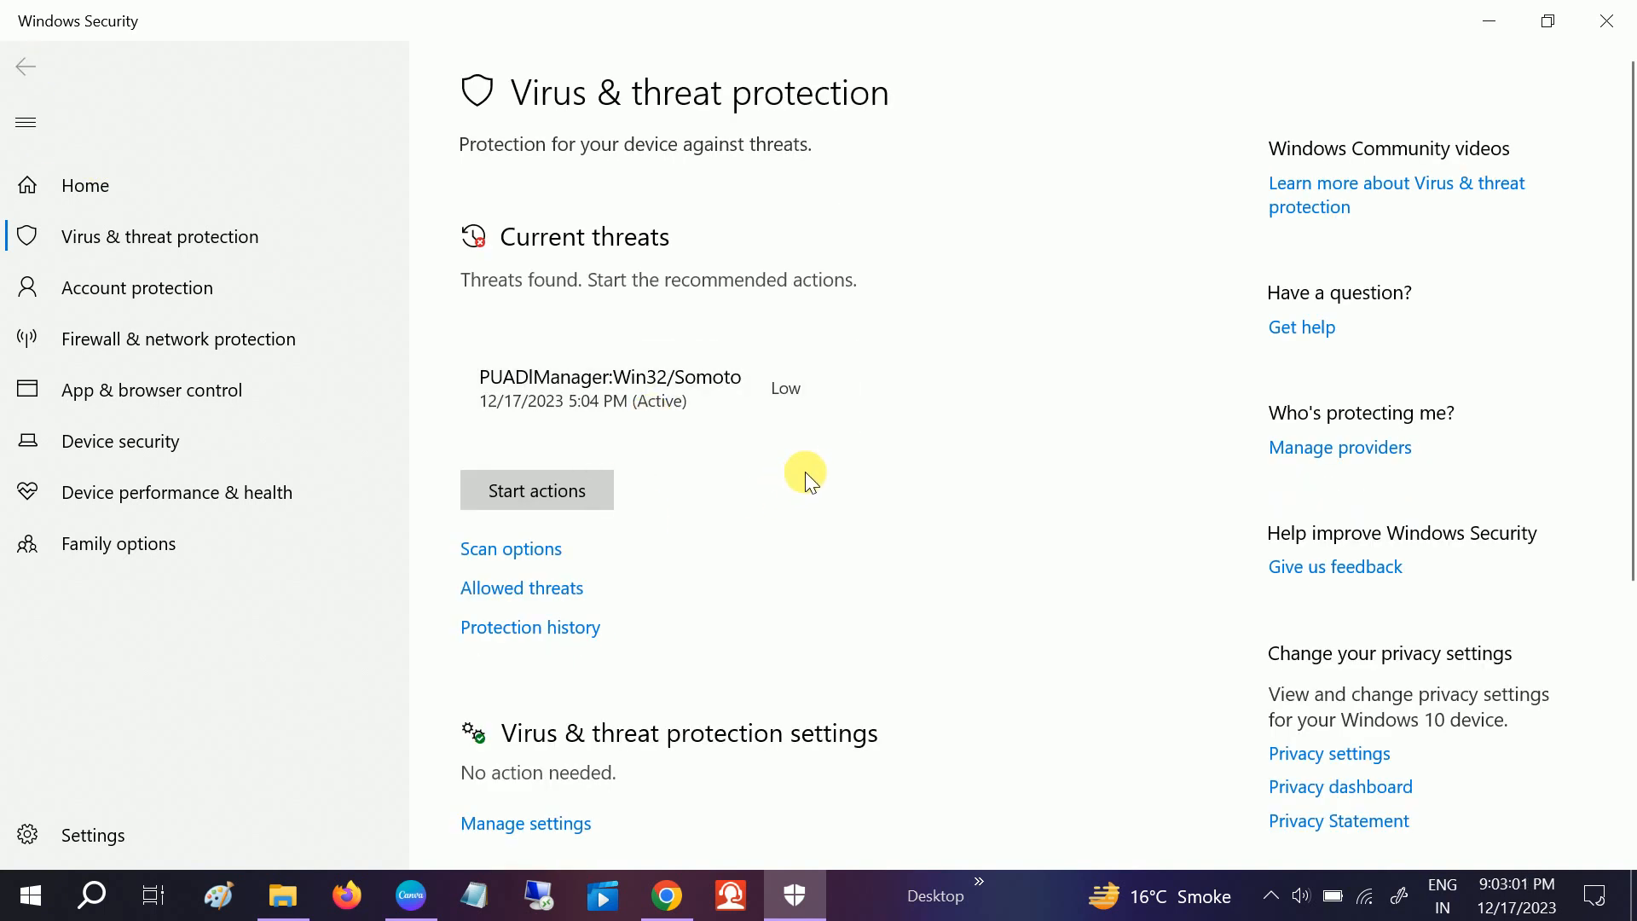
pyautogui.click(828, 387)
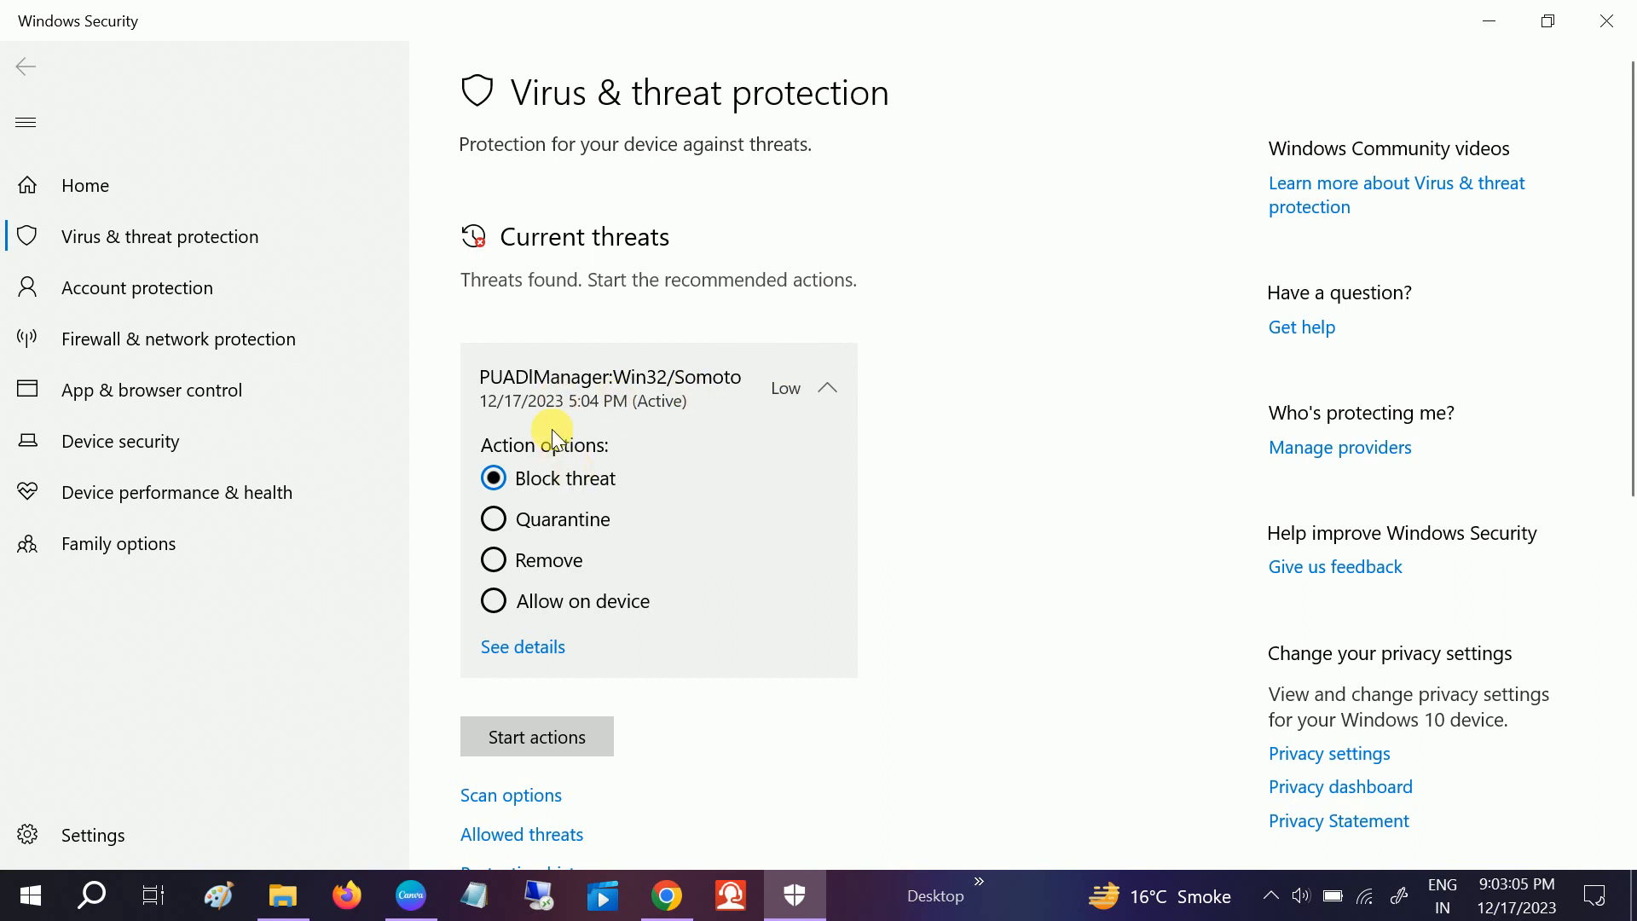
pyautogui.click(493, 559)
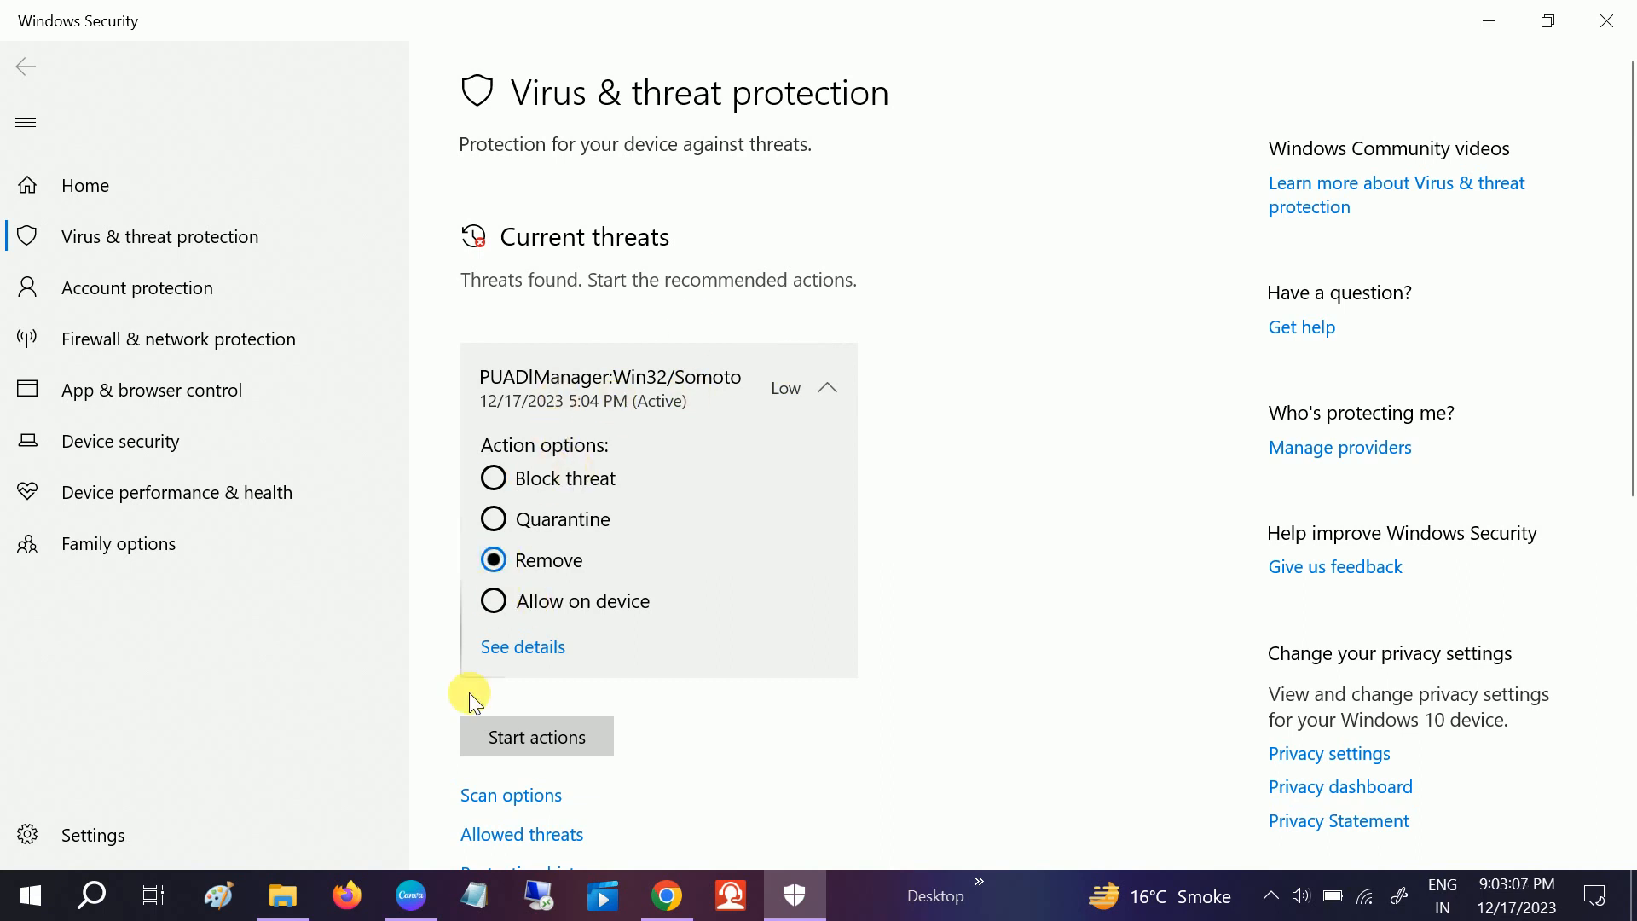
pyautogui.click(535, 736)
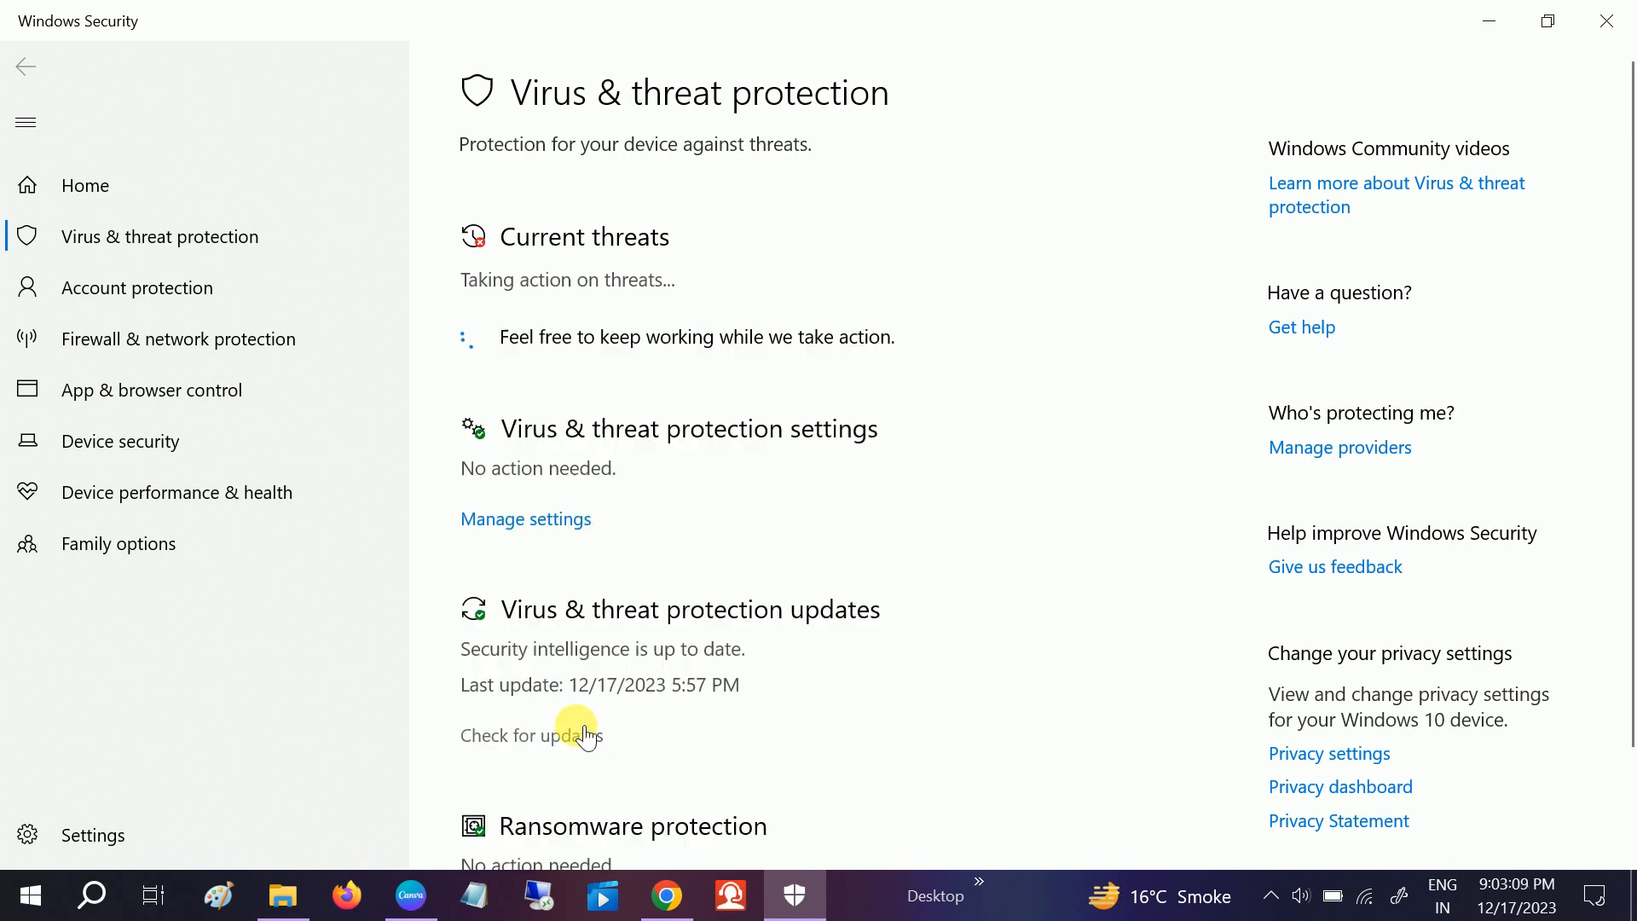
pyautogui.moveTo(658, 333)
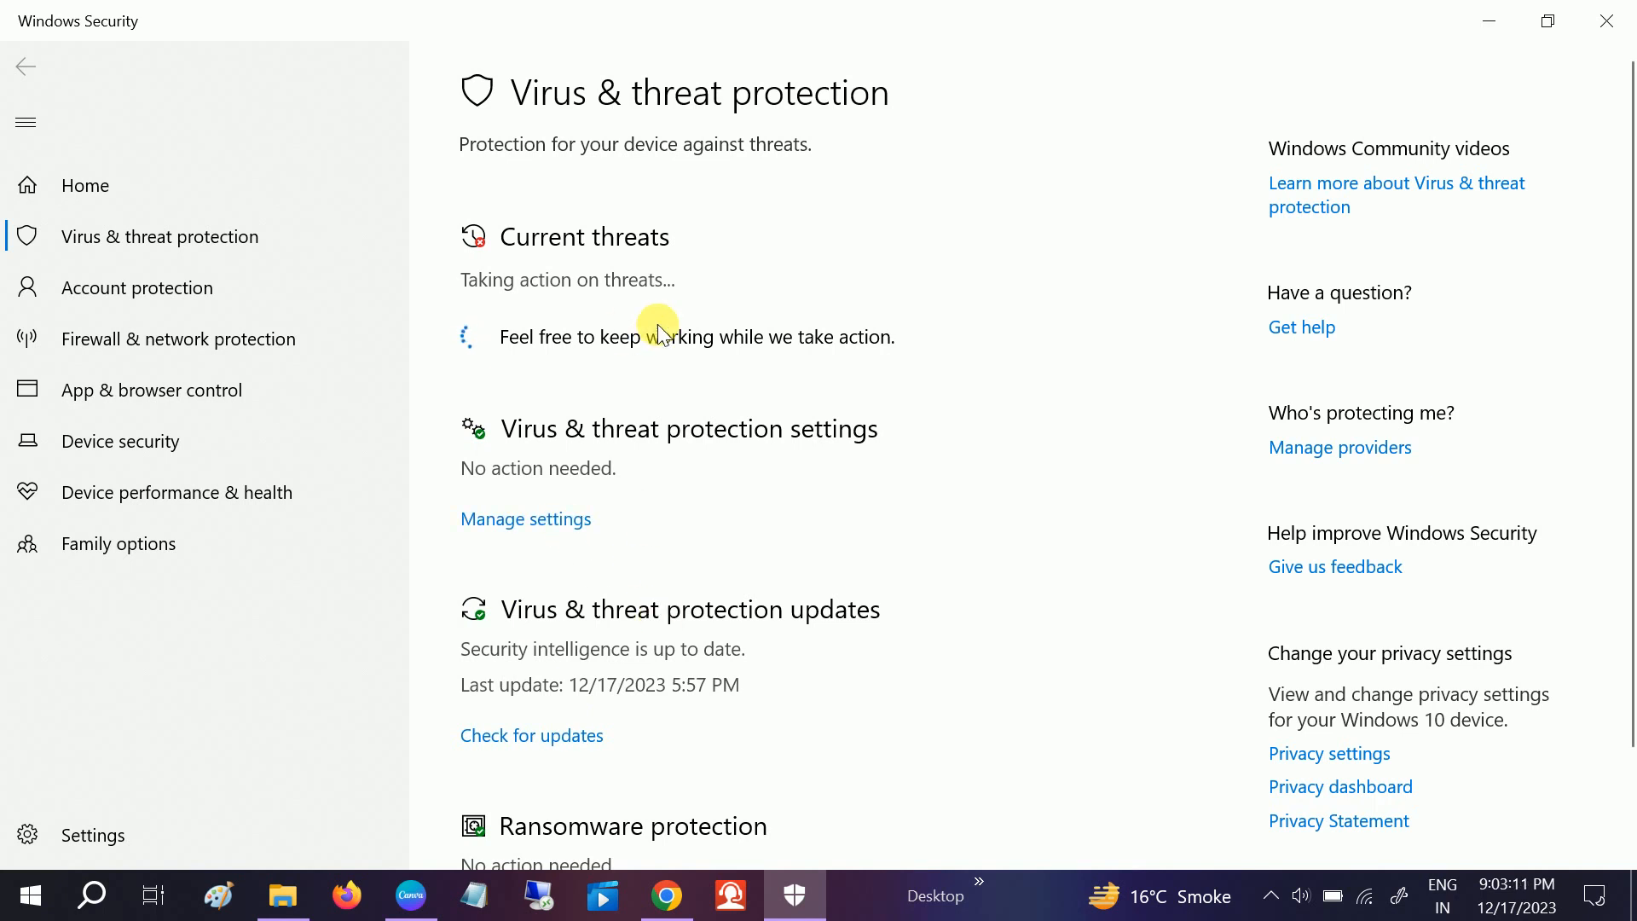
pyautogui.moveTo(591, 402)
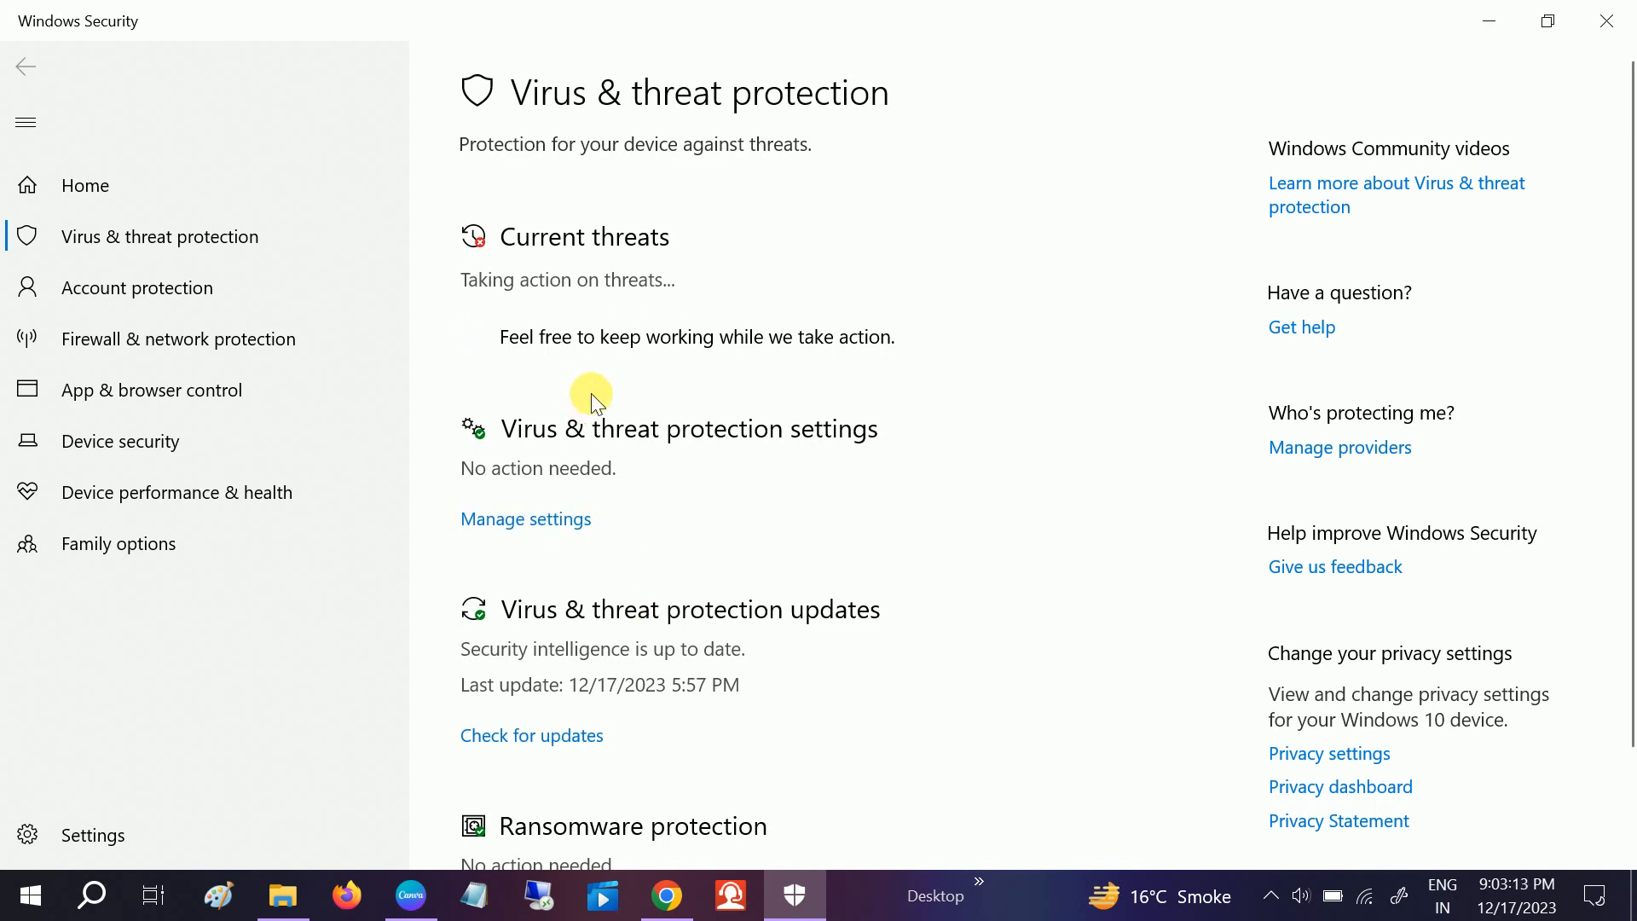
pyautogui.scroll(-3)
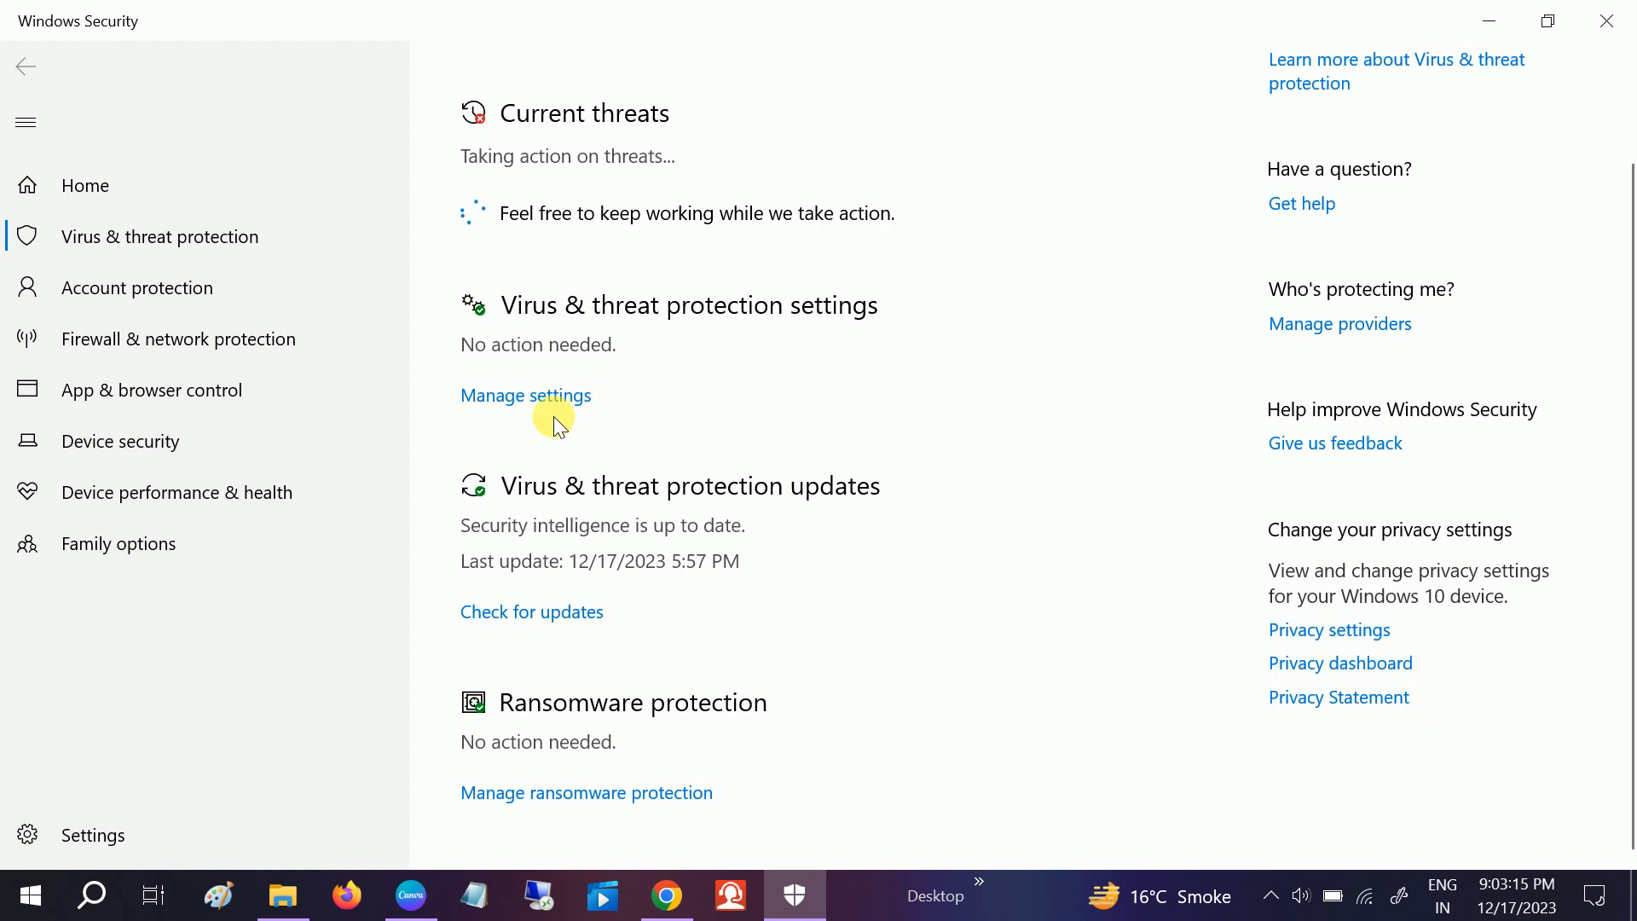
pyautogui.click(525, 394)
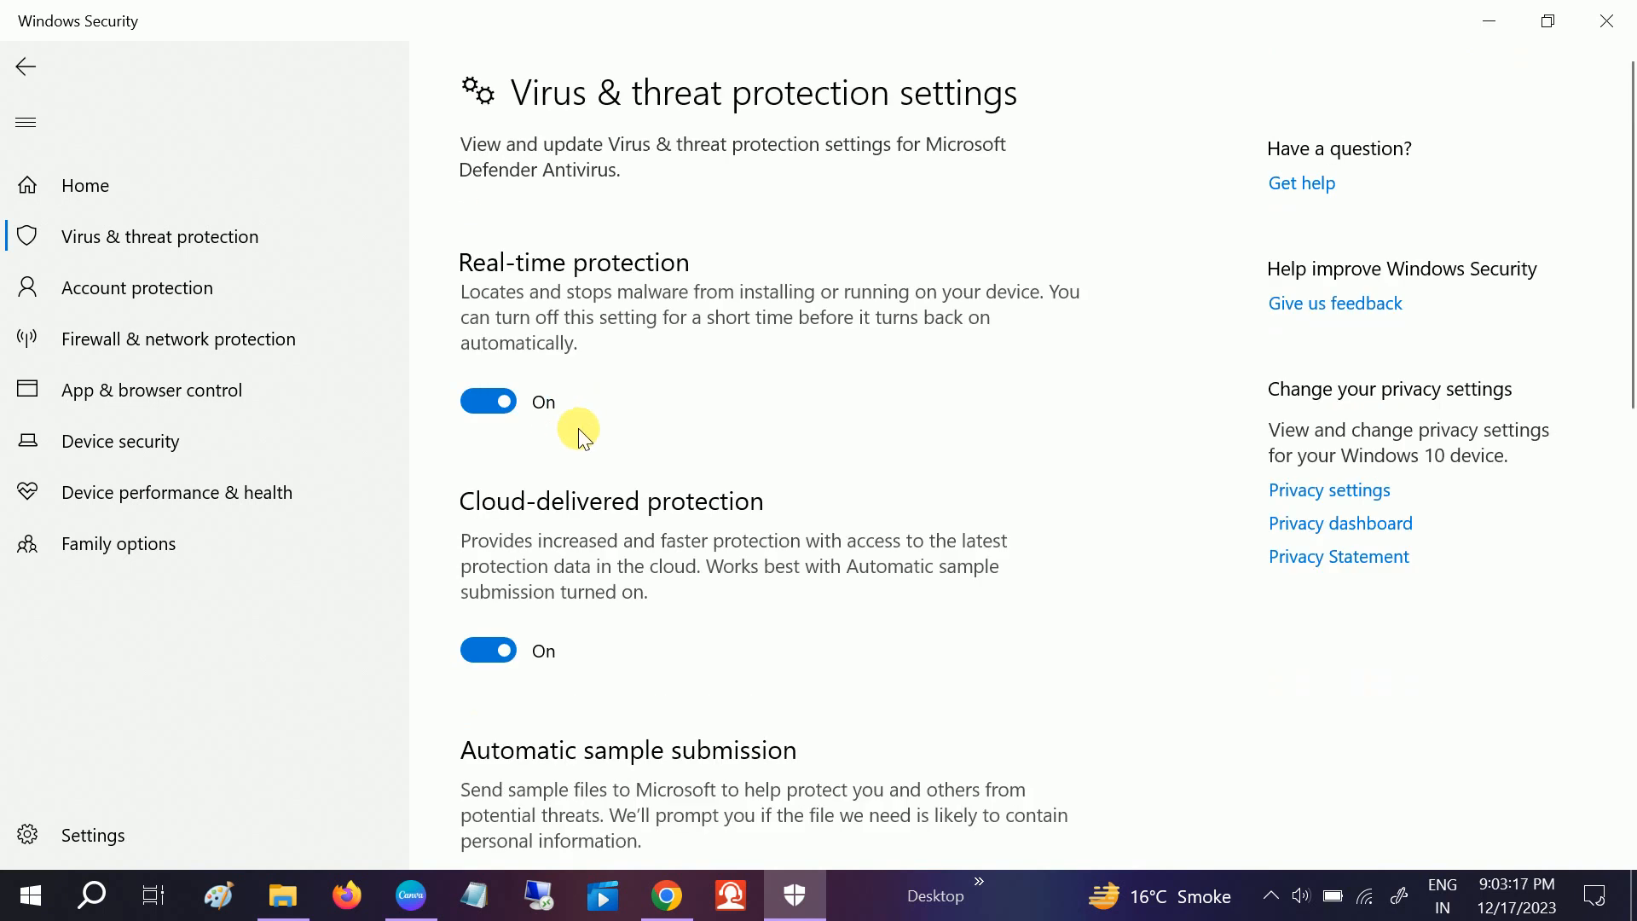
pyautogui.scroll(-3)
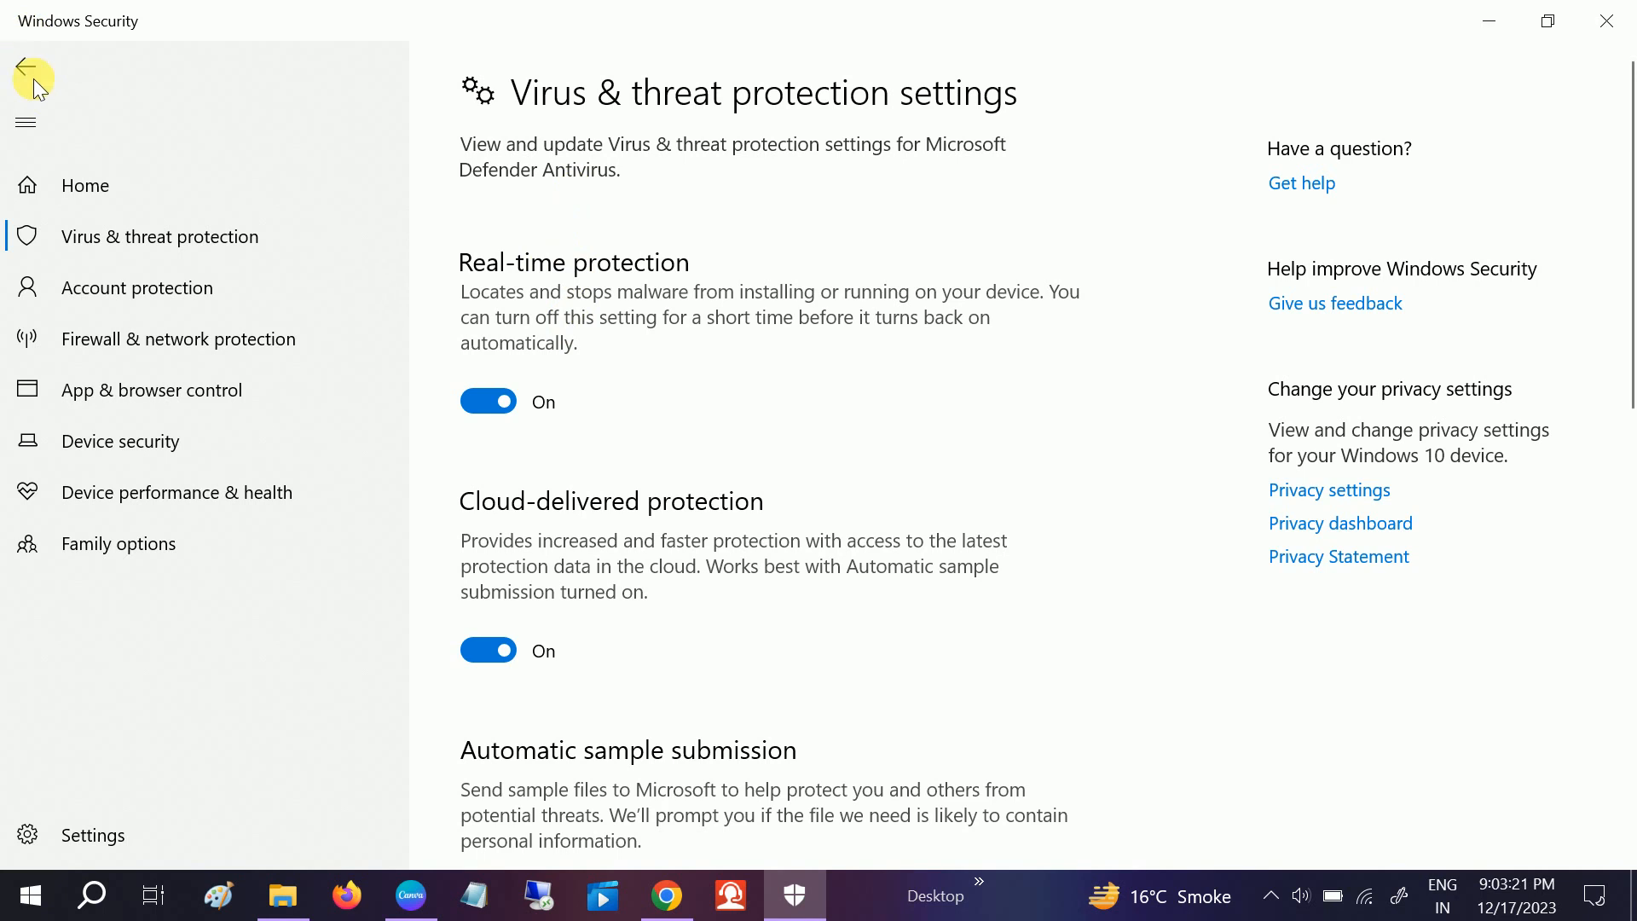
pyautogui.moveTo(550, 574)
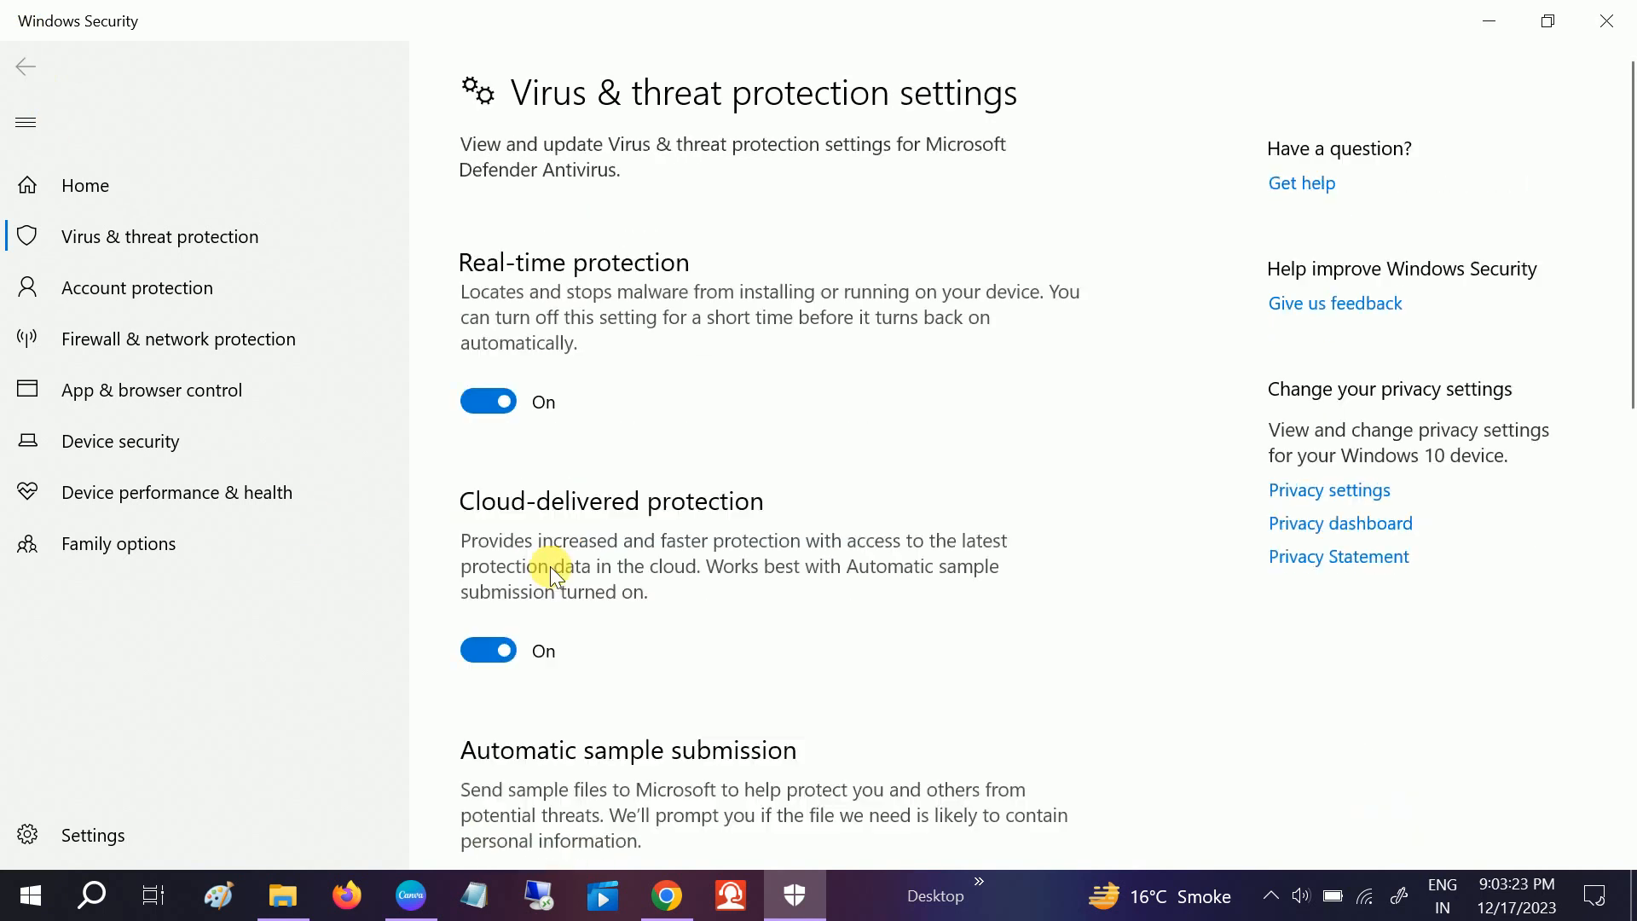
pyautogui.moveTo(70, 85)
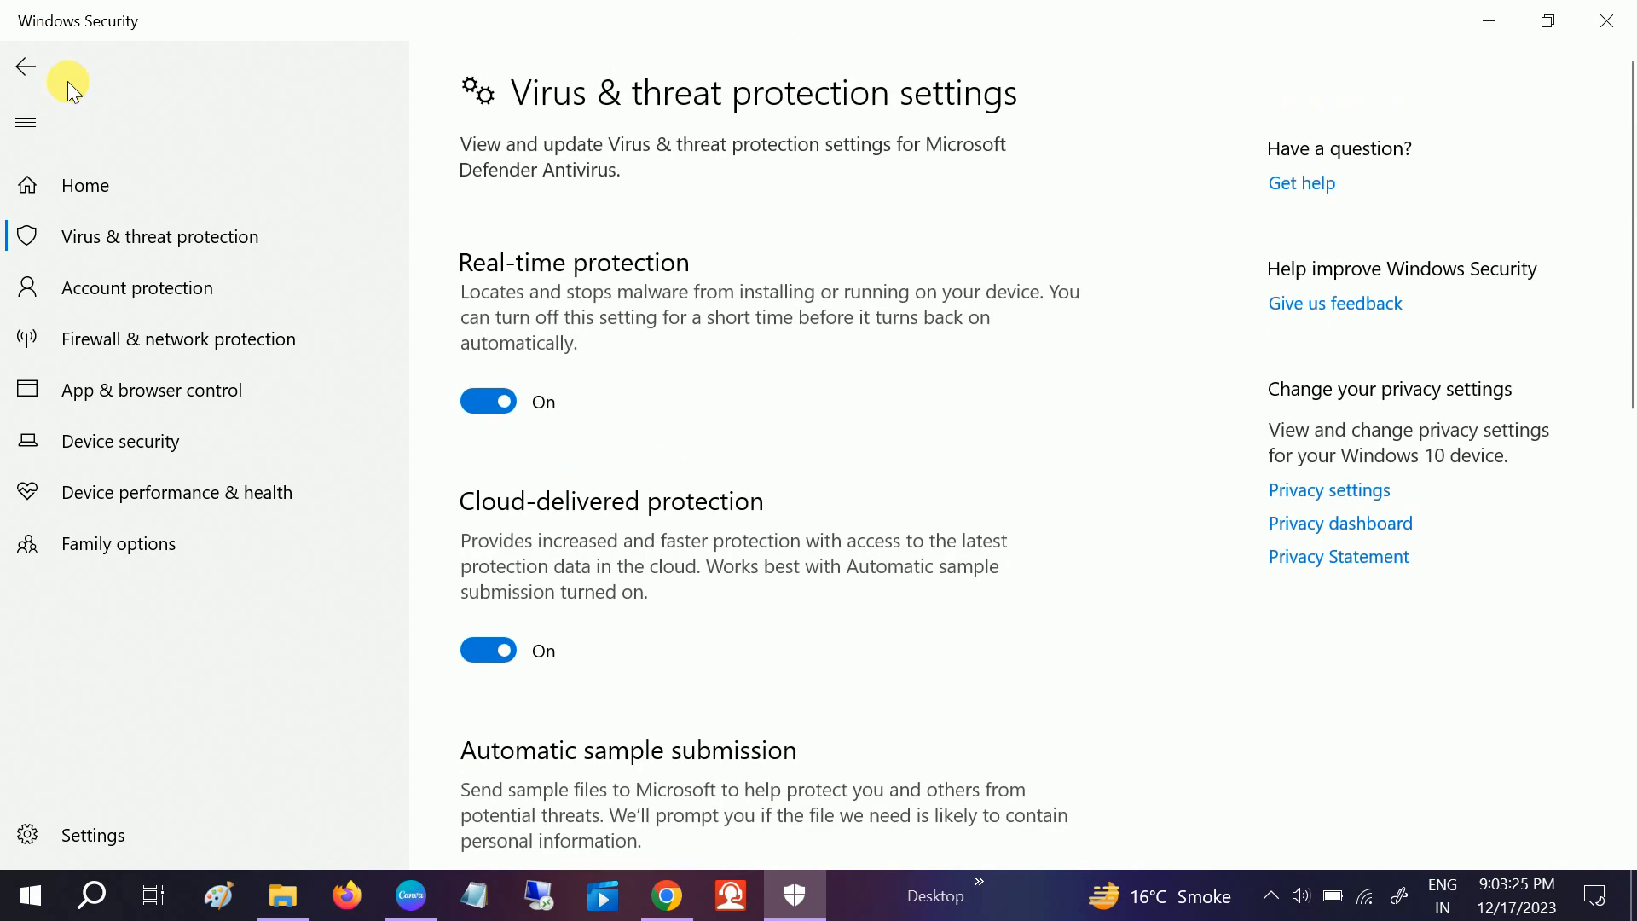
pyautogui.click(25, 67)
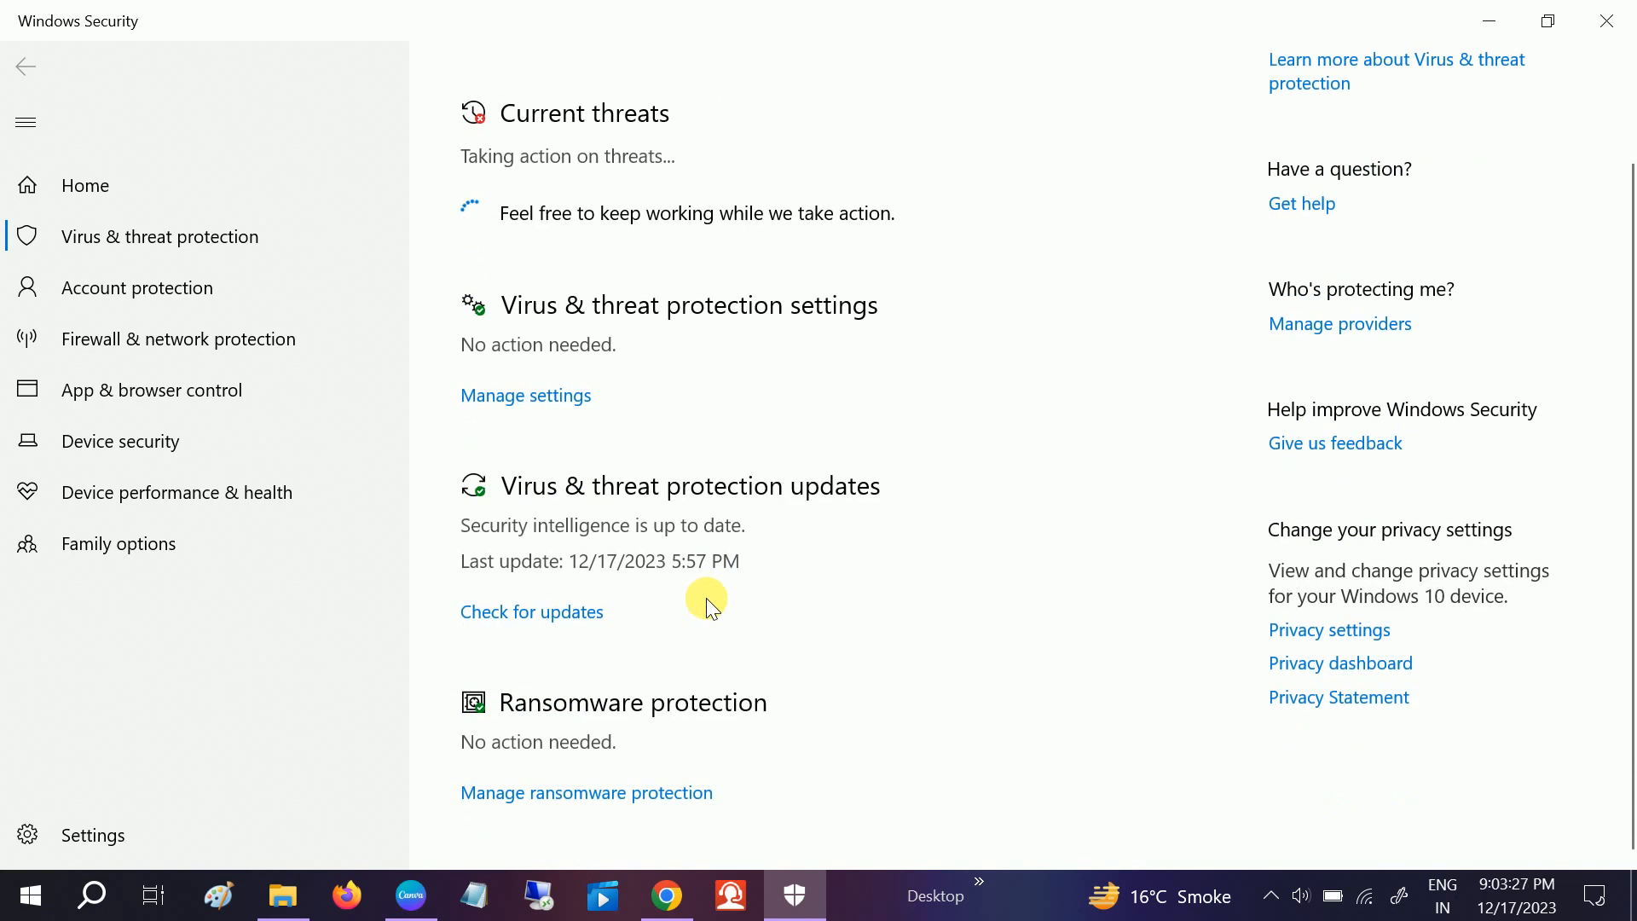
pyautogui.scroll(3)
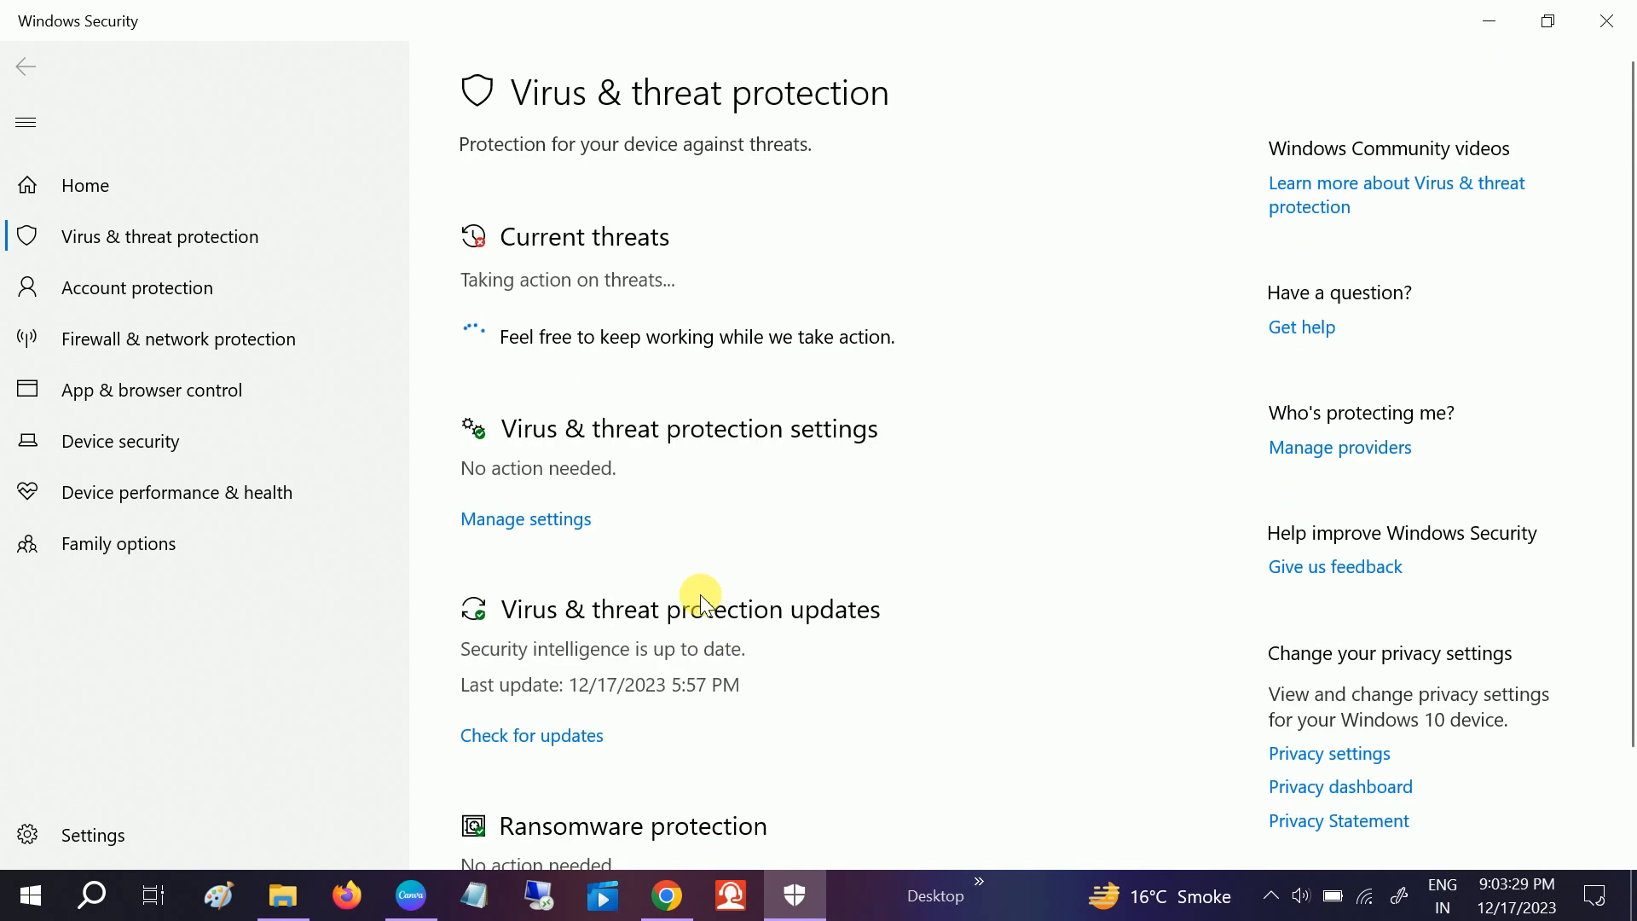
pyautogui.moveTo(503, 500)
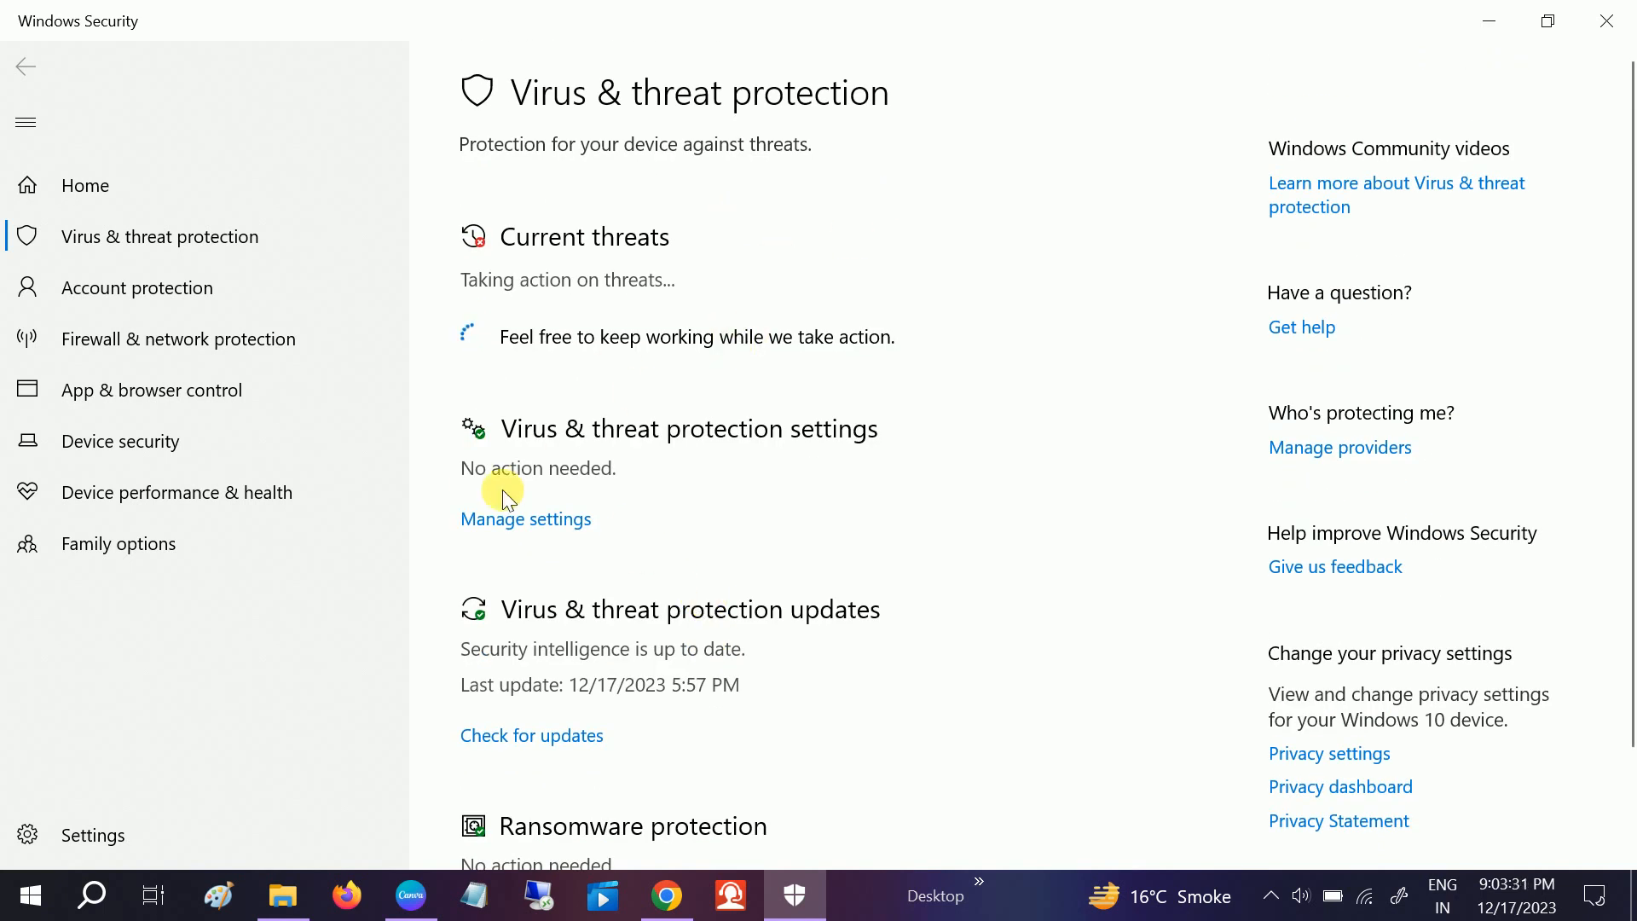
pyautogui.moveTo(578, 428)
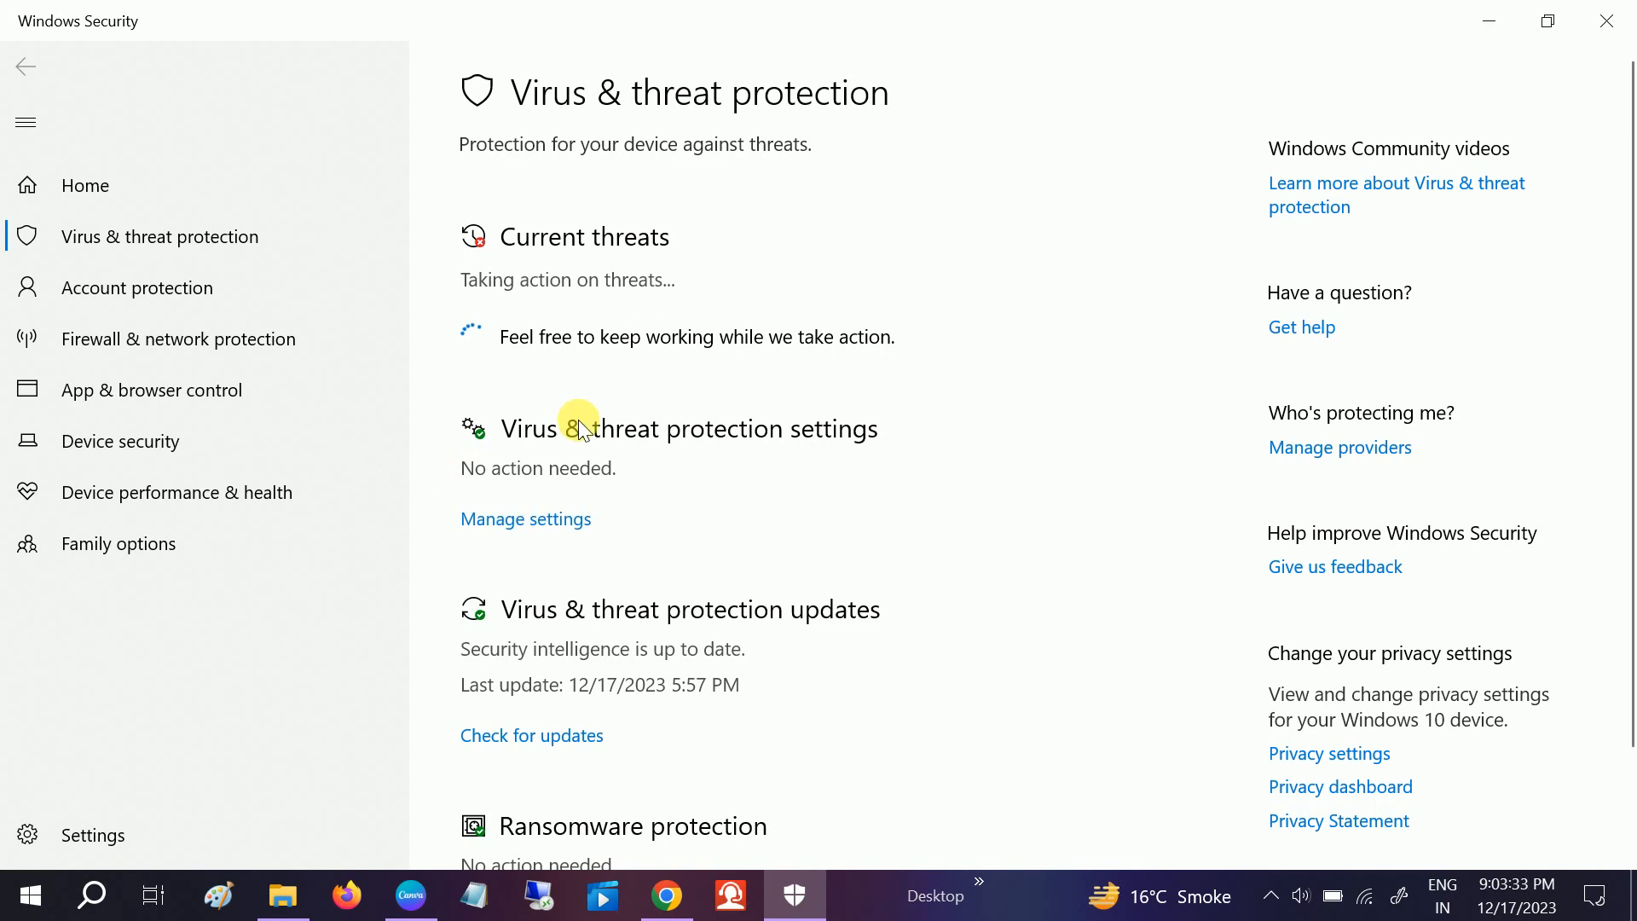
pyautogui.moveTo(1490, 20)
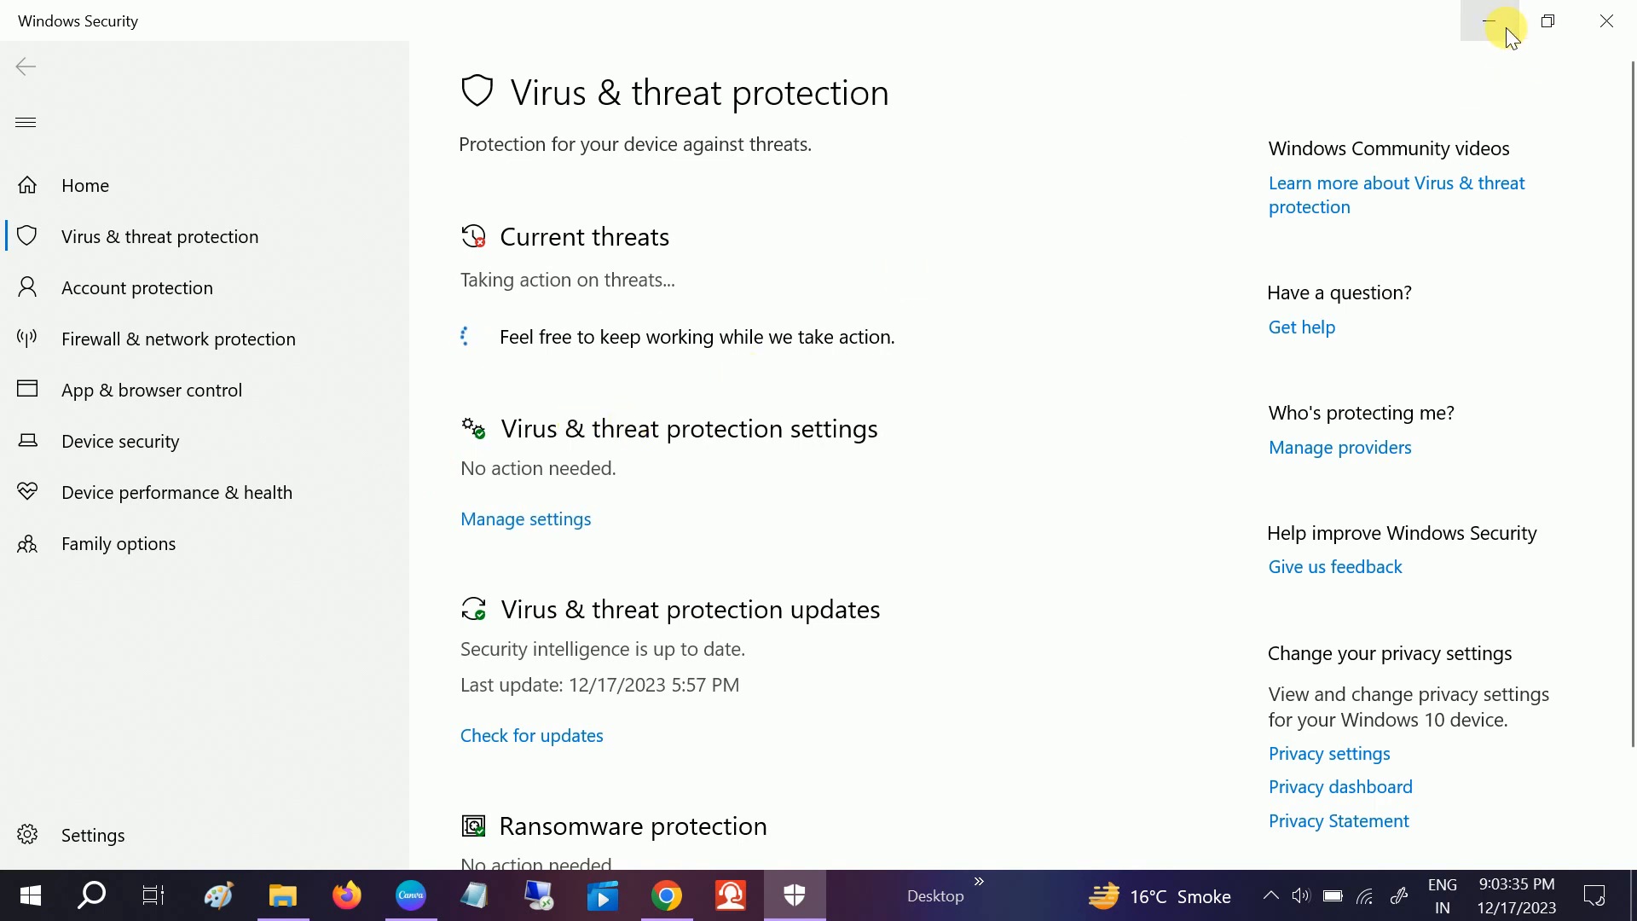
# - Minimize Windows Security and File Explorer to reveal the desktop
pyautogui.click(1490, 21)
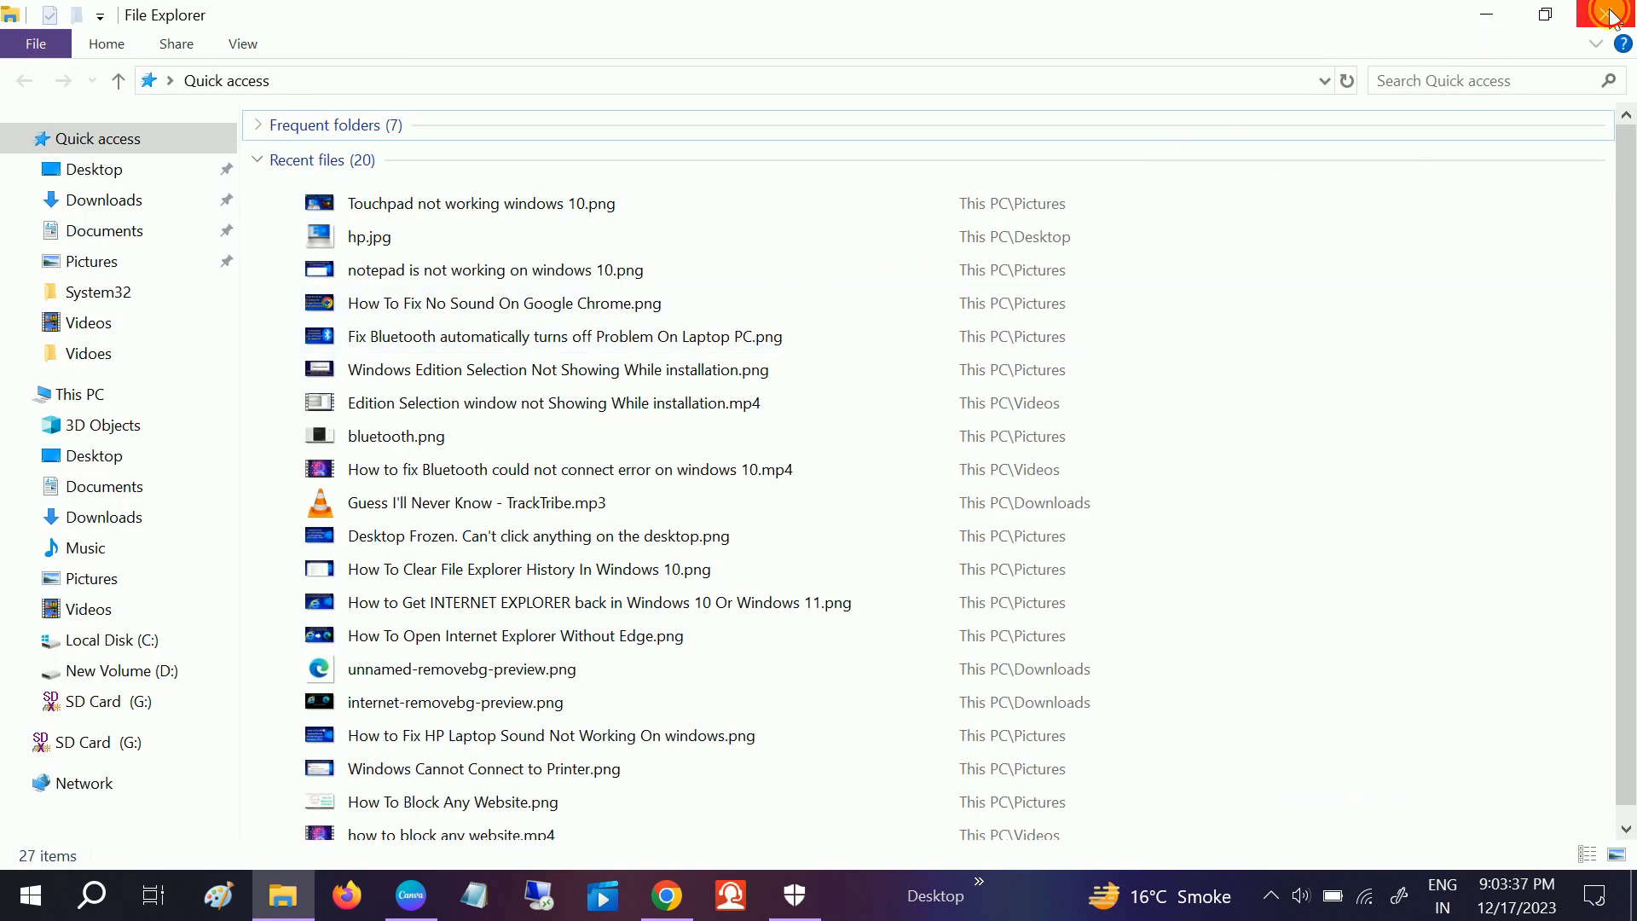
pyautogui.click(1612, 15)
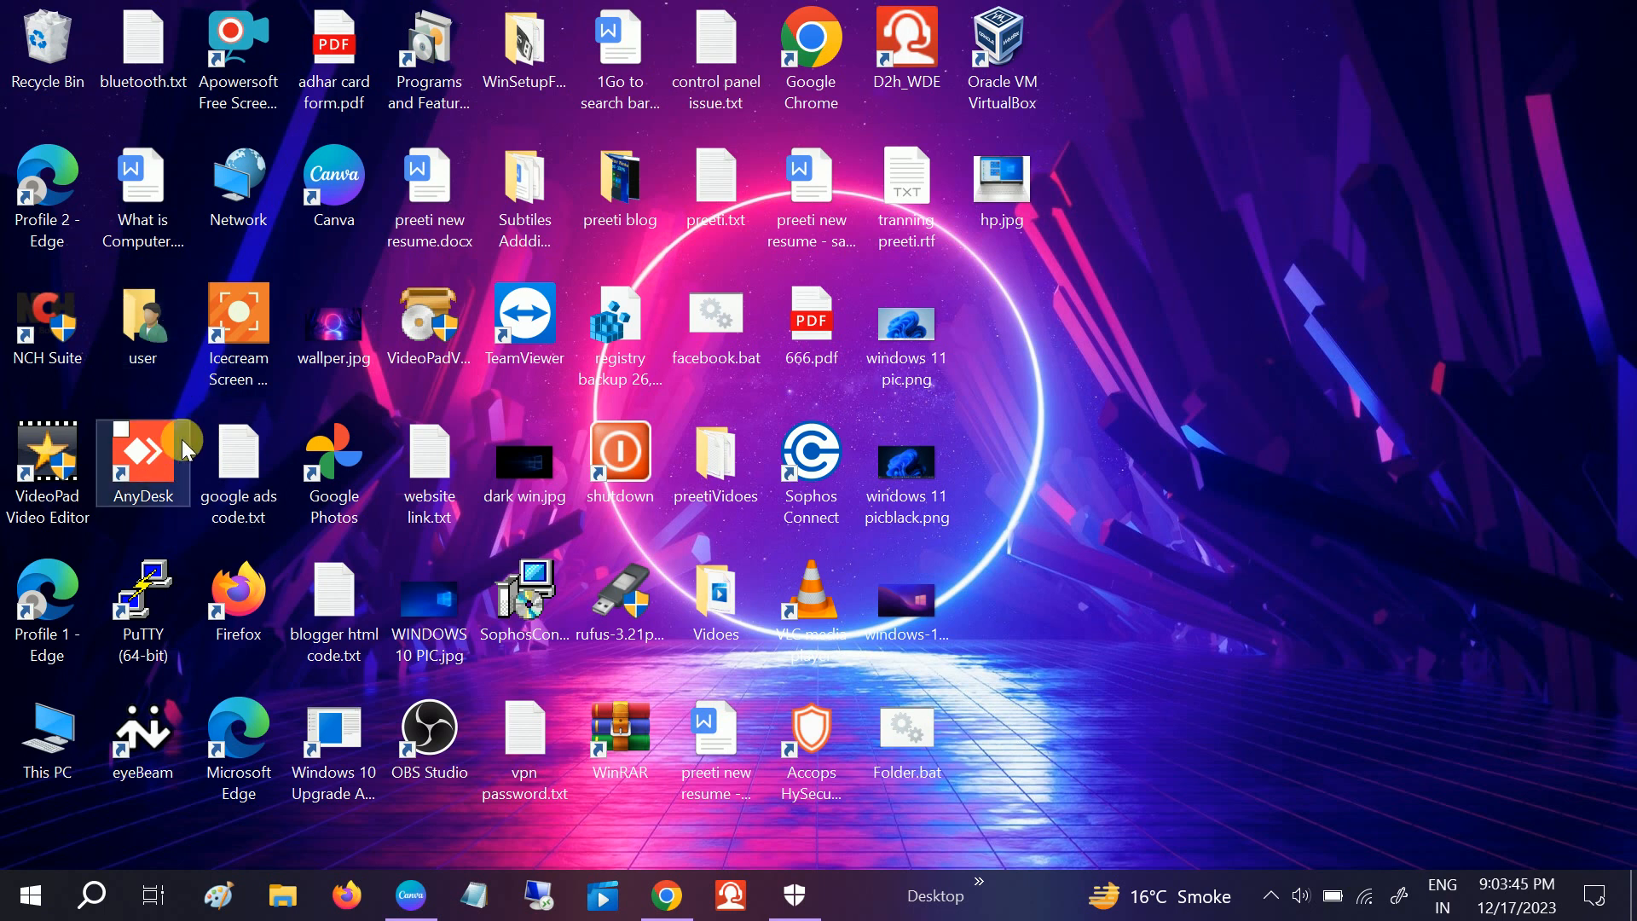
pyautogui.moveTo(846, 72)
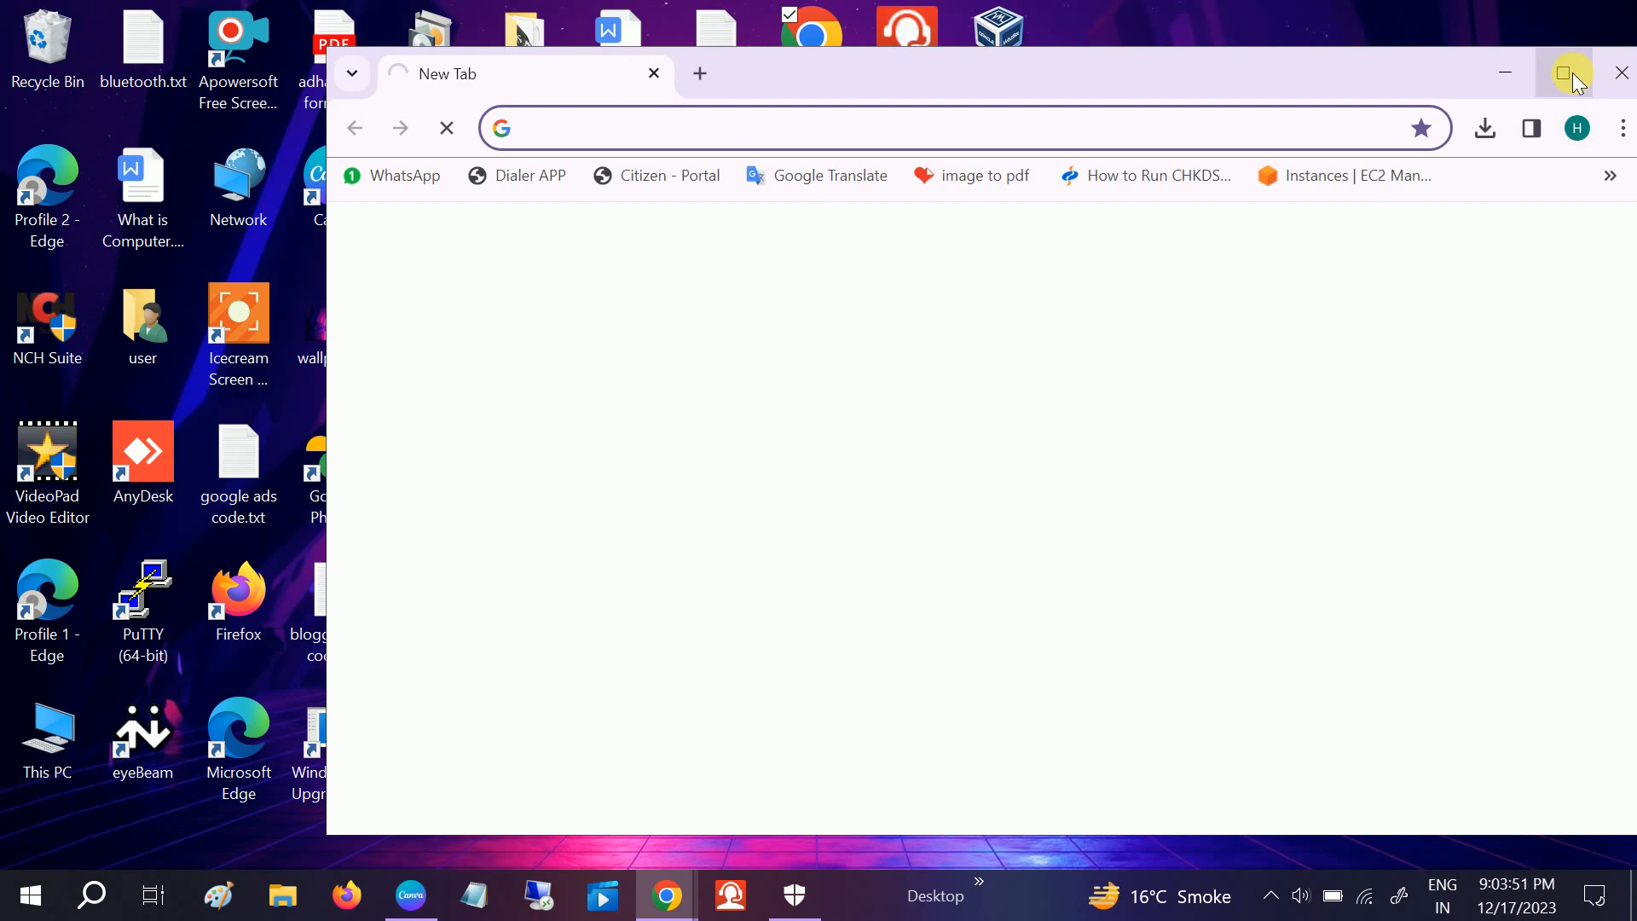
# - Google 'windir' in a maximized Chrome window and load the official WinDirStat homepage
pyautogui.click(1563, 73)
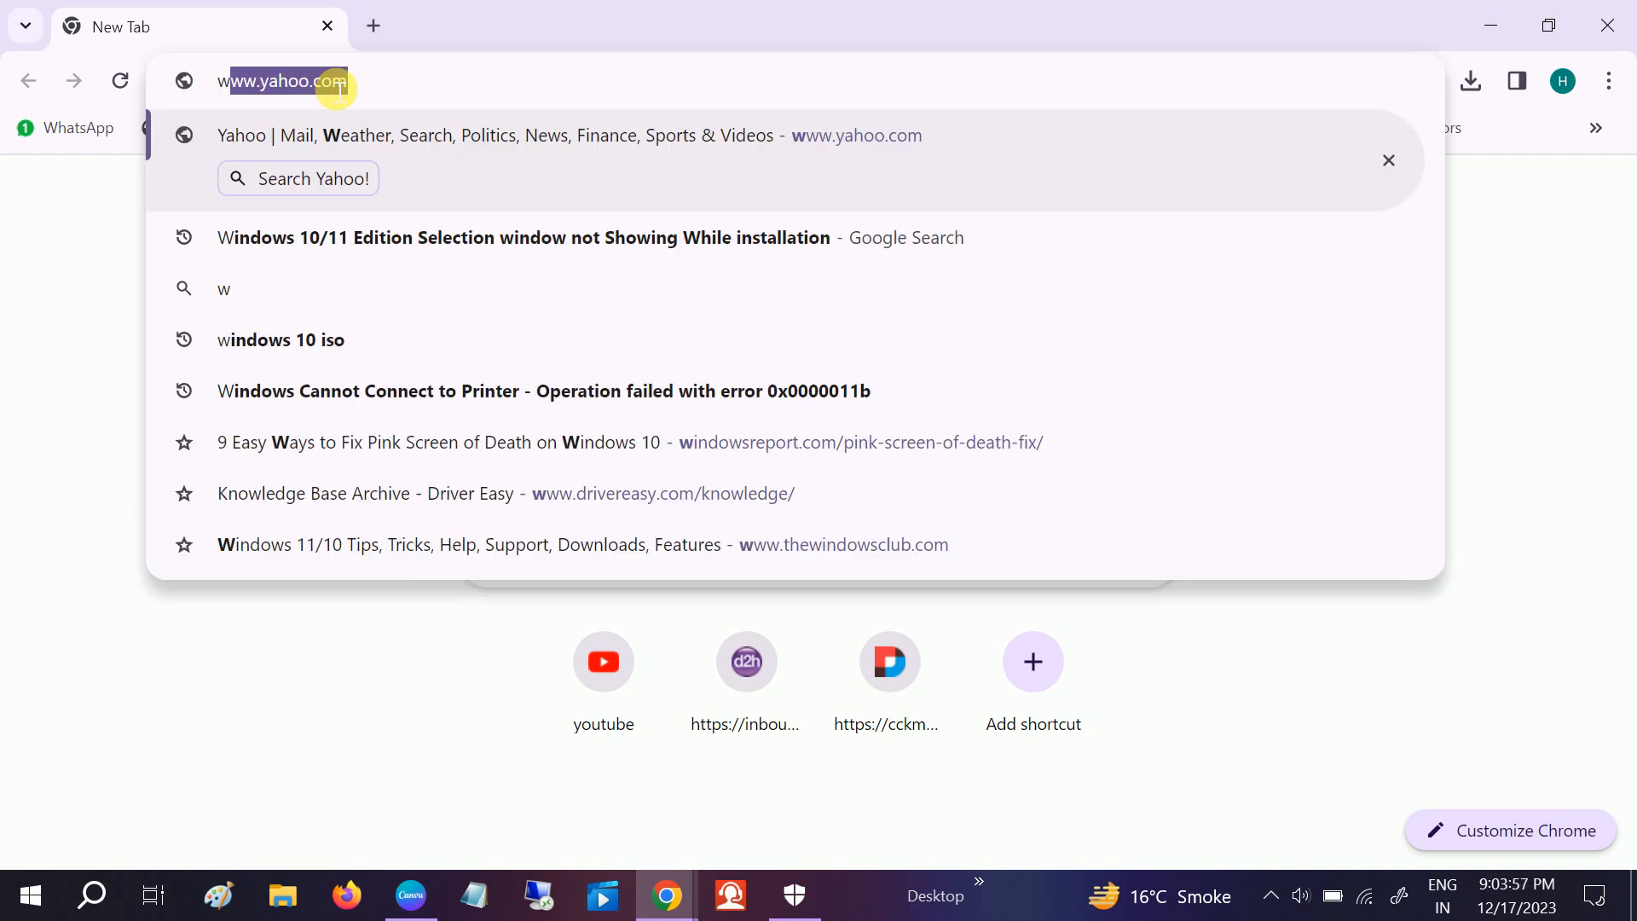
pyautogui.write('windir')
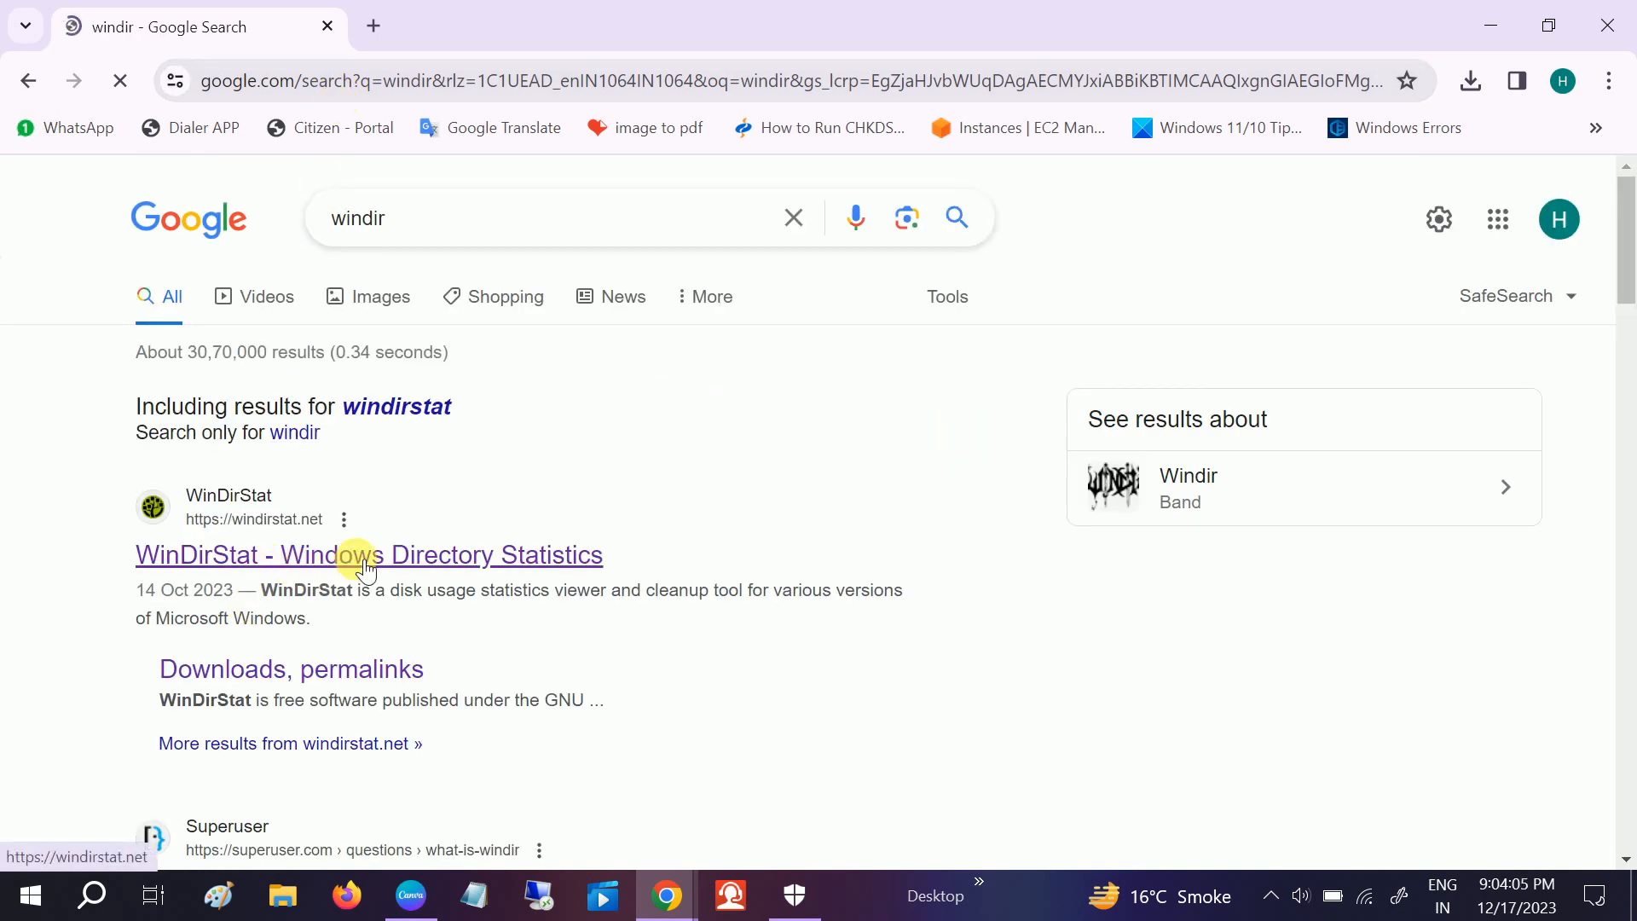
pyautogui.scroll(-3)
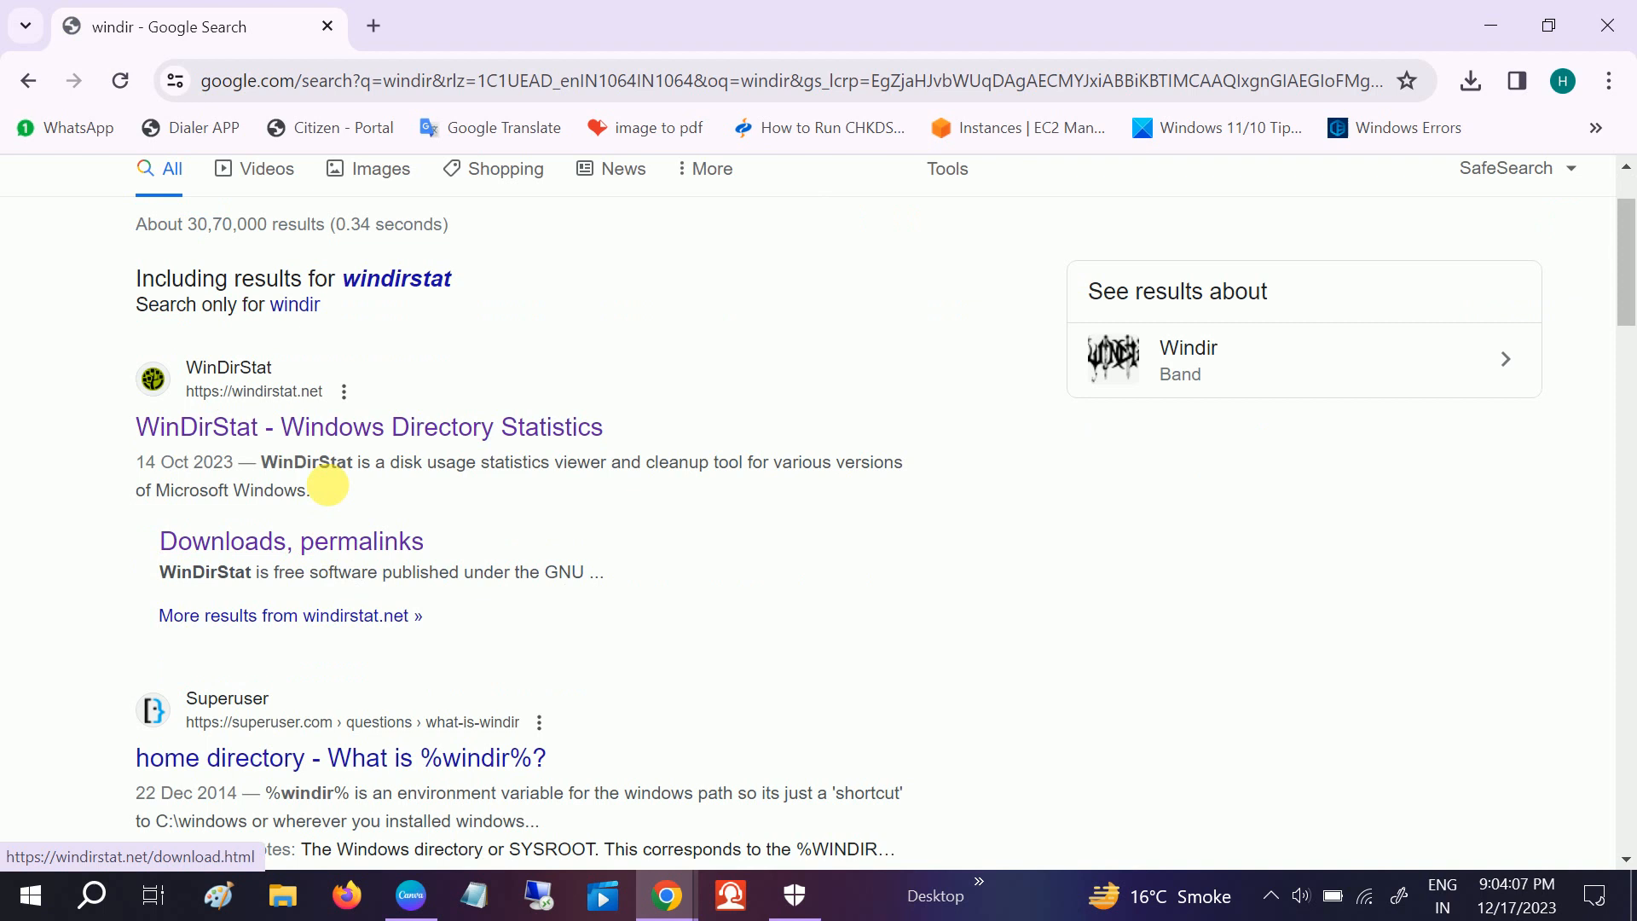
pyautogui.click(369, 426)
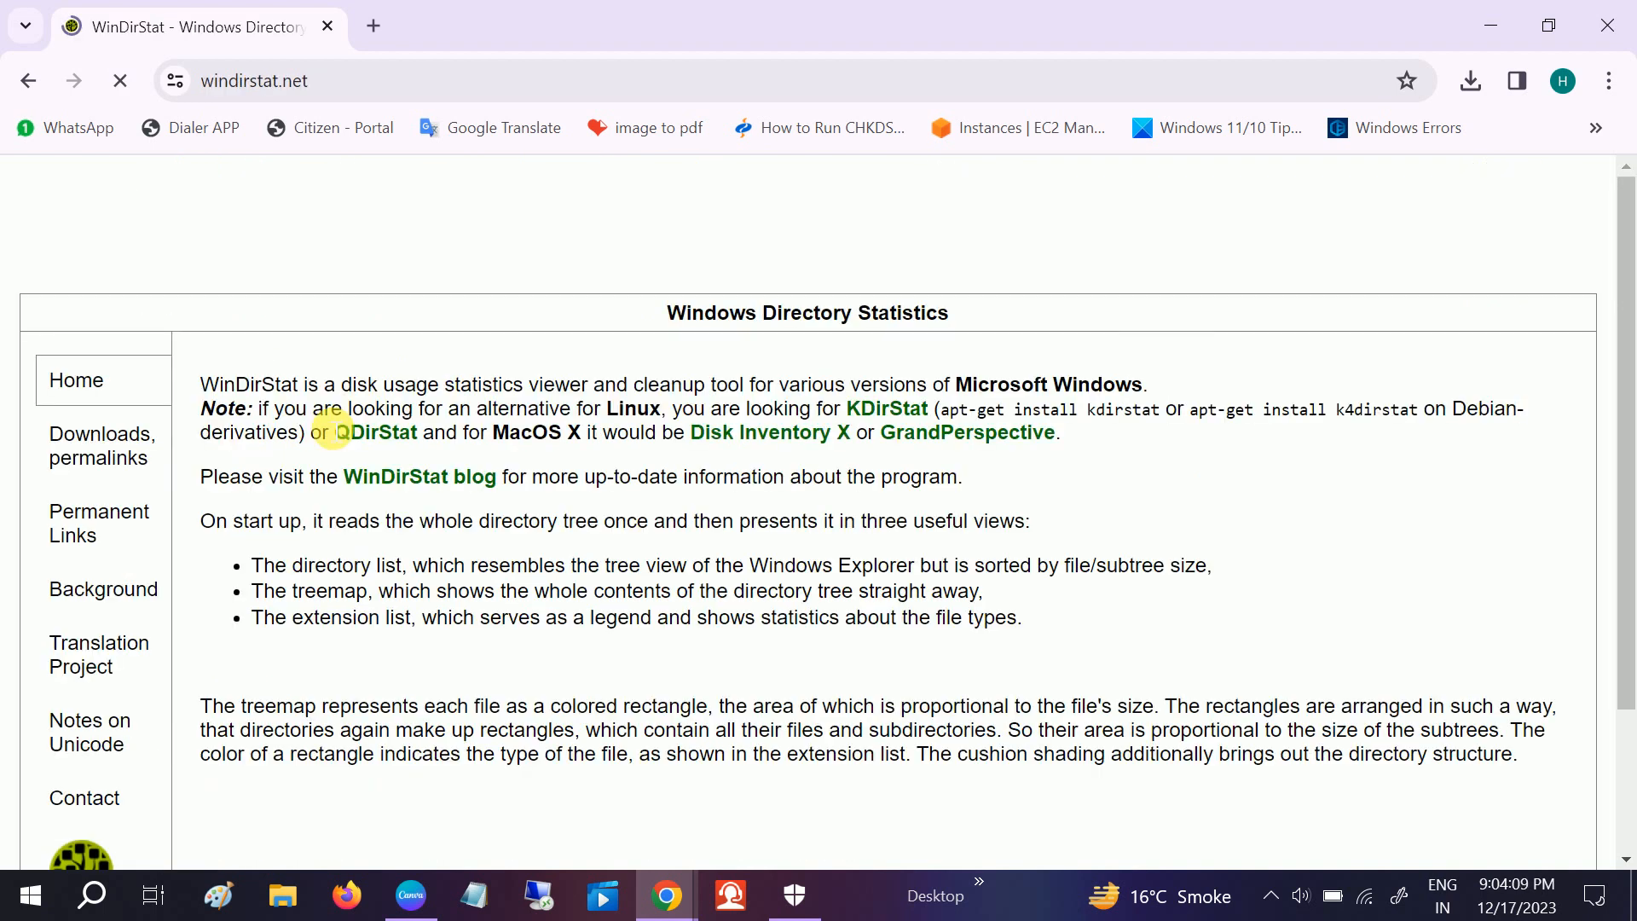
pyautogui.scroll(-3)
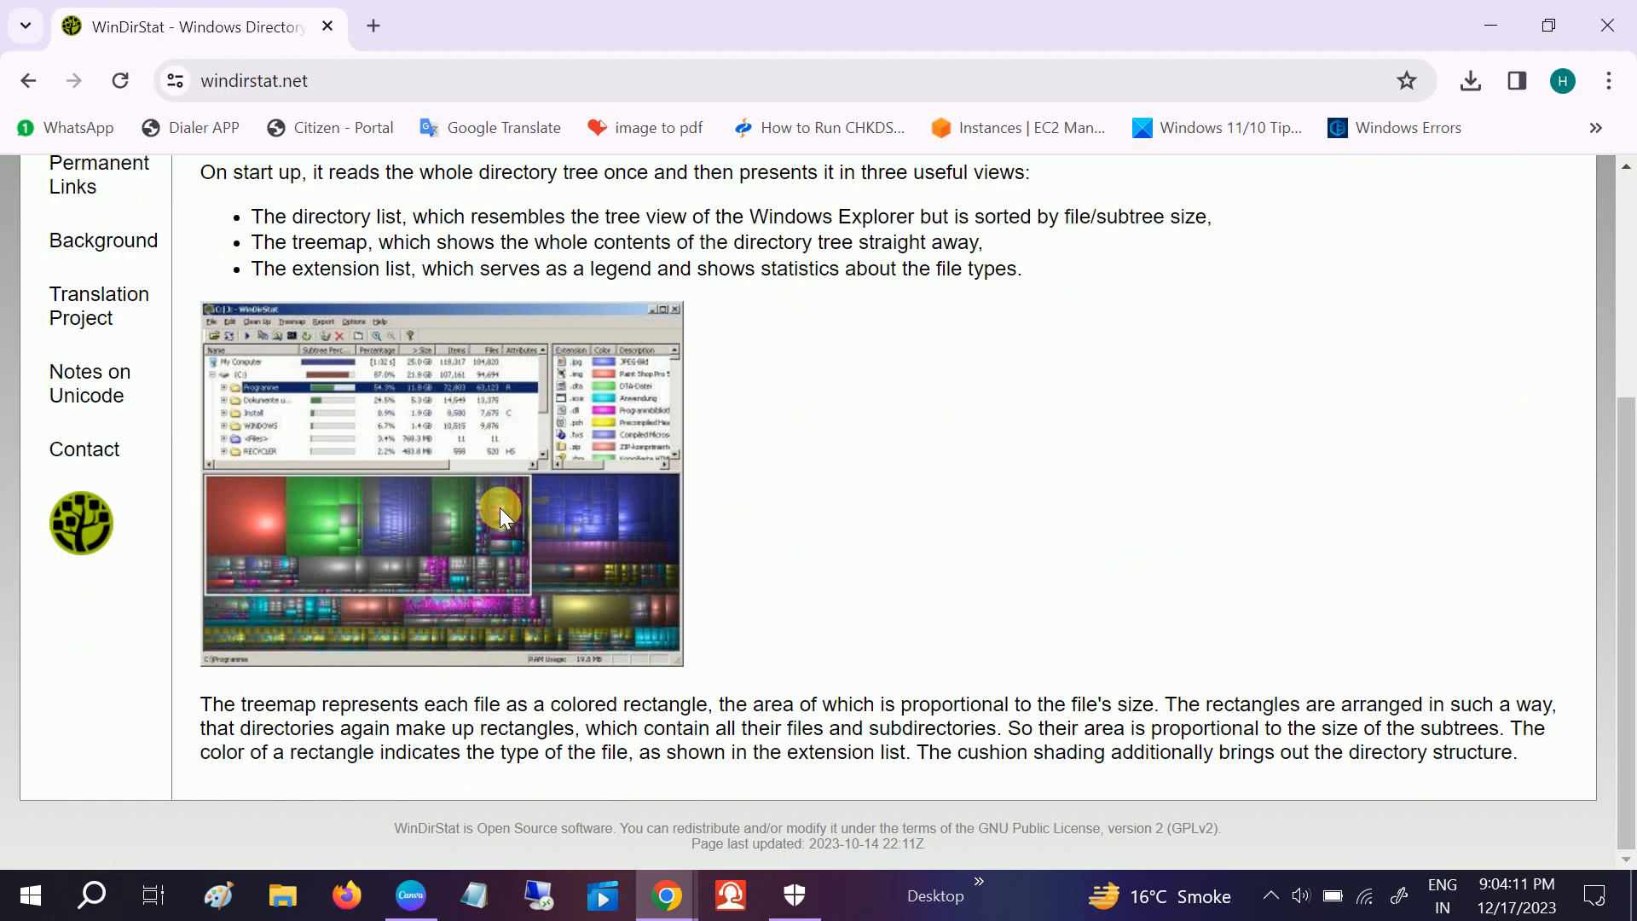
pyautogui.scroll(3)
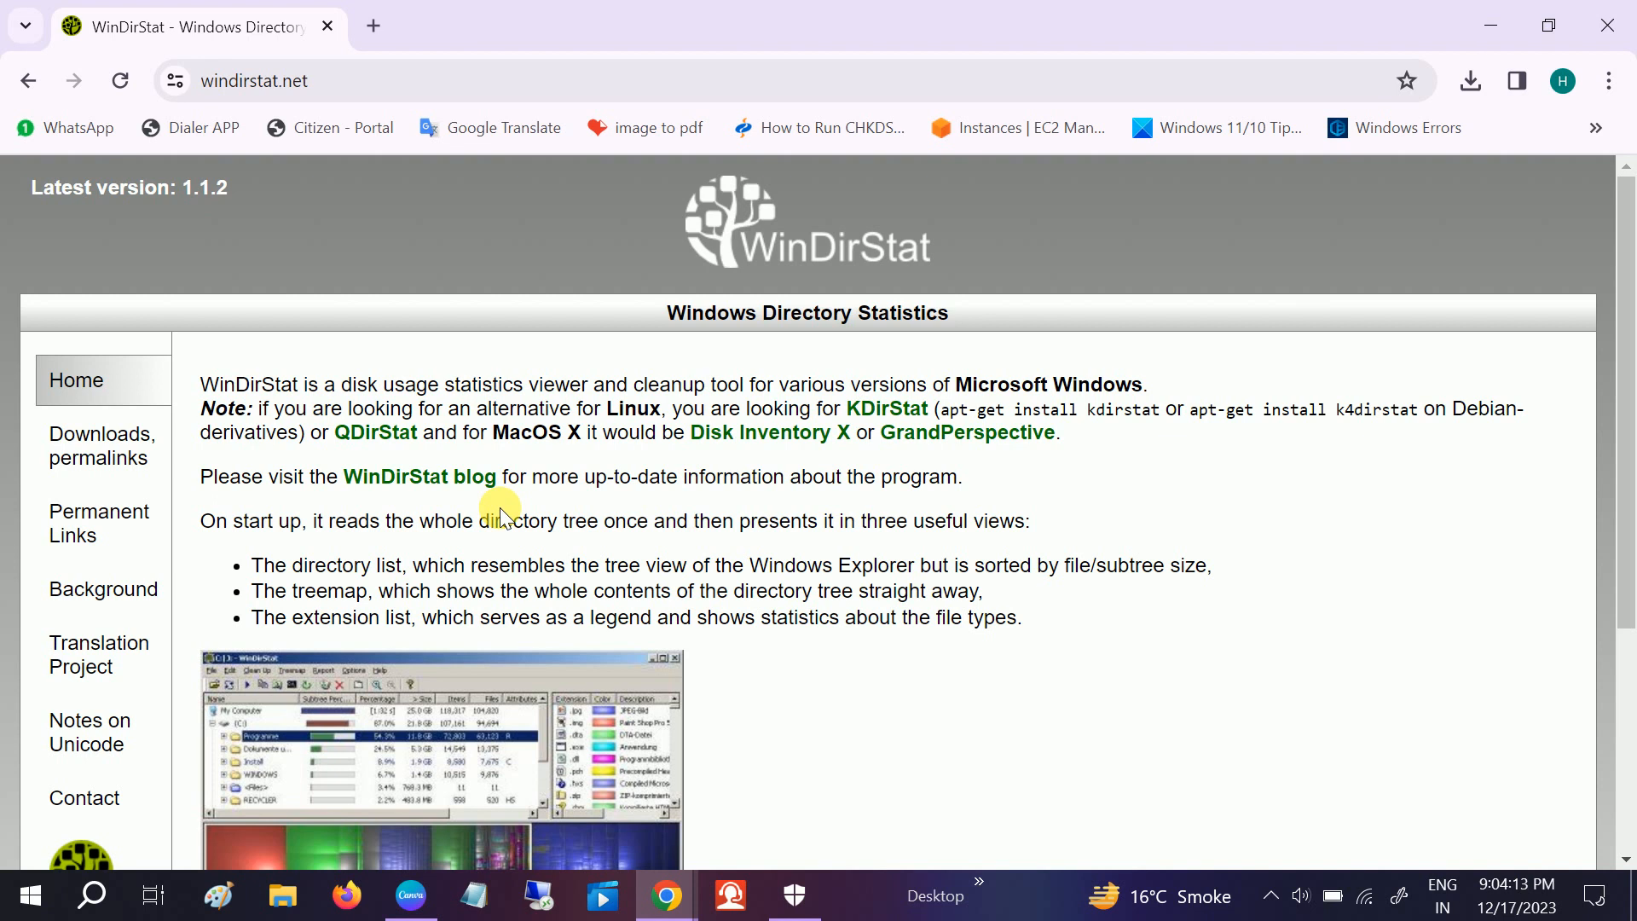
pyautogui.moveTo(540, 535)
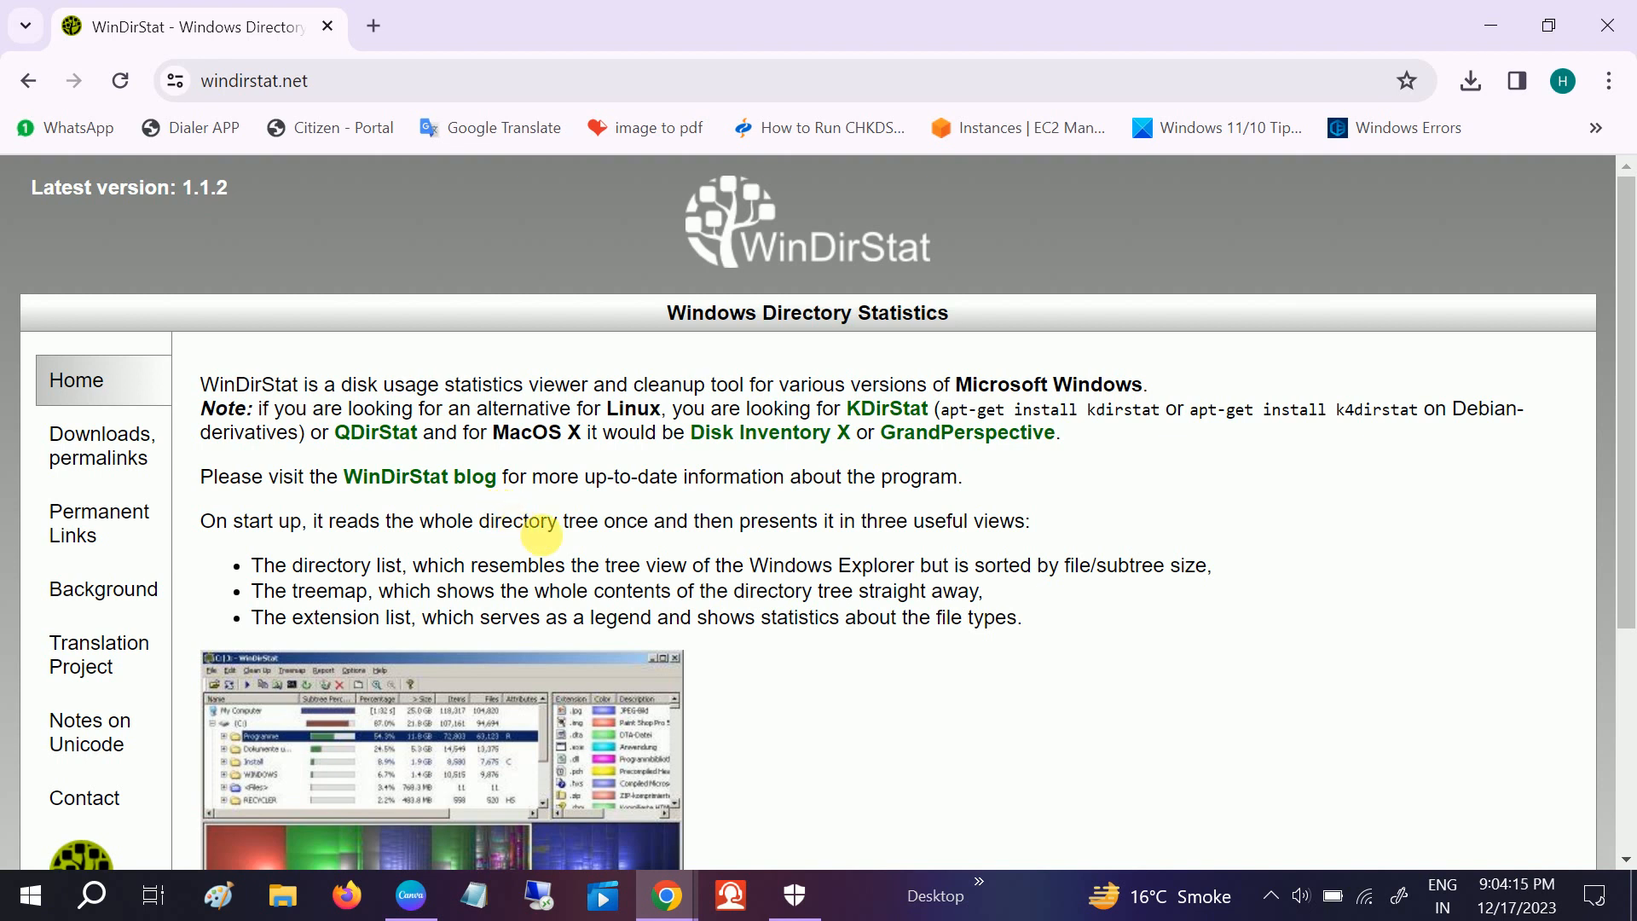
pyautogui.moveTo(595, 575)
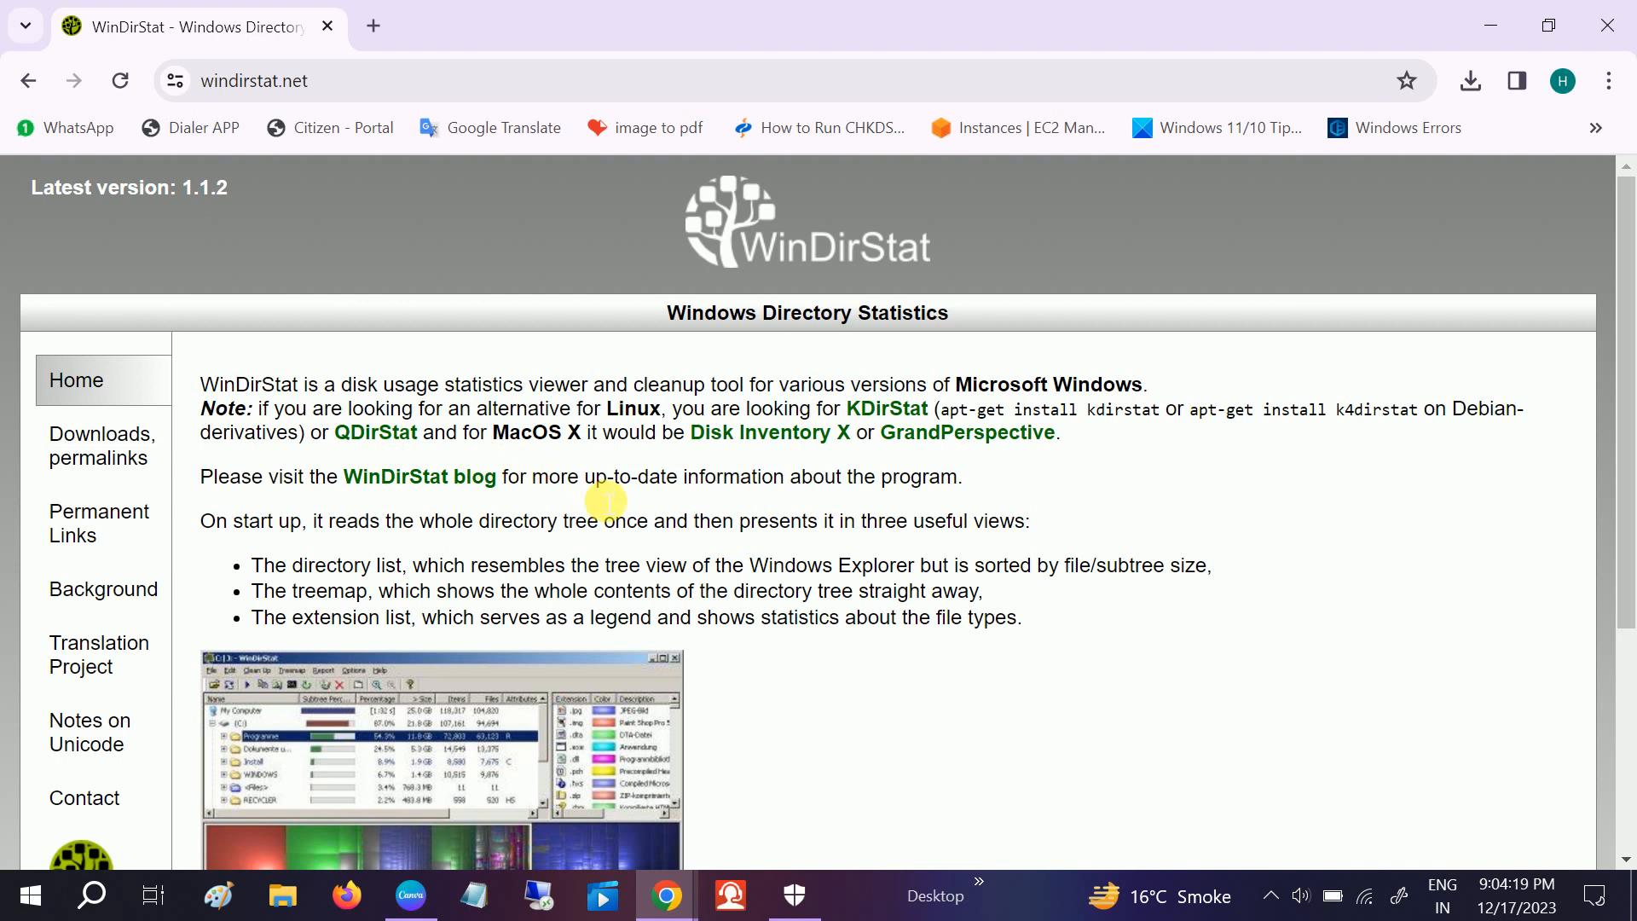
pyautogui.moveTo(968, 475)
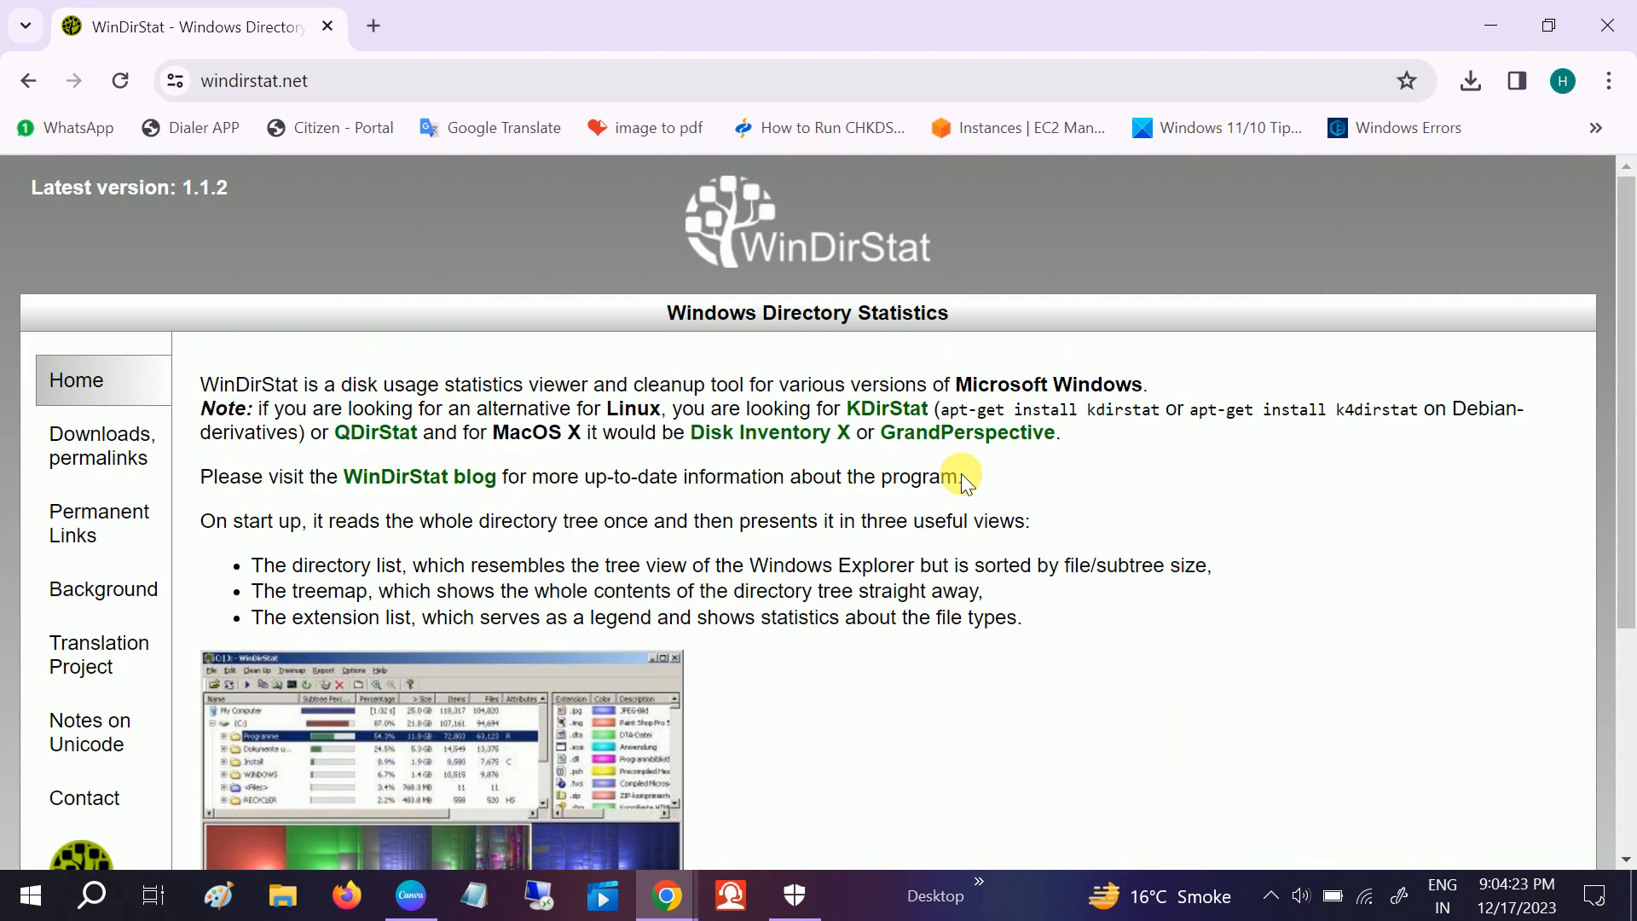
# - Review WinDirStat's downloads page for version 1.1.2 and follow the SourceForge link
pyautogui.click(101, 445)
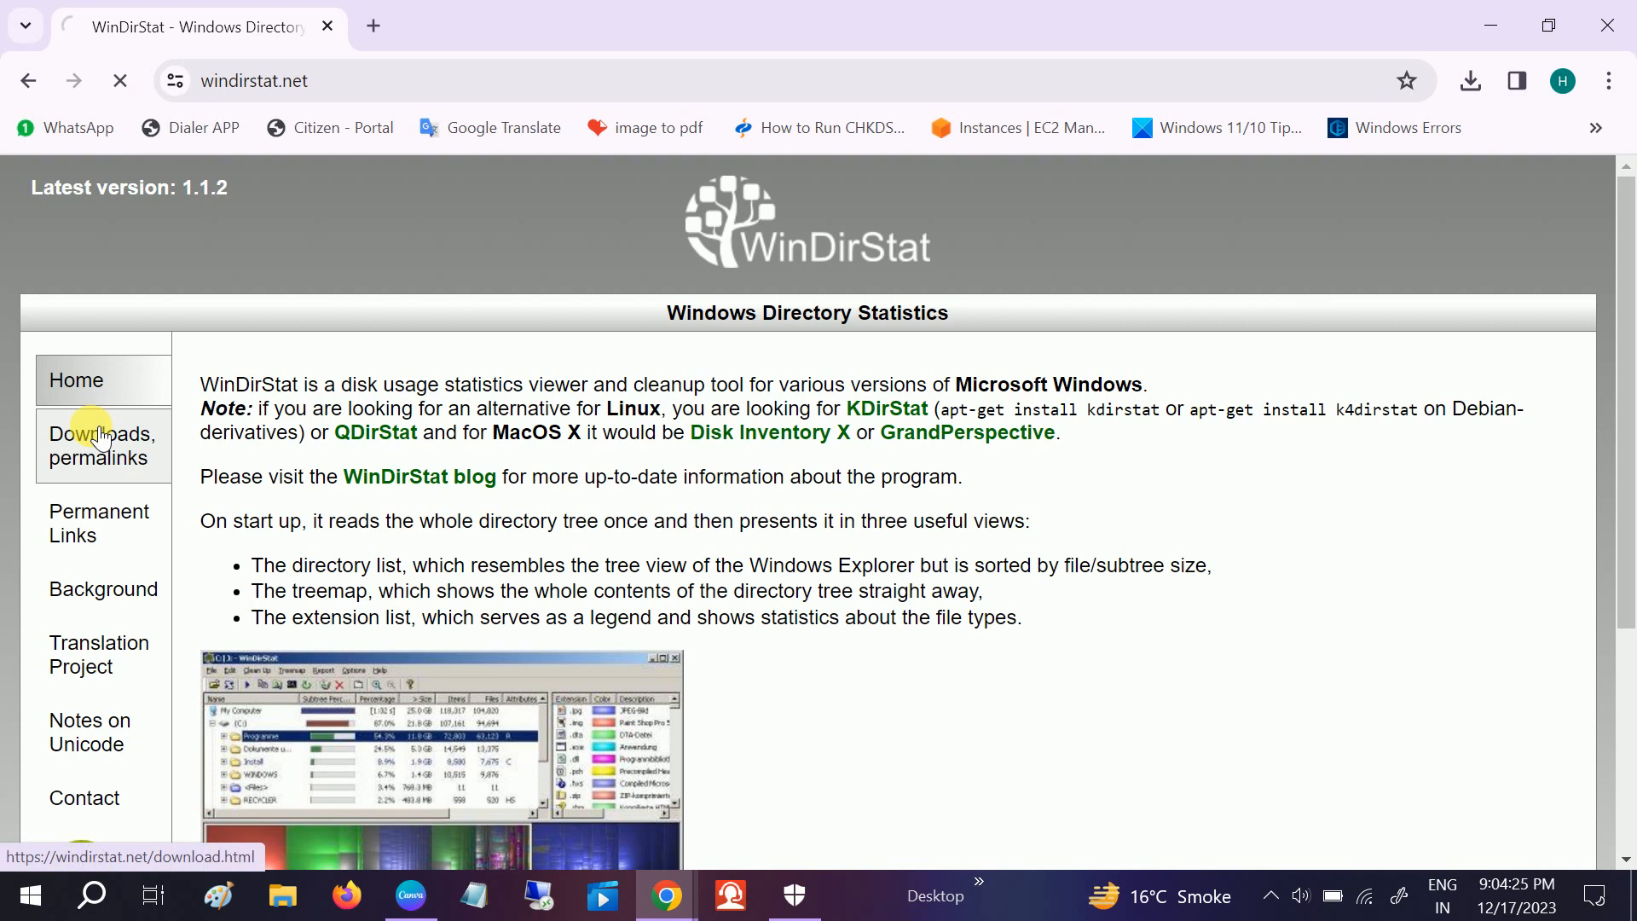
pyautogui.click(103, 445)
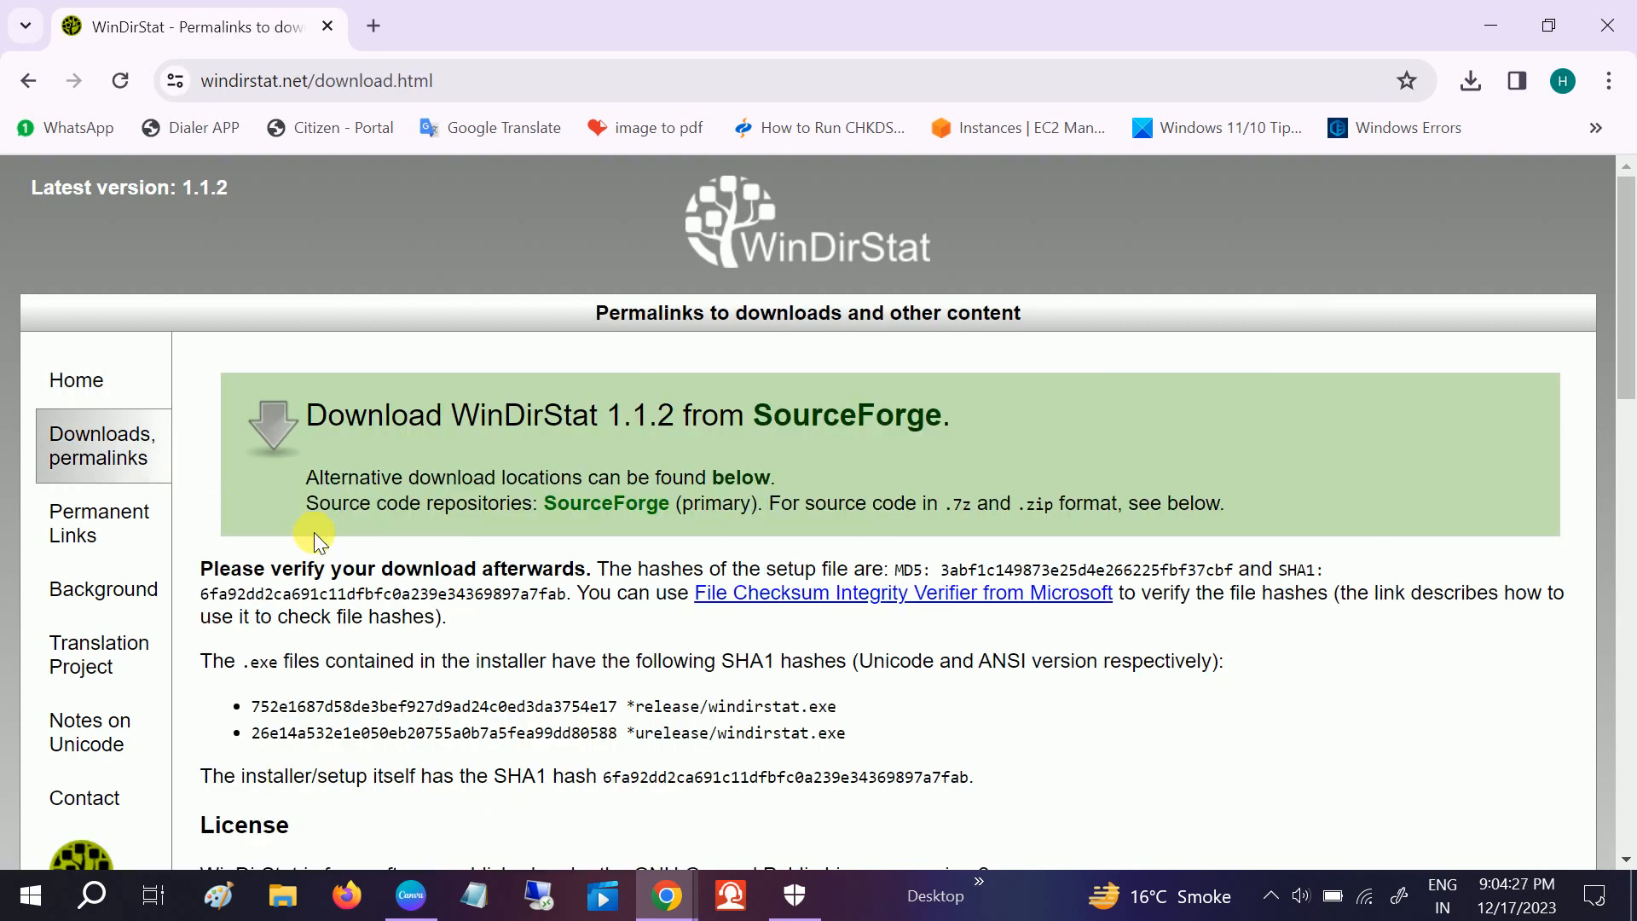
pyautogui.moveTo(336, 536)
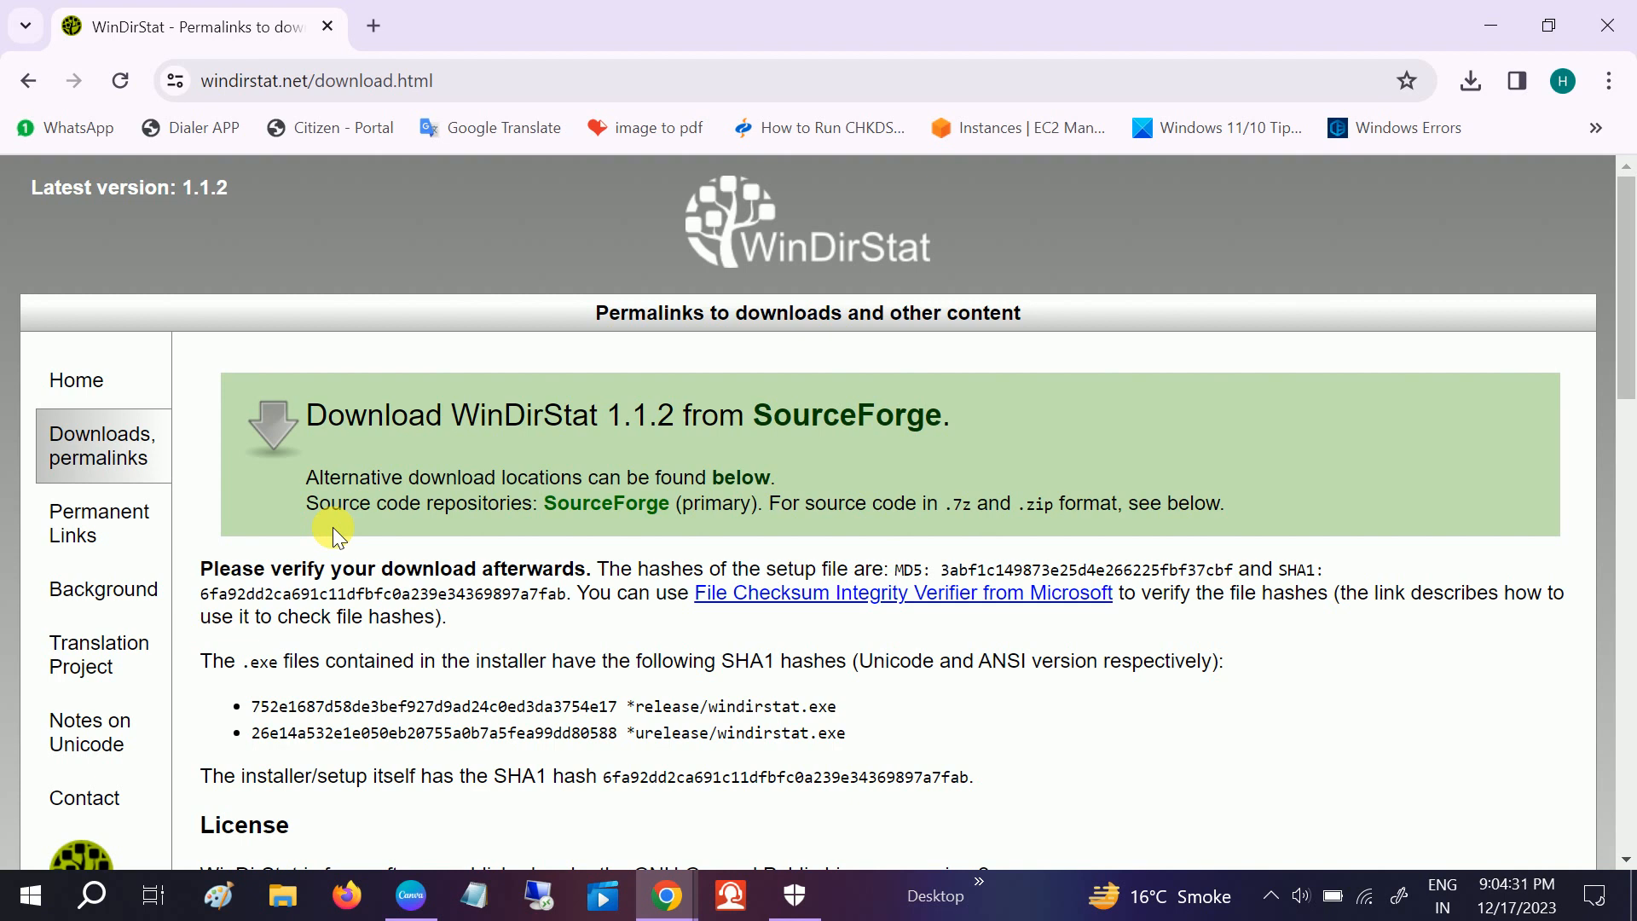
pyautogui.scroll(-3)
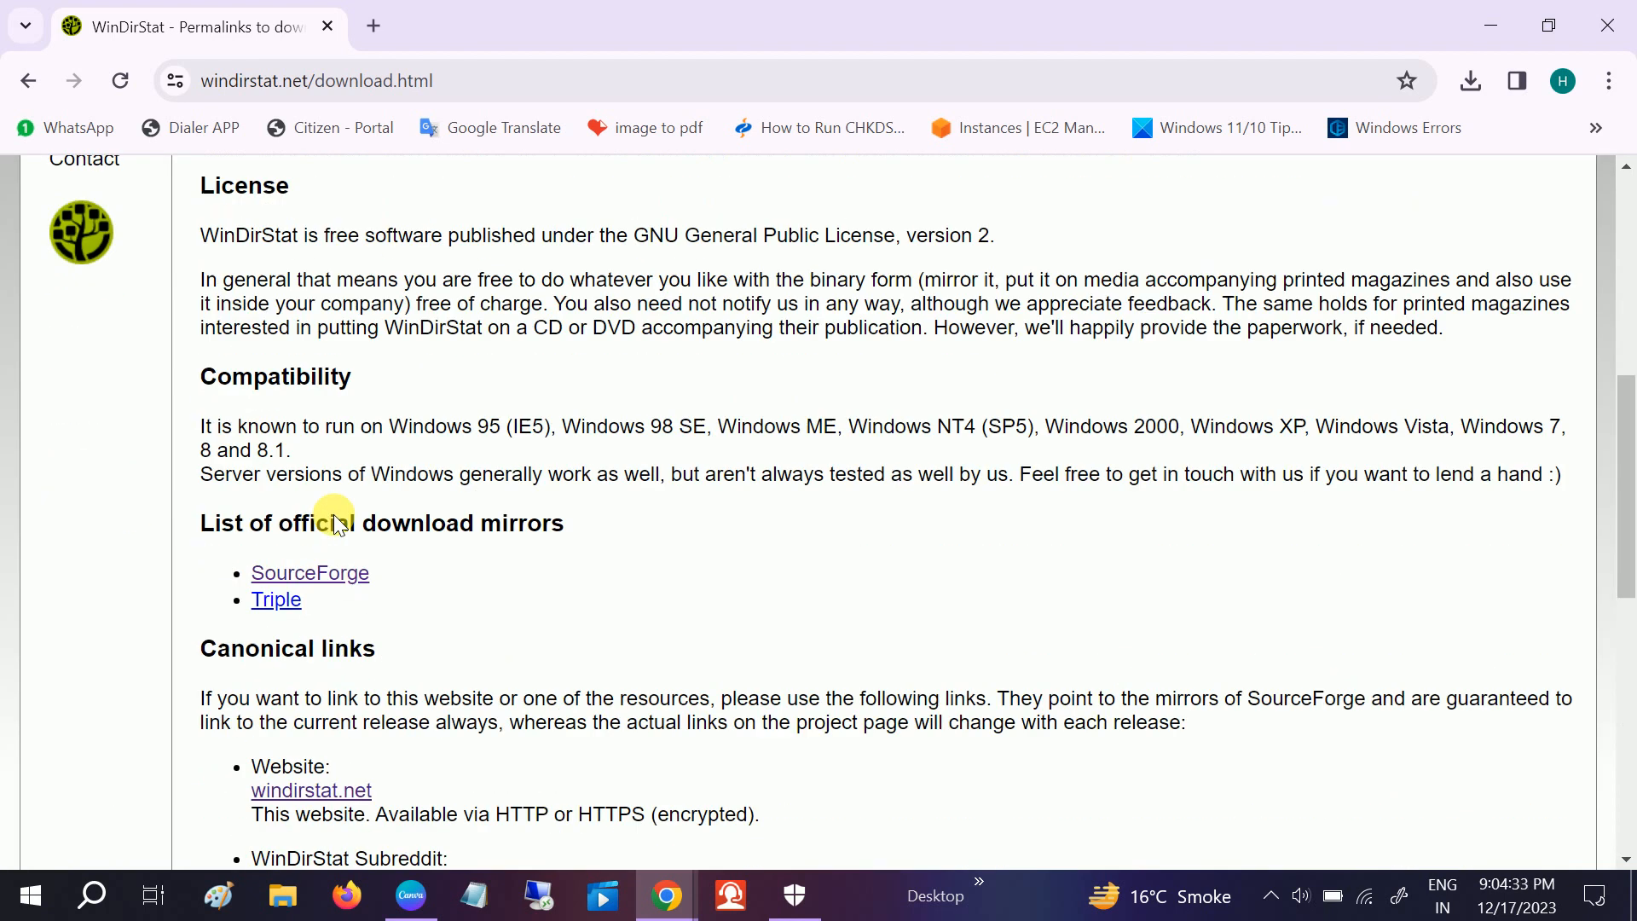
pyautogui.scroll(-3)
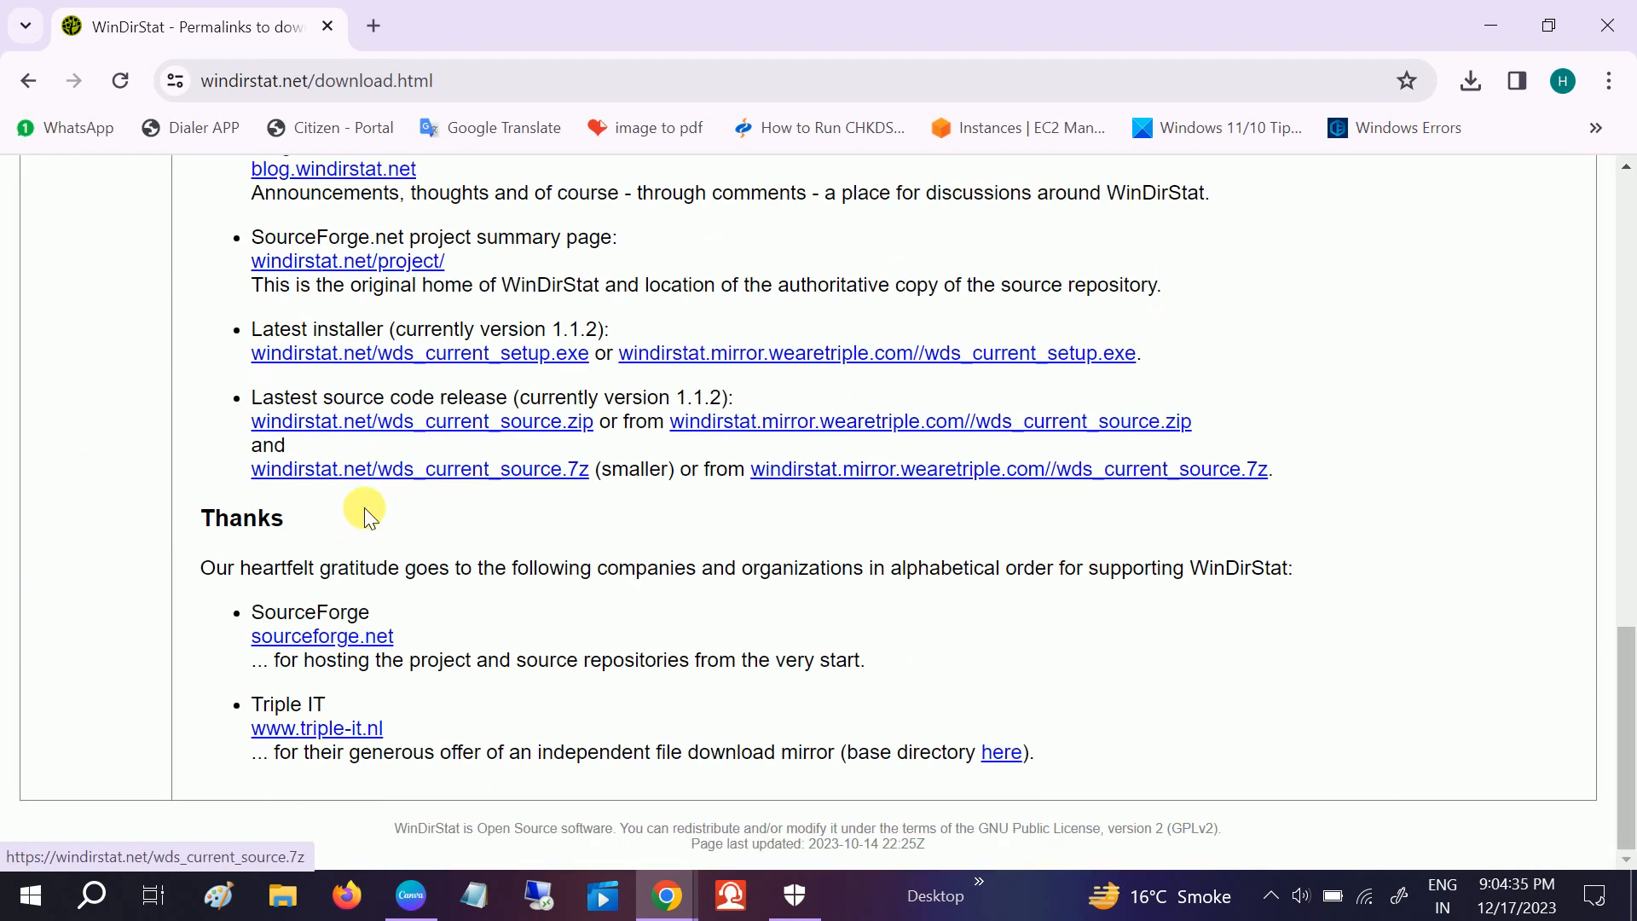
pyautogui.scroll(3)
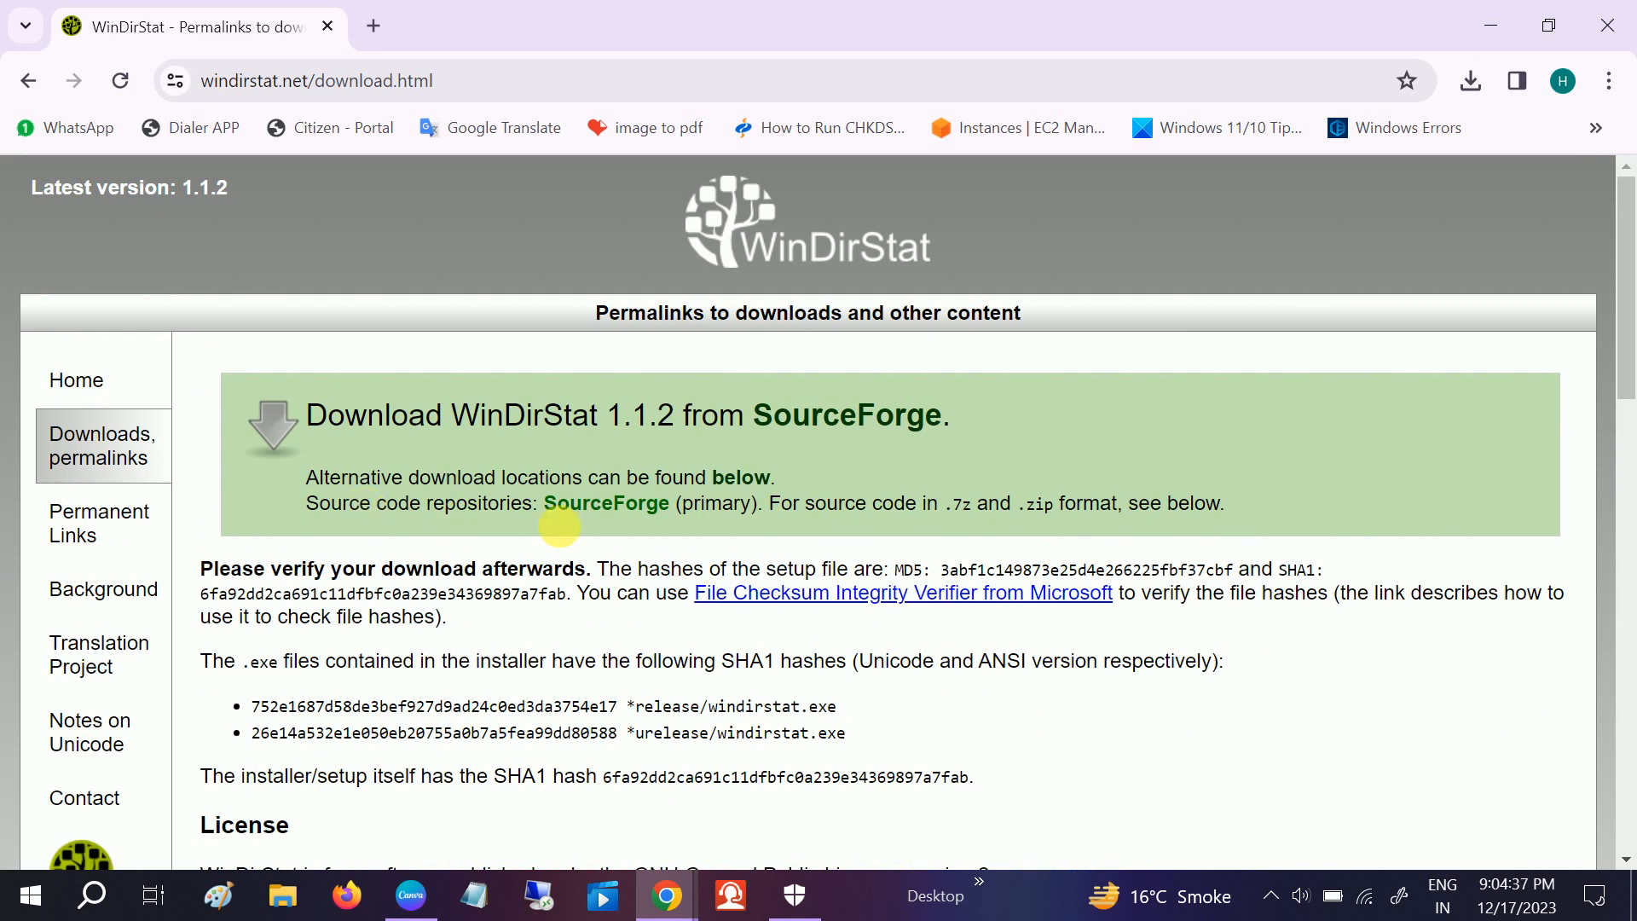
pyautogui.moveTo(384, 526)
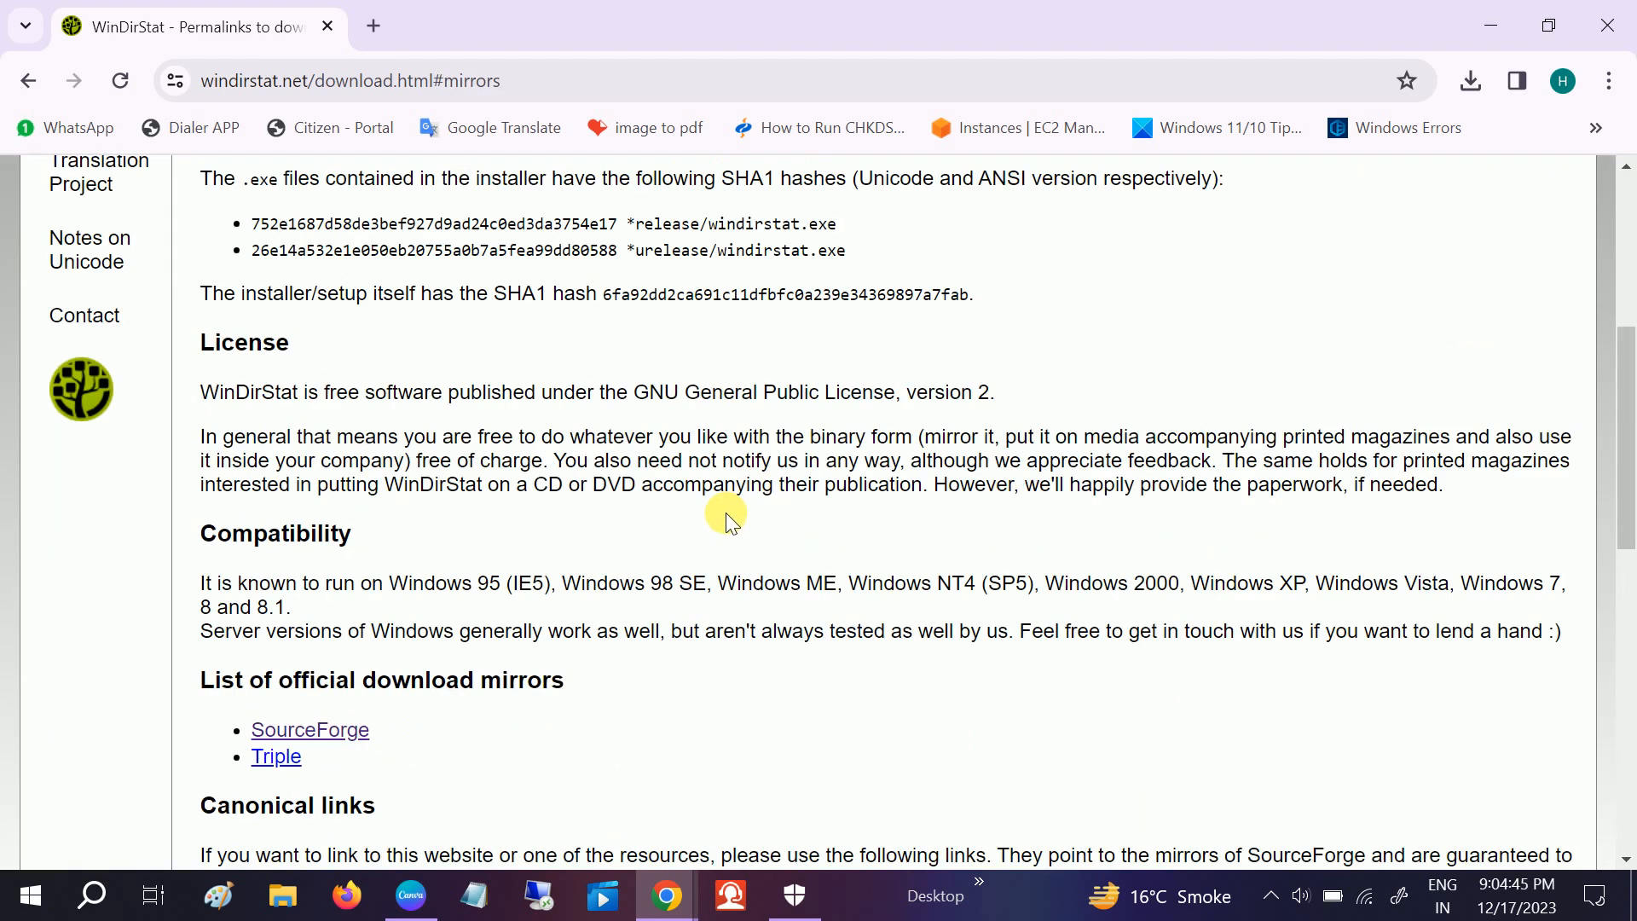
pyautogui.scroll(3)
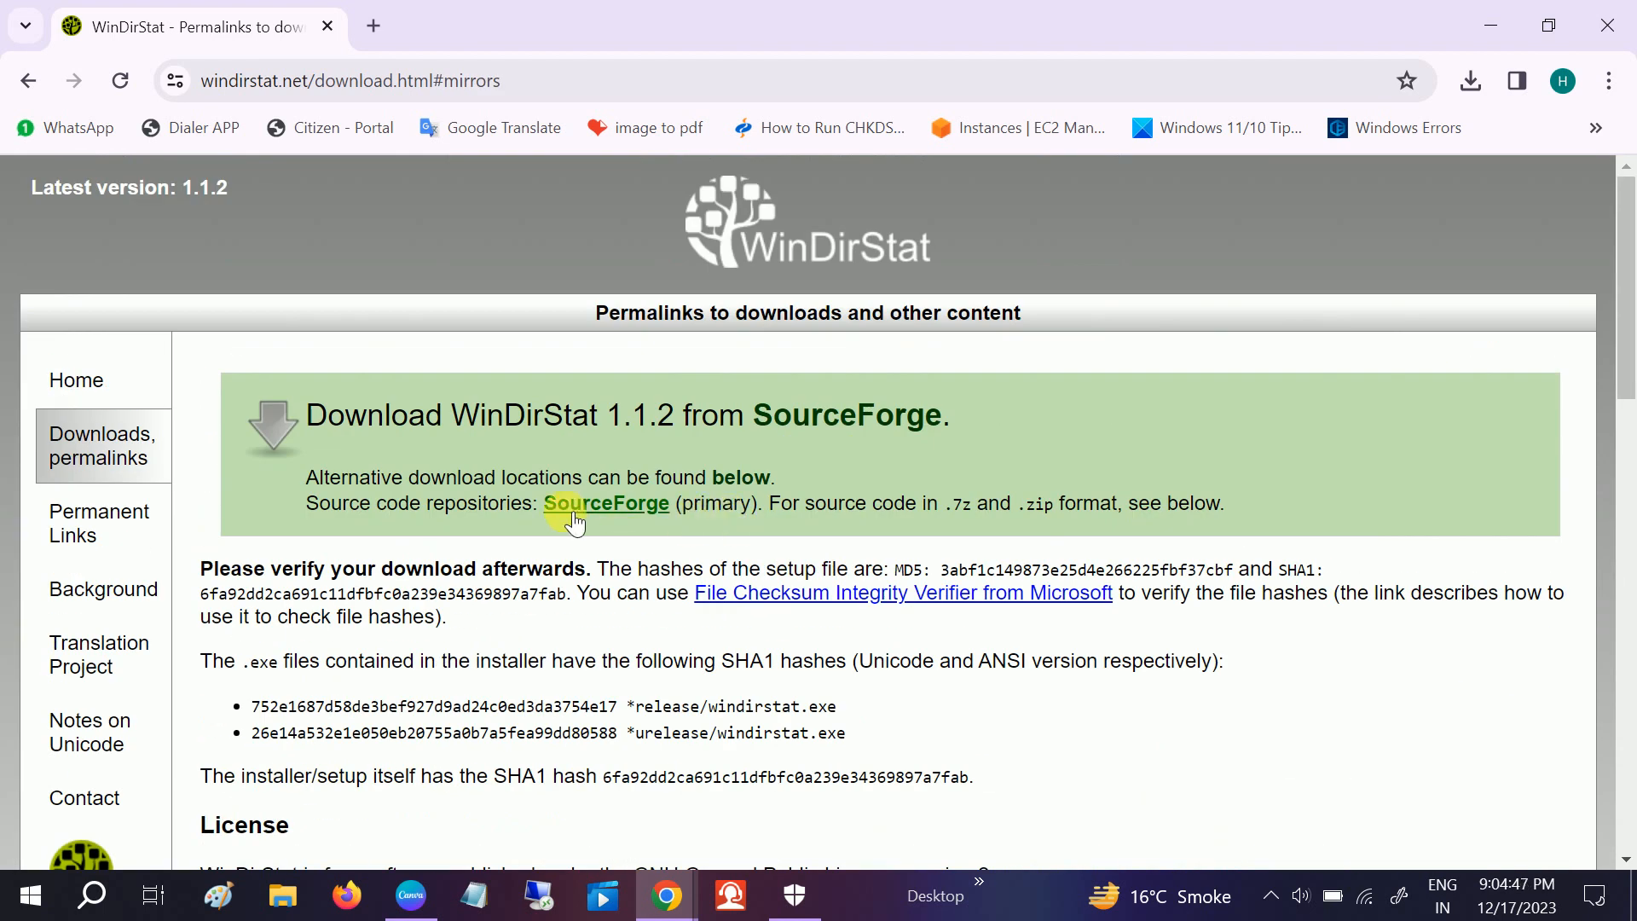
pyautogui.click(605, 503)
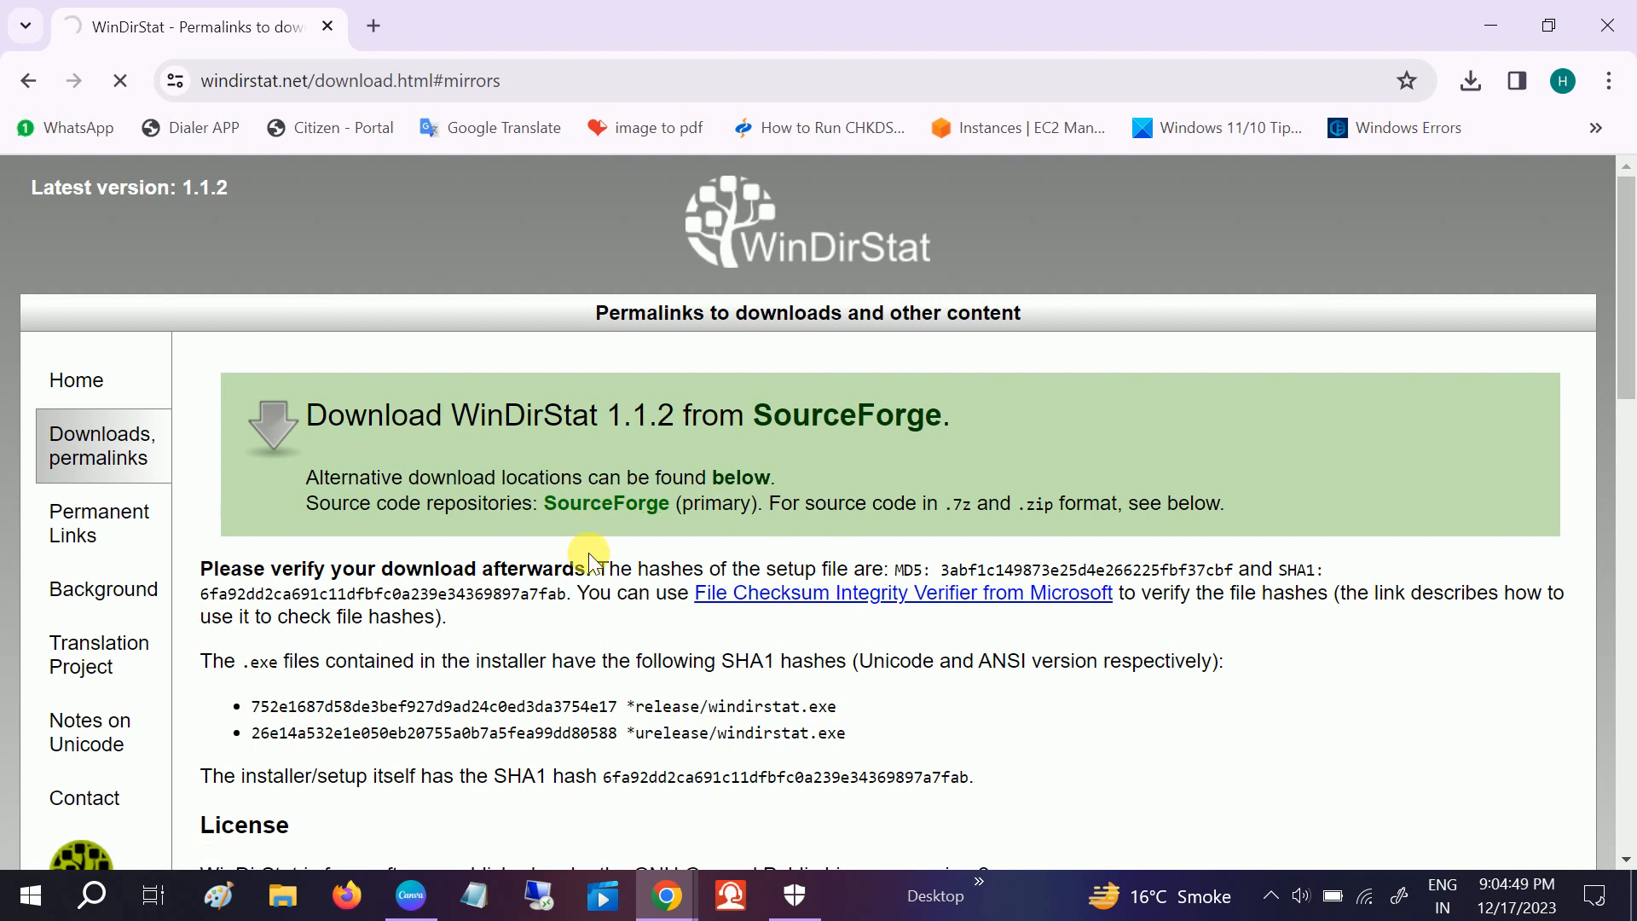
# - Download windirstat1_1_2_setup.exe from SourceForge and check Chrome's downloads list
pyautogui.click(847, 414)
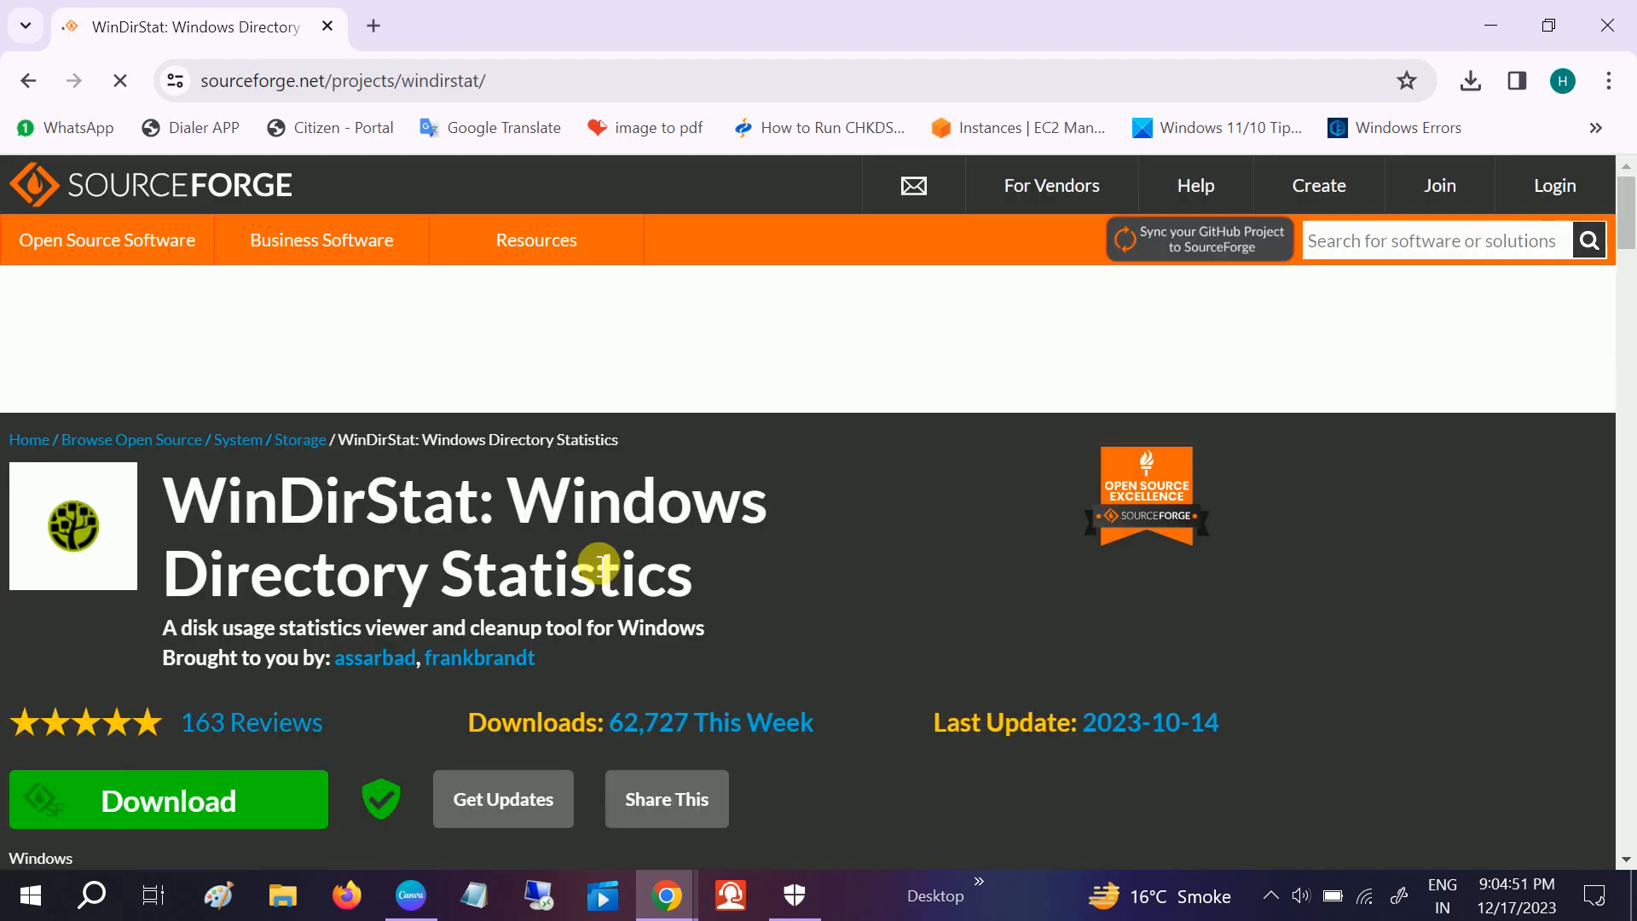
pyautogui.scroll(-3)
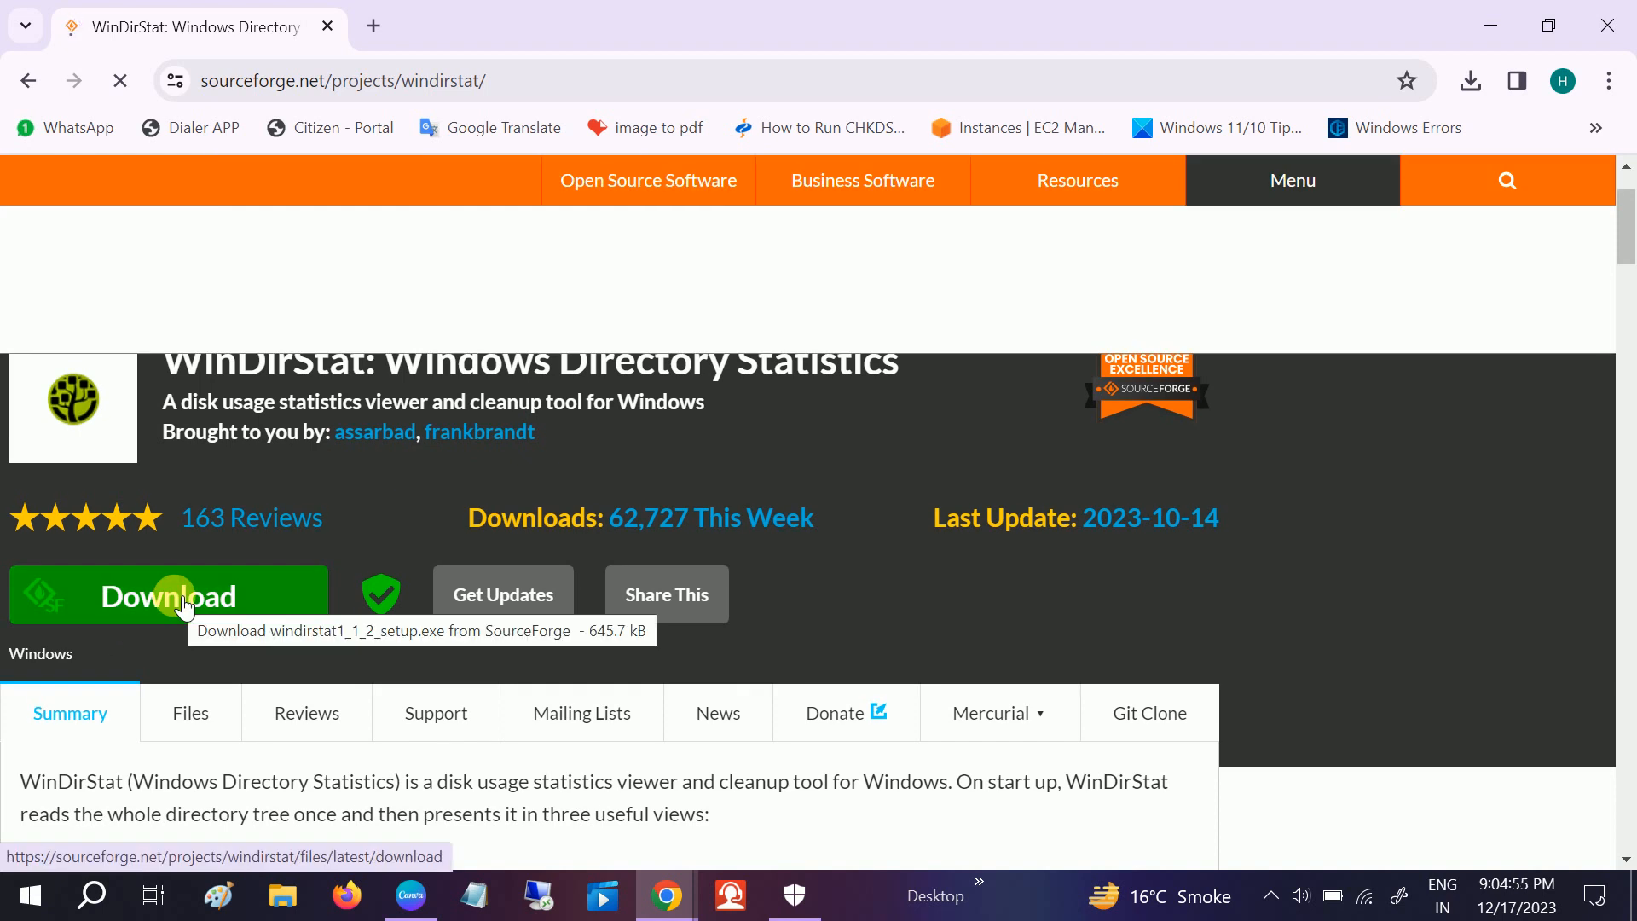
pyautogui.click(168, 596)
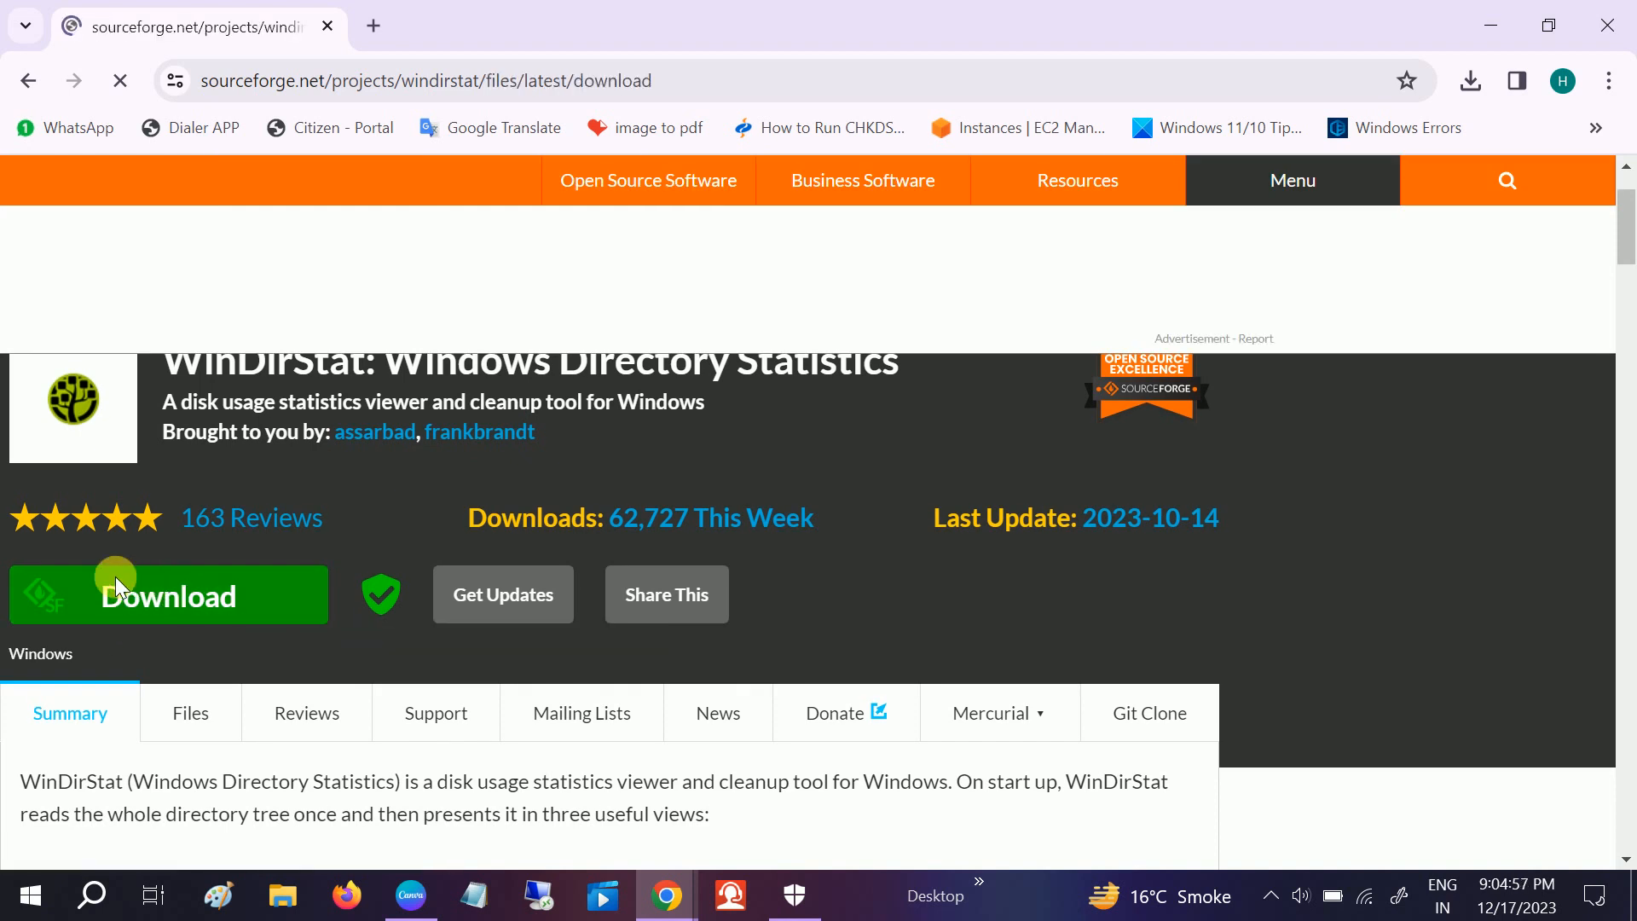
pyautogui.click(169, 595)
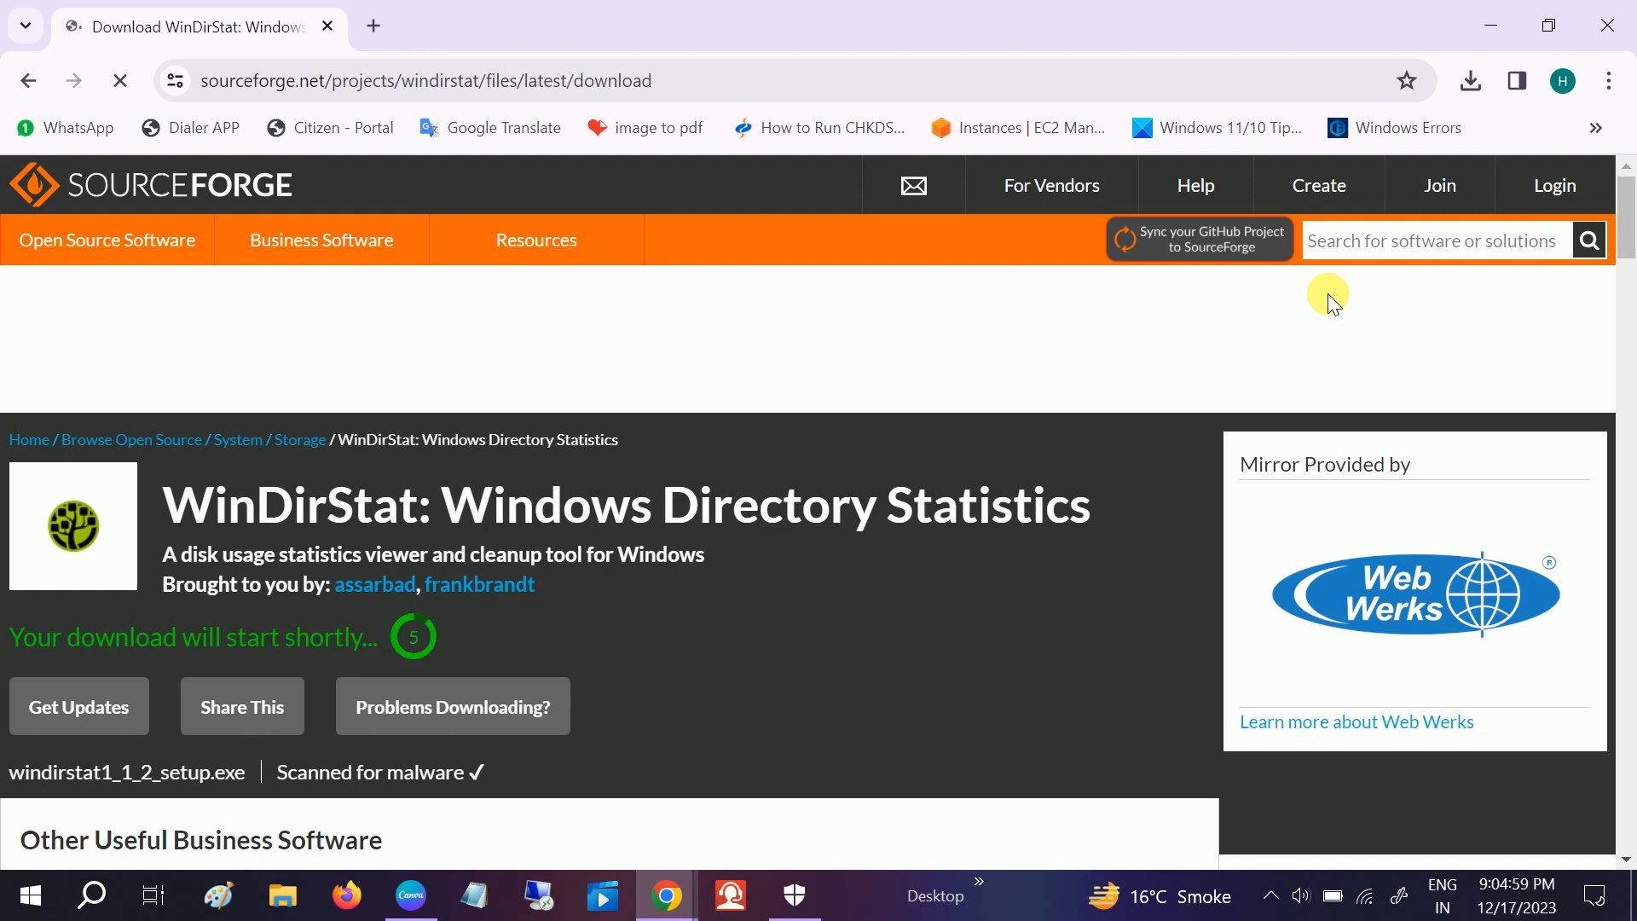
pyautogui.moveTo(263, 644)
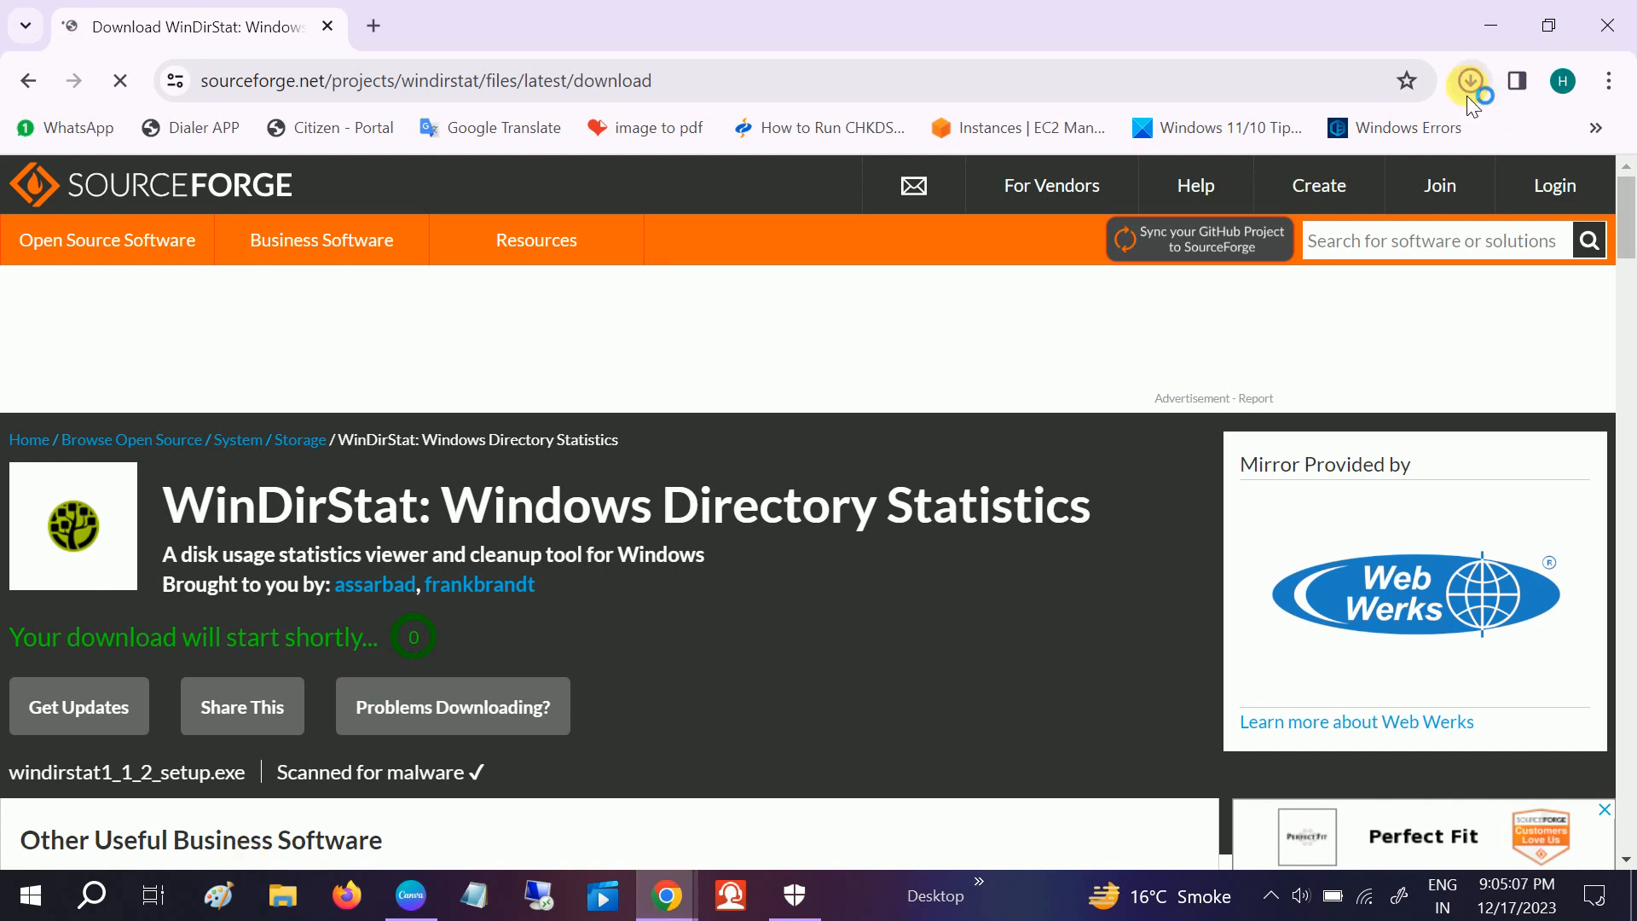
pyautogui.click(1468, 80)
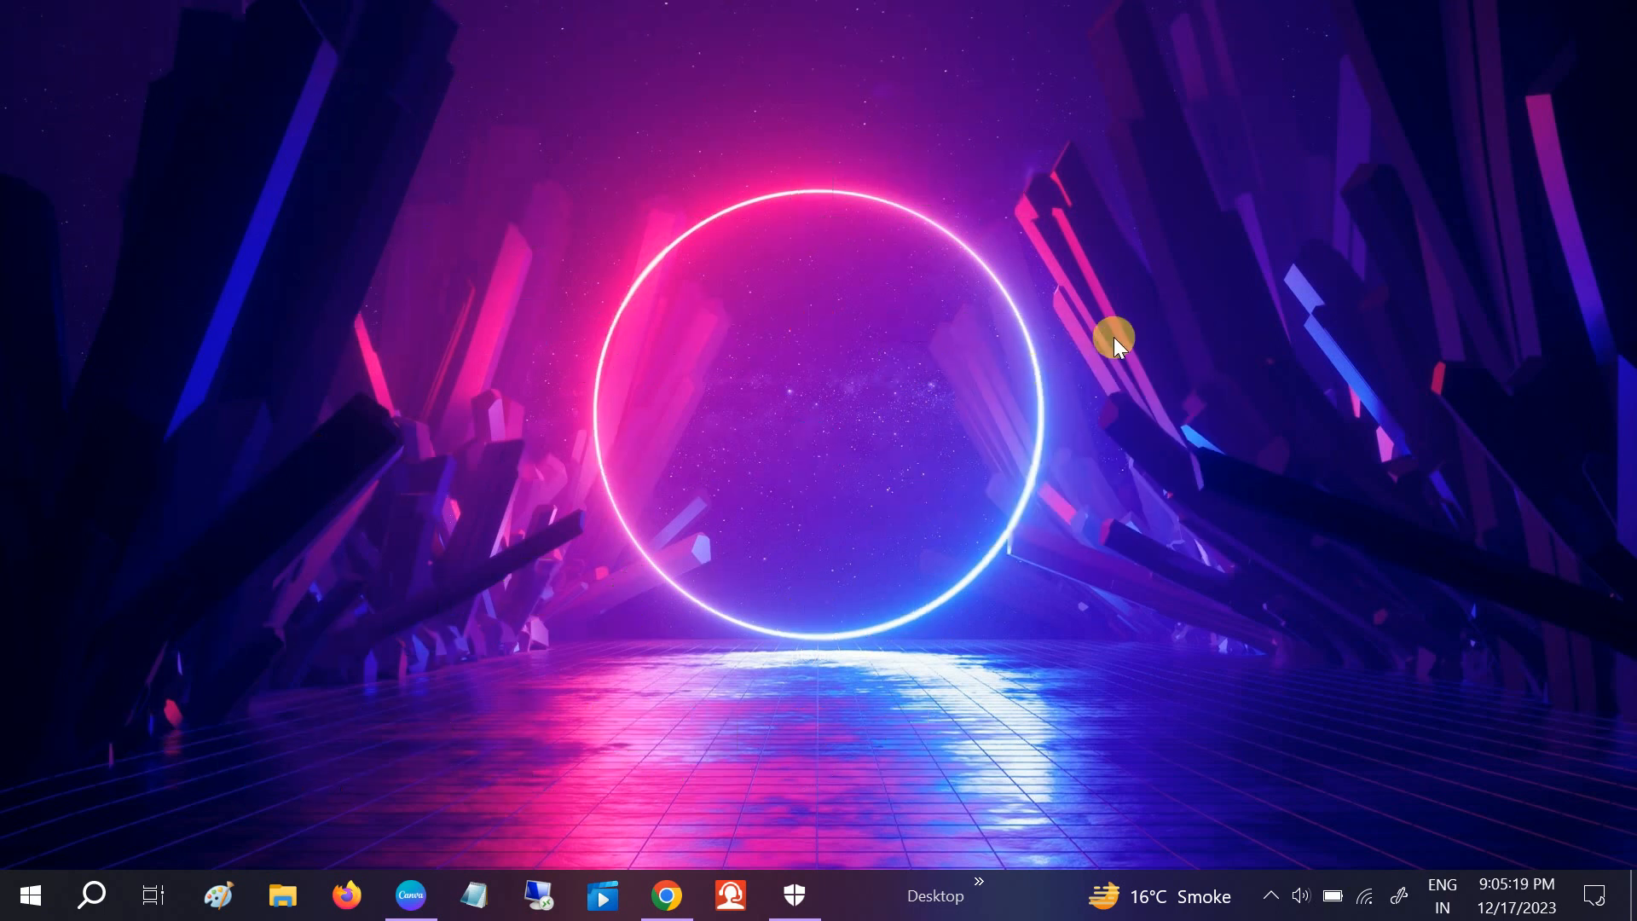
pyautogui.moveTo(690, 512)
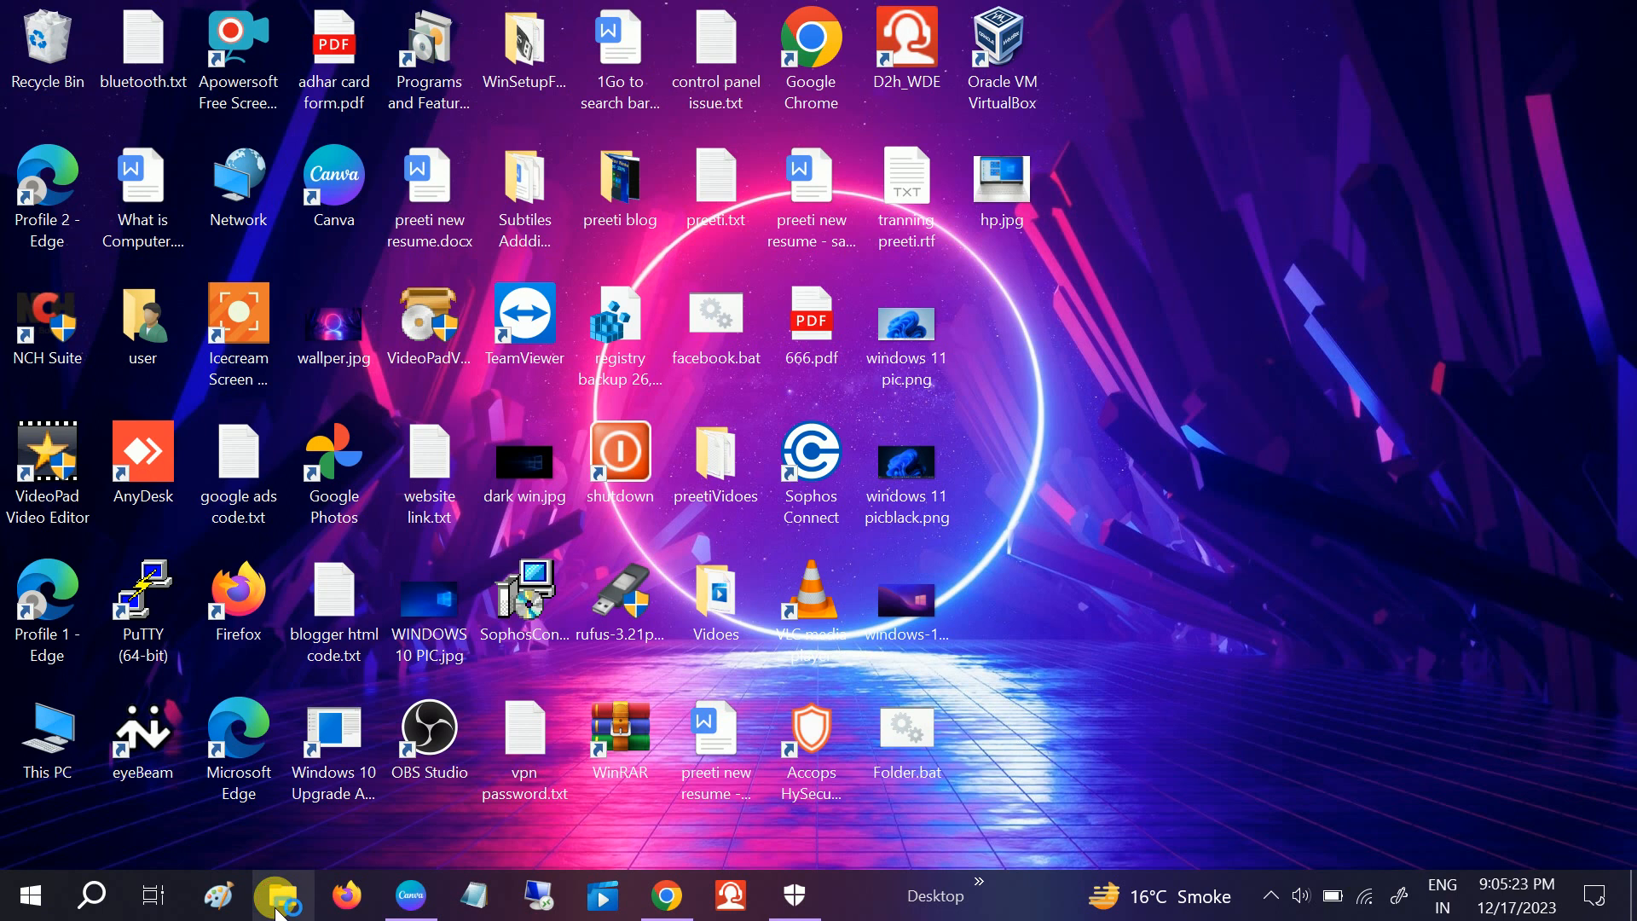
# - Run windirstat1_1_2_setup.exe so the setup wizard's GPL license page appears
pyautogui.click(281, 895)
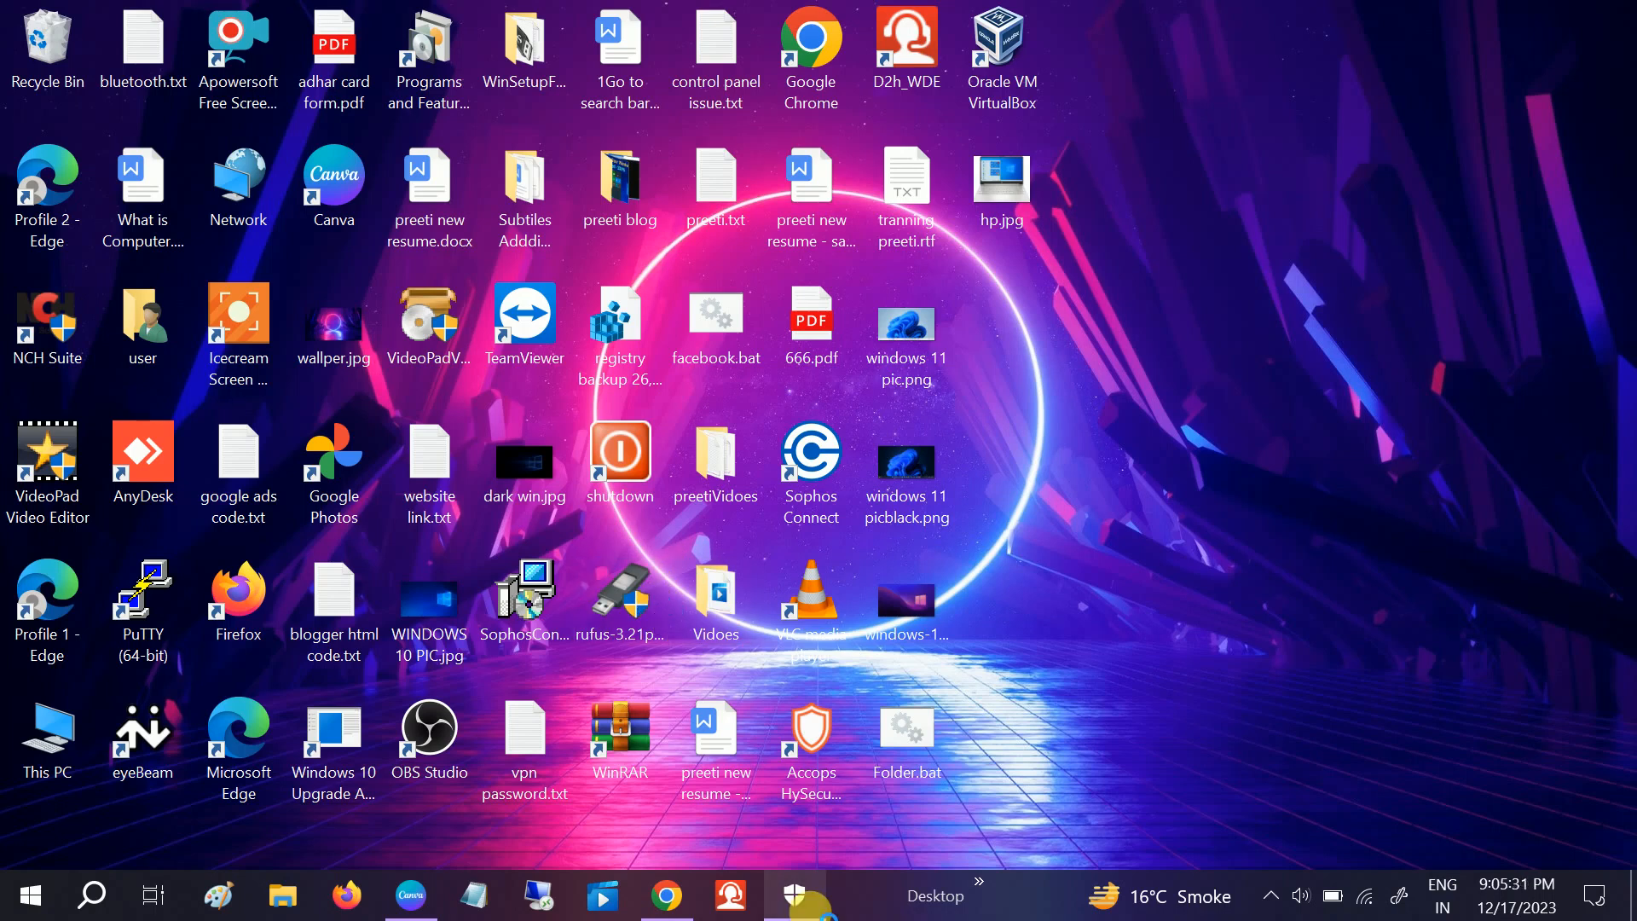
pyautogui.click(795, 895)
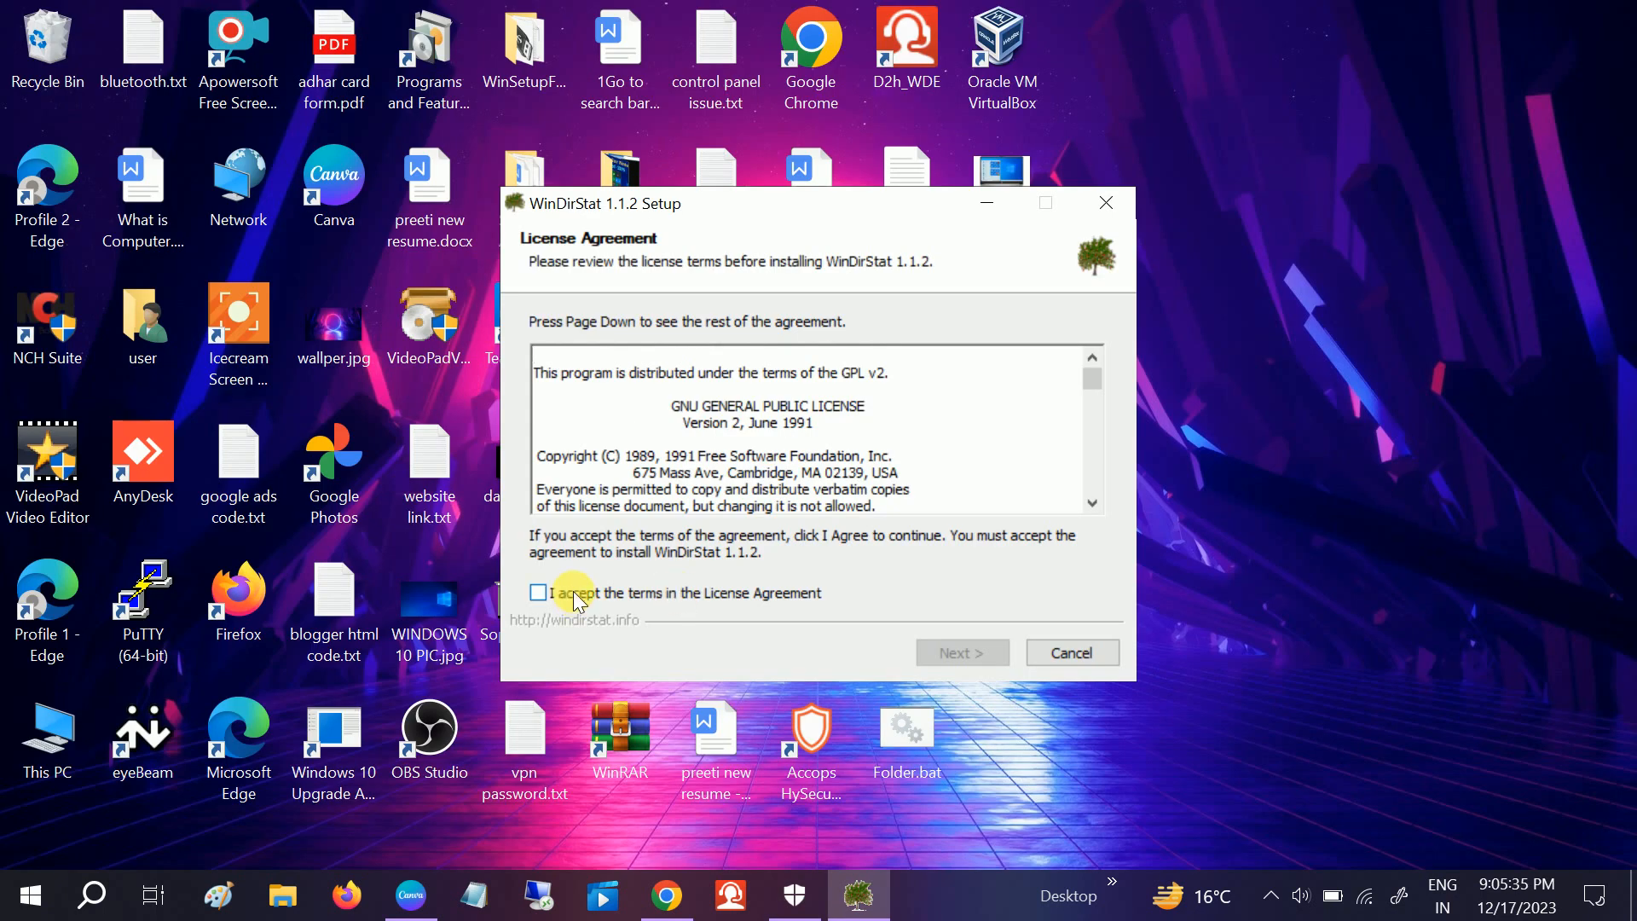
# - Accept the license, install WinDirStat 1.1.2 to the default Program Files location and close the wizard
pyautogui.click(960, 651)
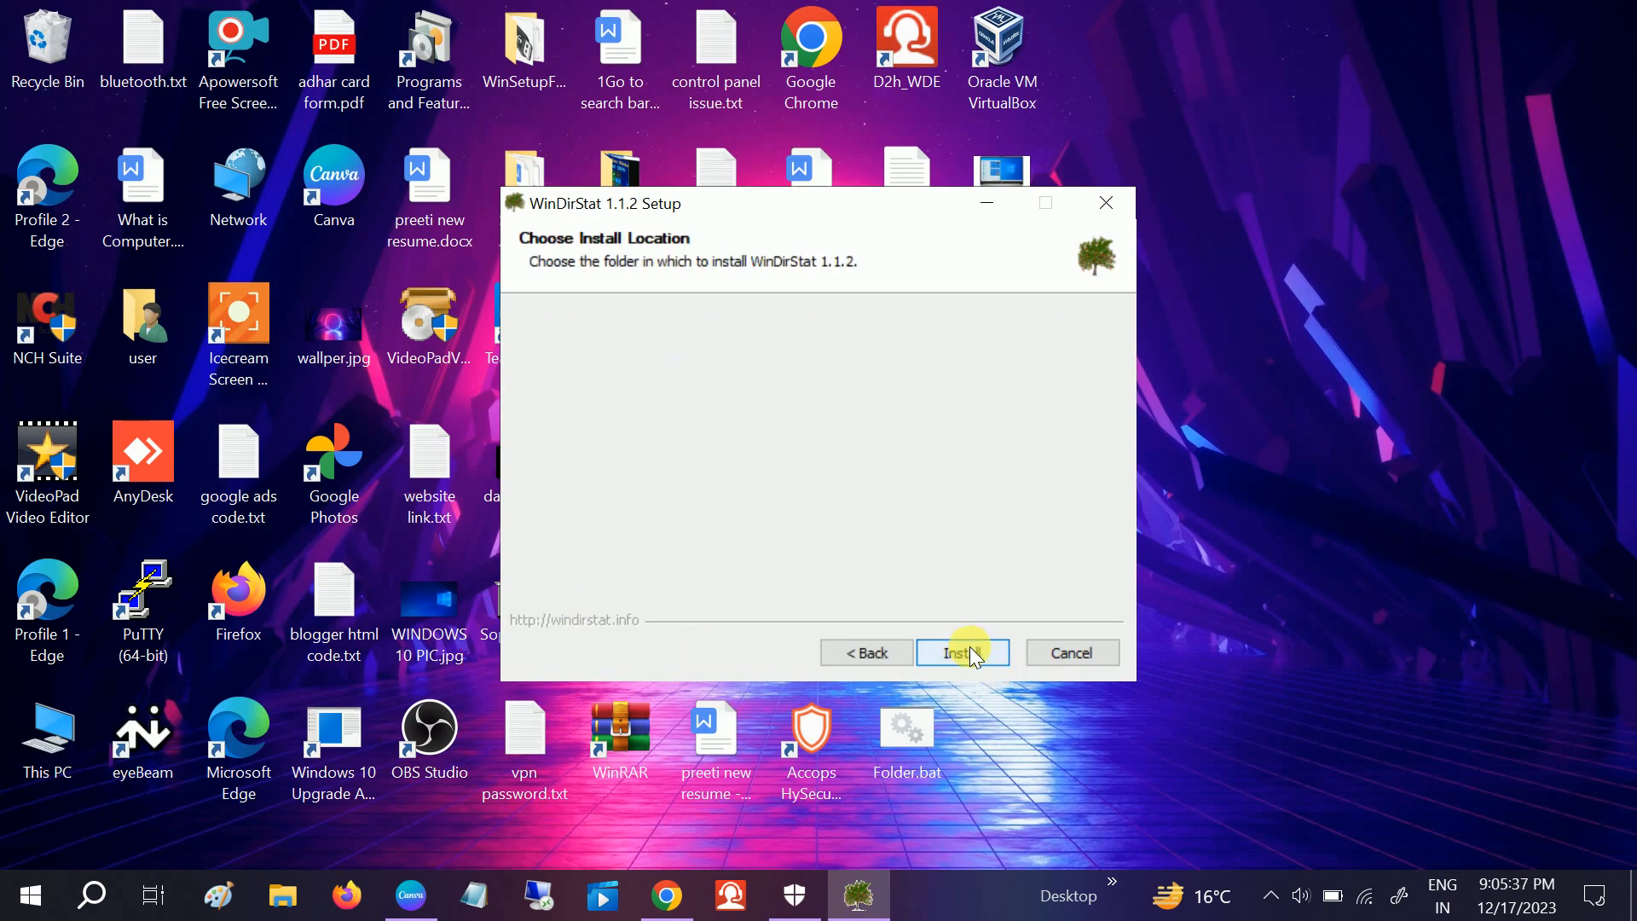
pyautogui.click(962, 652)
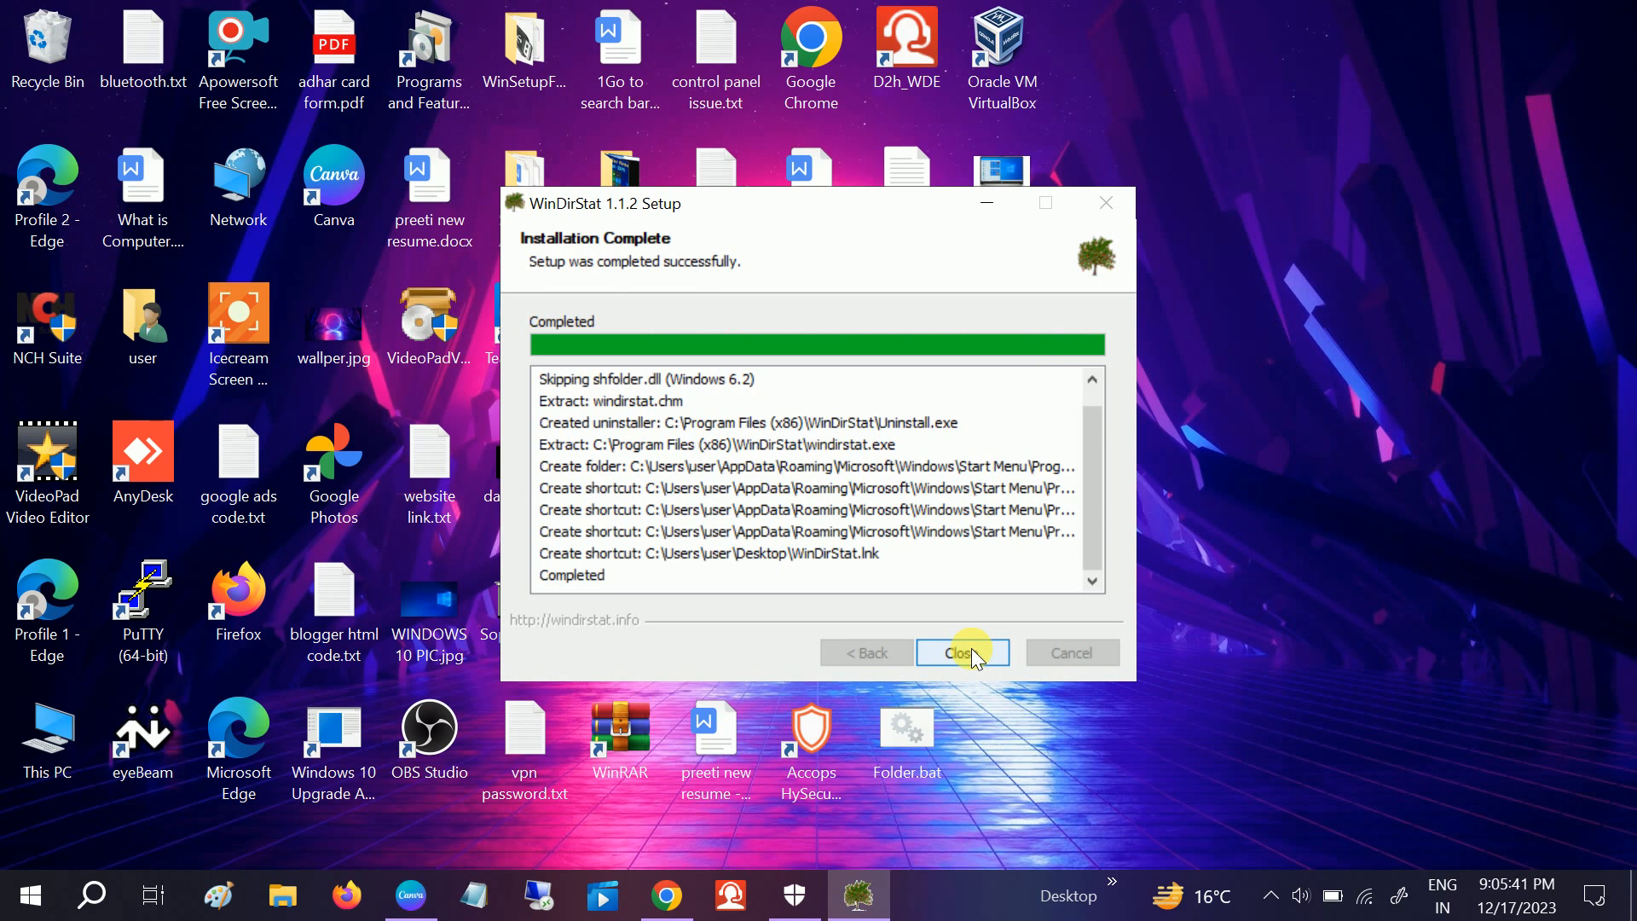
pyautogui.click(960, 651)
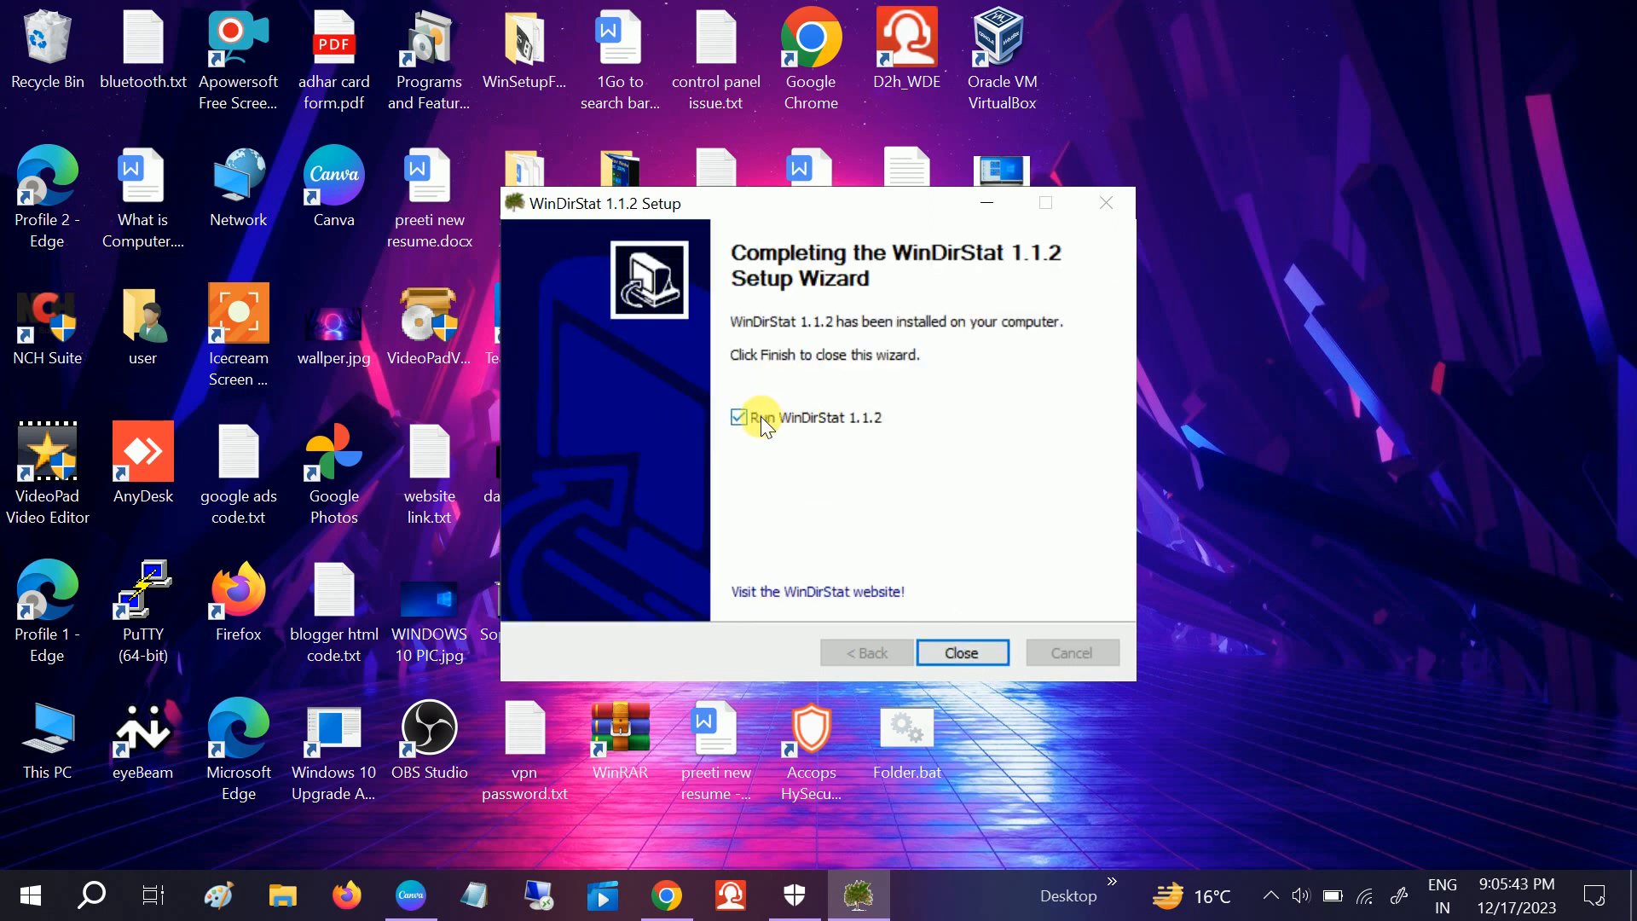
pyautogui.click(960, 653)
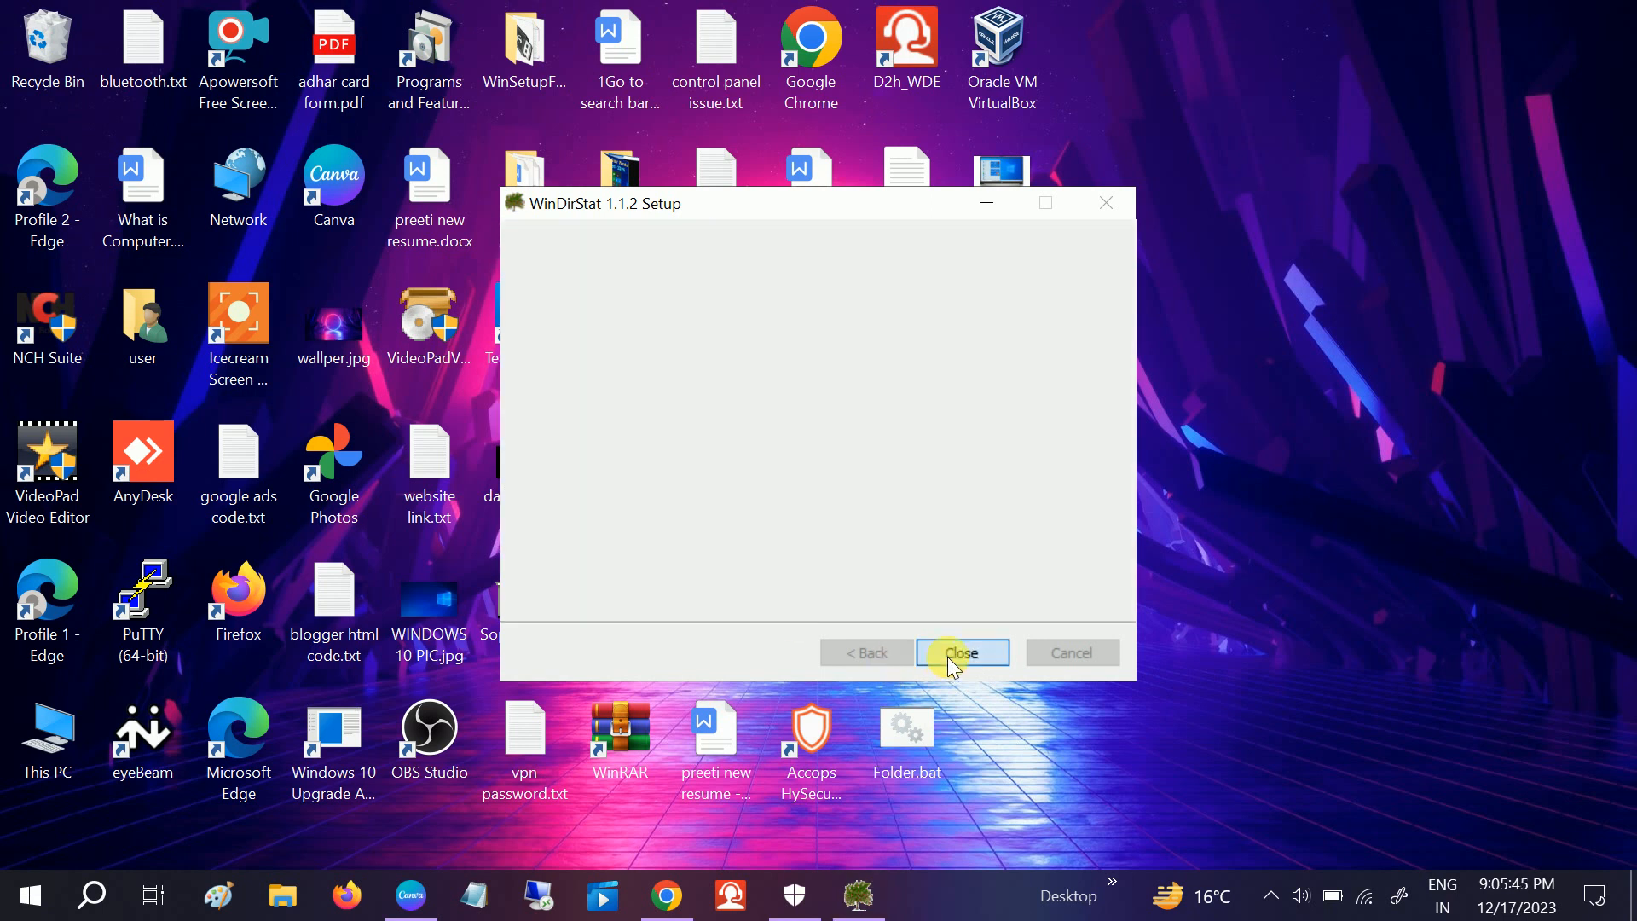
pyautogui.click(960, 654)
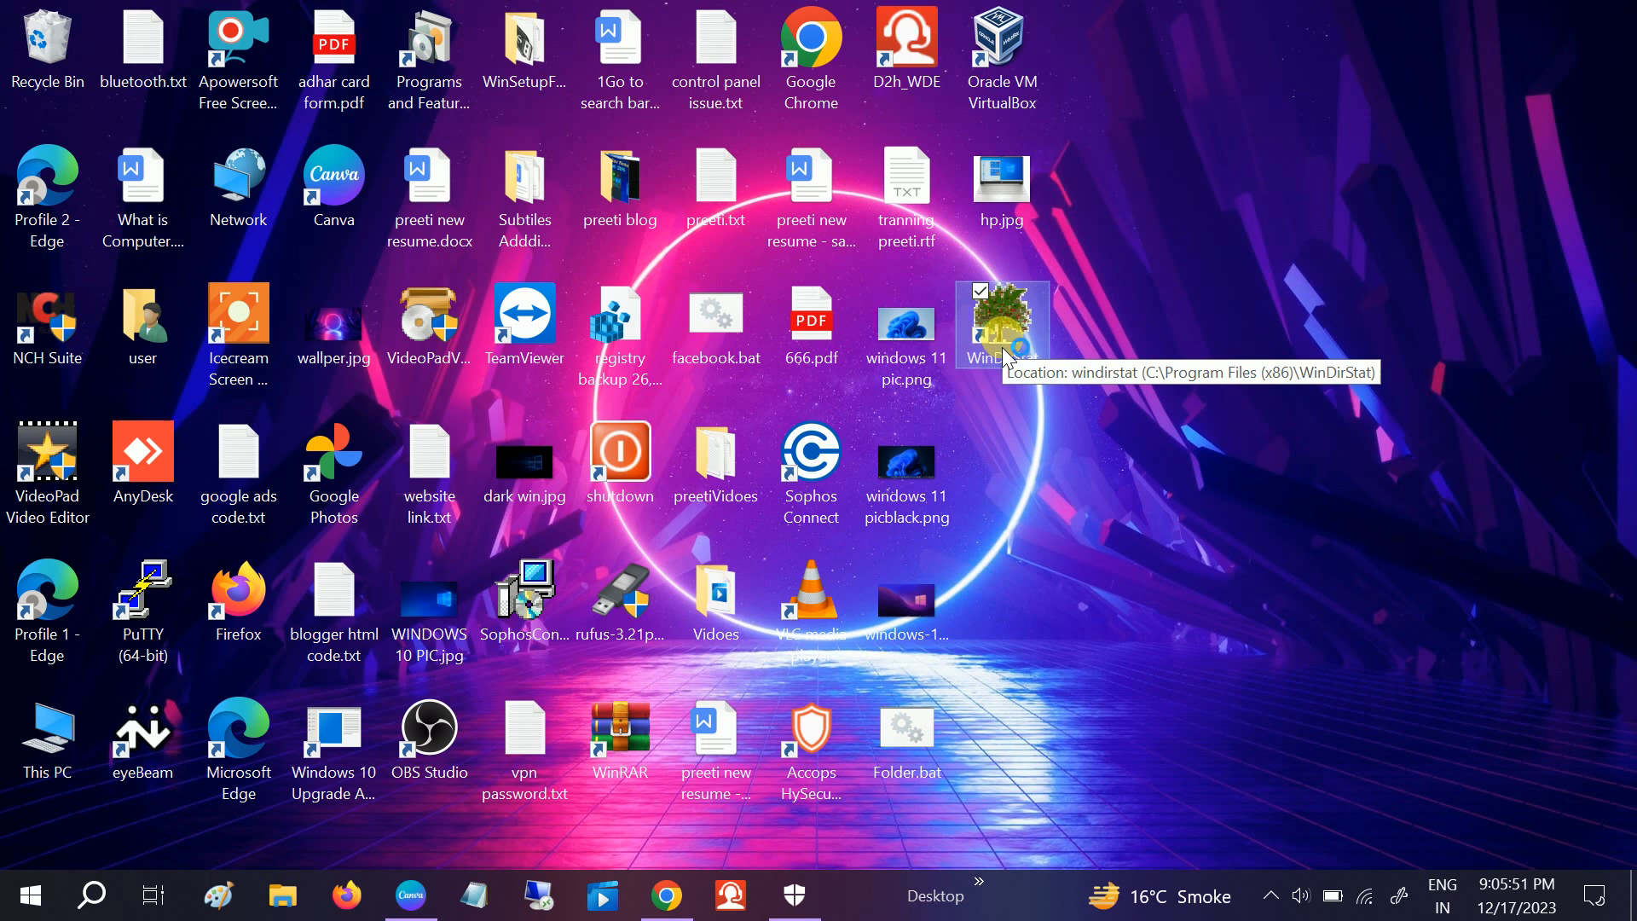
# - Launch WinDirStat from the desktop shortcut and scan only the C: drive via Individual Drives
pyautogui.doubleClick(999, 324)
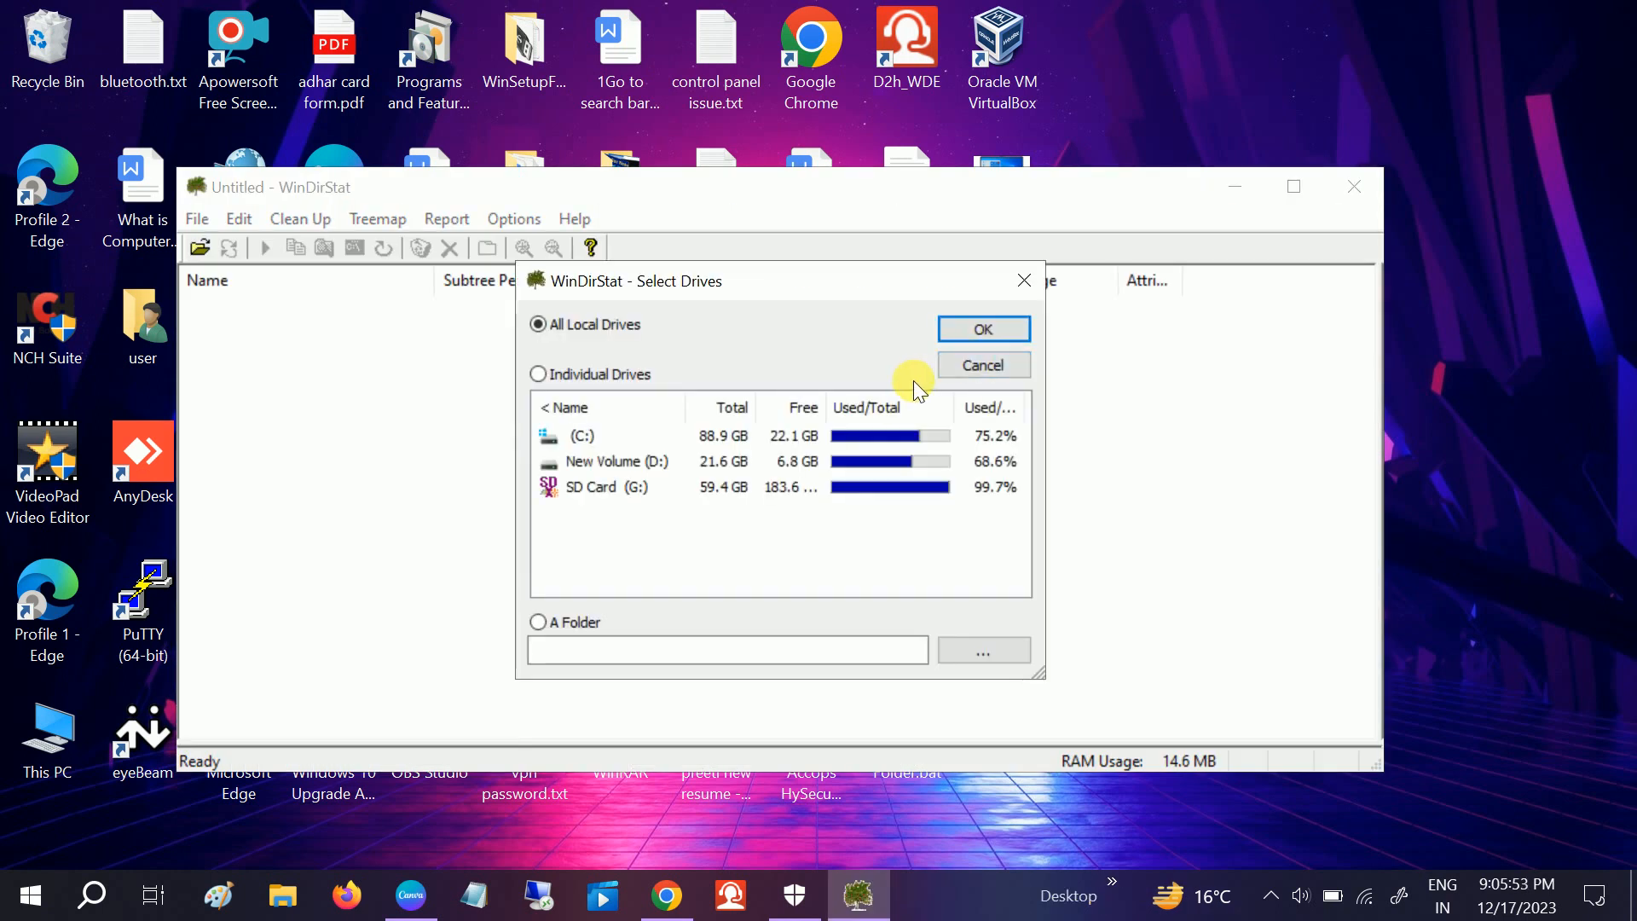
pyautogui.moveTo(590, 435)
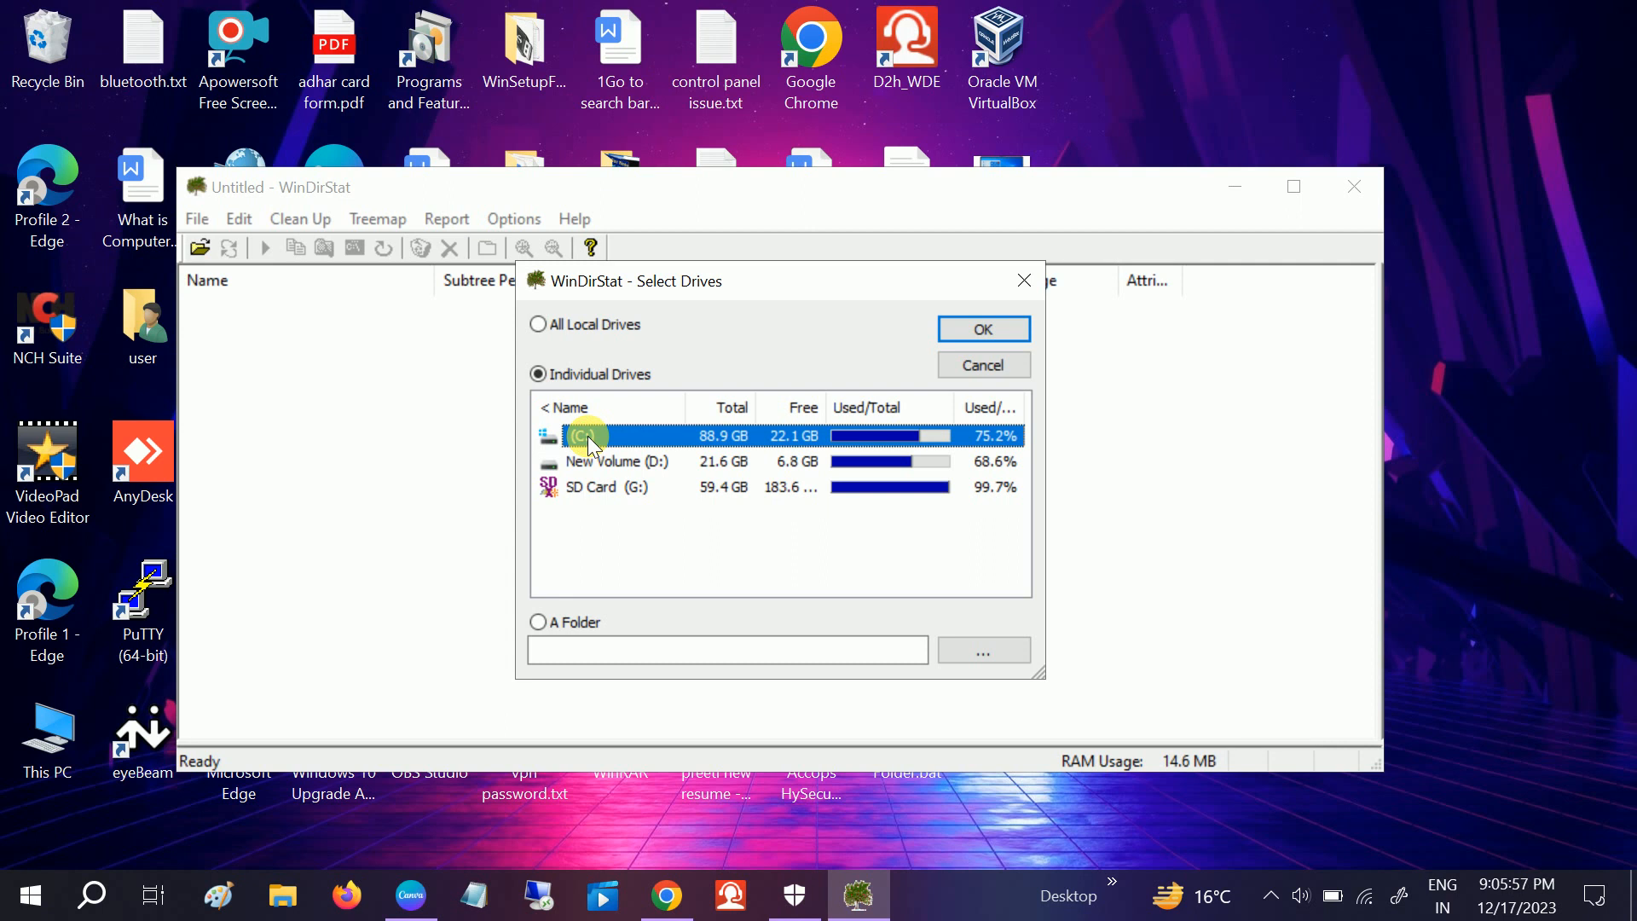
pyautogui.moveTo(624, 446)
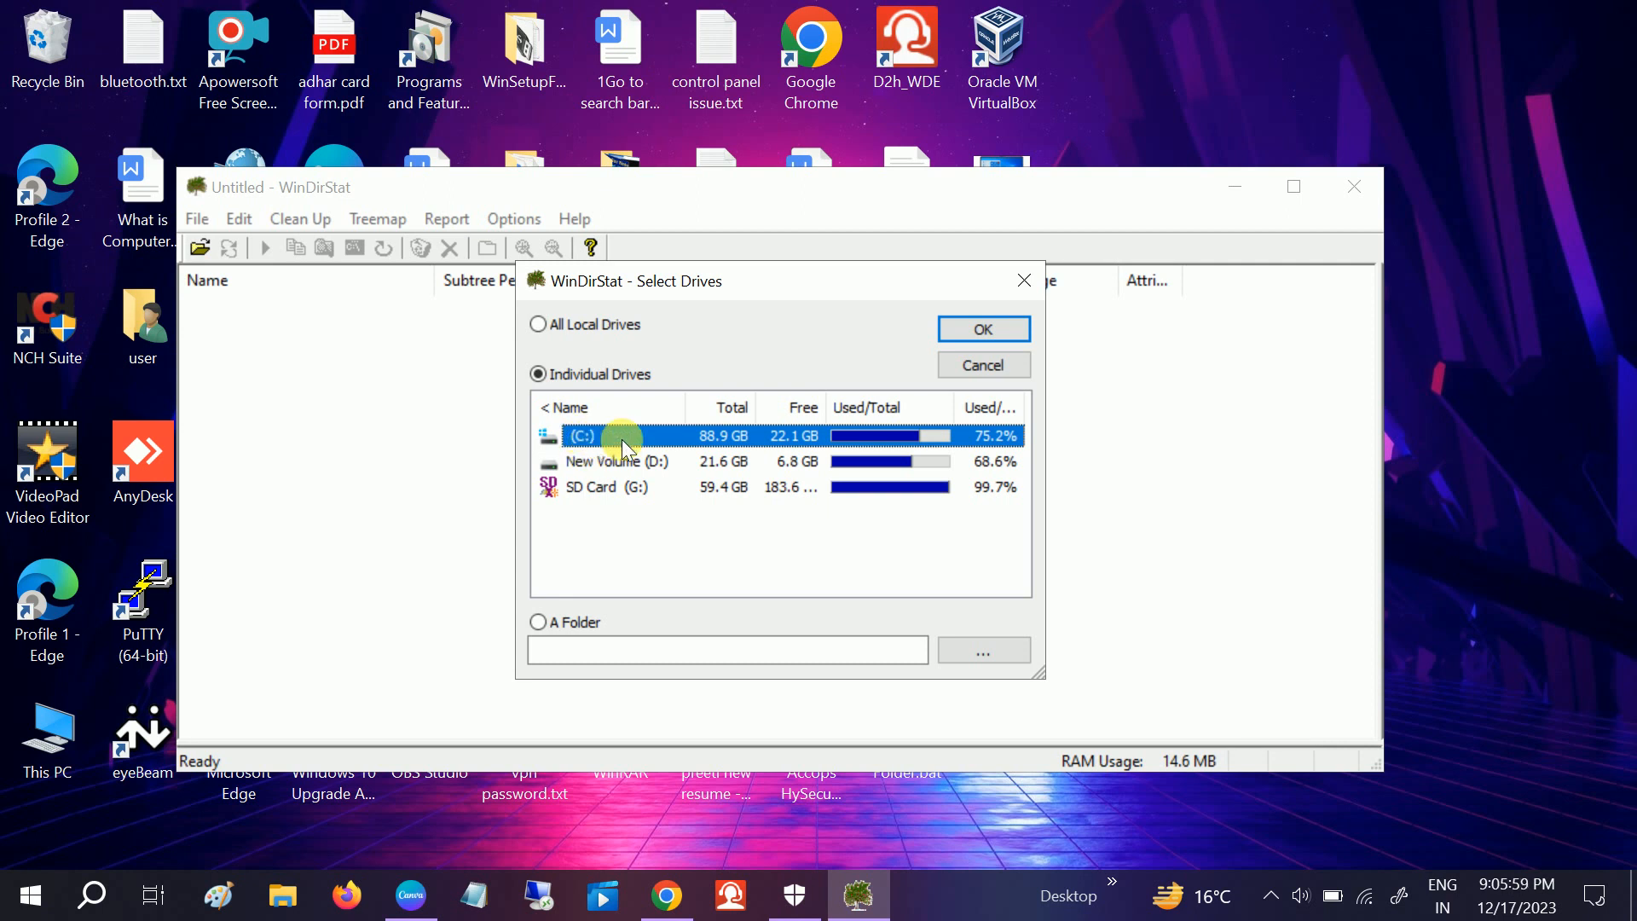
pyautogui.click(615, 461)
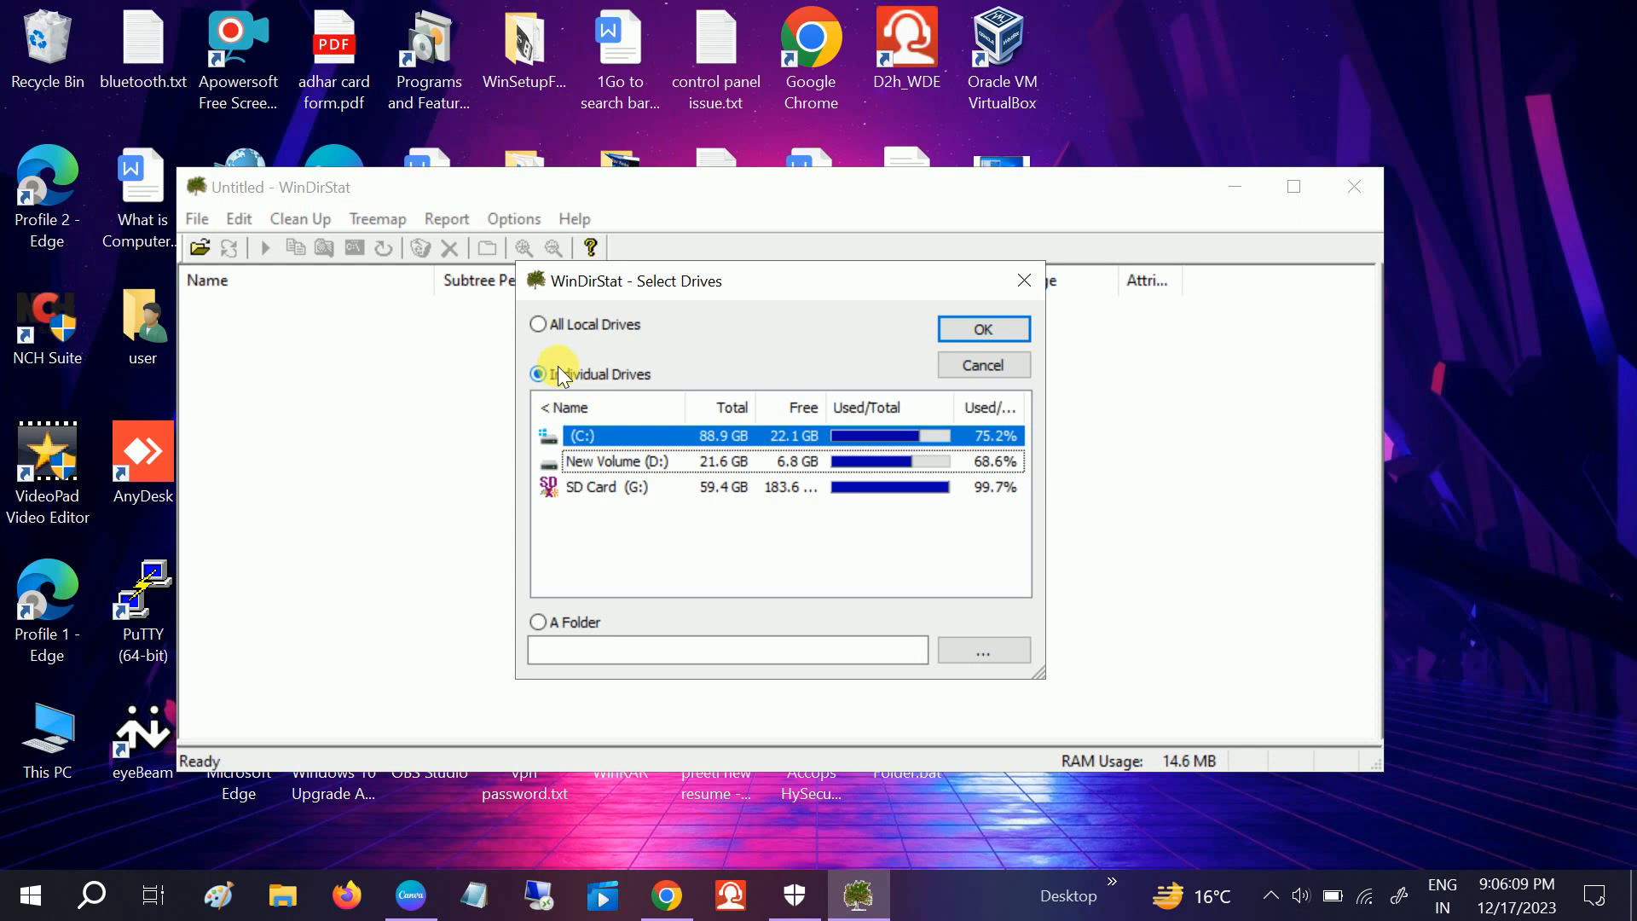
pyautogui.click(537, 324)
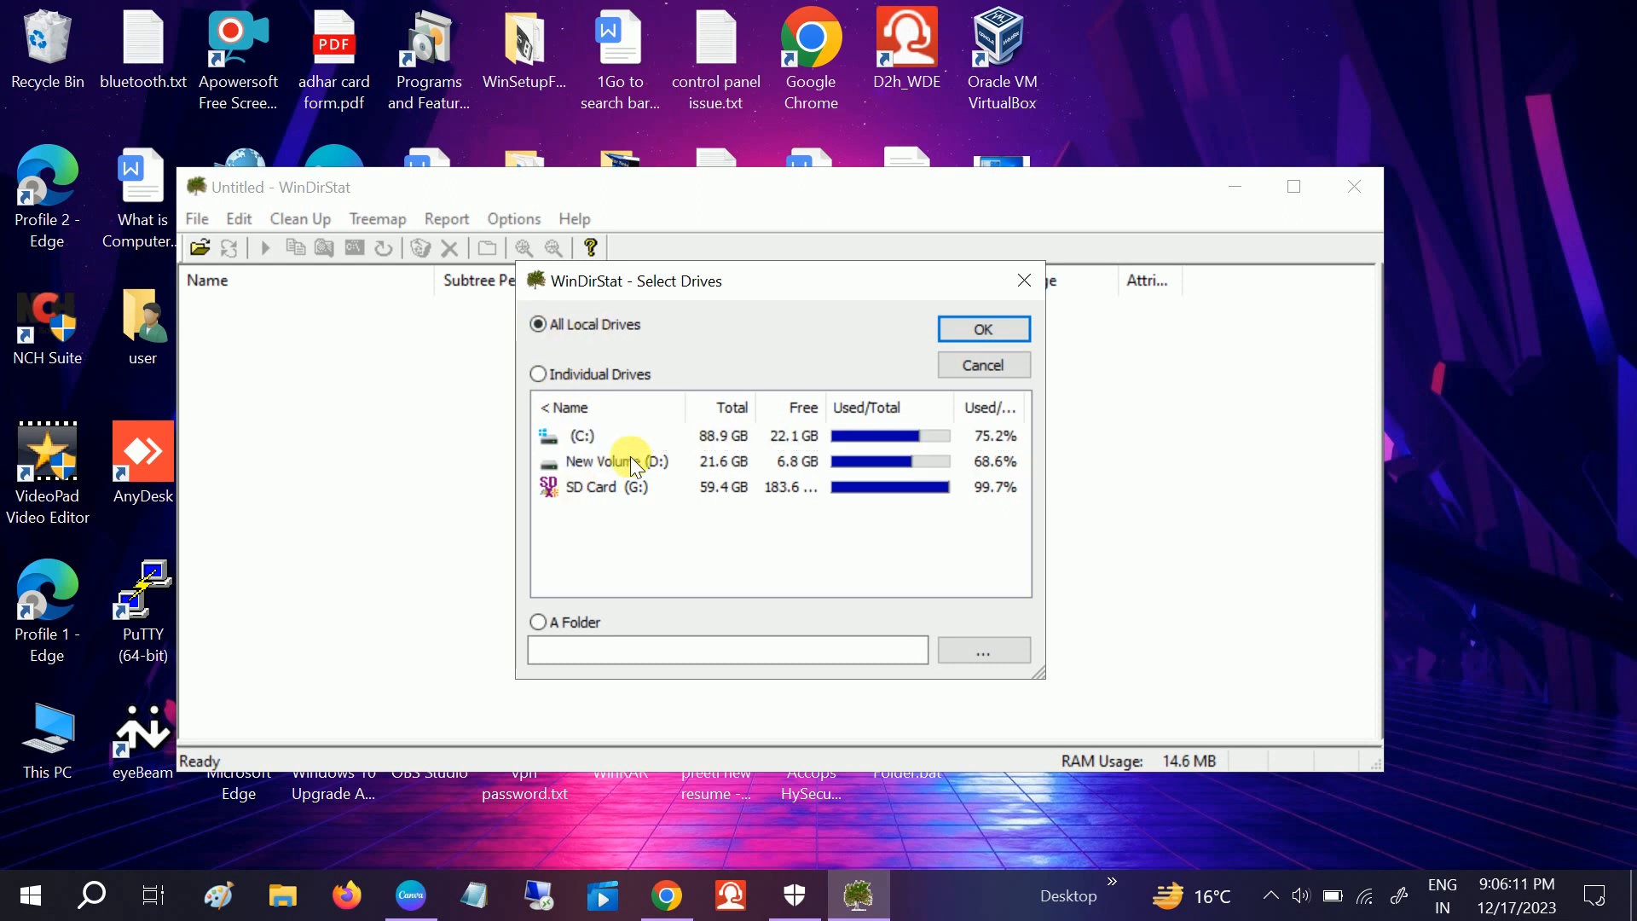
pyautogui.click(537, 374)
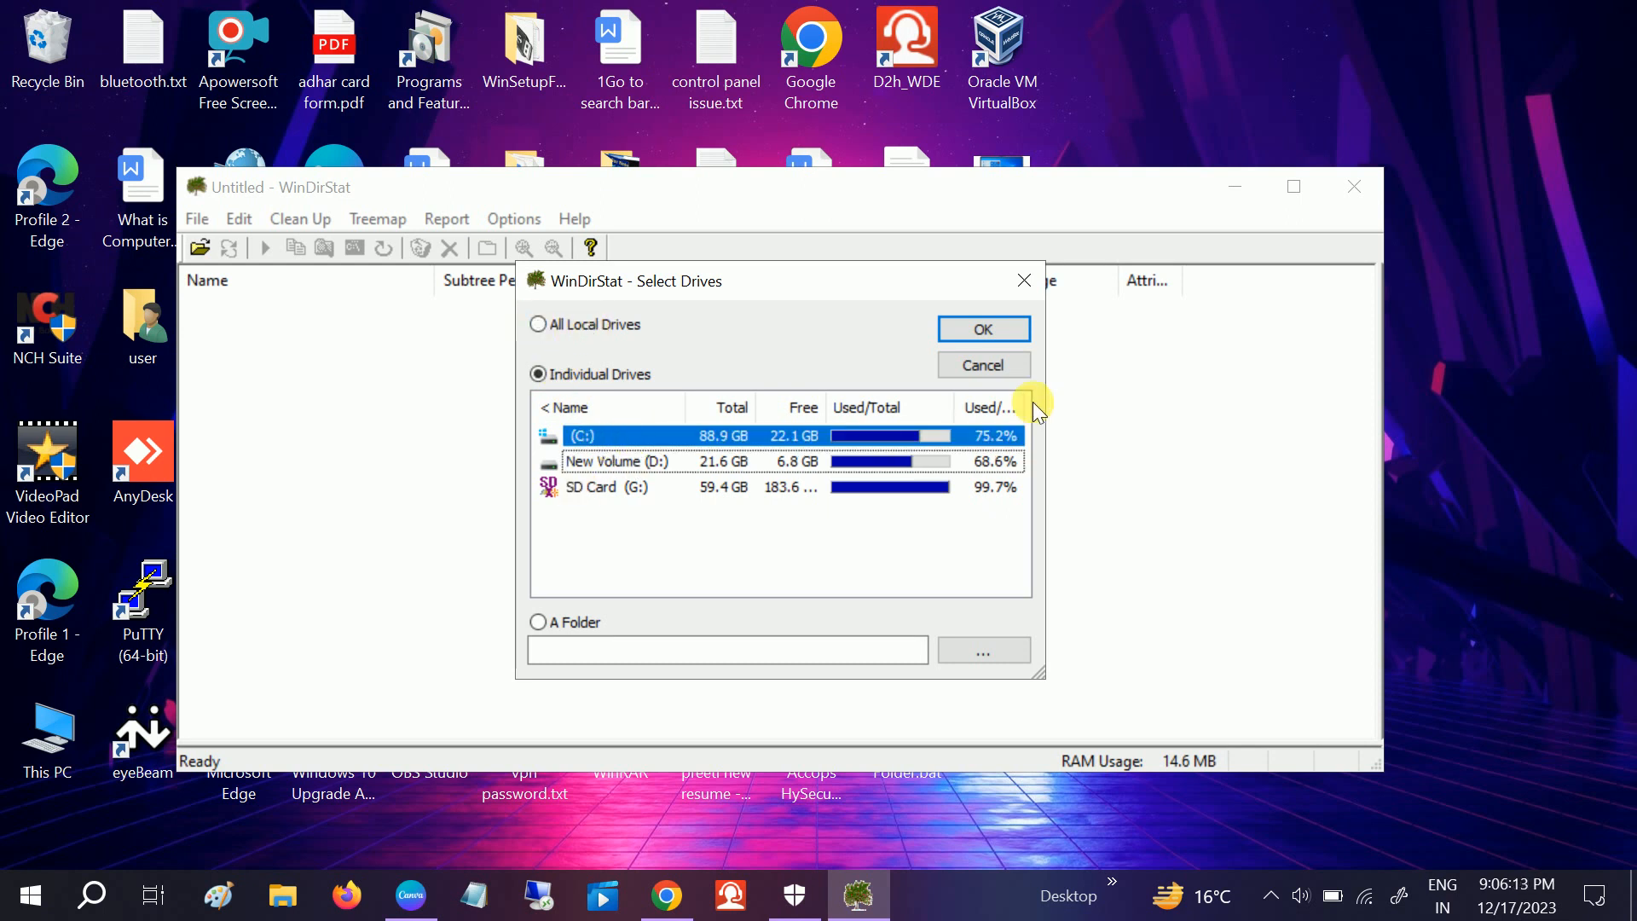
pyautogui.click(982, 329)
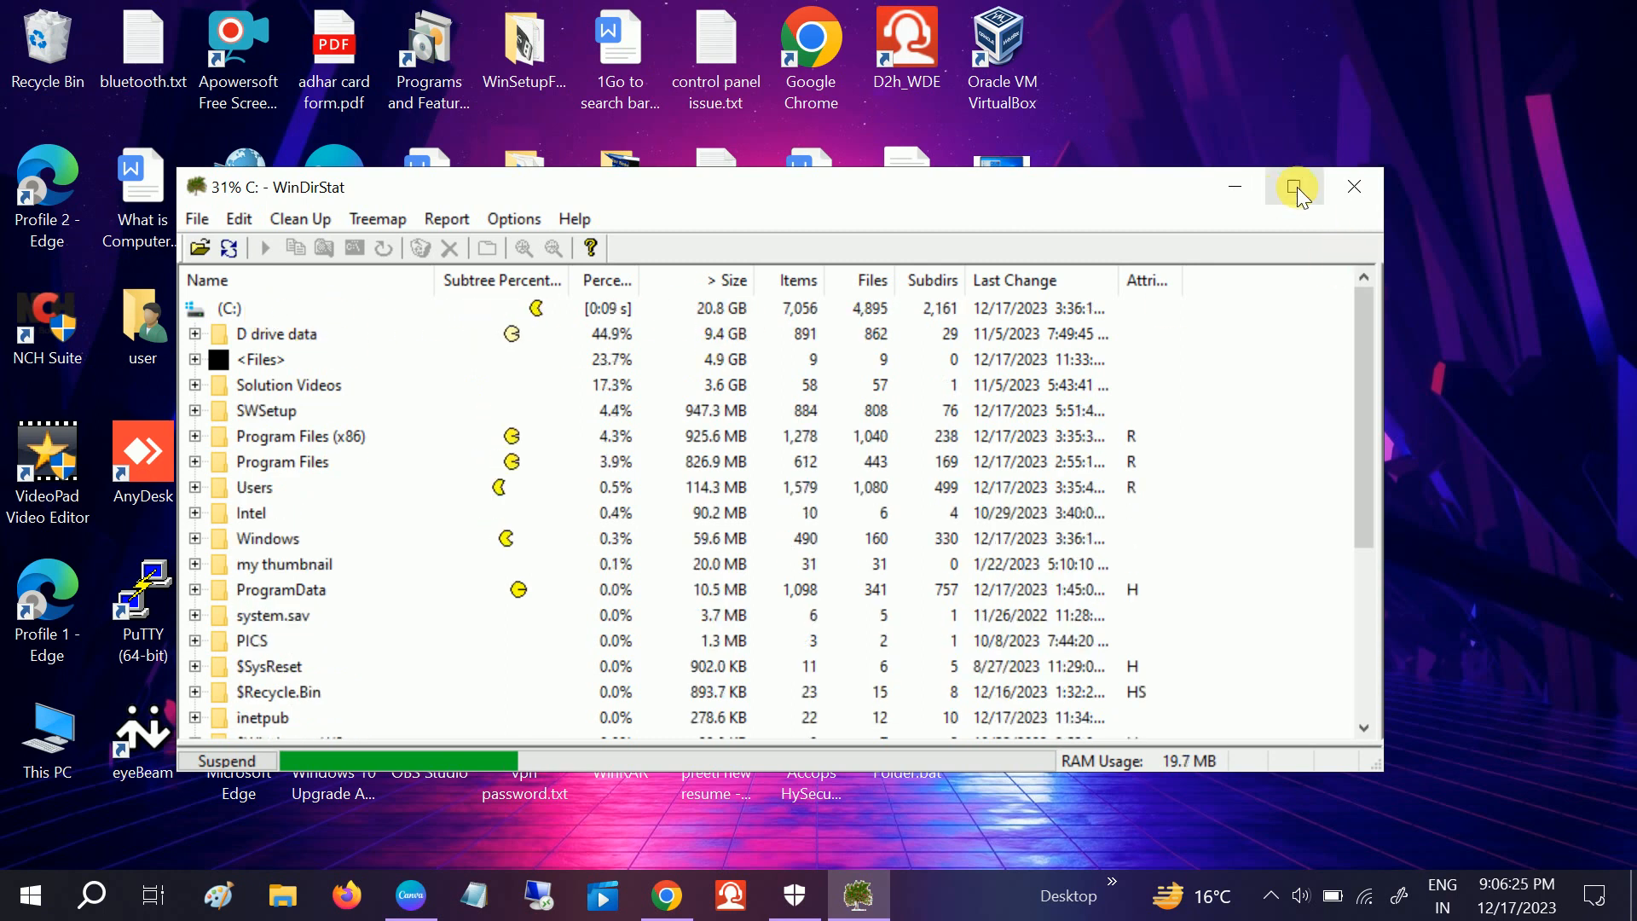
# - Maximize the WinDirStat window while the C: scan finishes at 61.2 GB used
pyautogui.click(1294, 187)
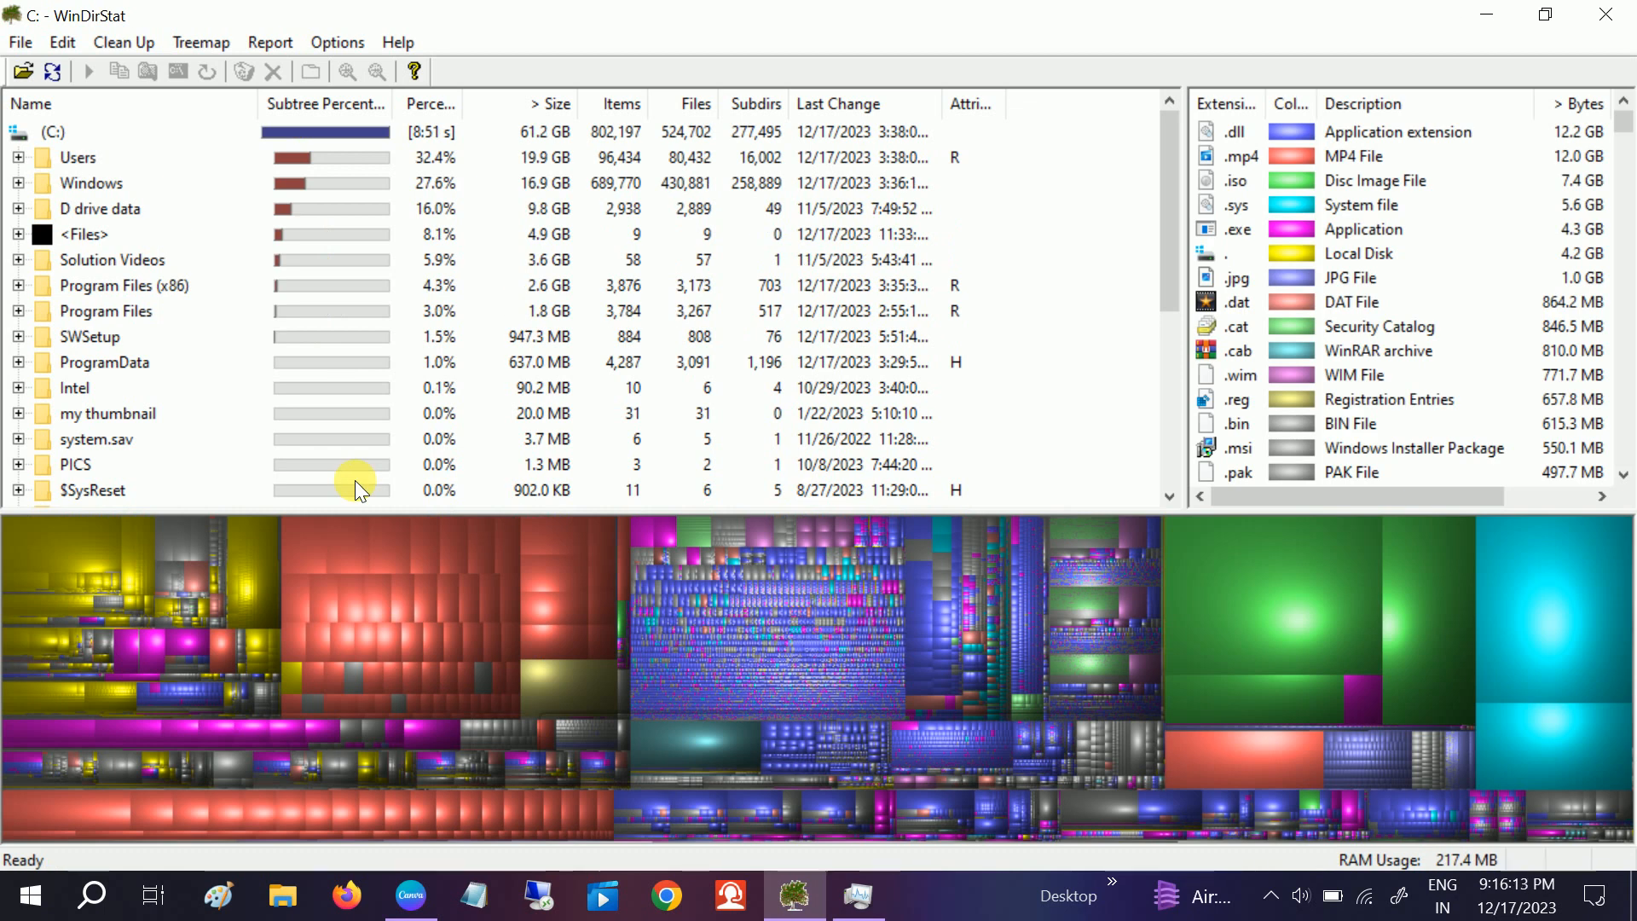
pyautogui.moveTo(1250, 885)
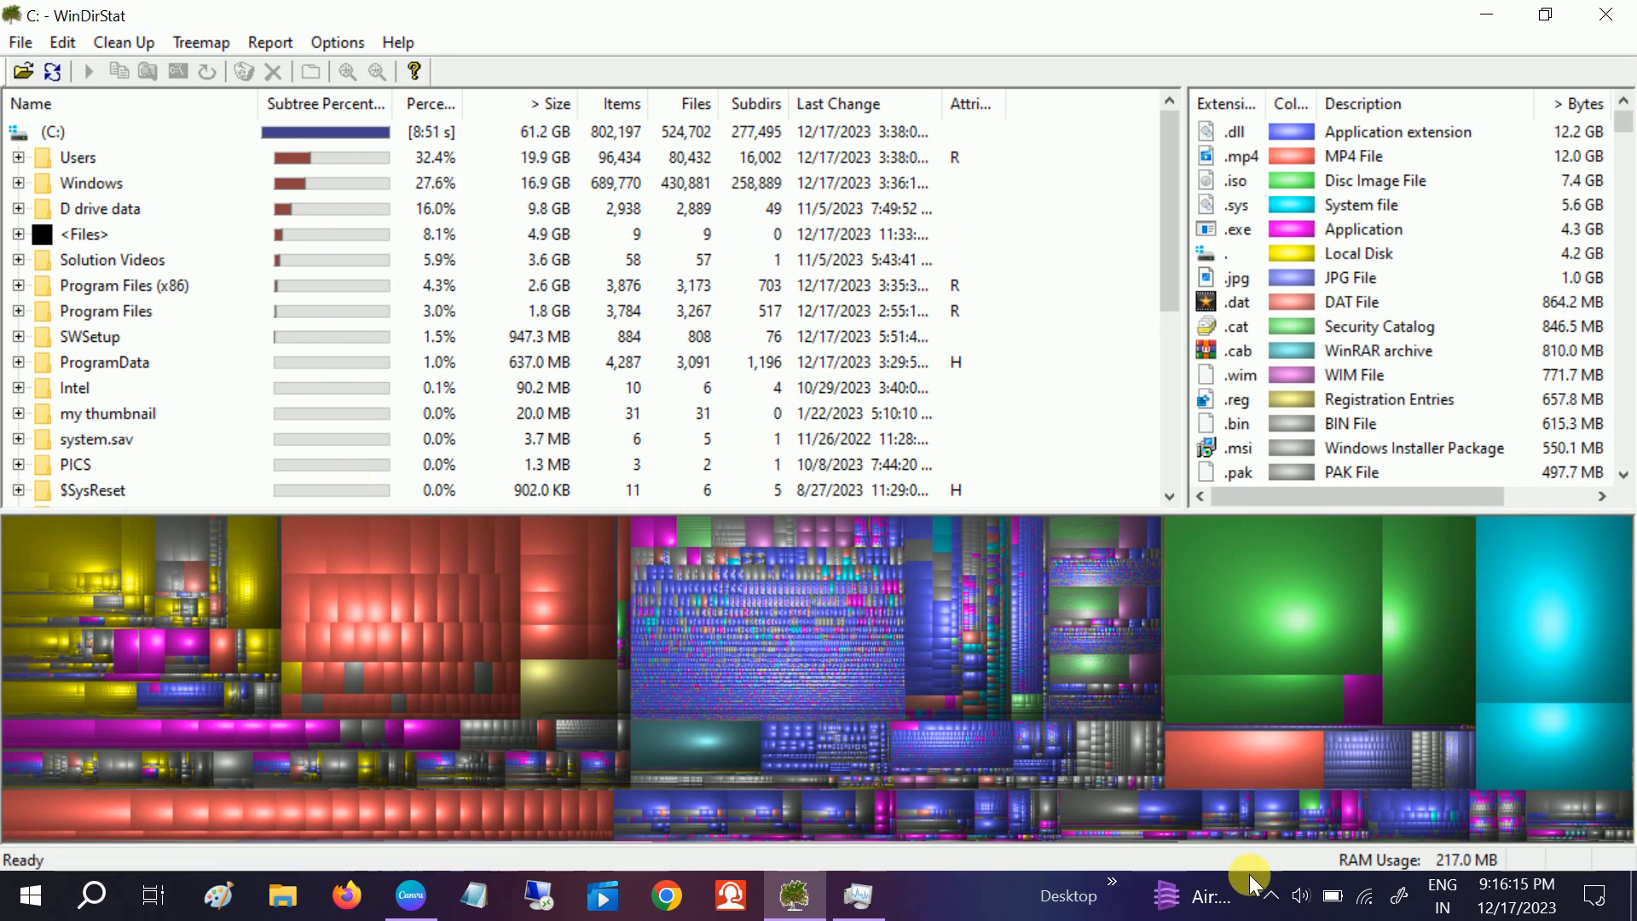
pyautogui.moveTo(513, 500)
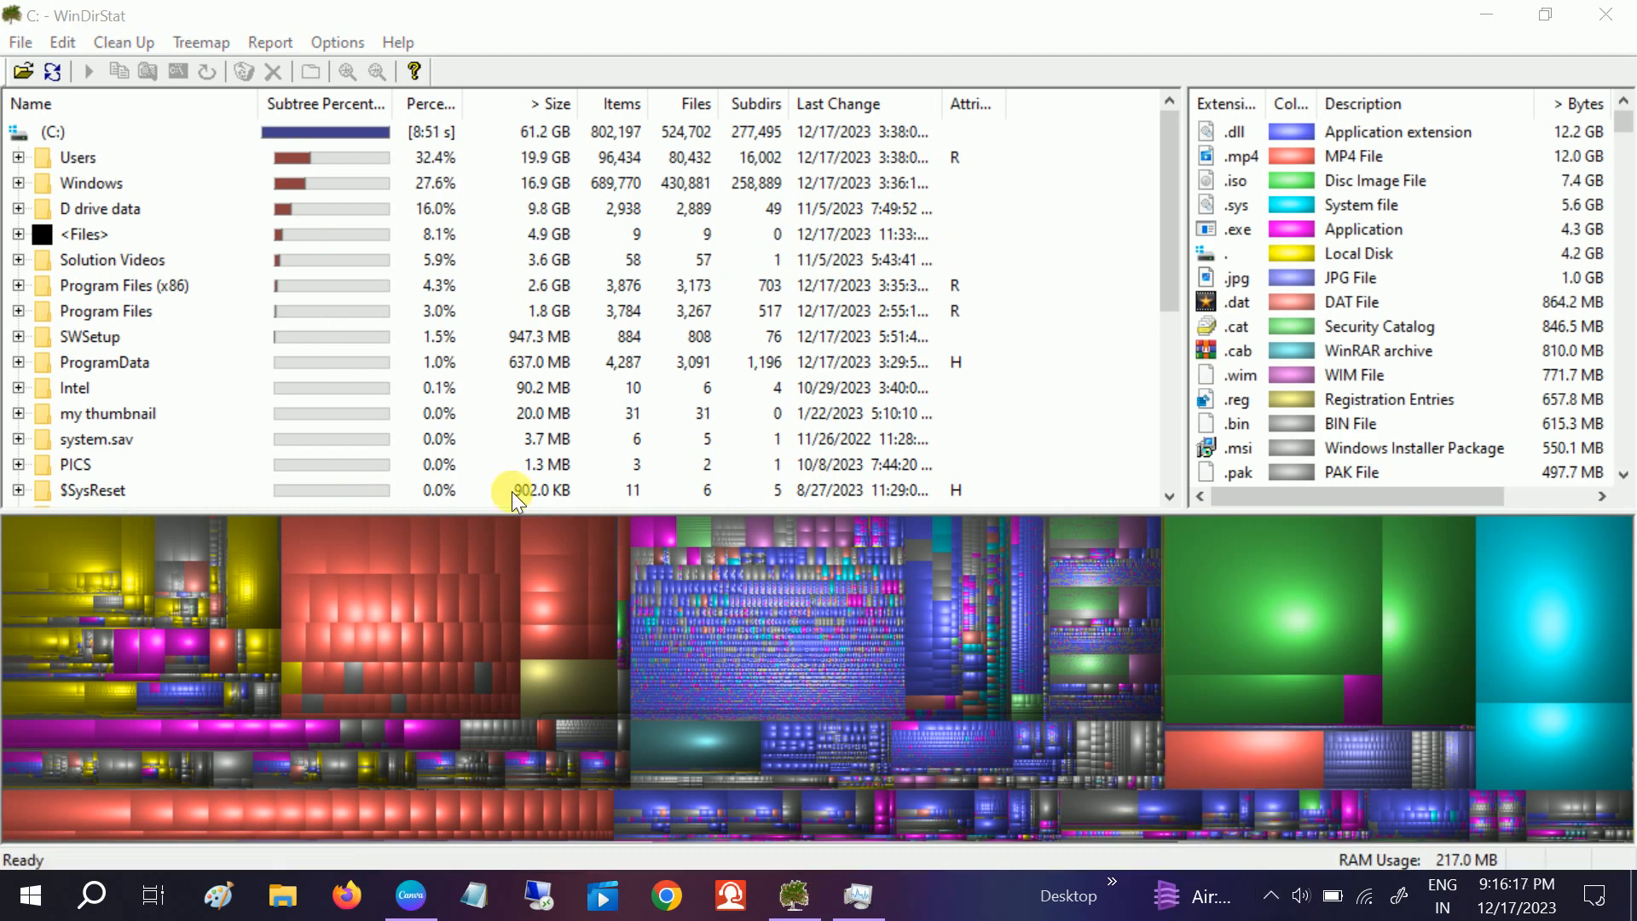
pyautogui.moveTo(370, 171)
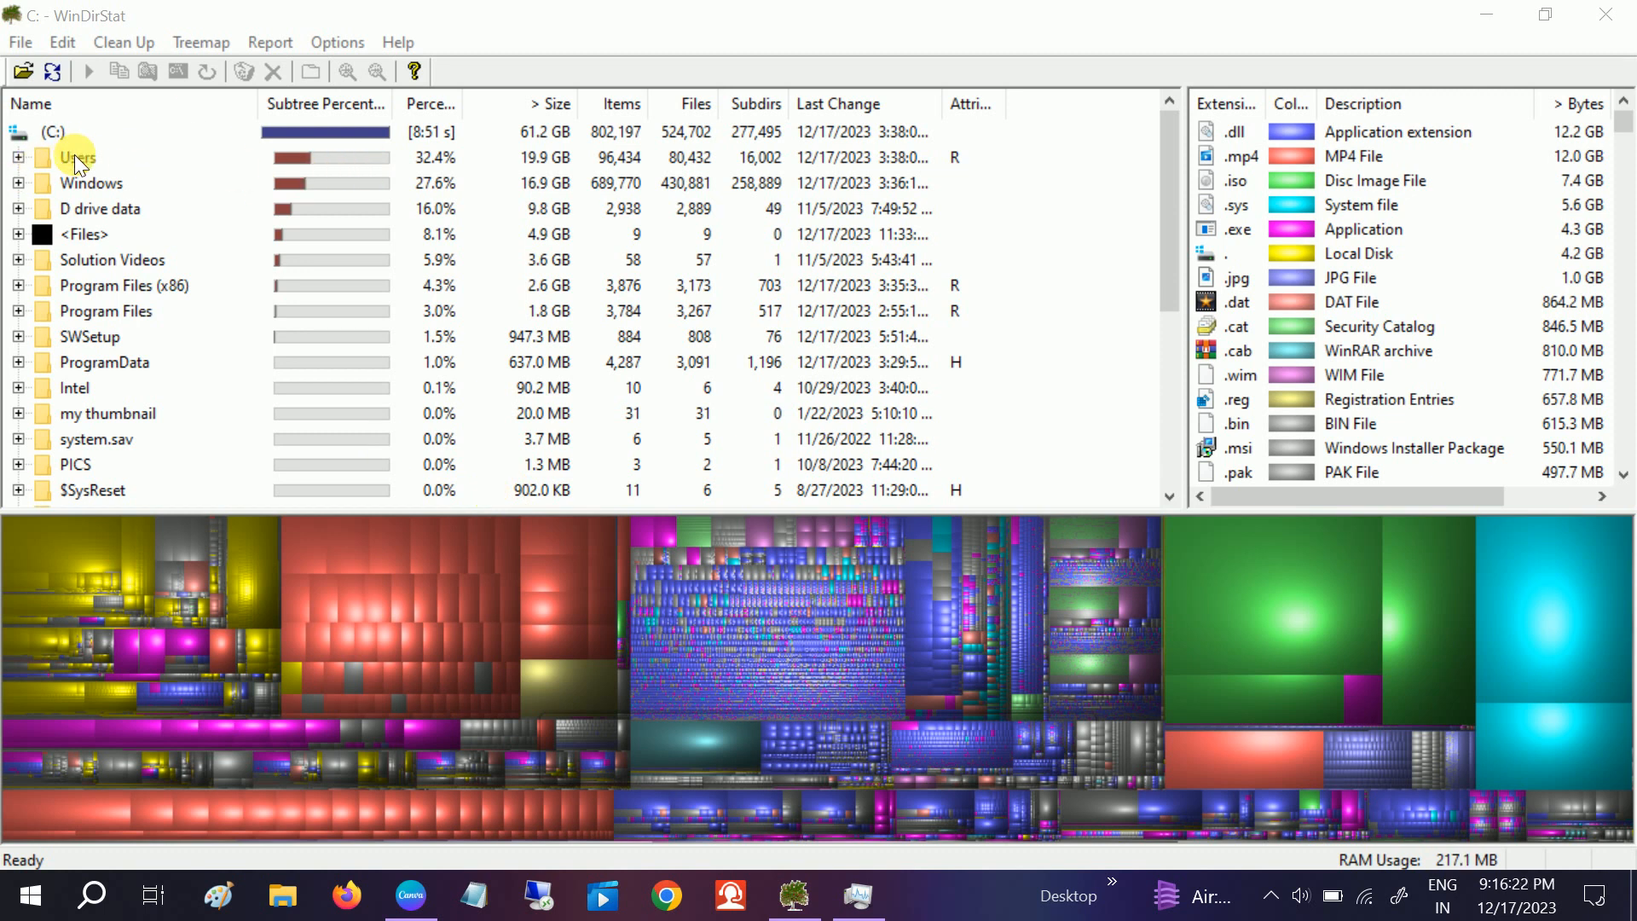
# - Expand Users and look at the user, Administrator and Singh folders' sizes
pyautogui.click(79, 156)
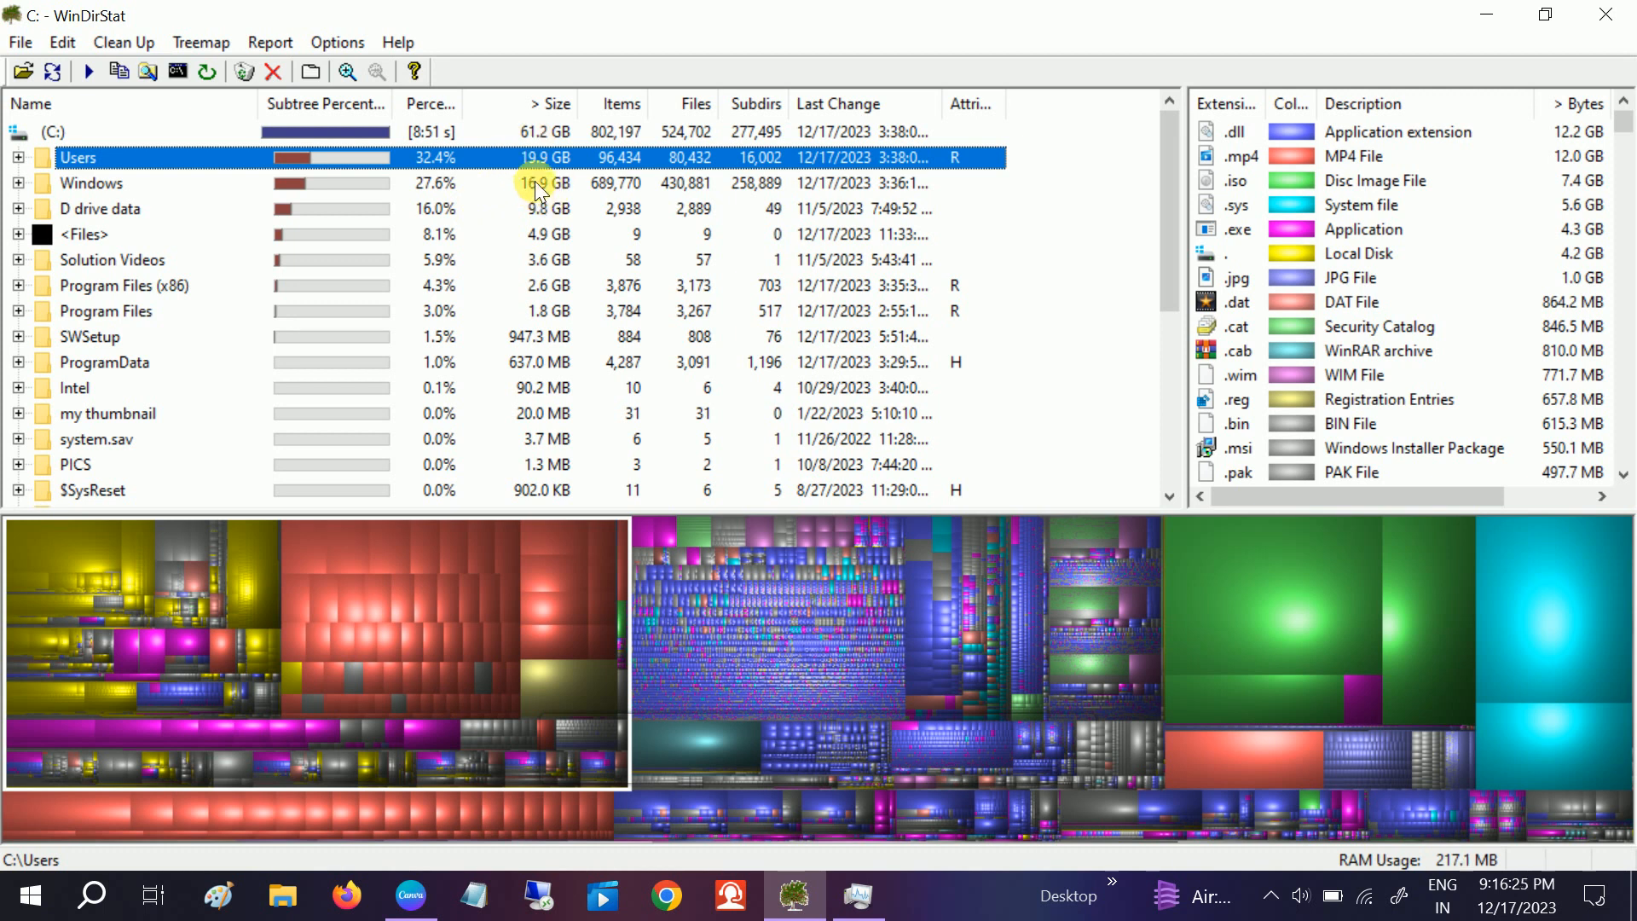
pyautogui.moveTo(518, 169)
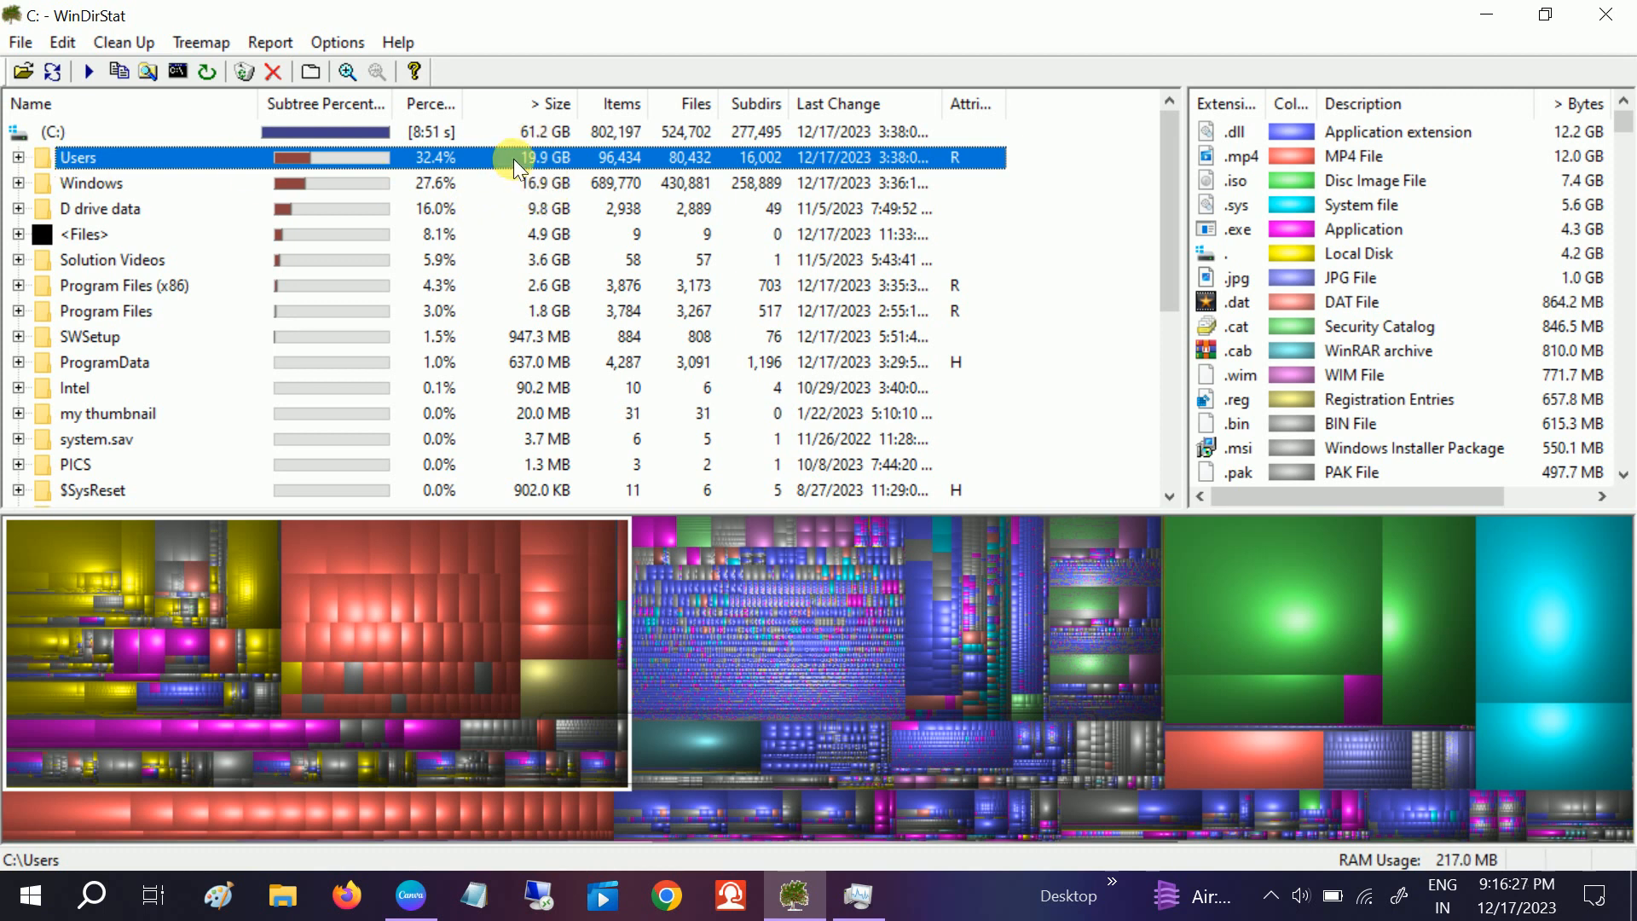
pyautogui.moveTo(19, 157)
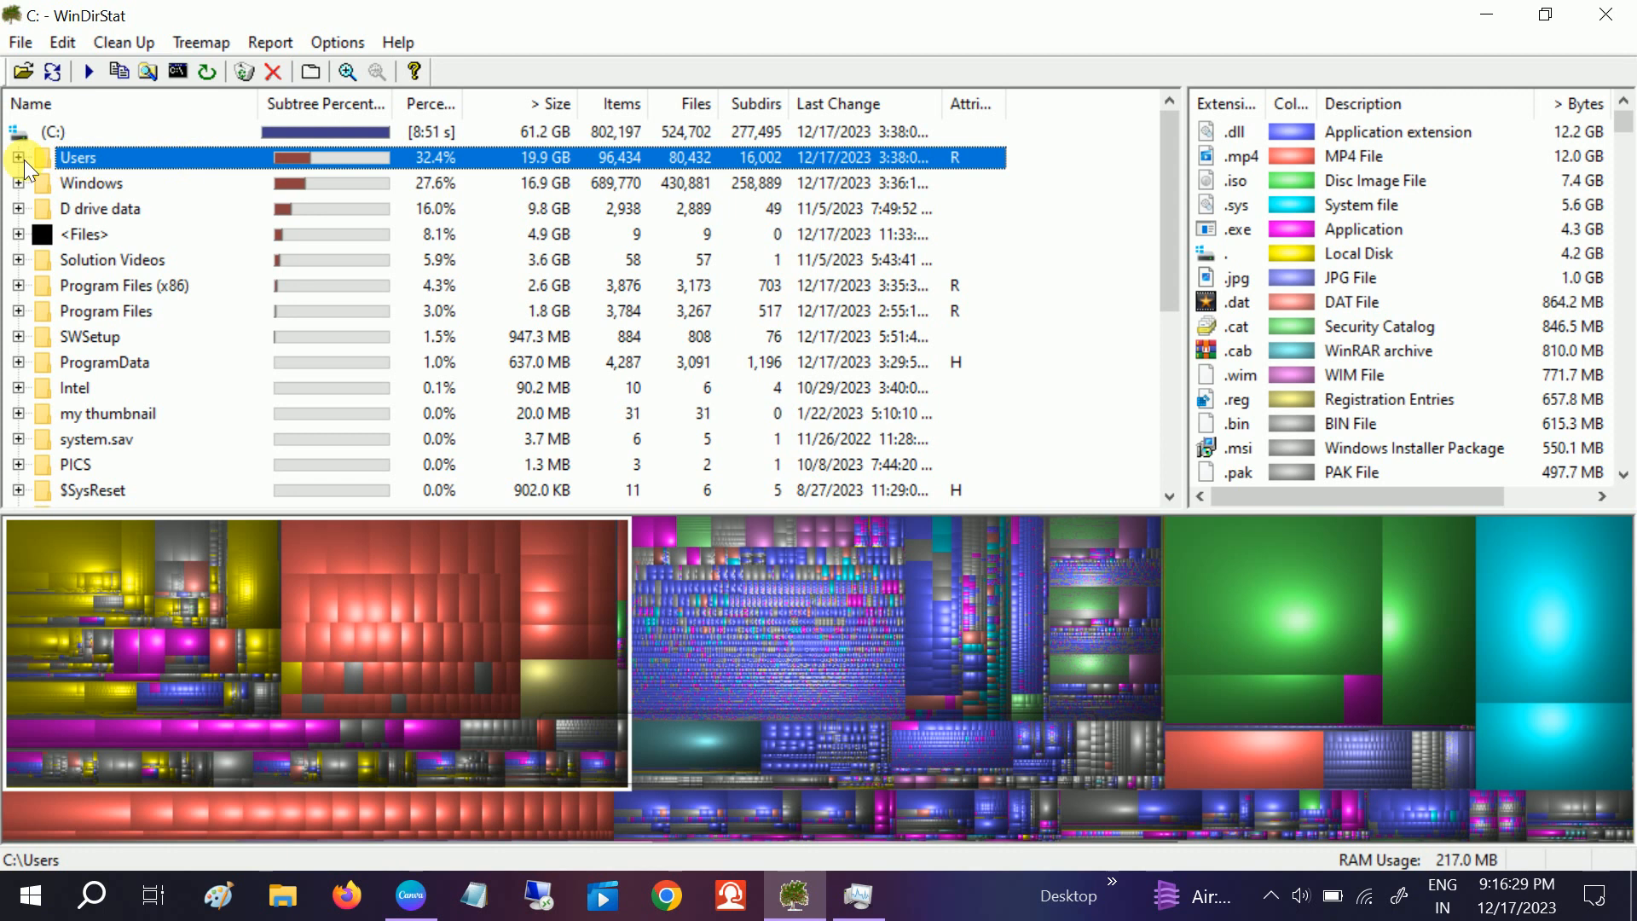
pyautogui.click(17, 157)
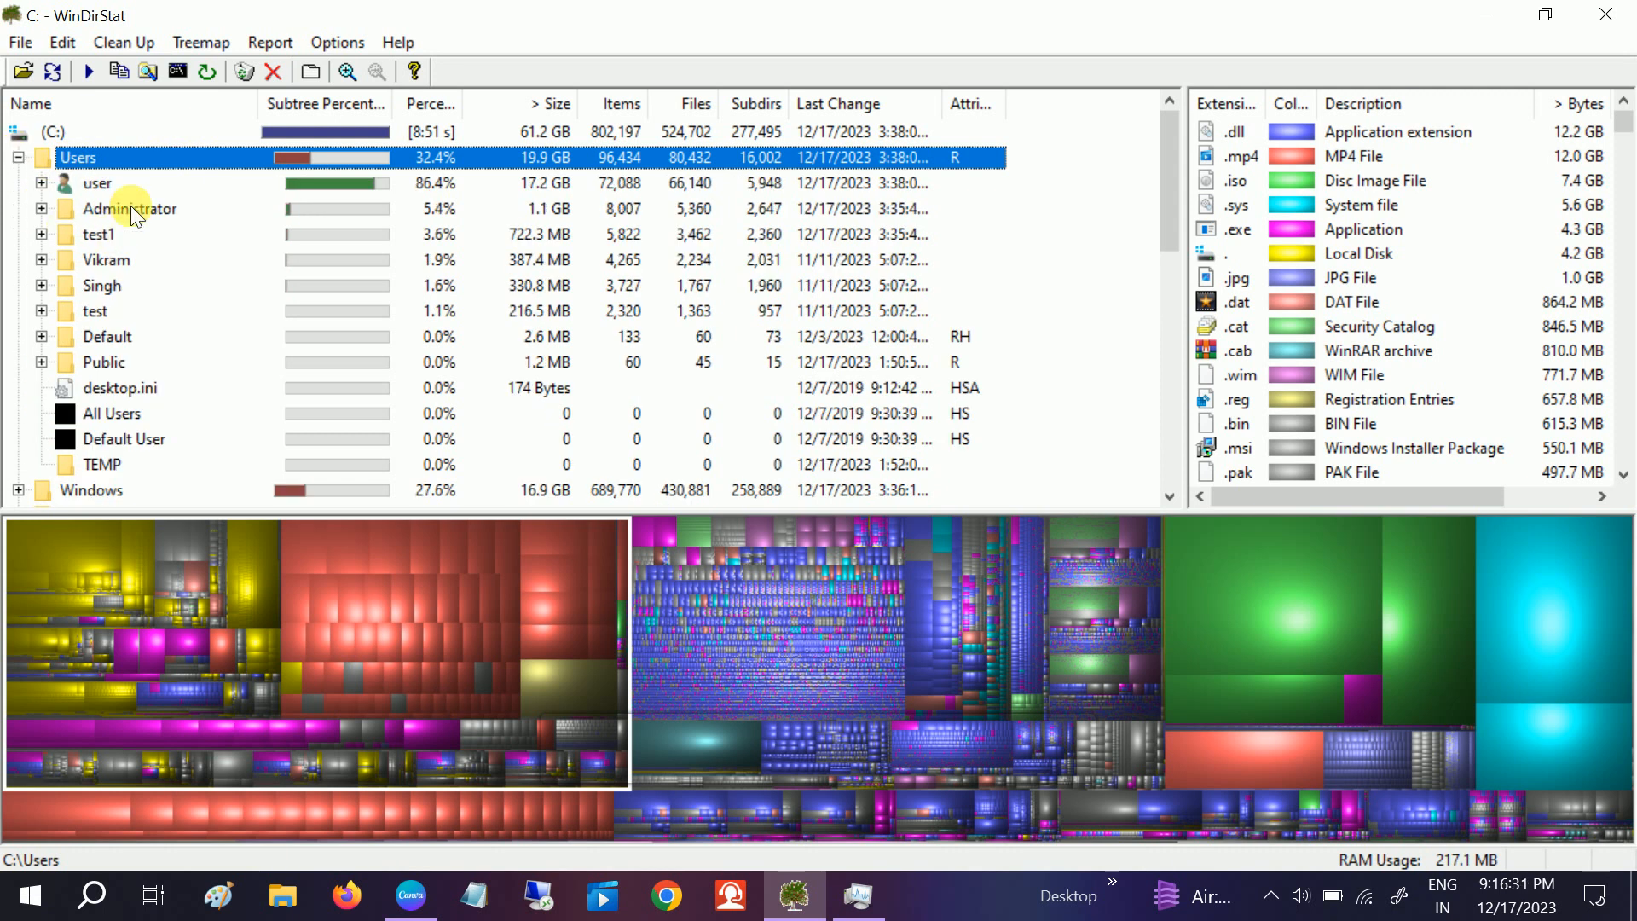
pyautogui.click(97, 183)
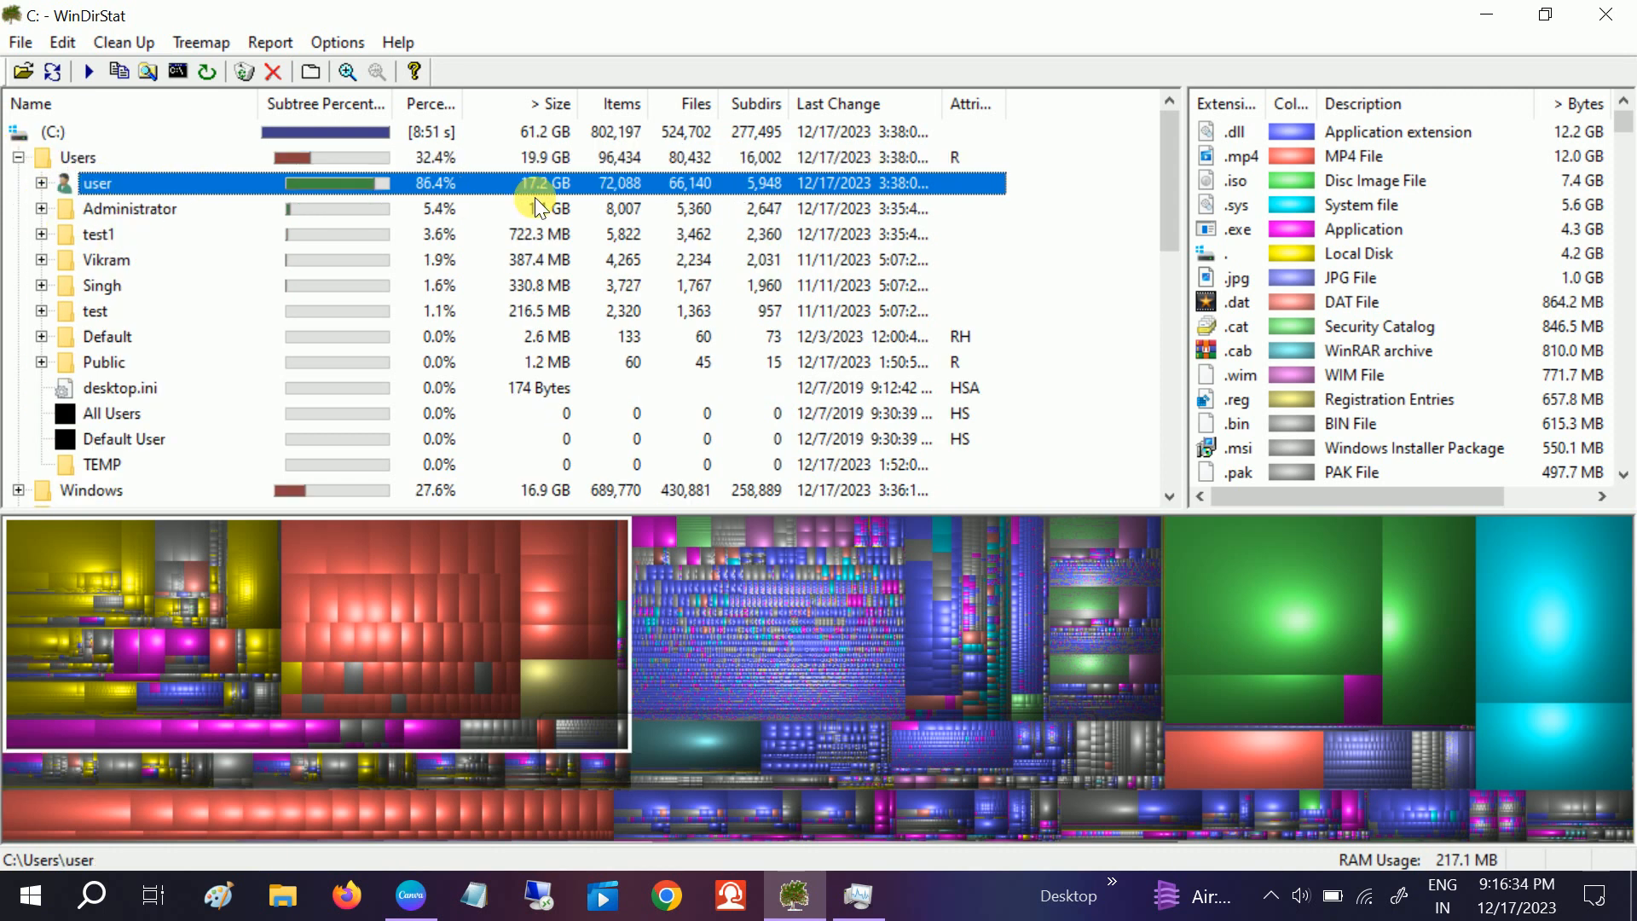
pyautogui.moveTo(206, 213)
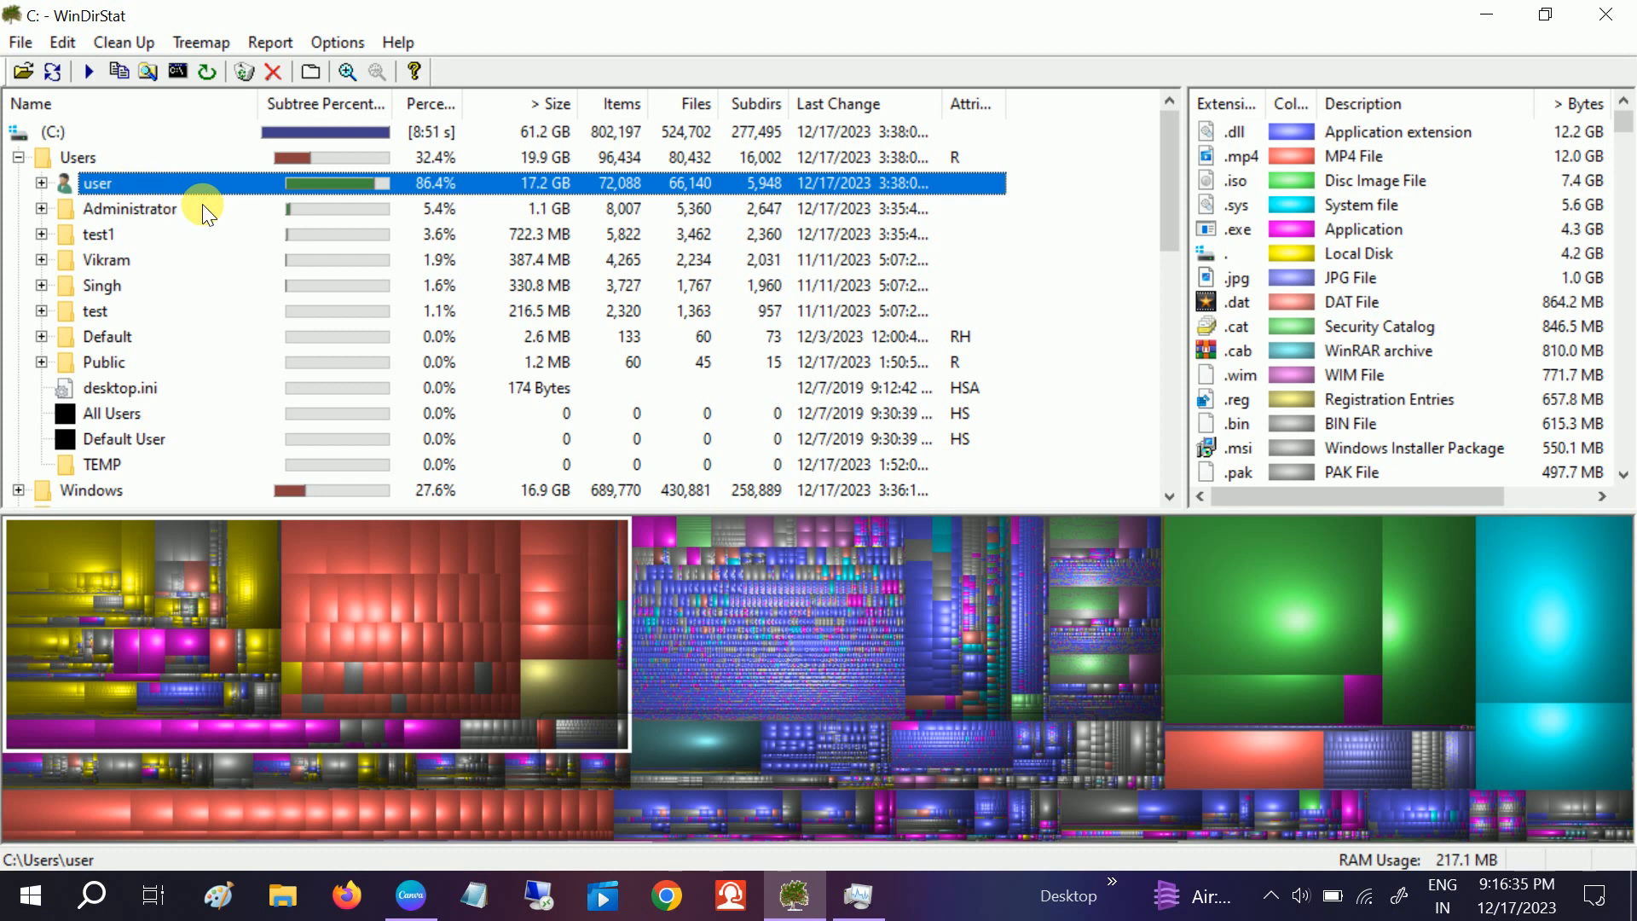
pyautogui.click(130, 208)
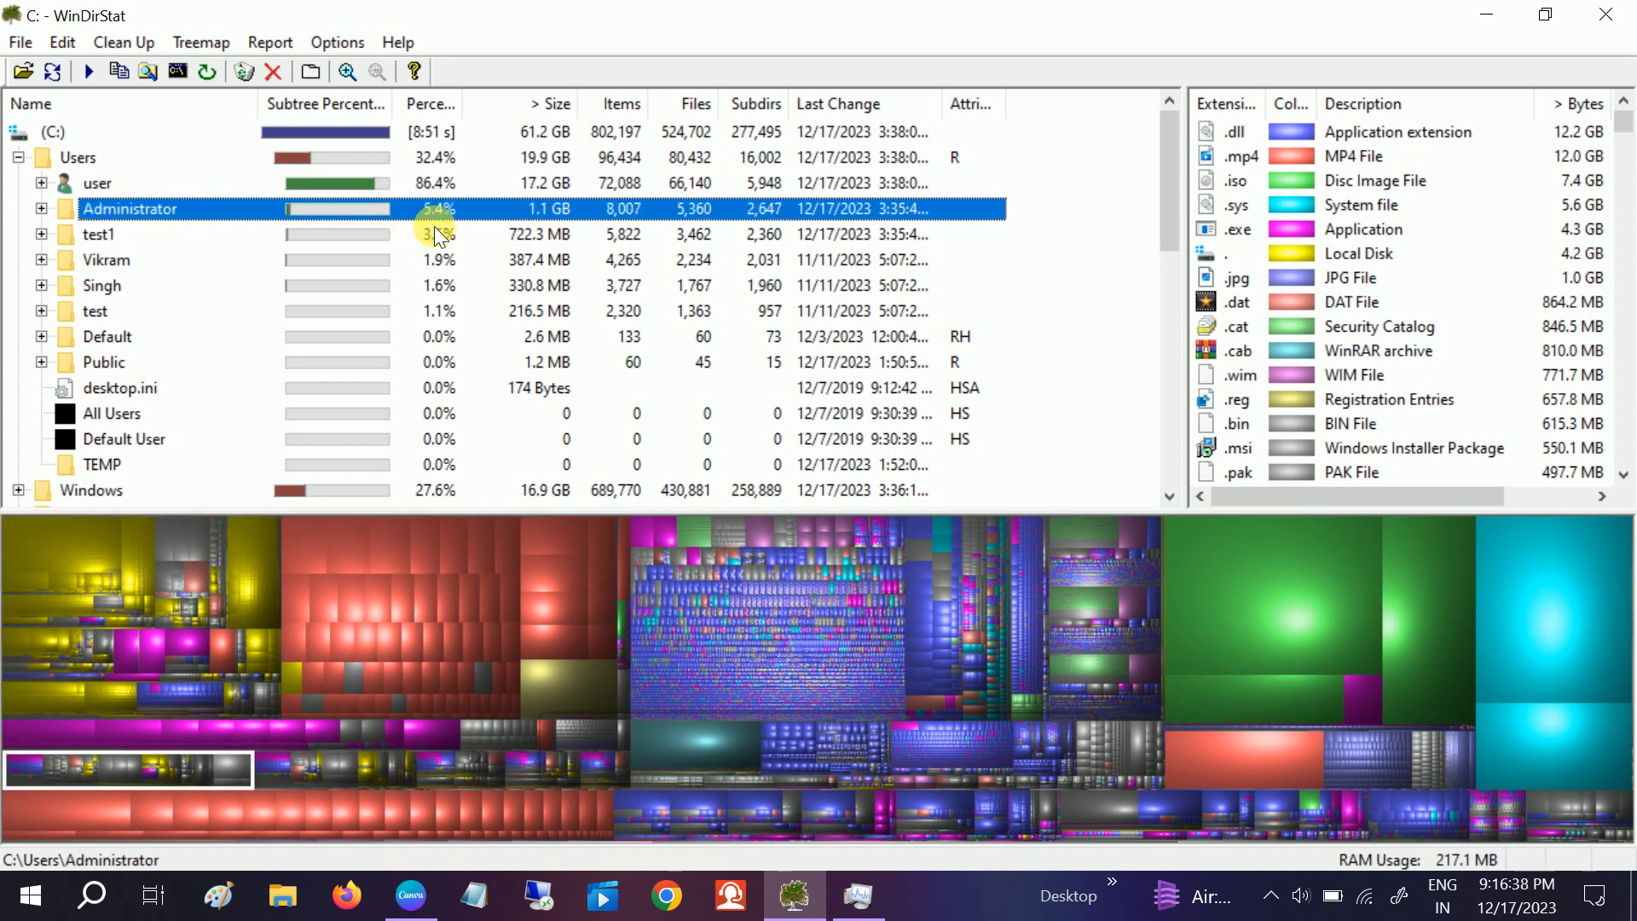
pyautogui.click(102, 285)
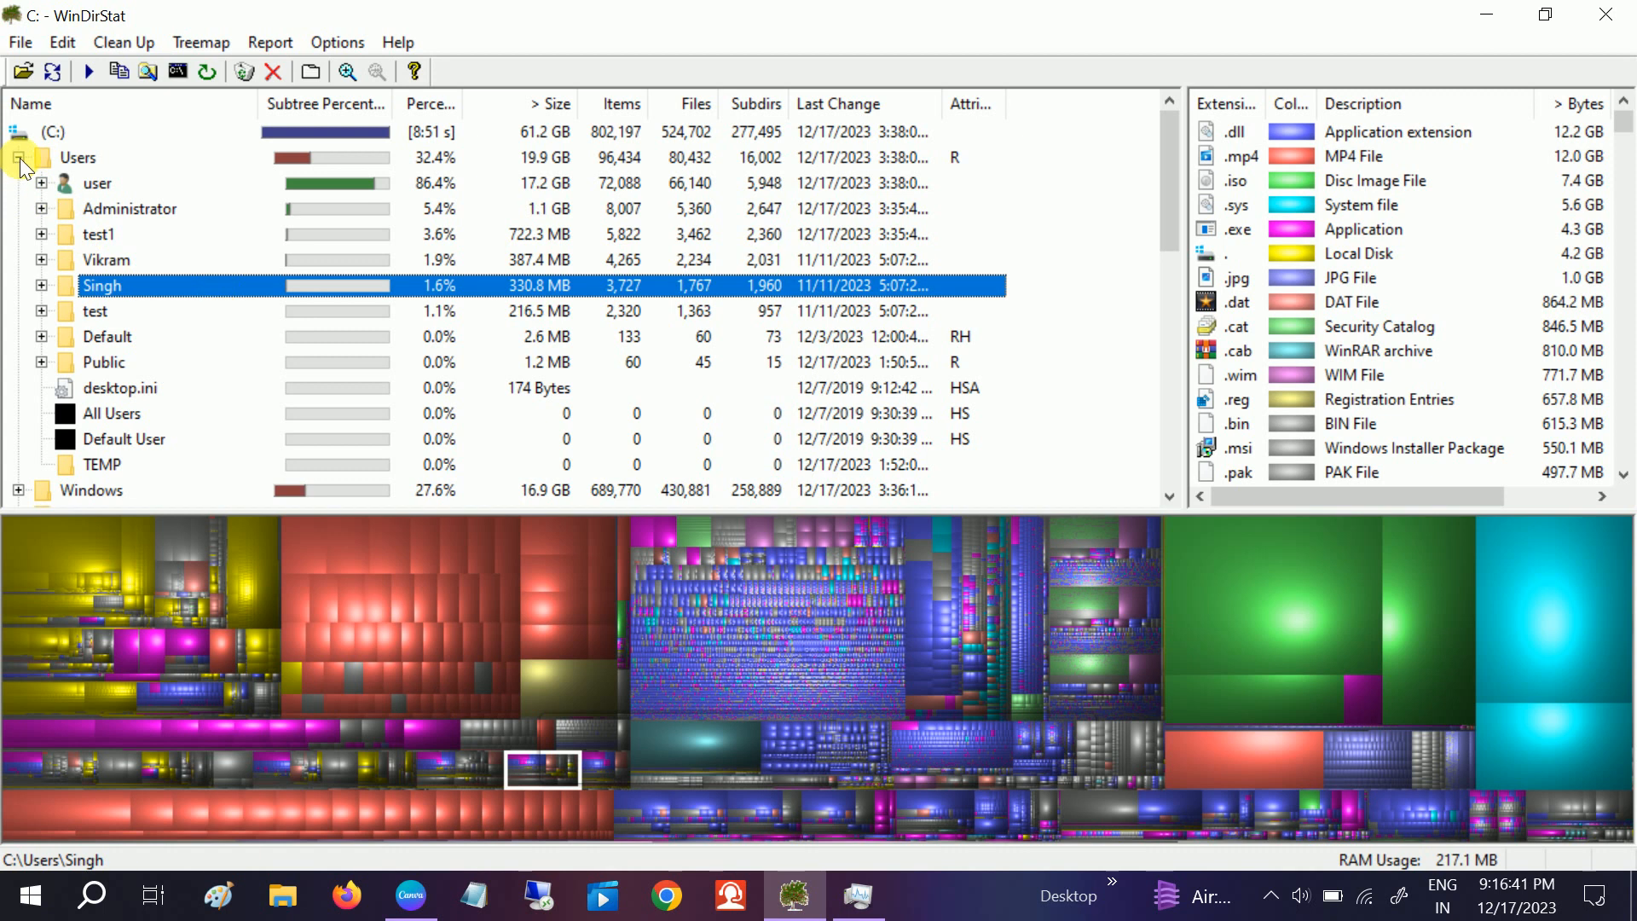
# - Collapse Users and expand the Windows folder to list WinSxS, System32 and servicing
pyautogui.click(20, 157)
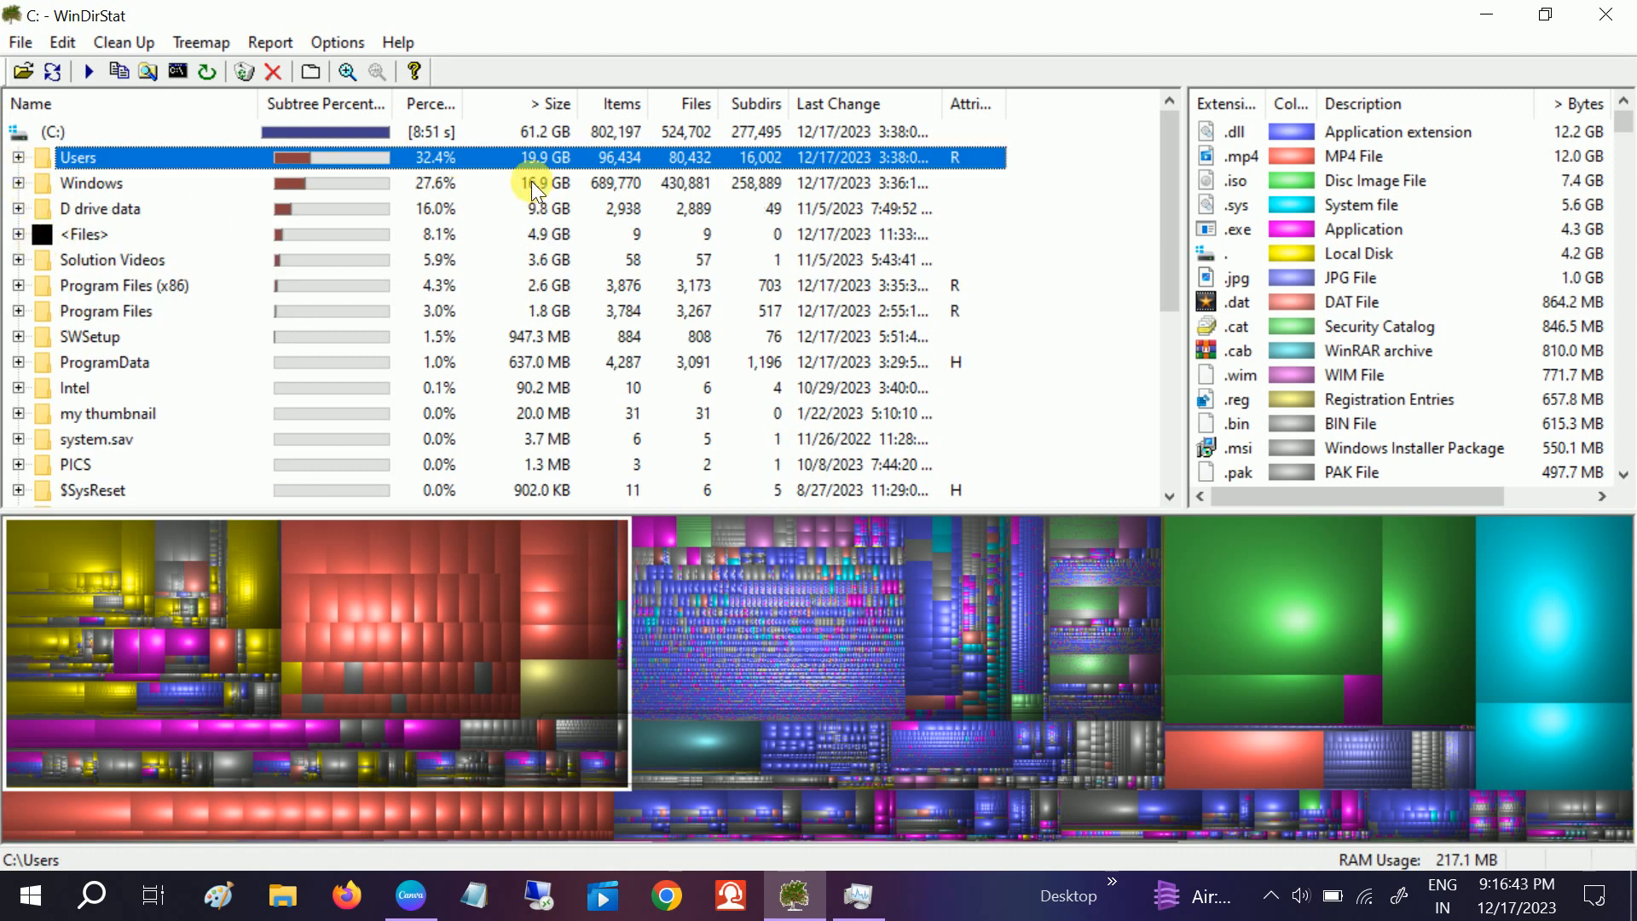
pyautogui.click(92, 183)
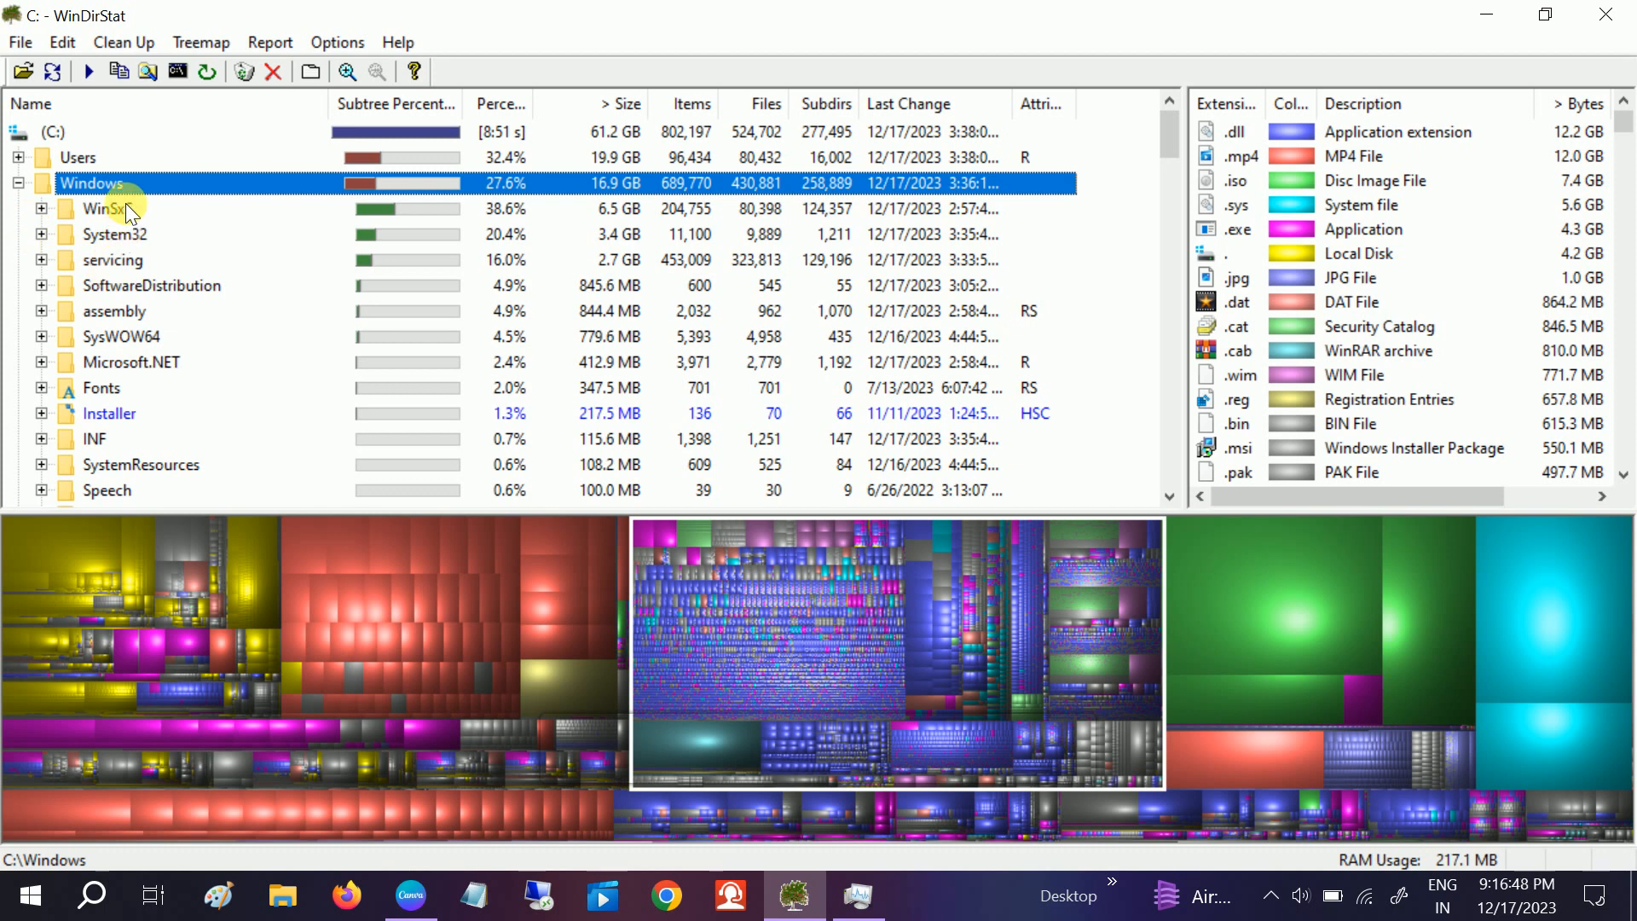
# - Select WinSxS under Windows, highlighting its 6.5 GB block in the treemap
pyautogui.click(109, 208)
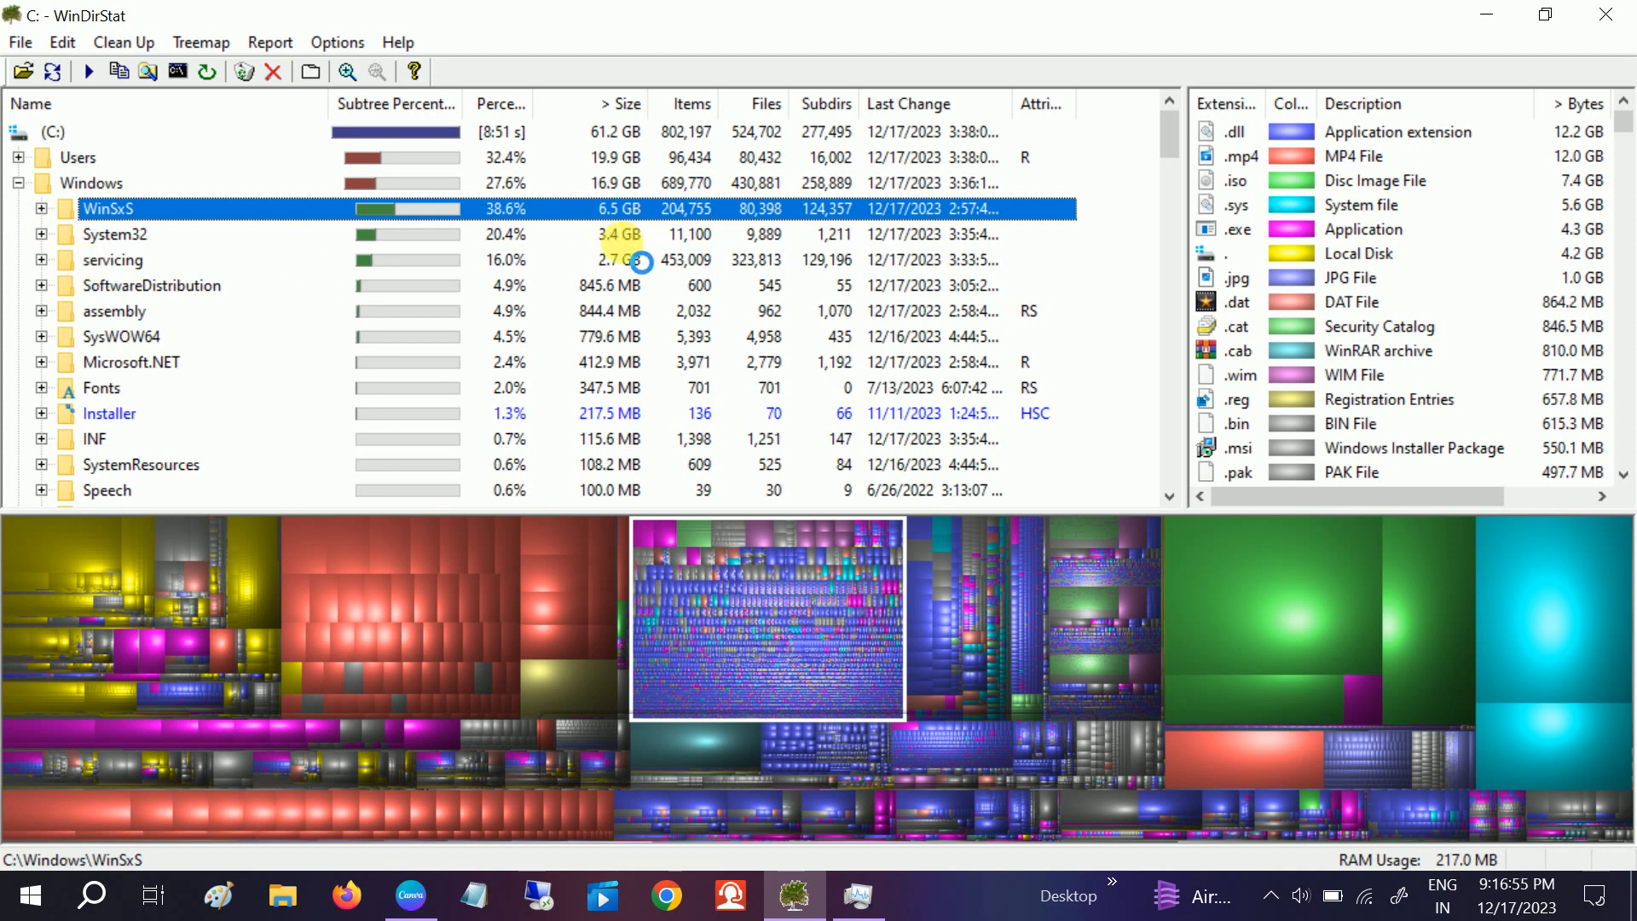
pyautogui.moveTo(183, 314)
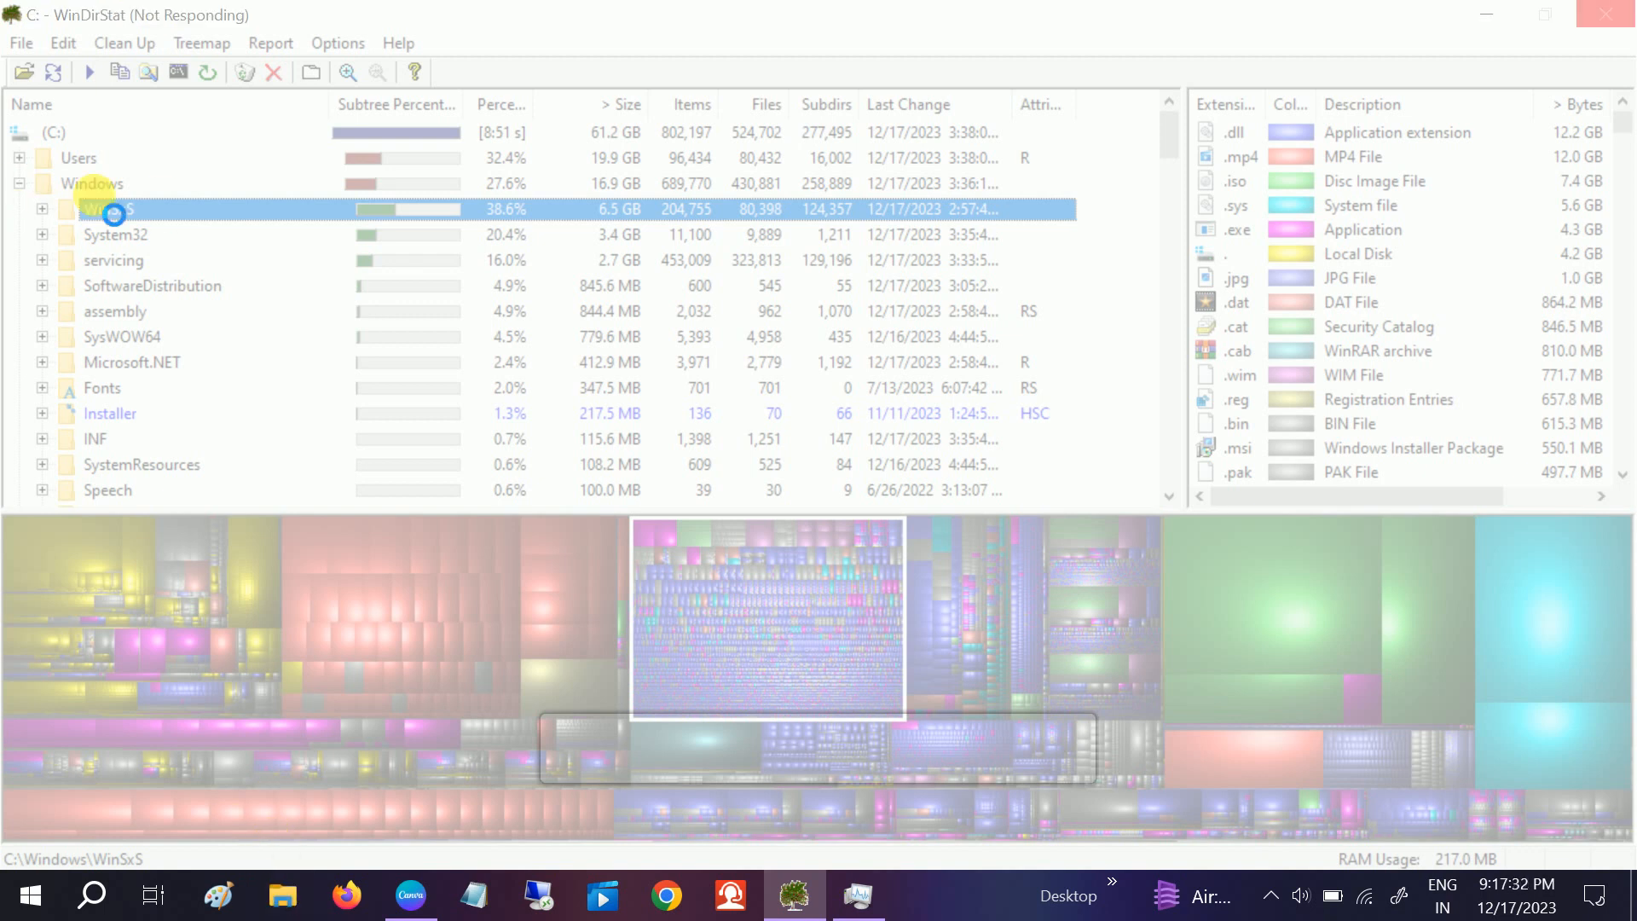
# - From This PC, browse into Local Disk (C:) and its D drive data folder
pyautogui.click(281, 895)
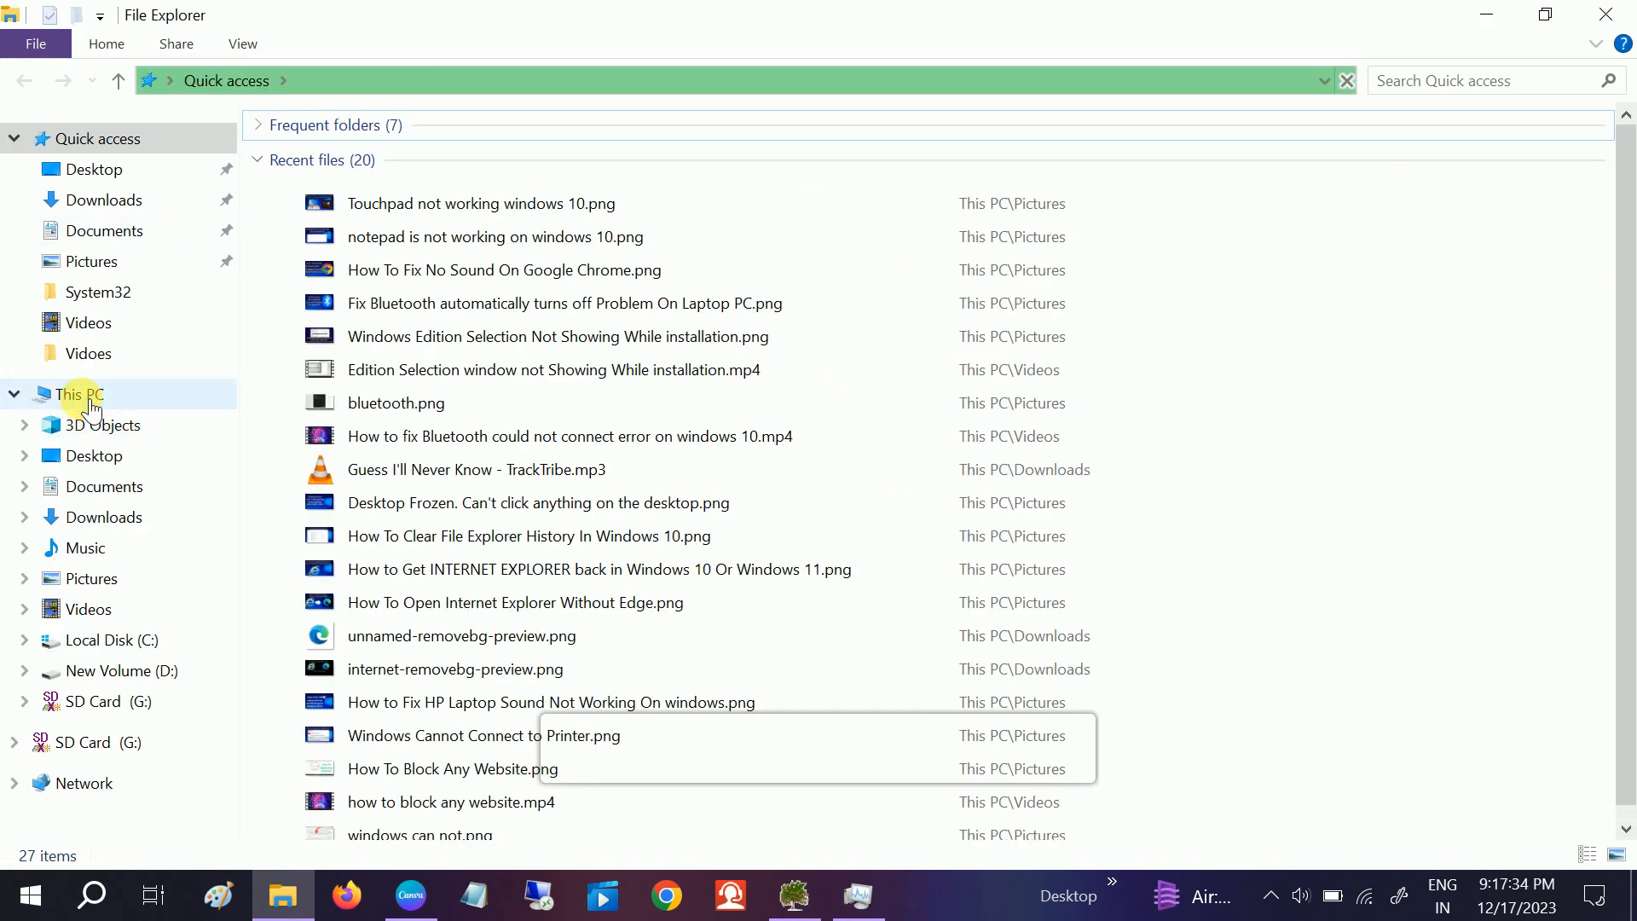
pyautogui.click(80, 394)
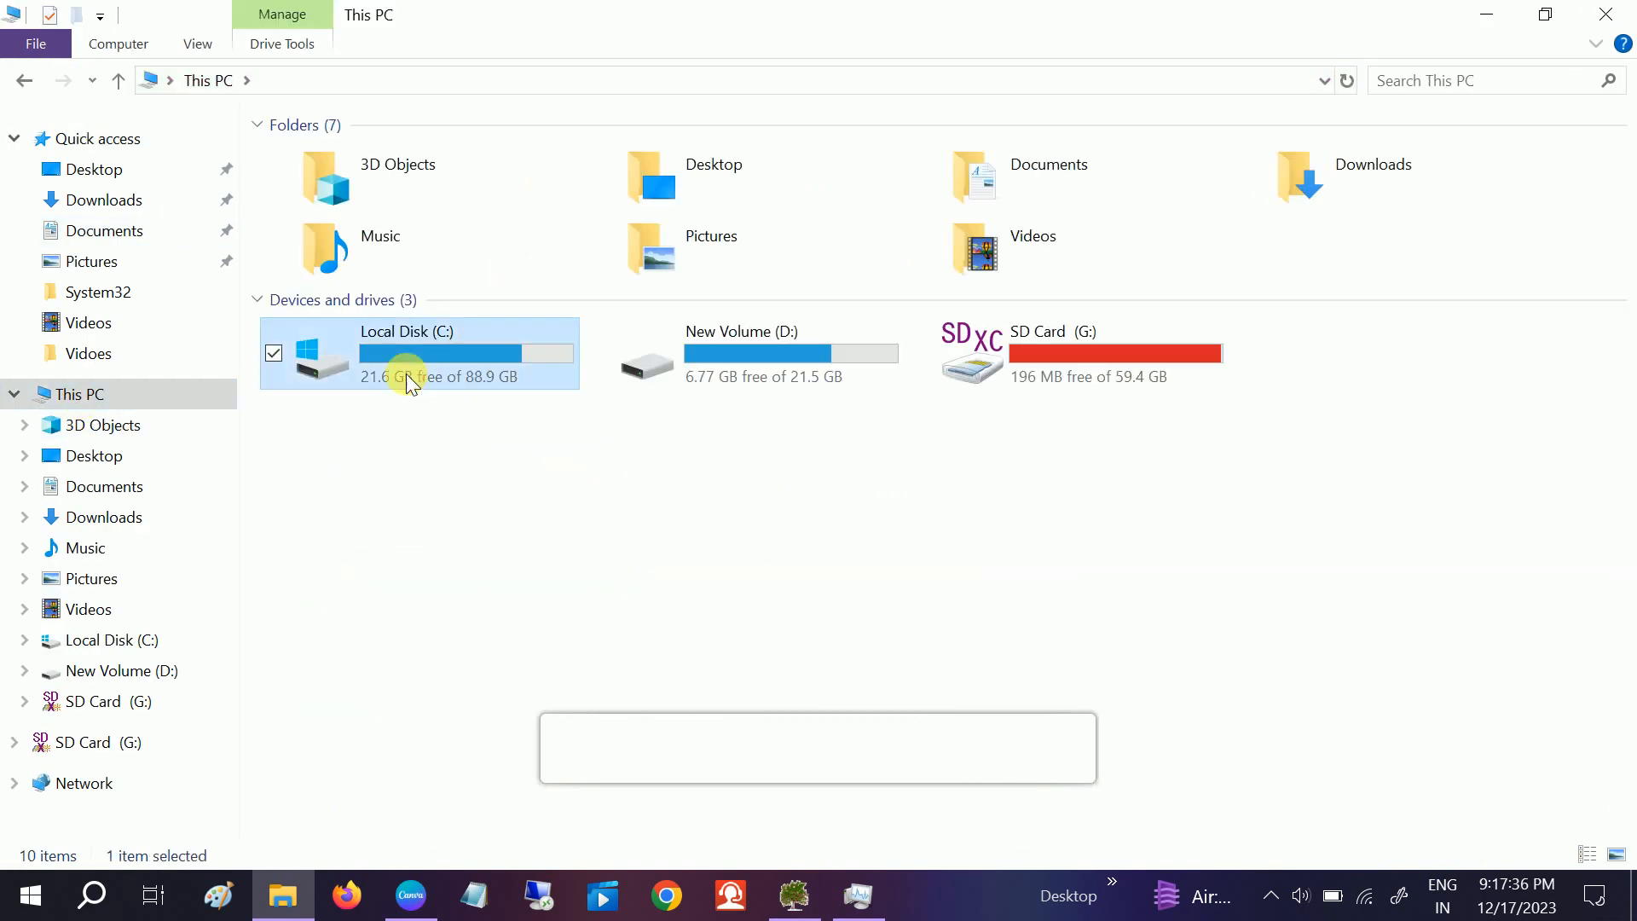
pyautogui.doubleClick(406, 353)
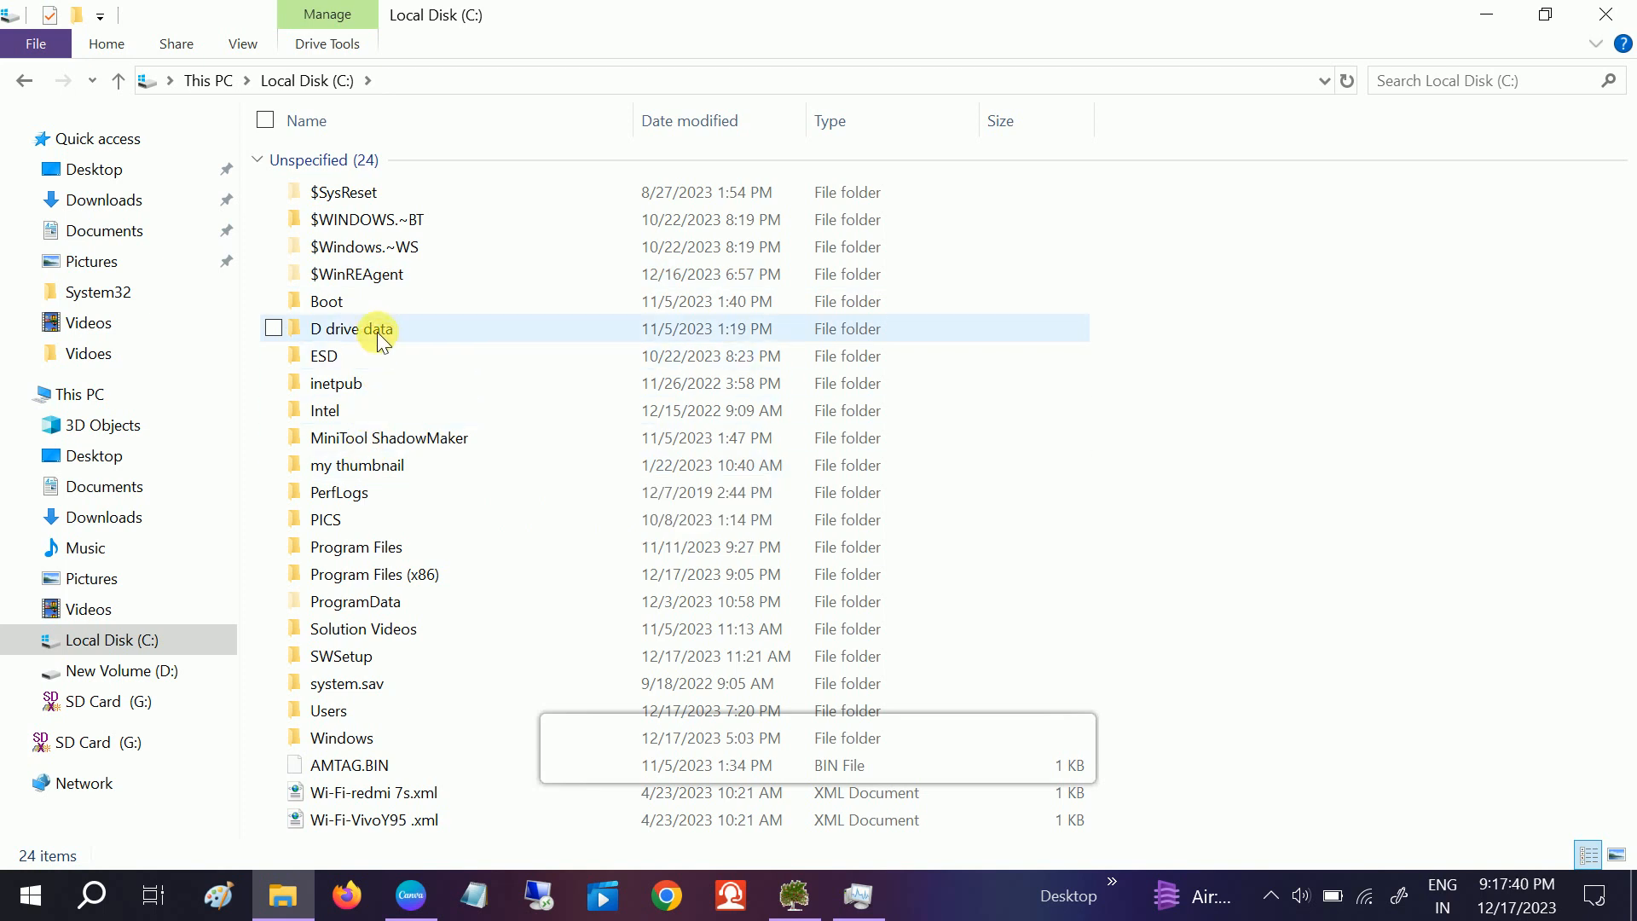
pyautogui.doubleClick(351, 327)
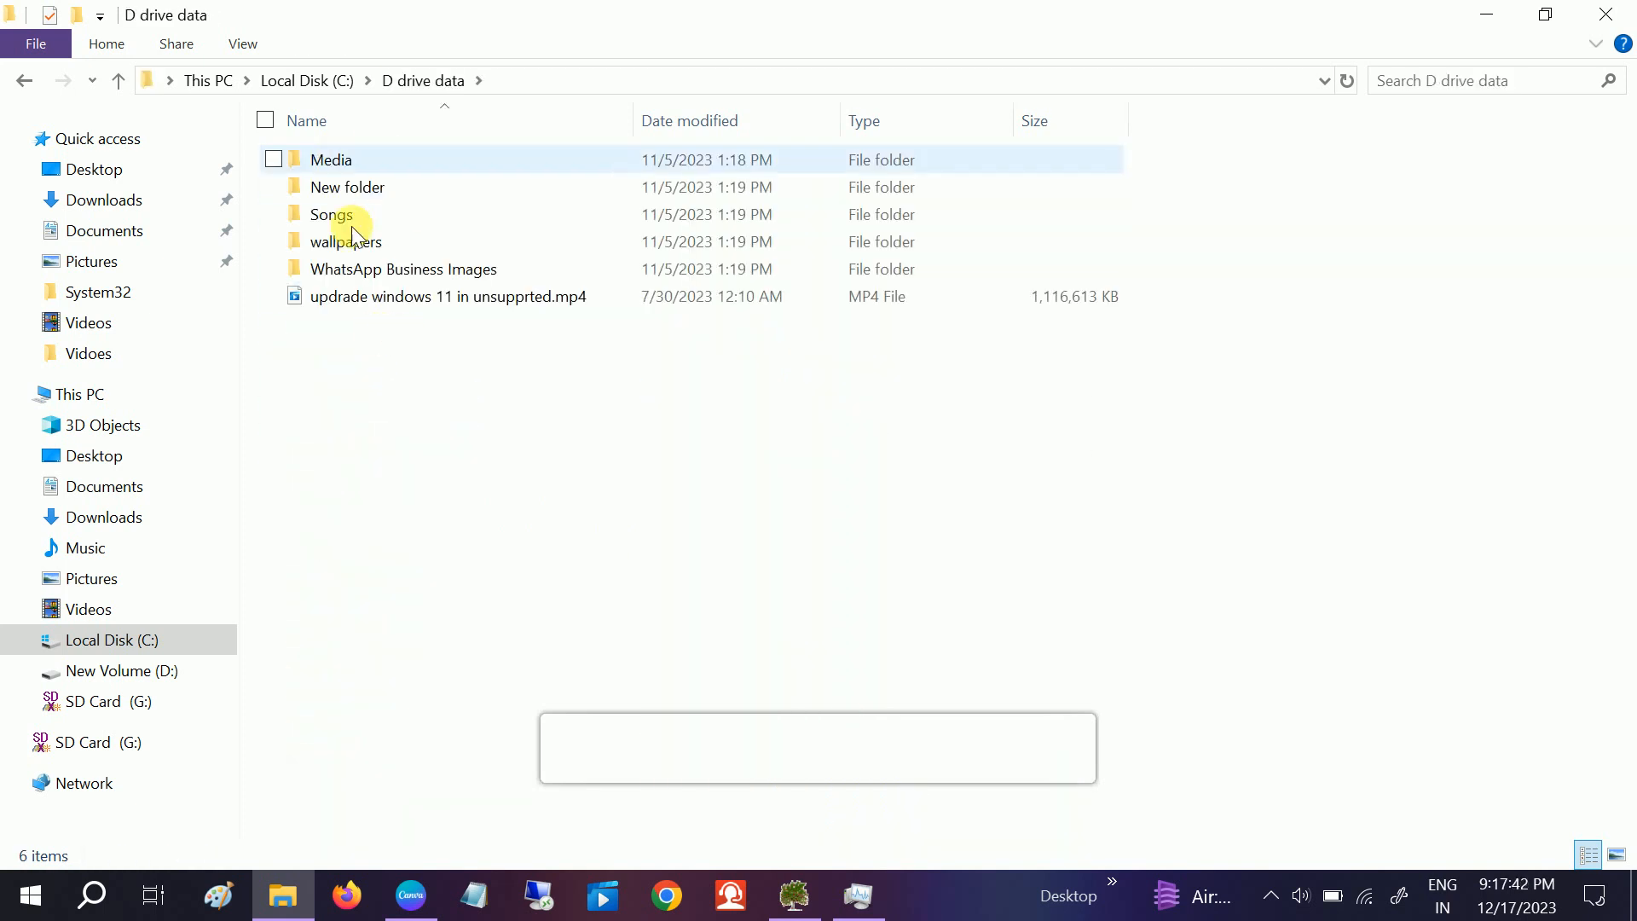
# - Navigate back up to This PC and open New Volume (D:)
pyautogui.click(118, 80)
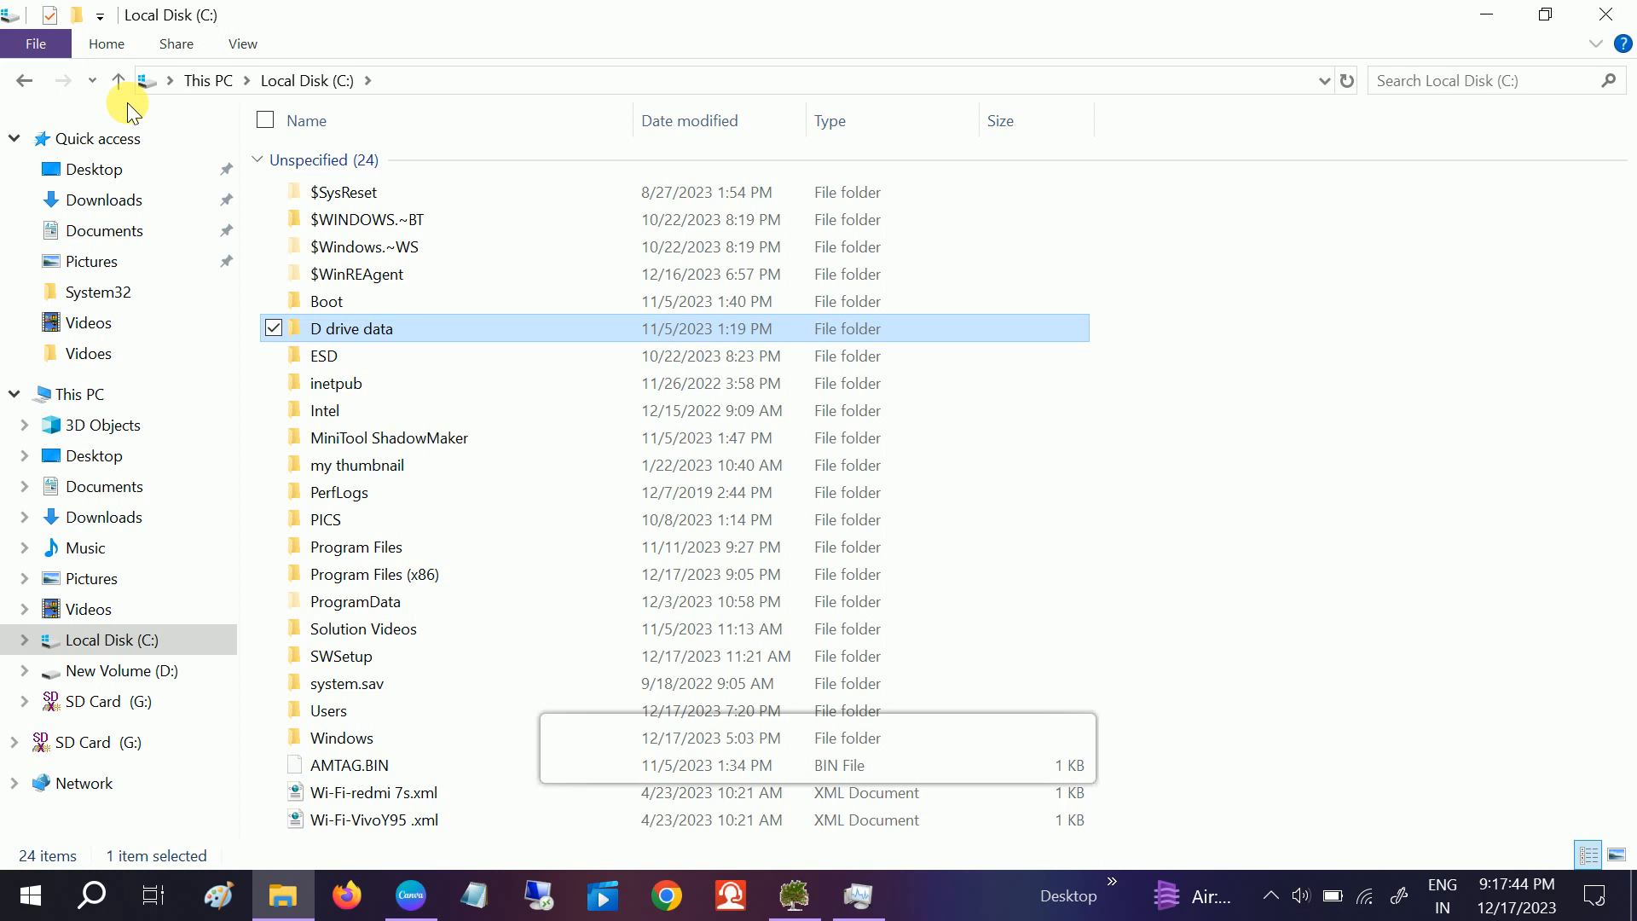
pyautogui.click(119, 80)
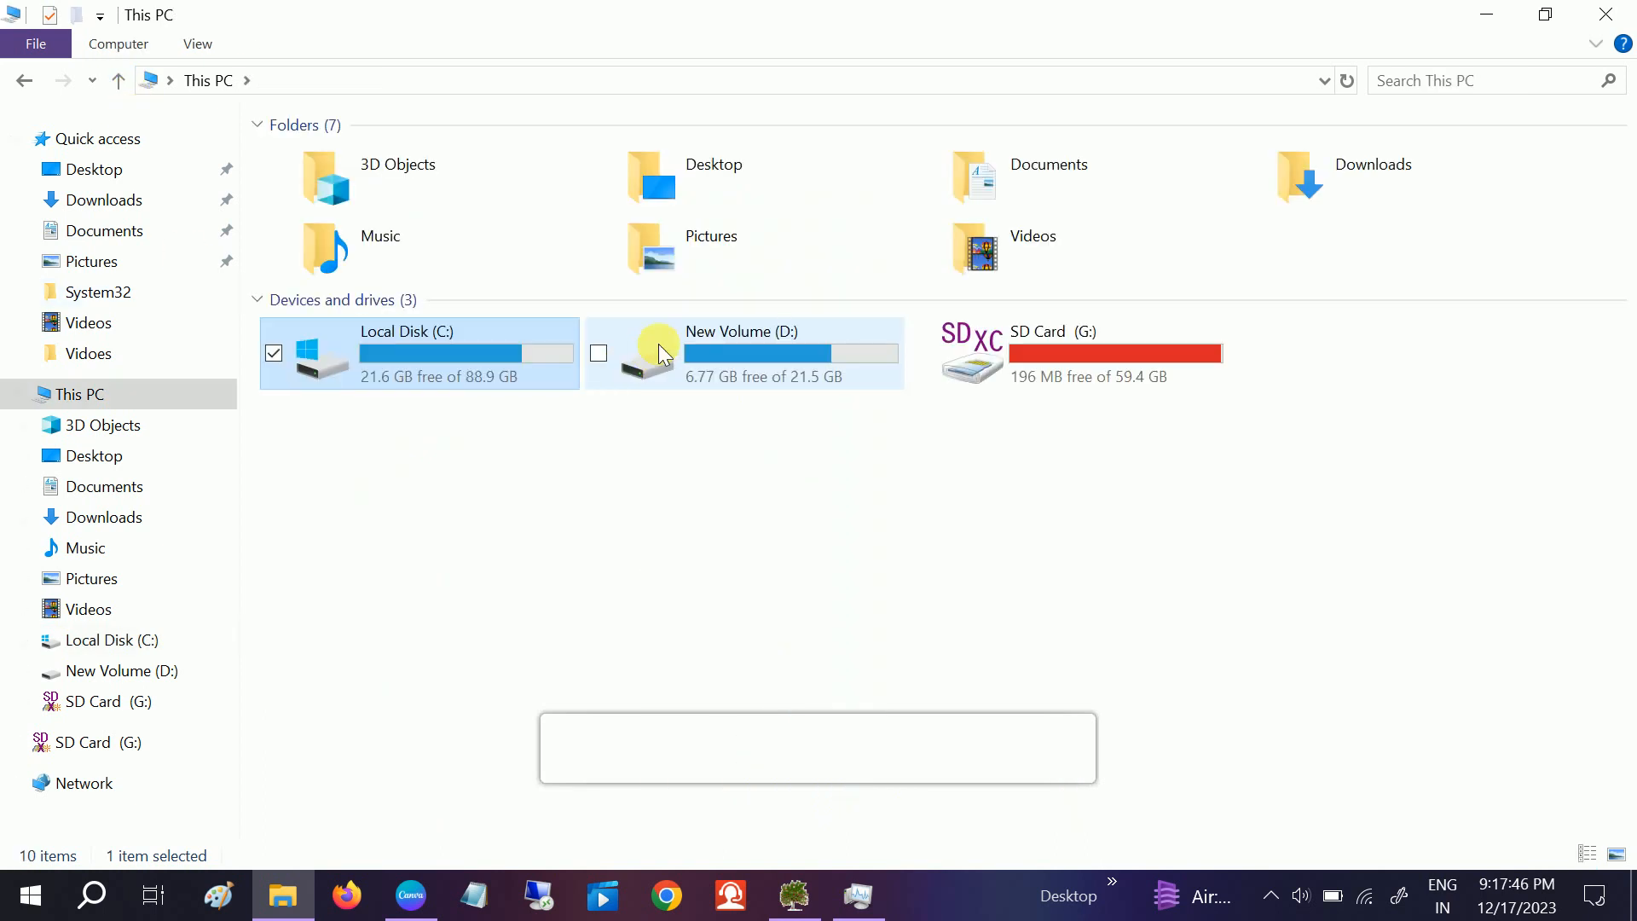
pyautogui.doubleClick(741, 353)
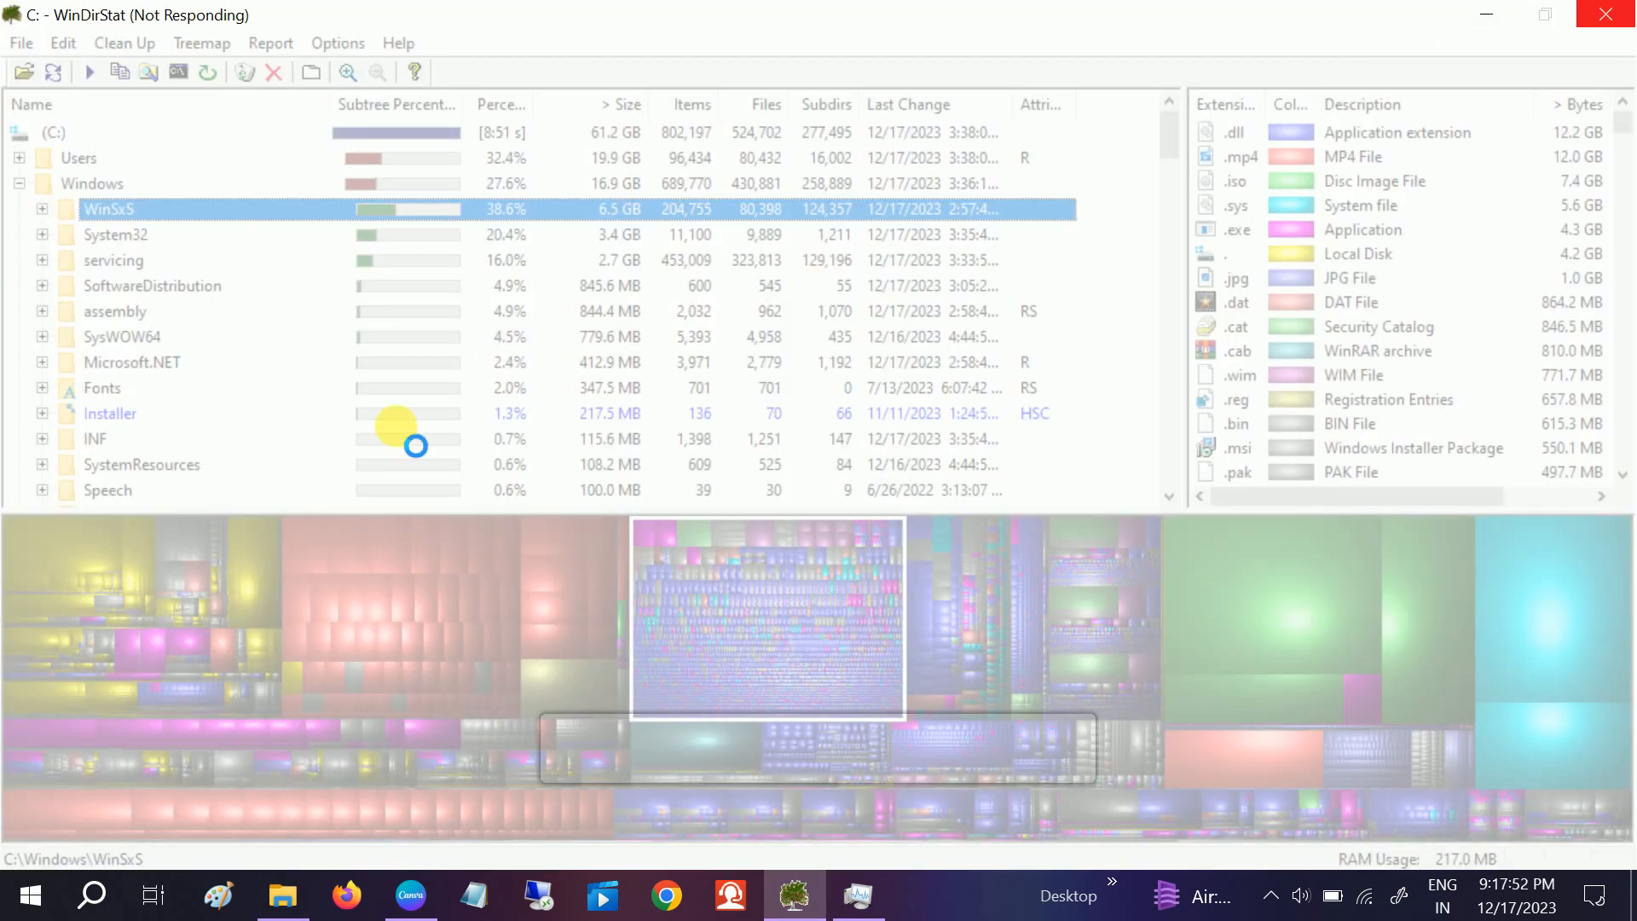
pyautogui.moveTo(392, 525)
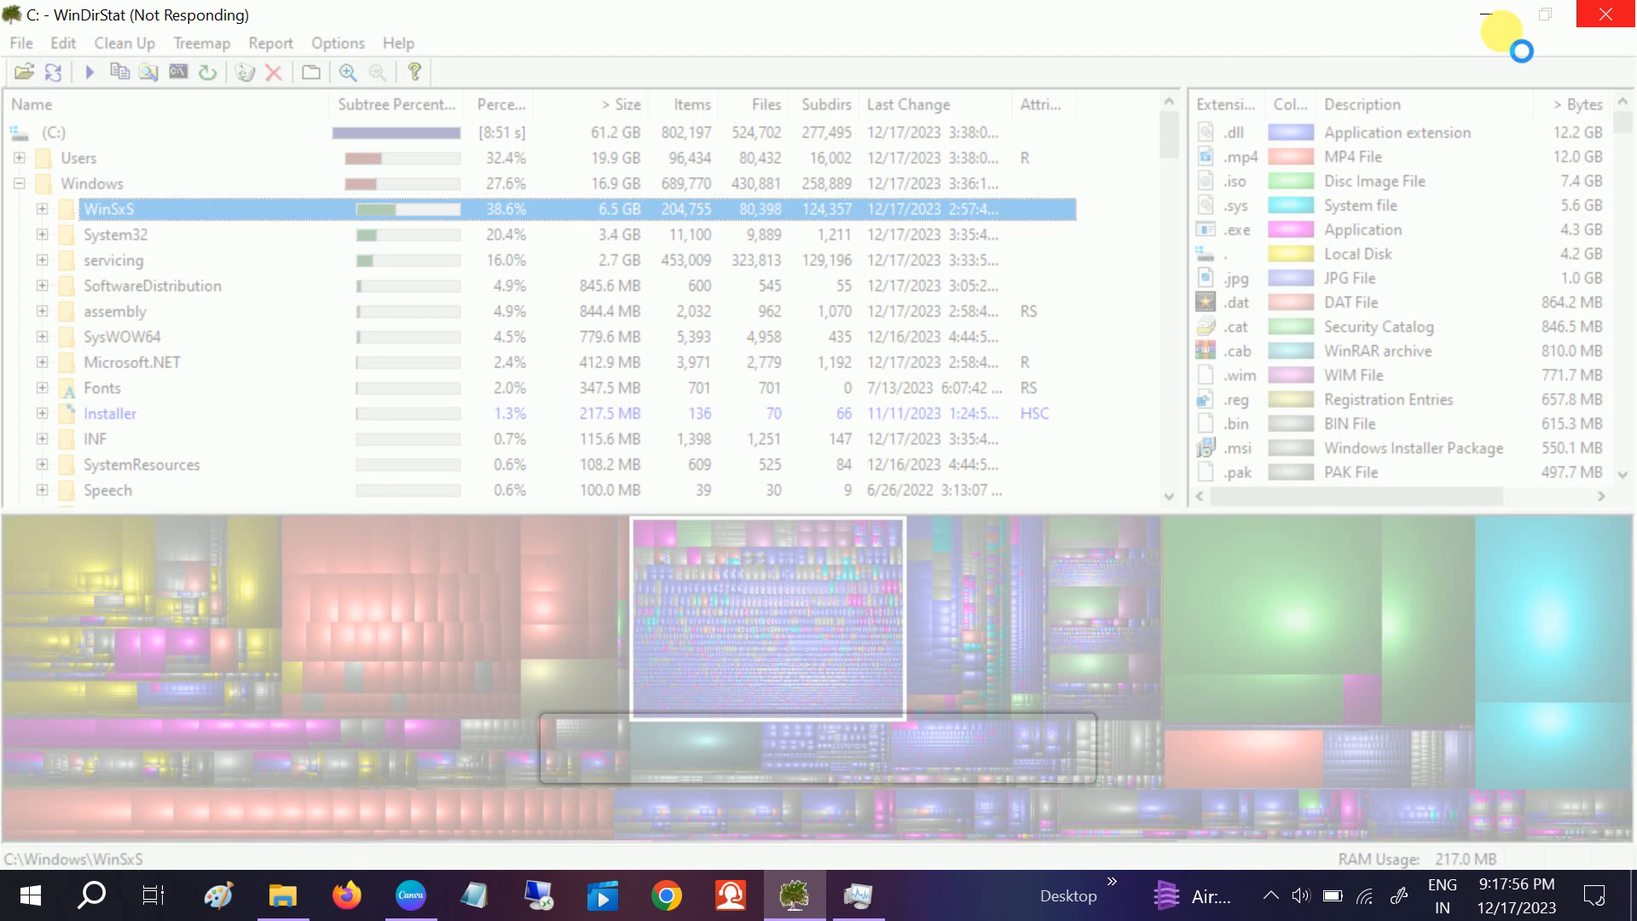
pyautogui.moveTo(1485, 15)
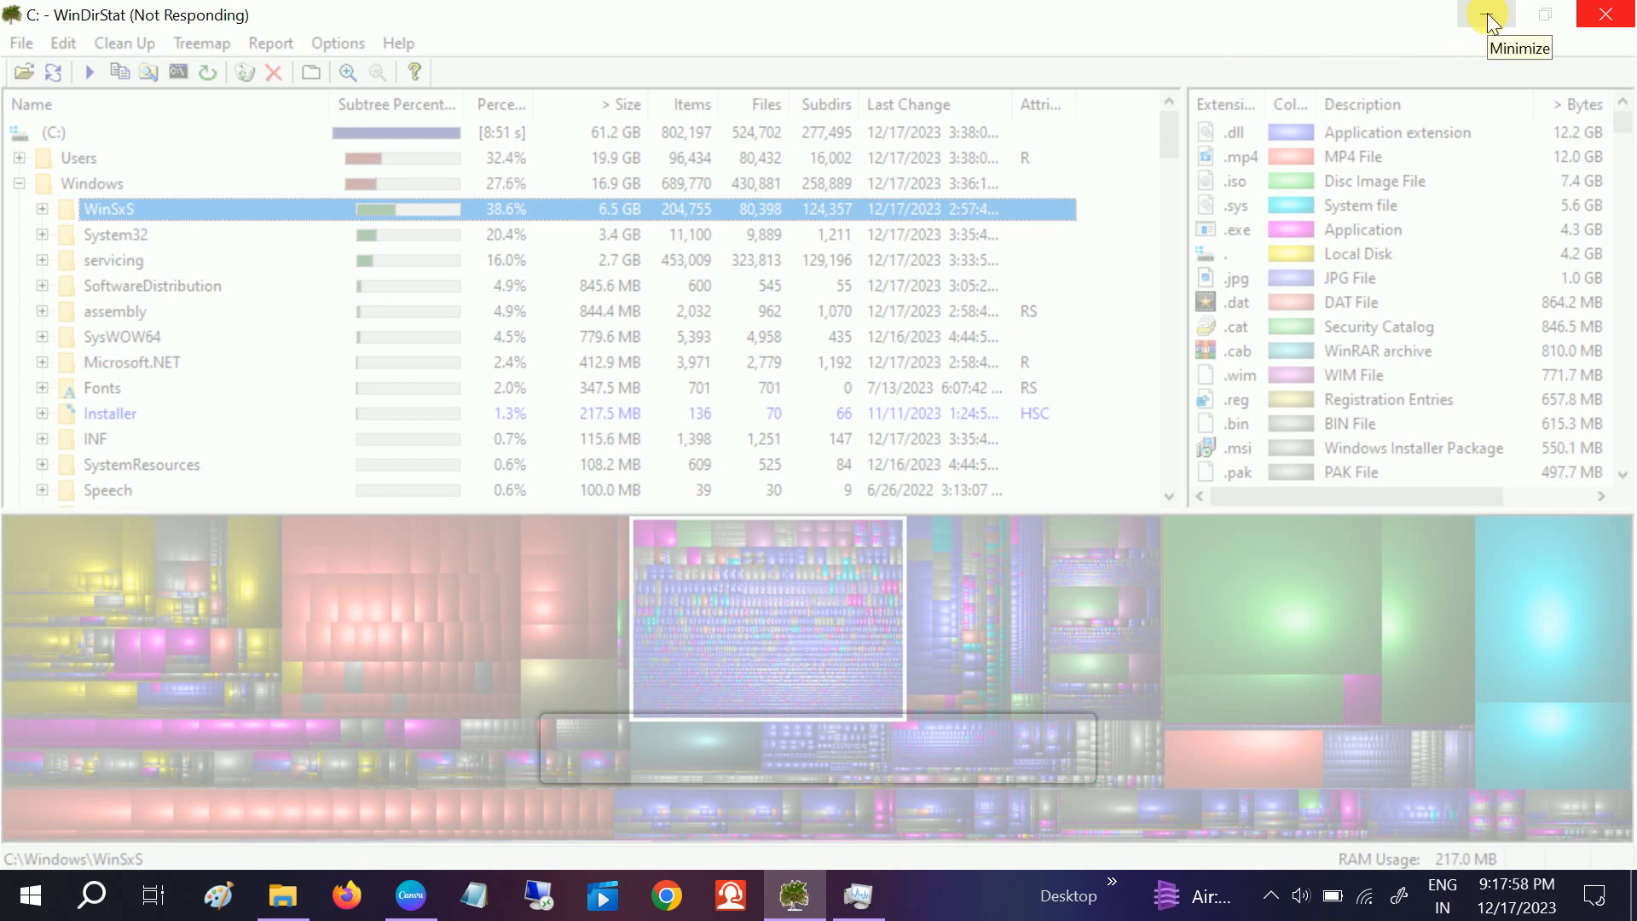
# - Minimize the unresponsive WinDirStat window to show the desktop
pyautogui.click(1492, 15)
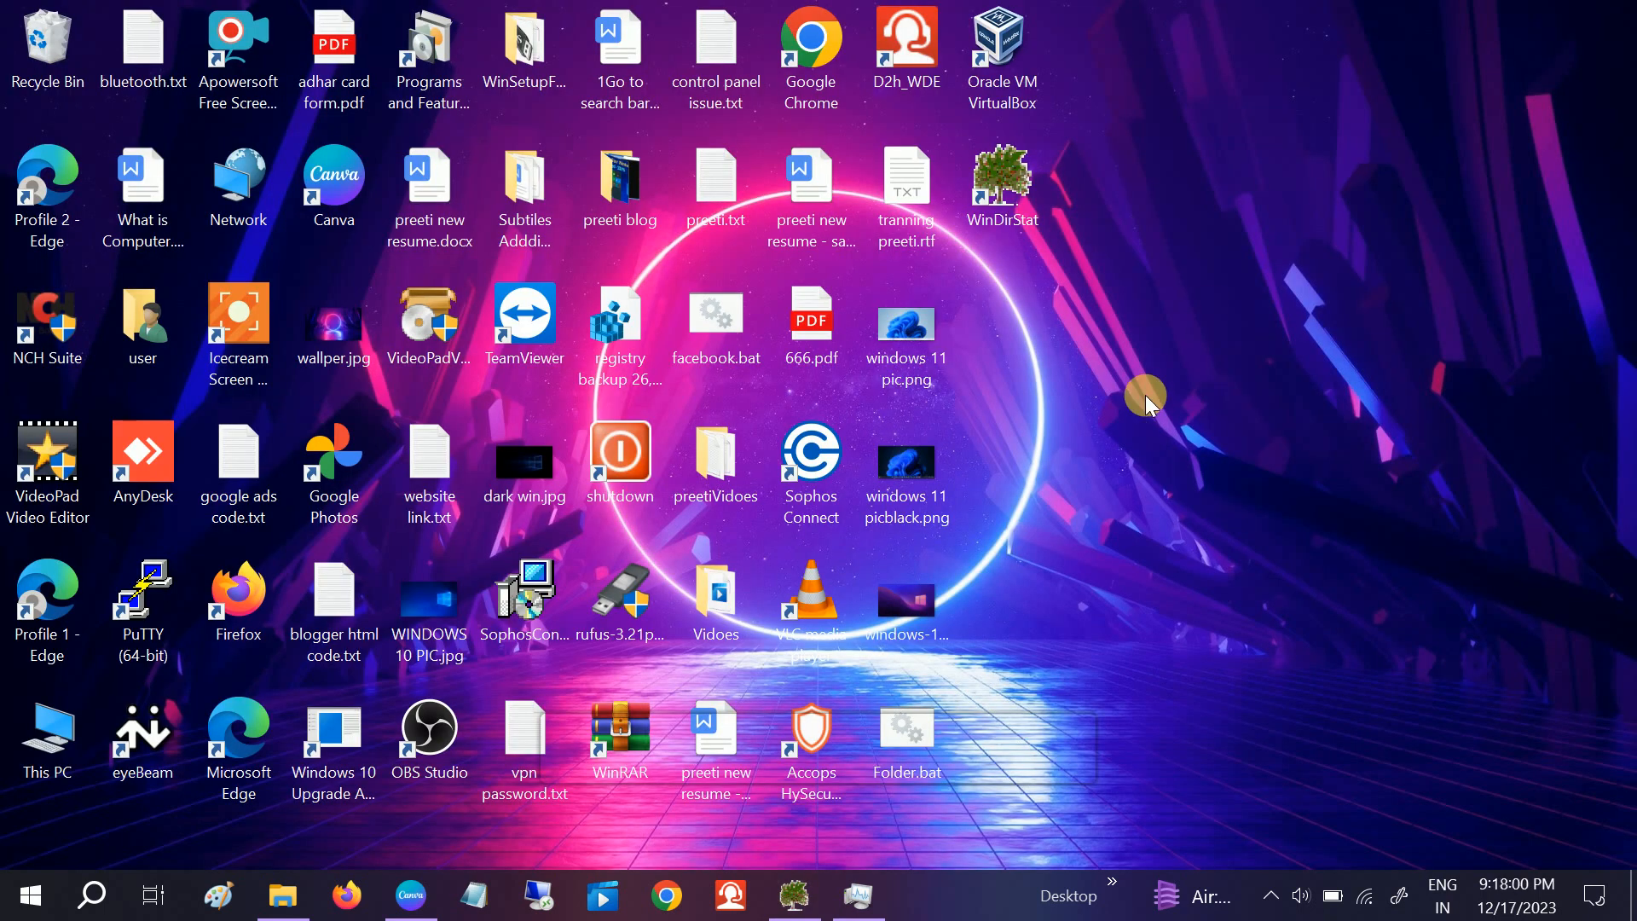